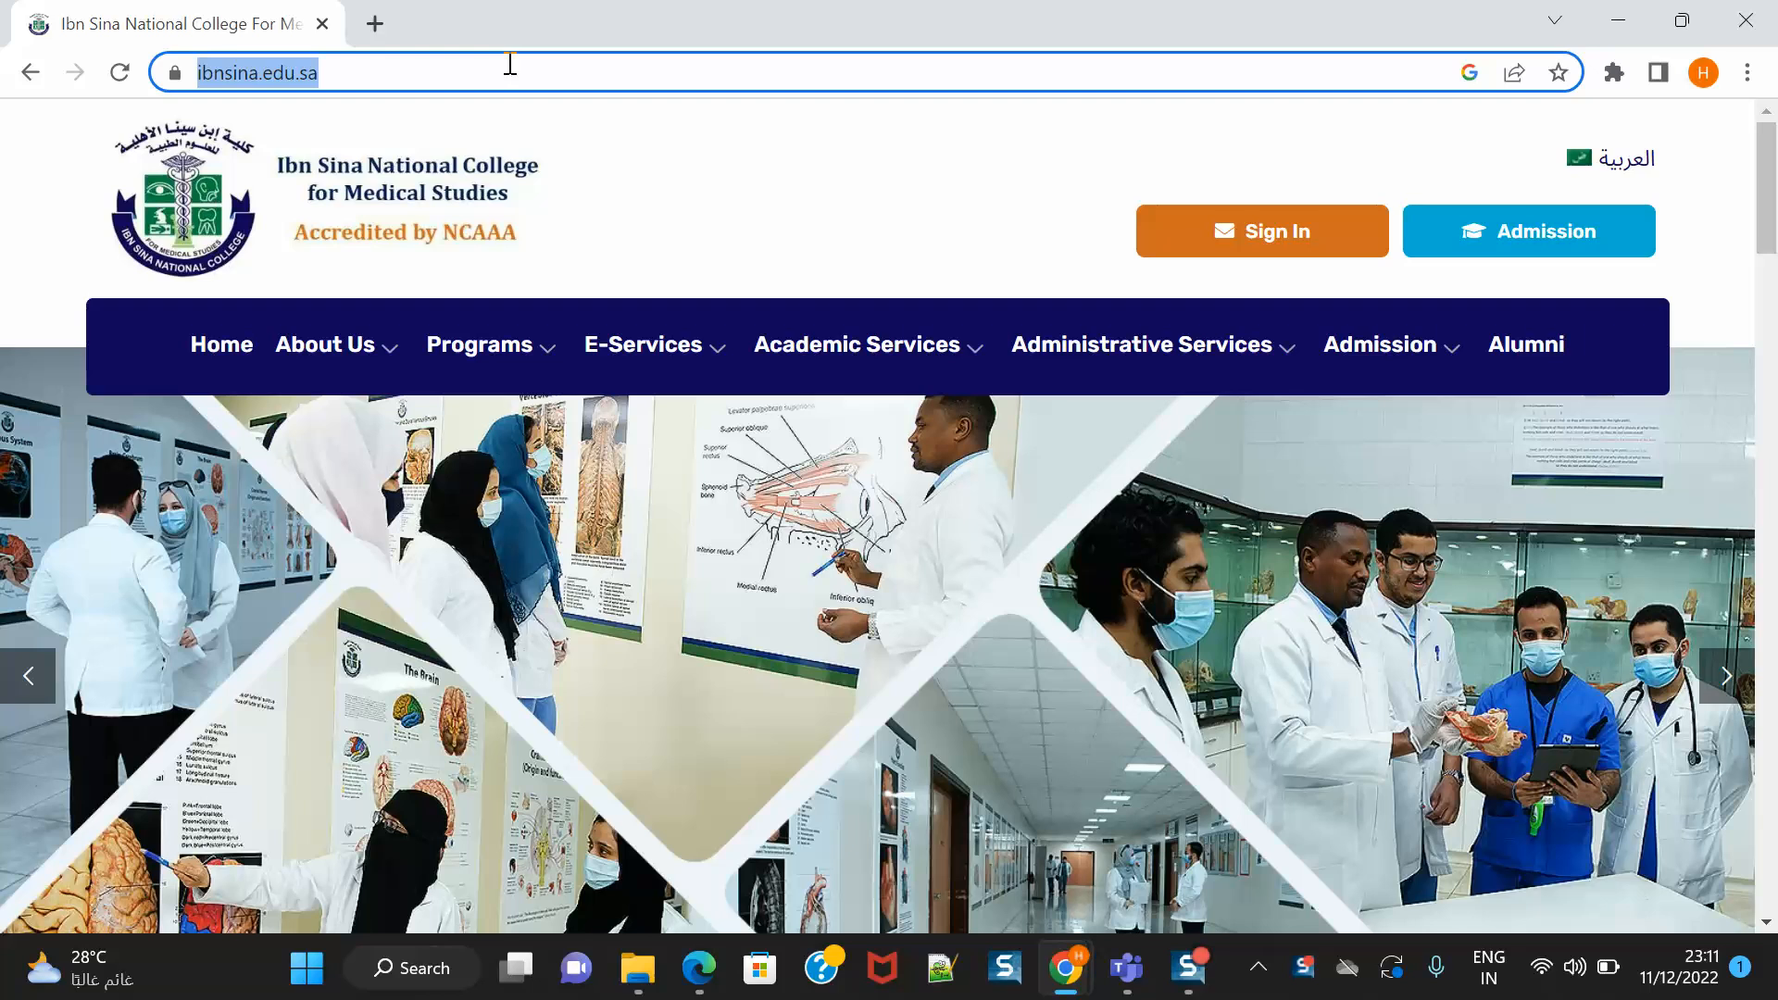
# - From the college e-services menu, open the Email service to reach the Microsoft sign-in page
pyautogui.click(643, 344)
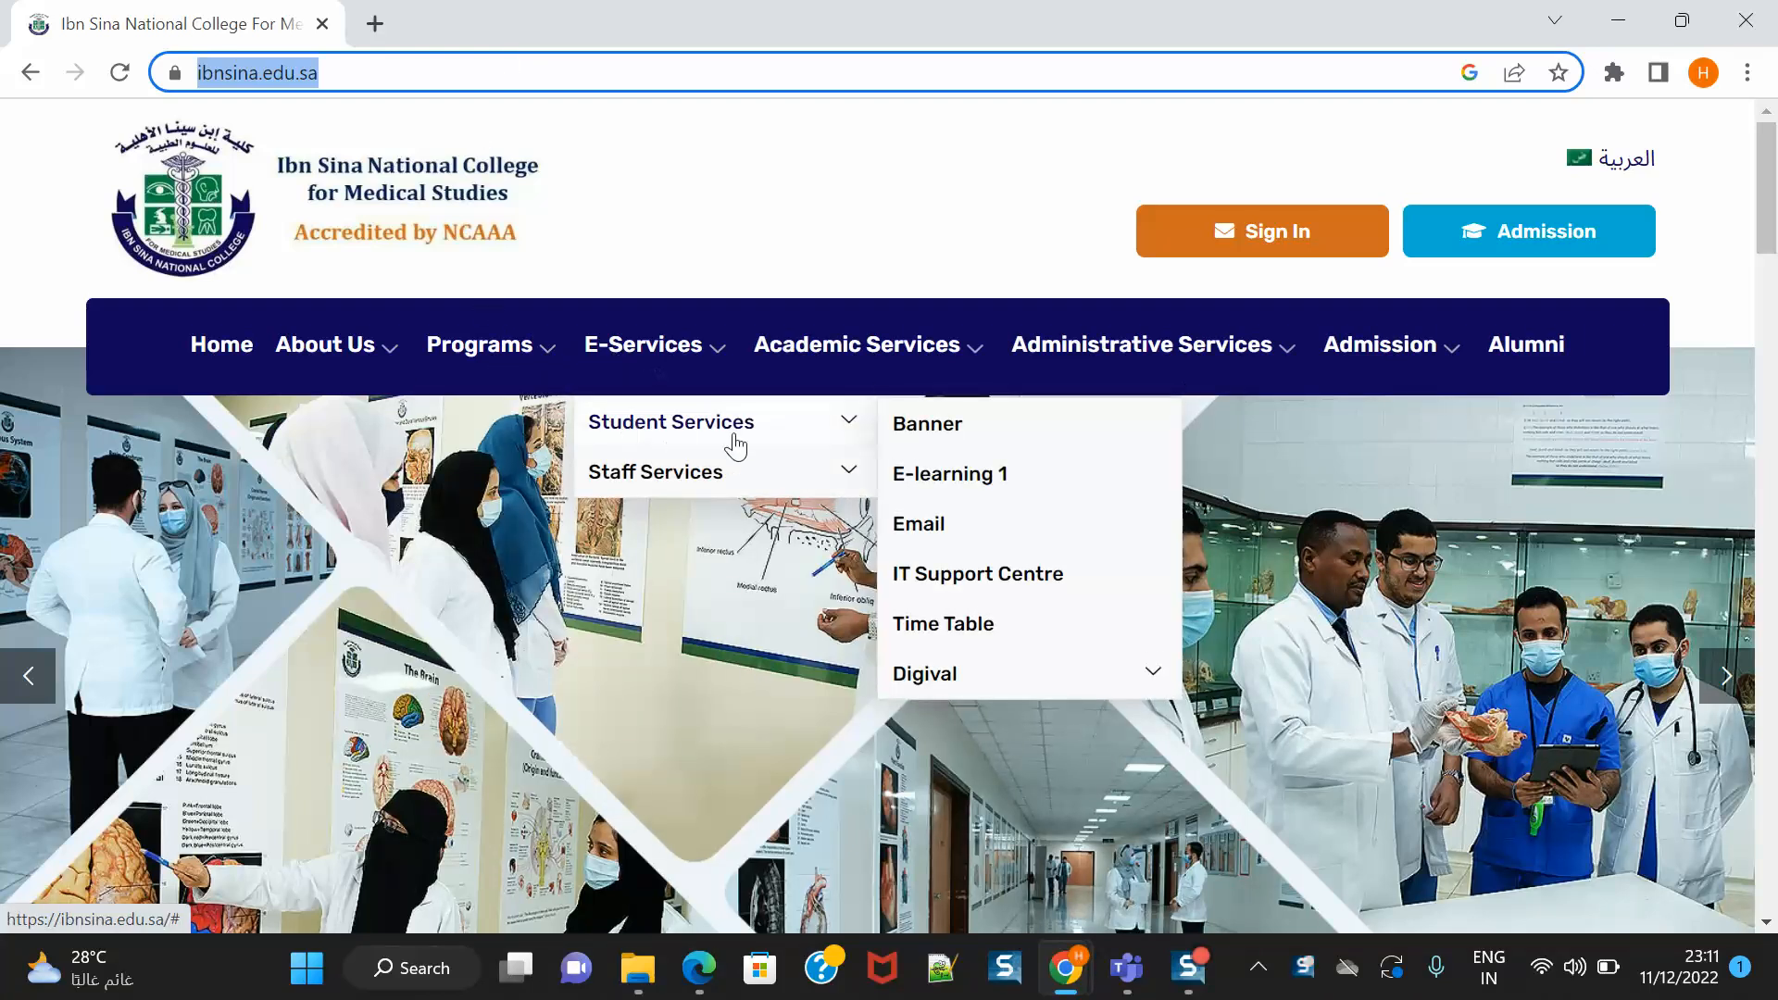
pyautogui.moveTo(918, 523)
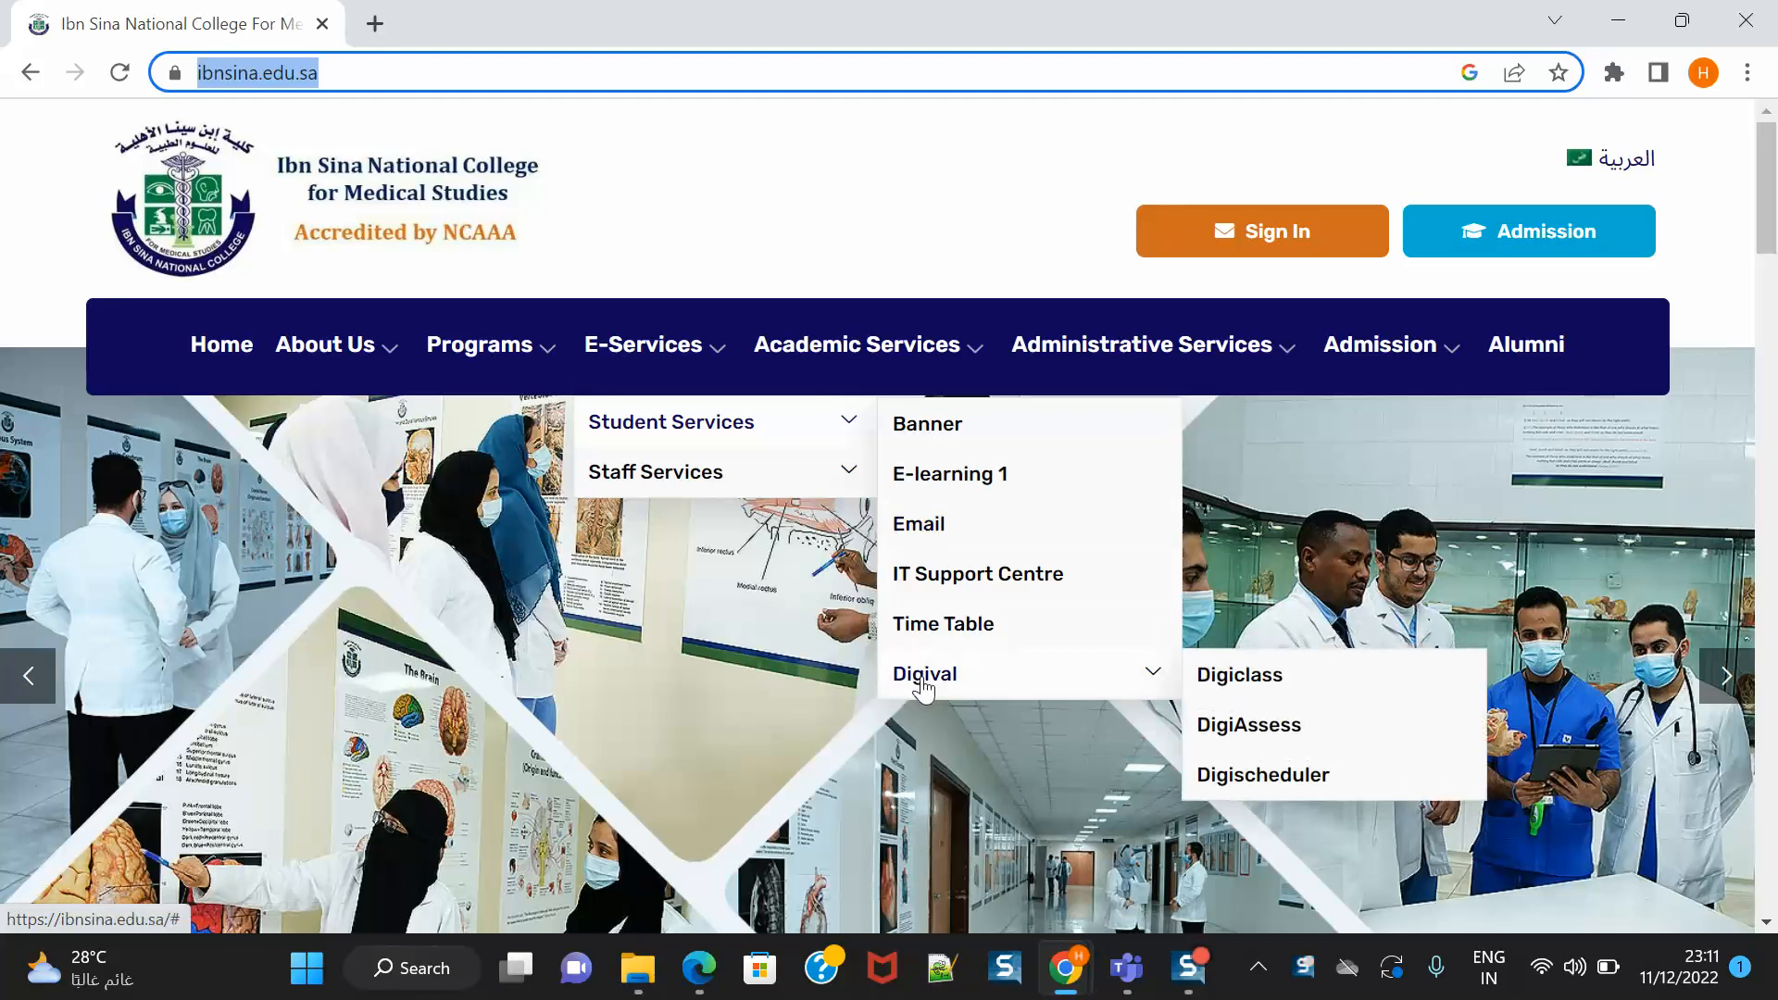
pyautogui.moveTo(1238, 674)
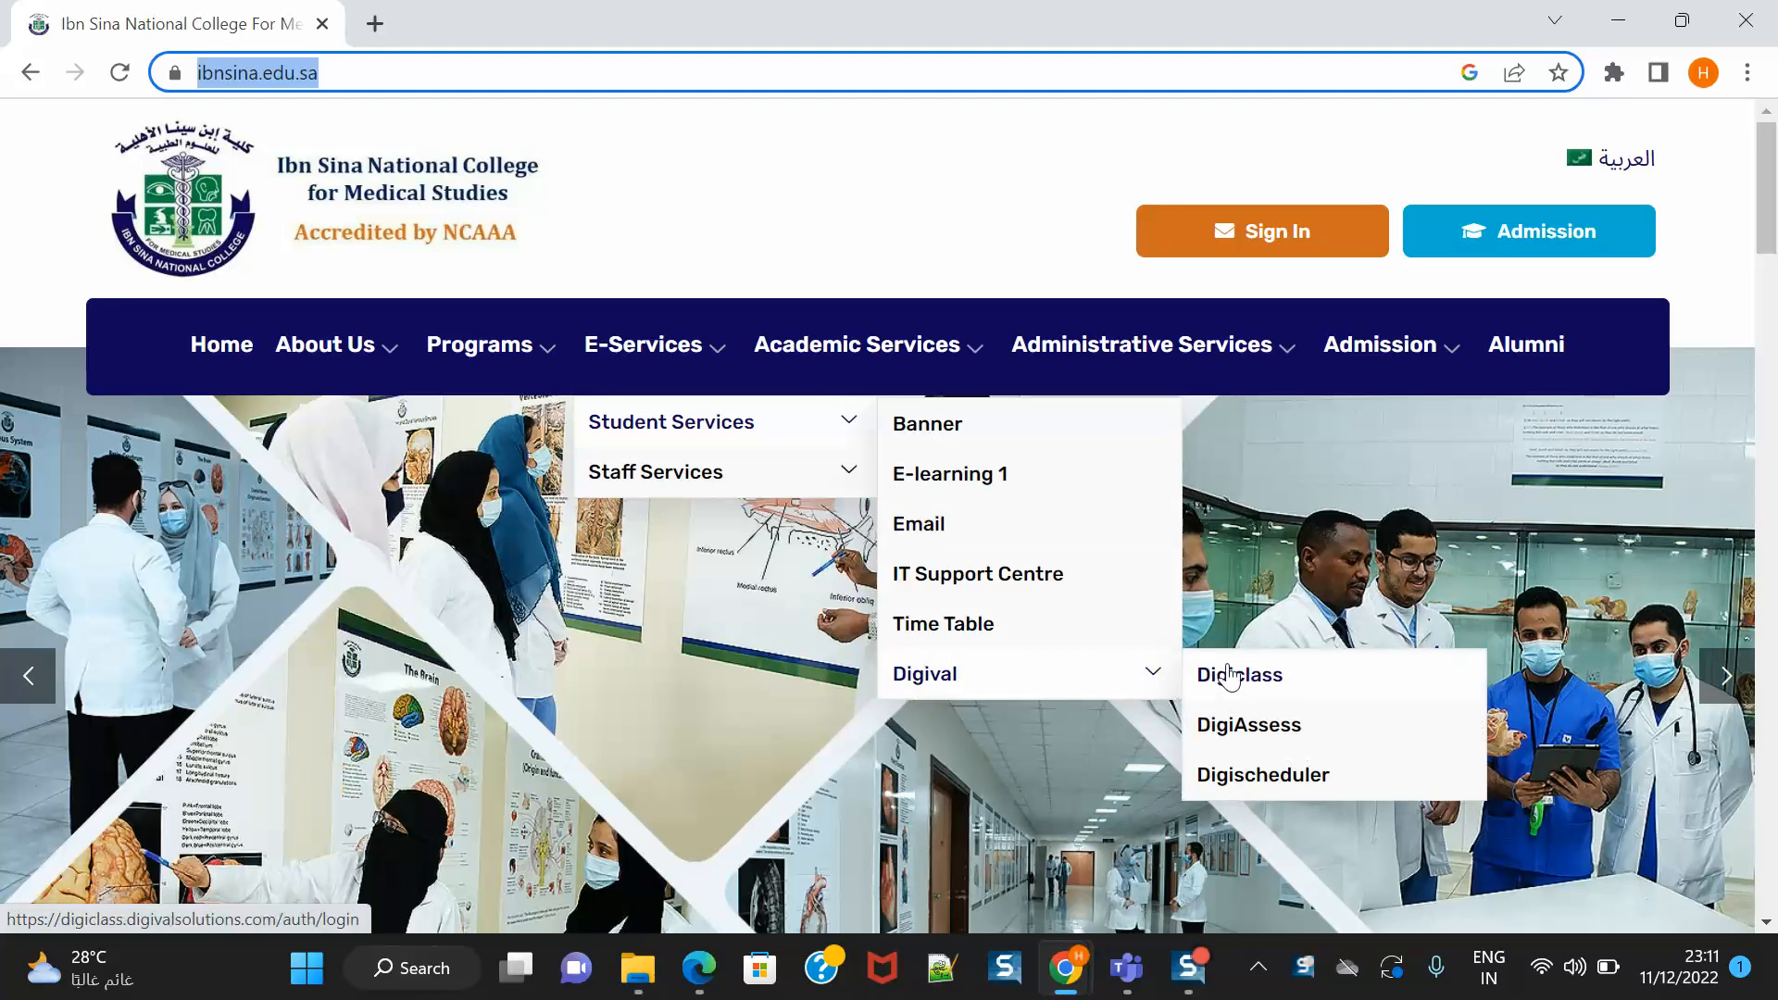
pyautogui.moveTo(1200, 689)
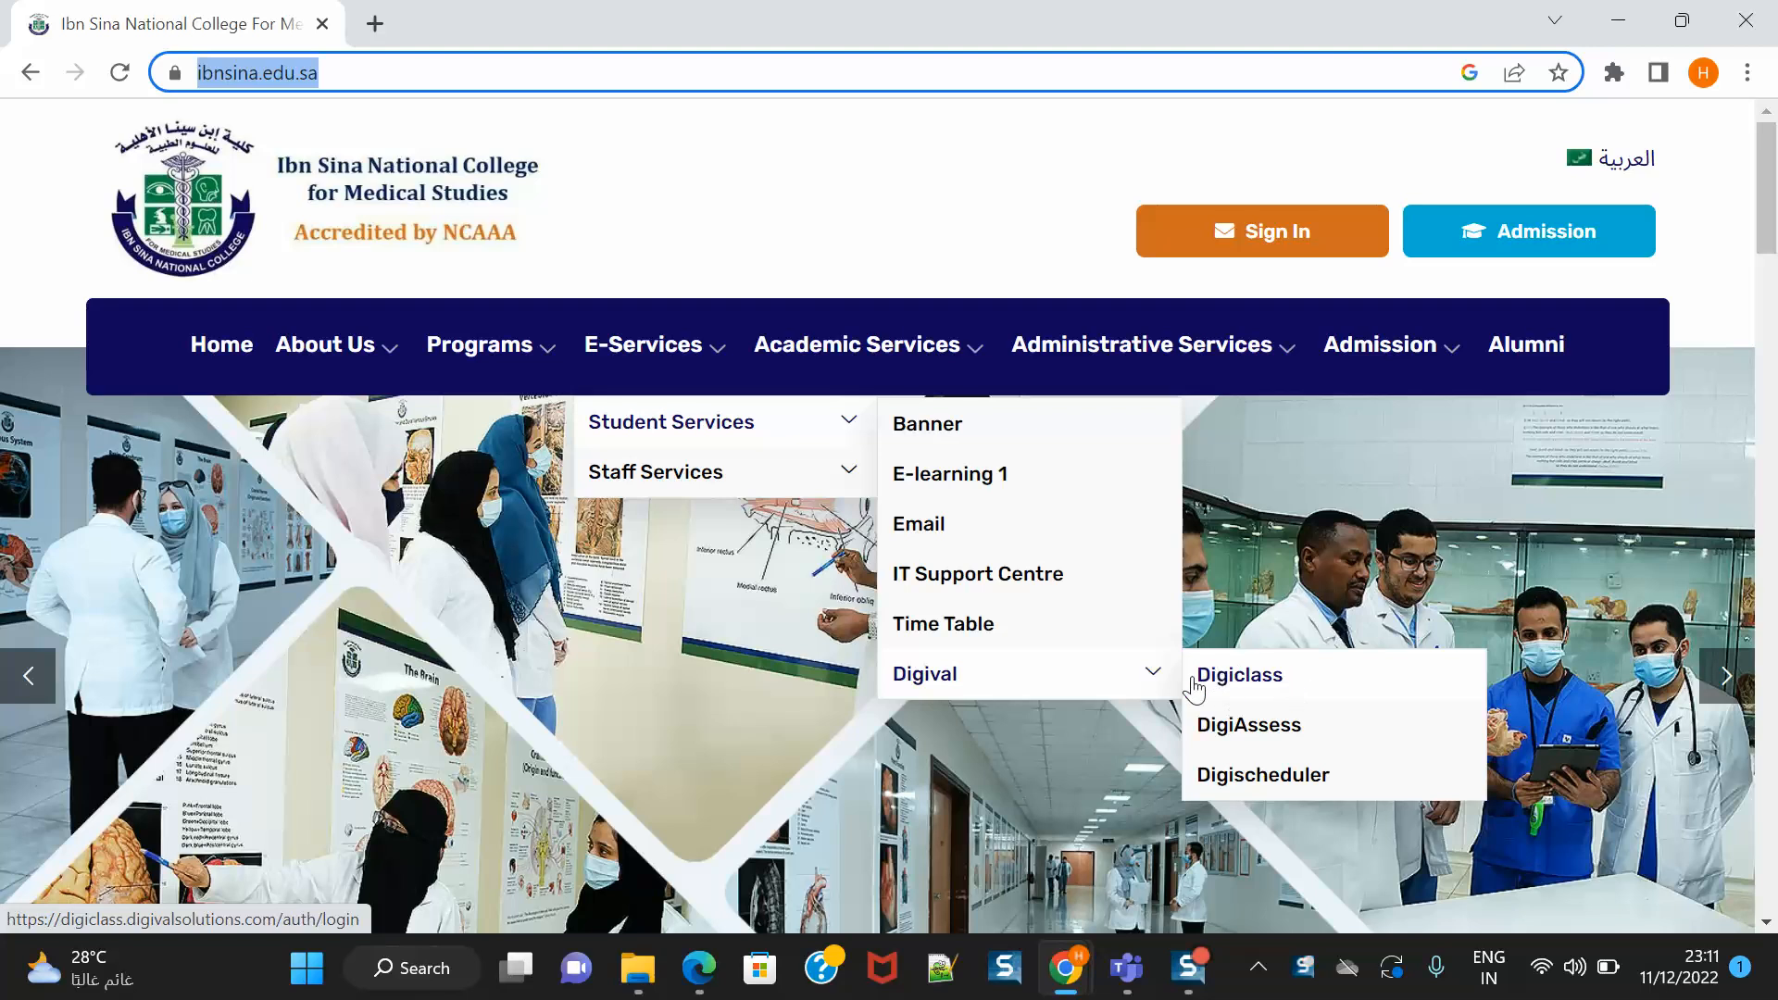
pyautogui.moveTo(918, 524)
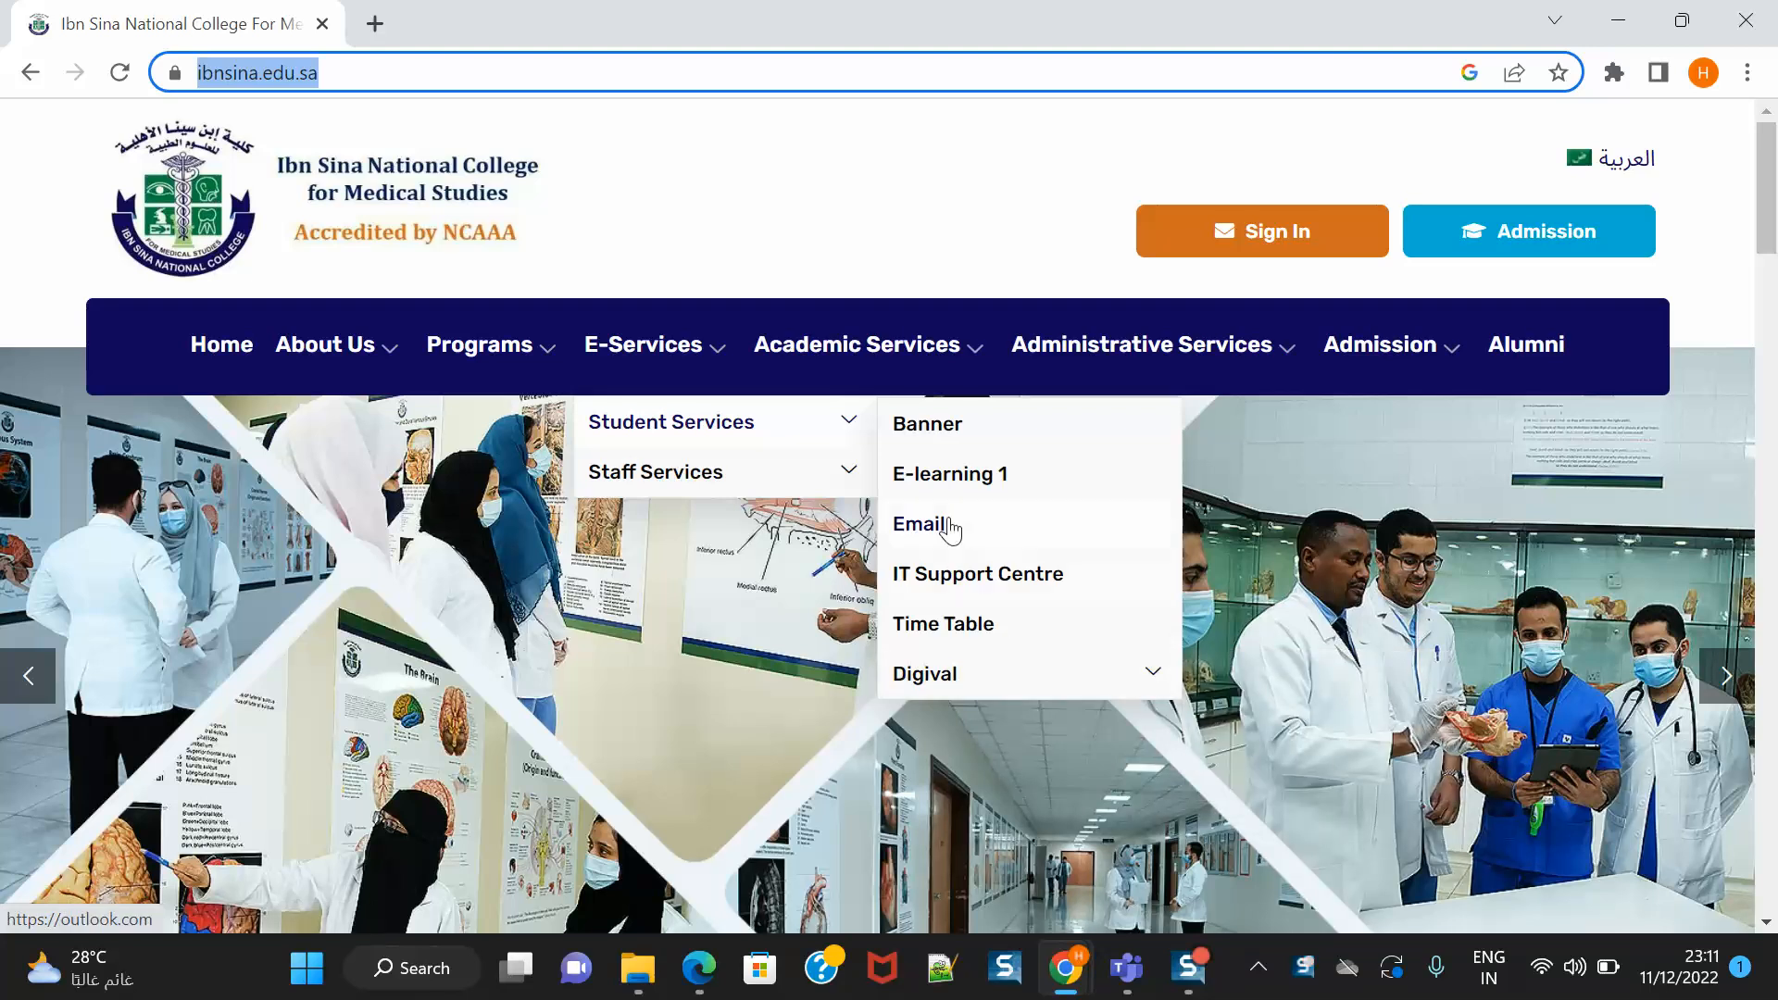
pyautogui.click(916, 524)
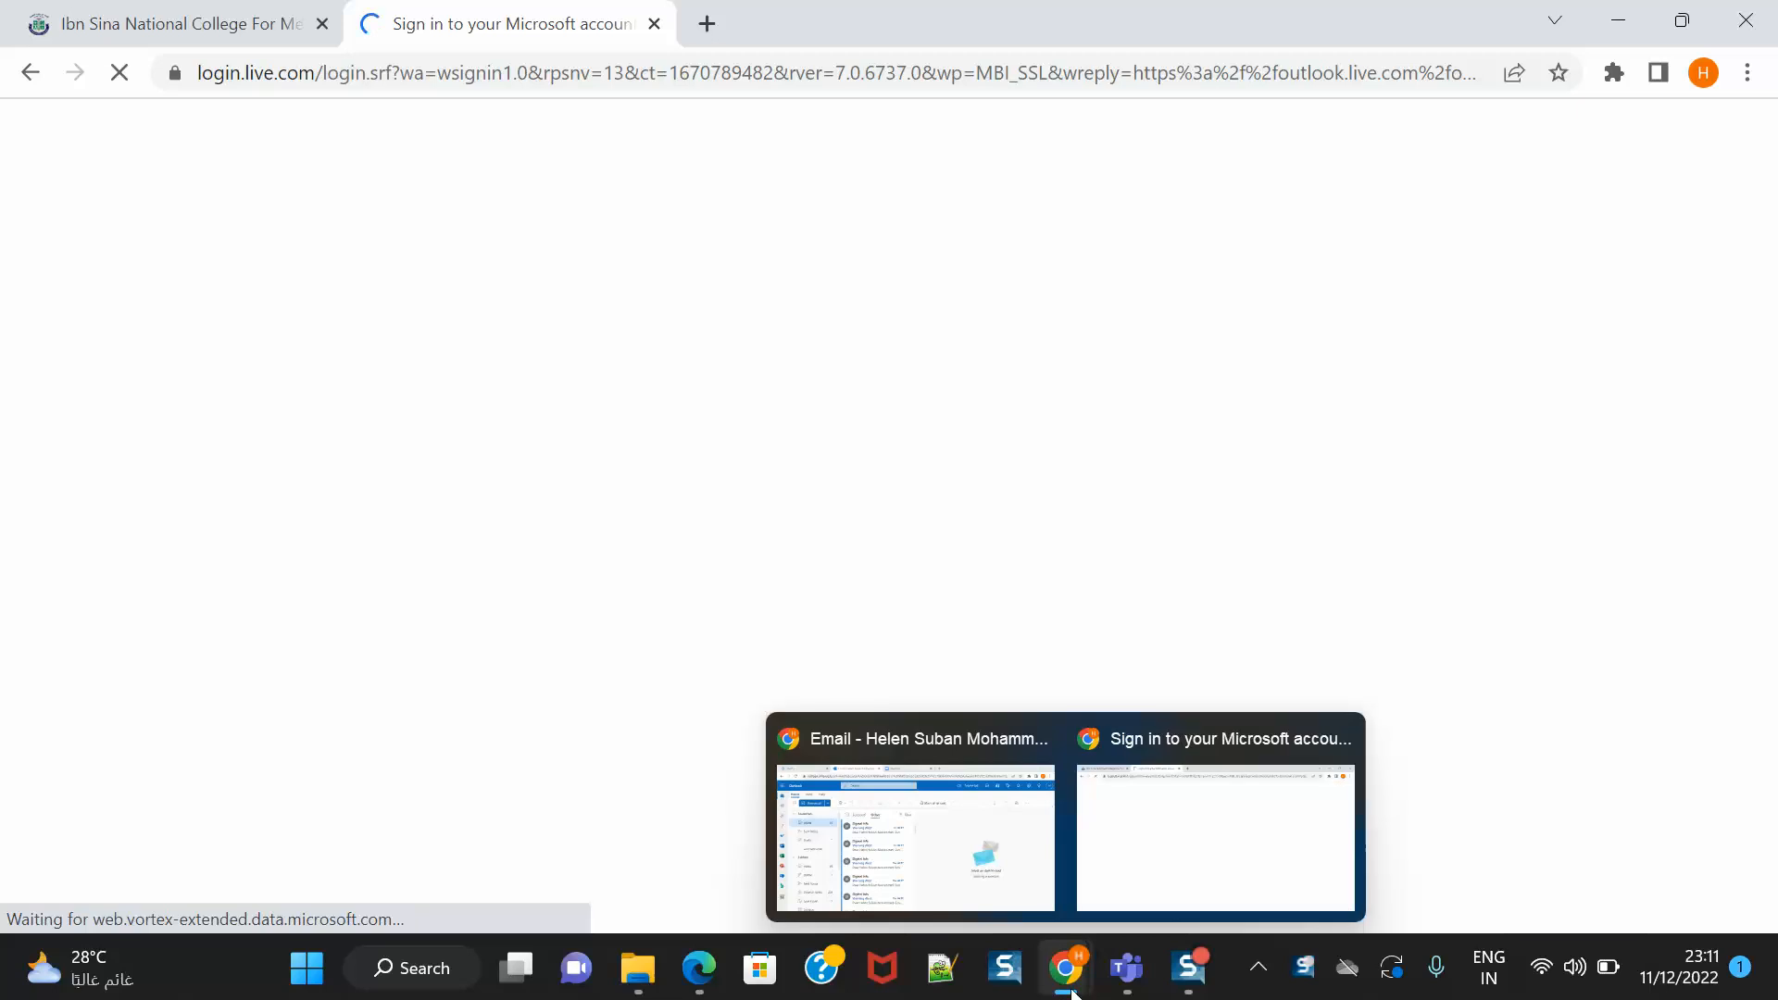
# - Switch to the open Outlook inbox and check the signed-in college account from the profile avatar
pyautogui.click(913, 839)
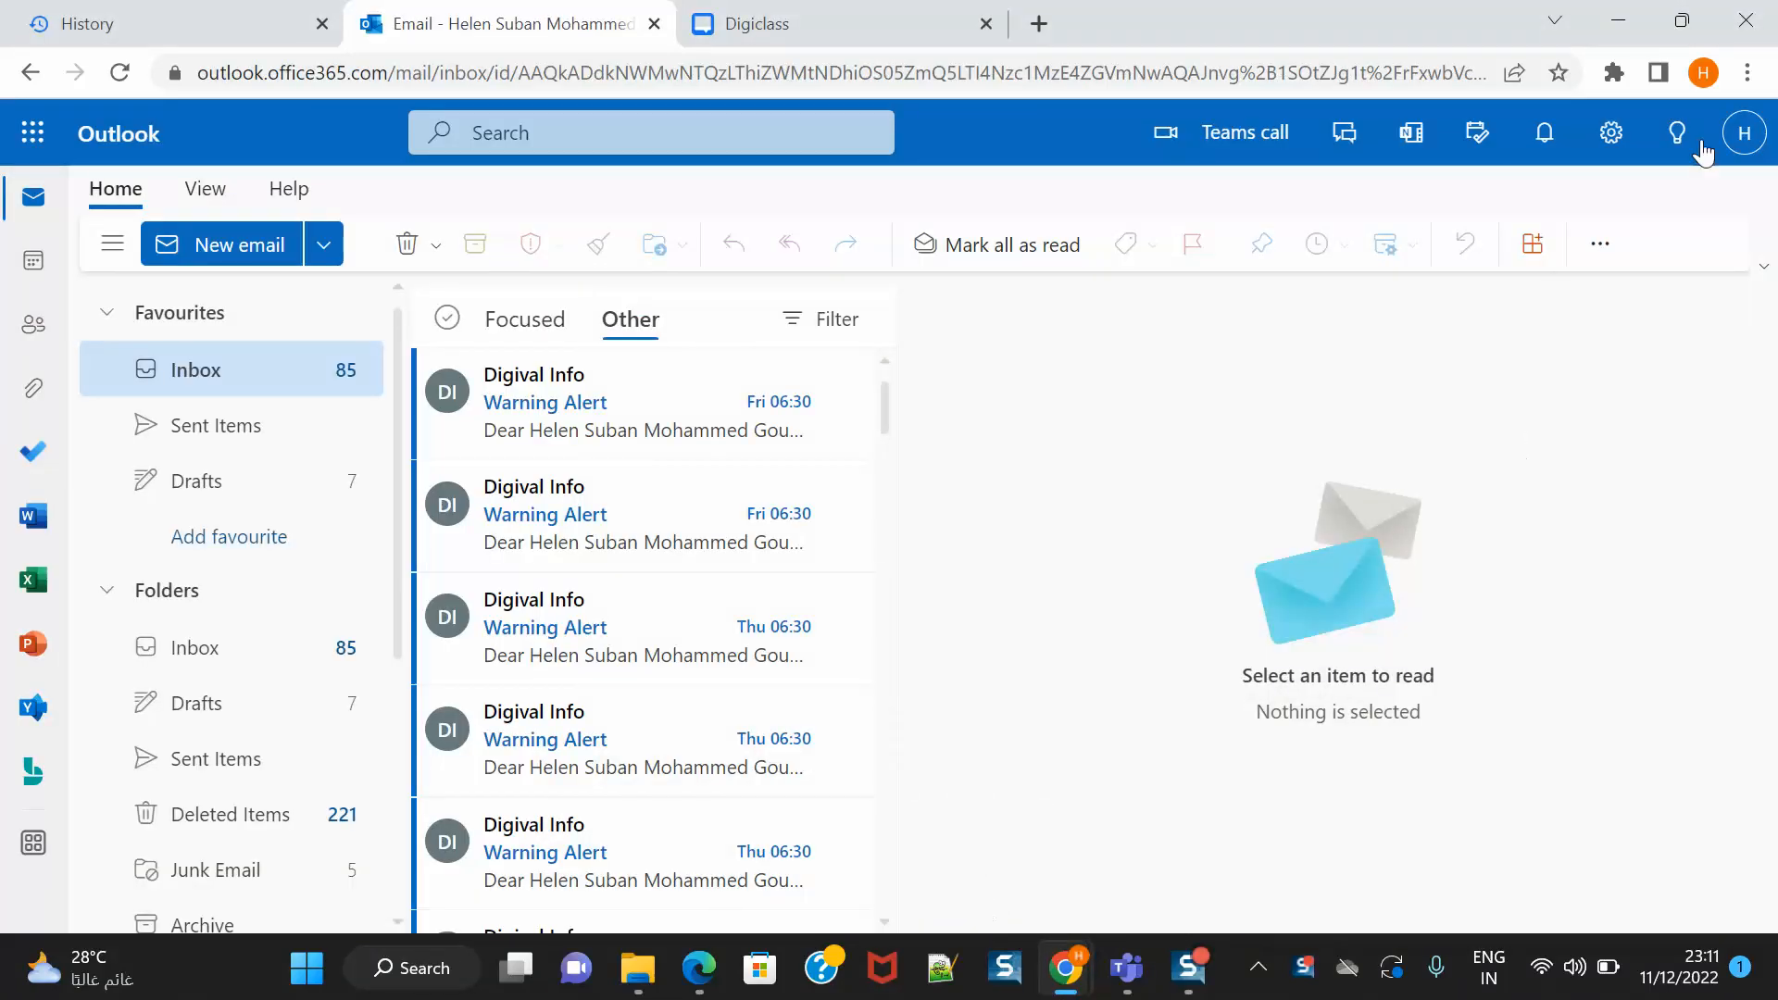
pyautogui.click(1744, 133)
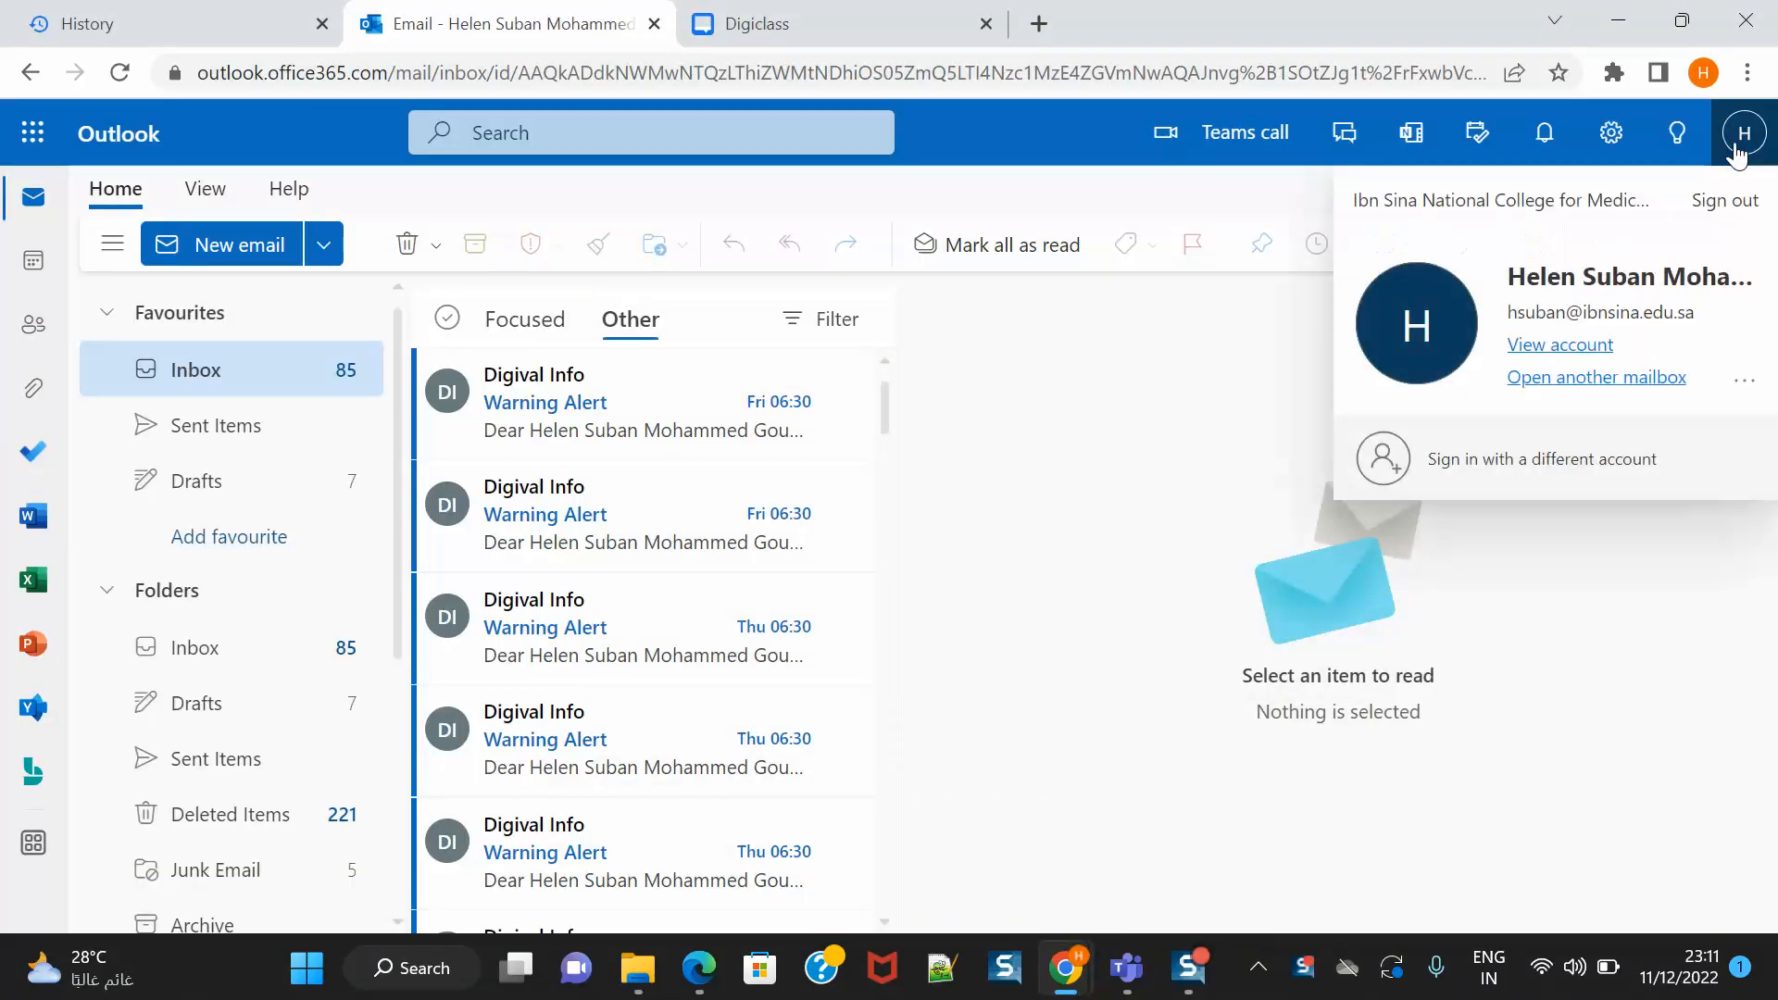
pyautogui.click(1235, 372)
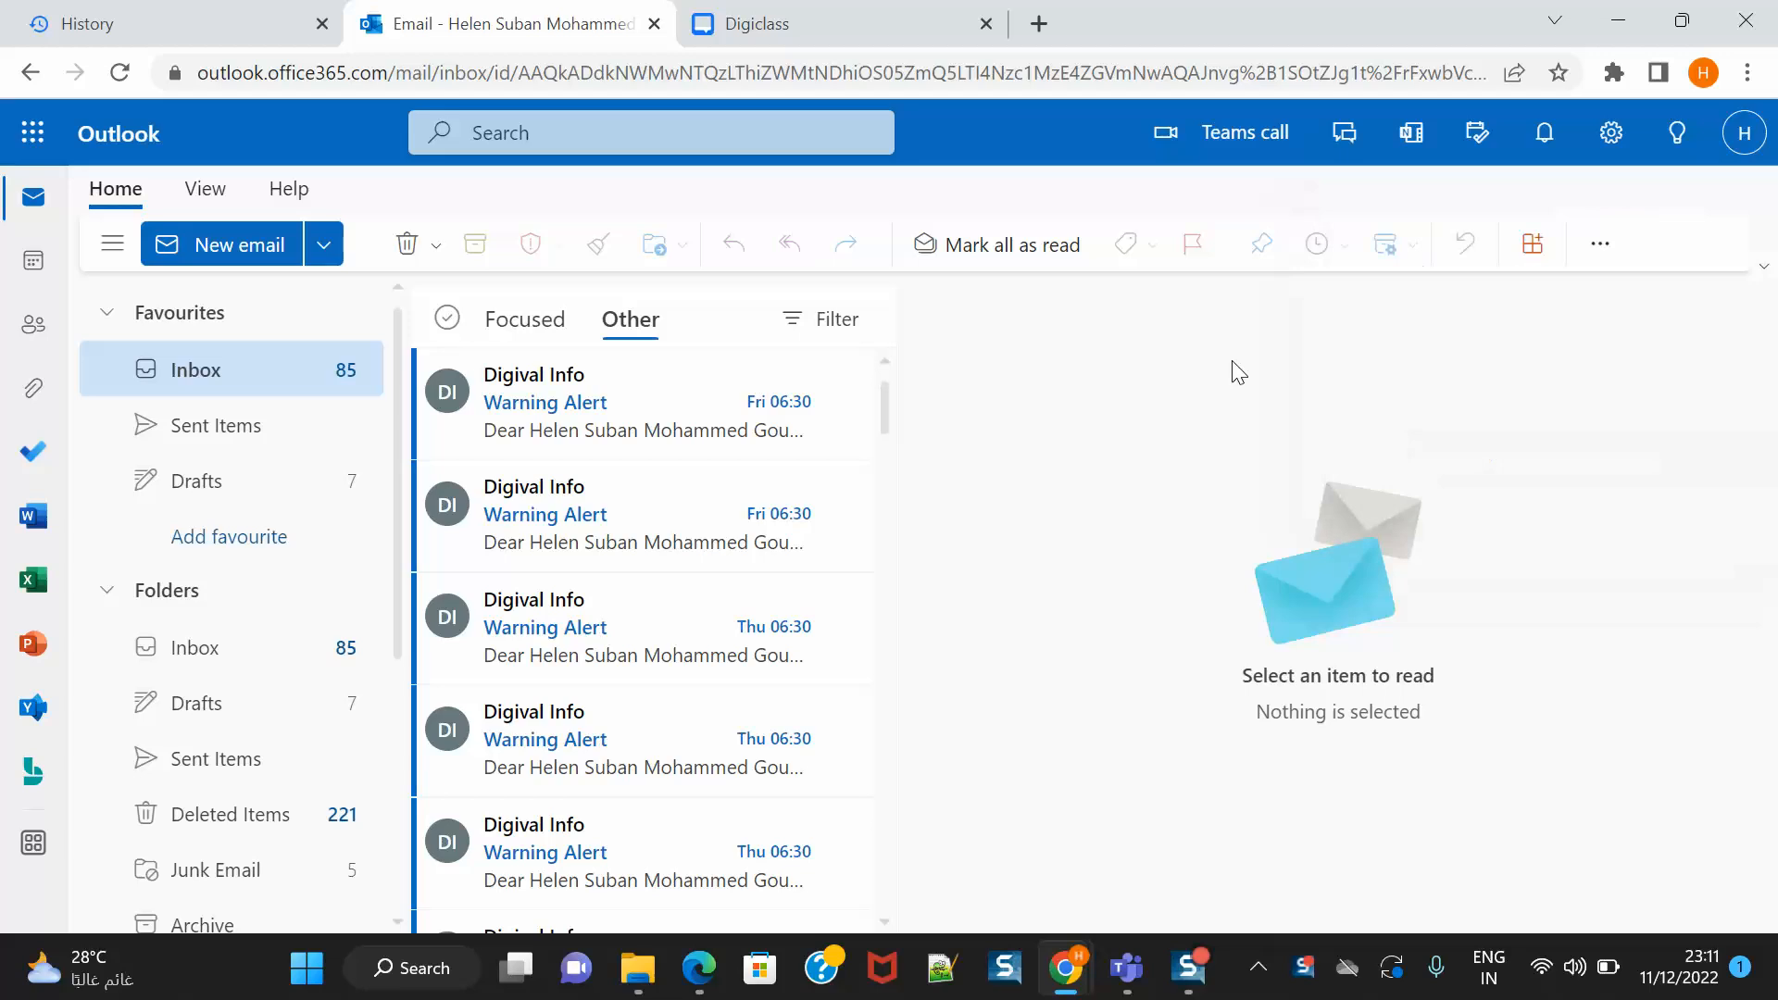
pyautogui.moveTo(1344, 407)
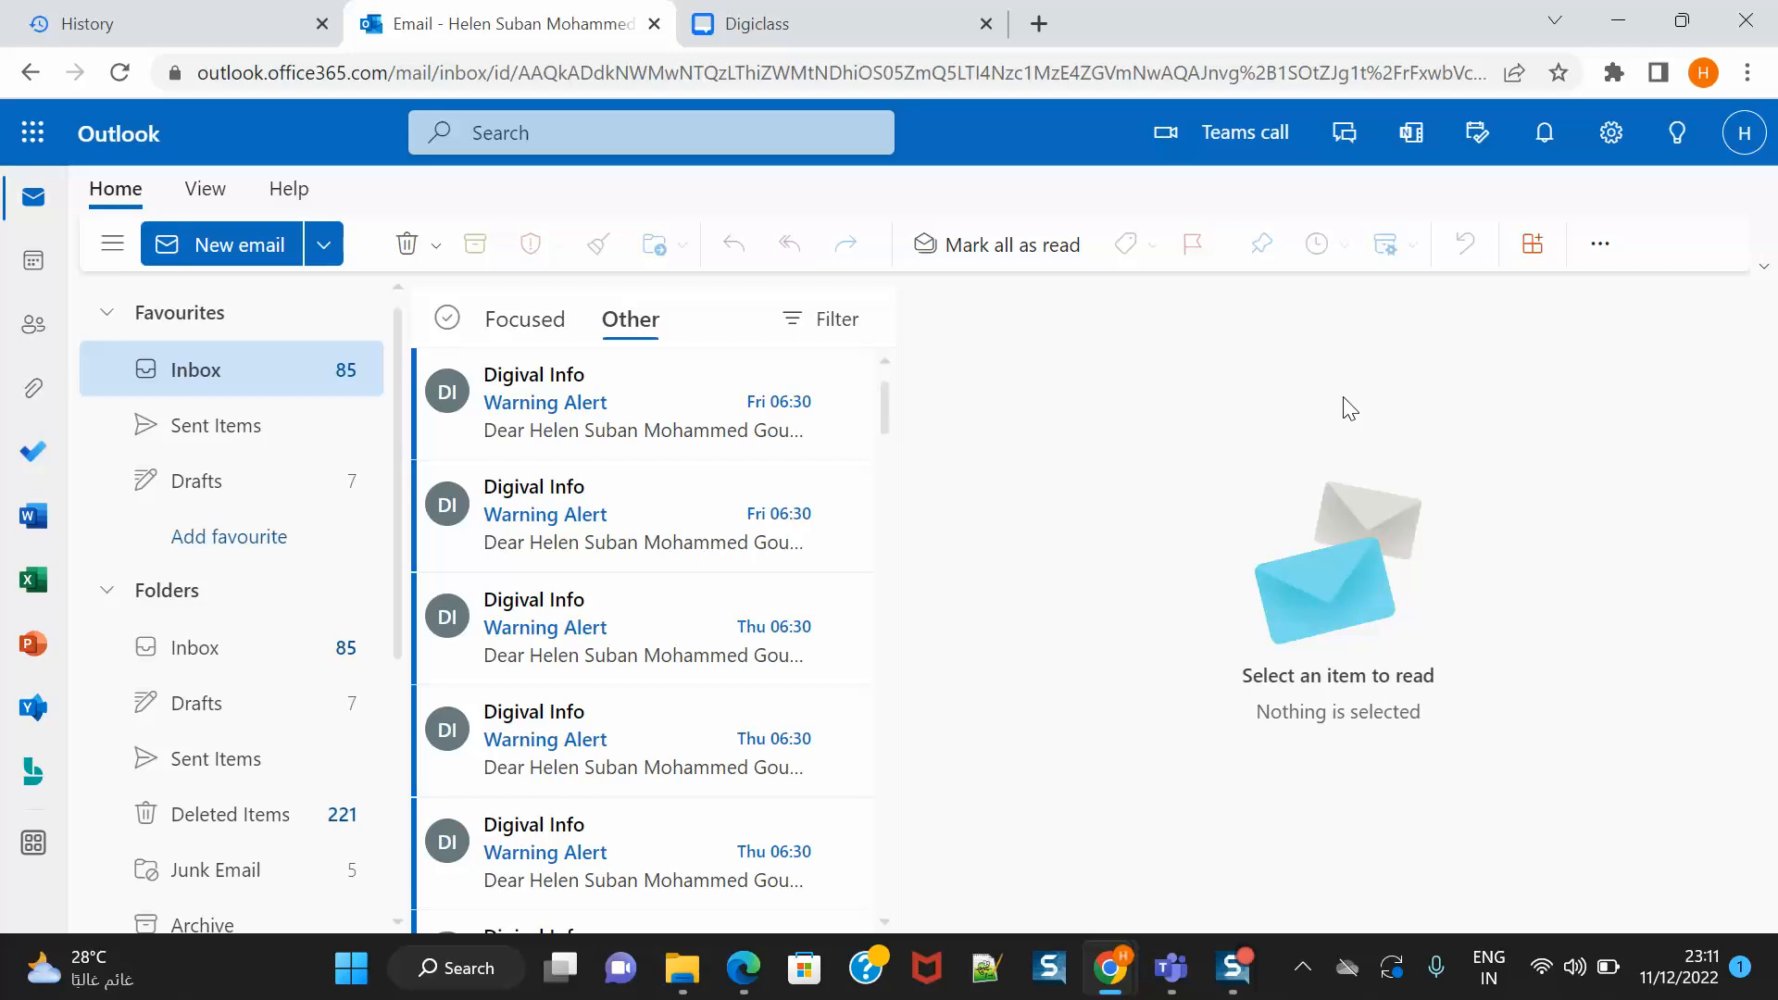
pyautogui.moveTo(1033, 393)
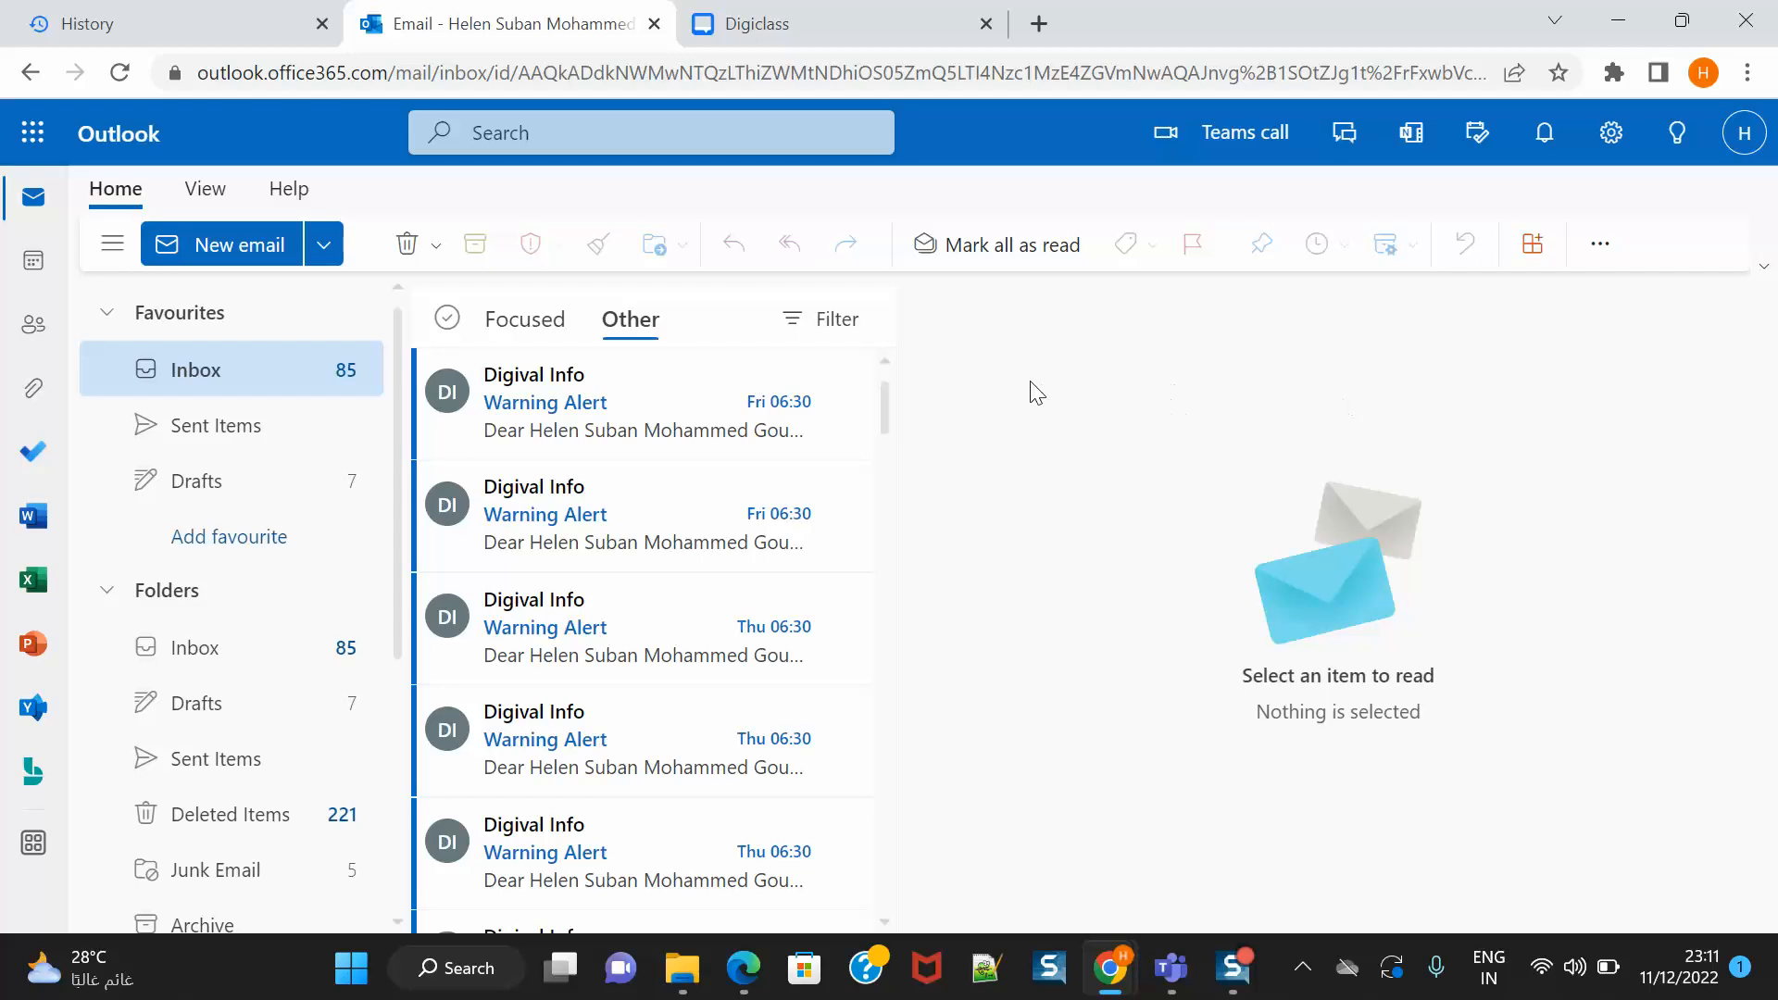
pyautogui.moveTo(31, 133)
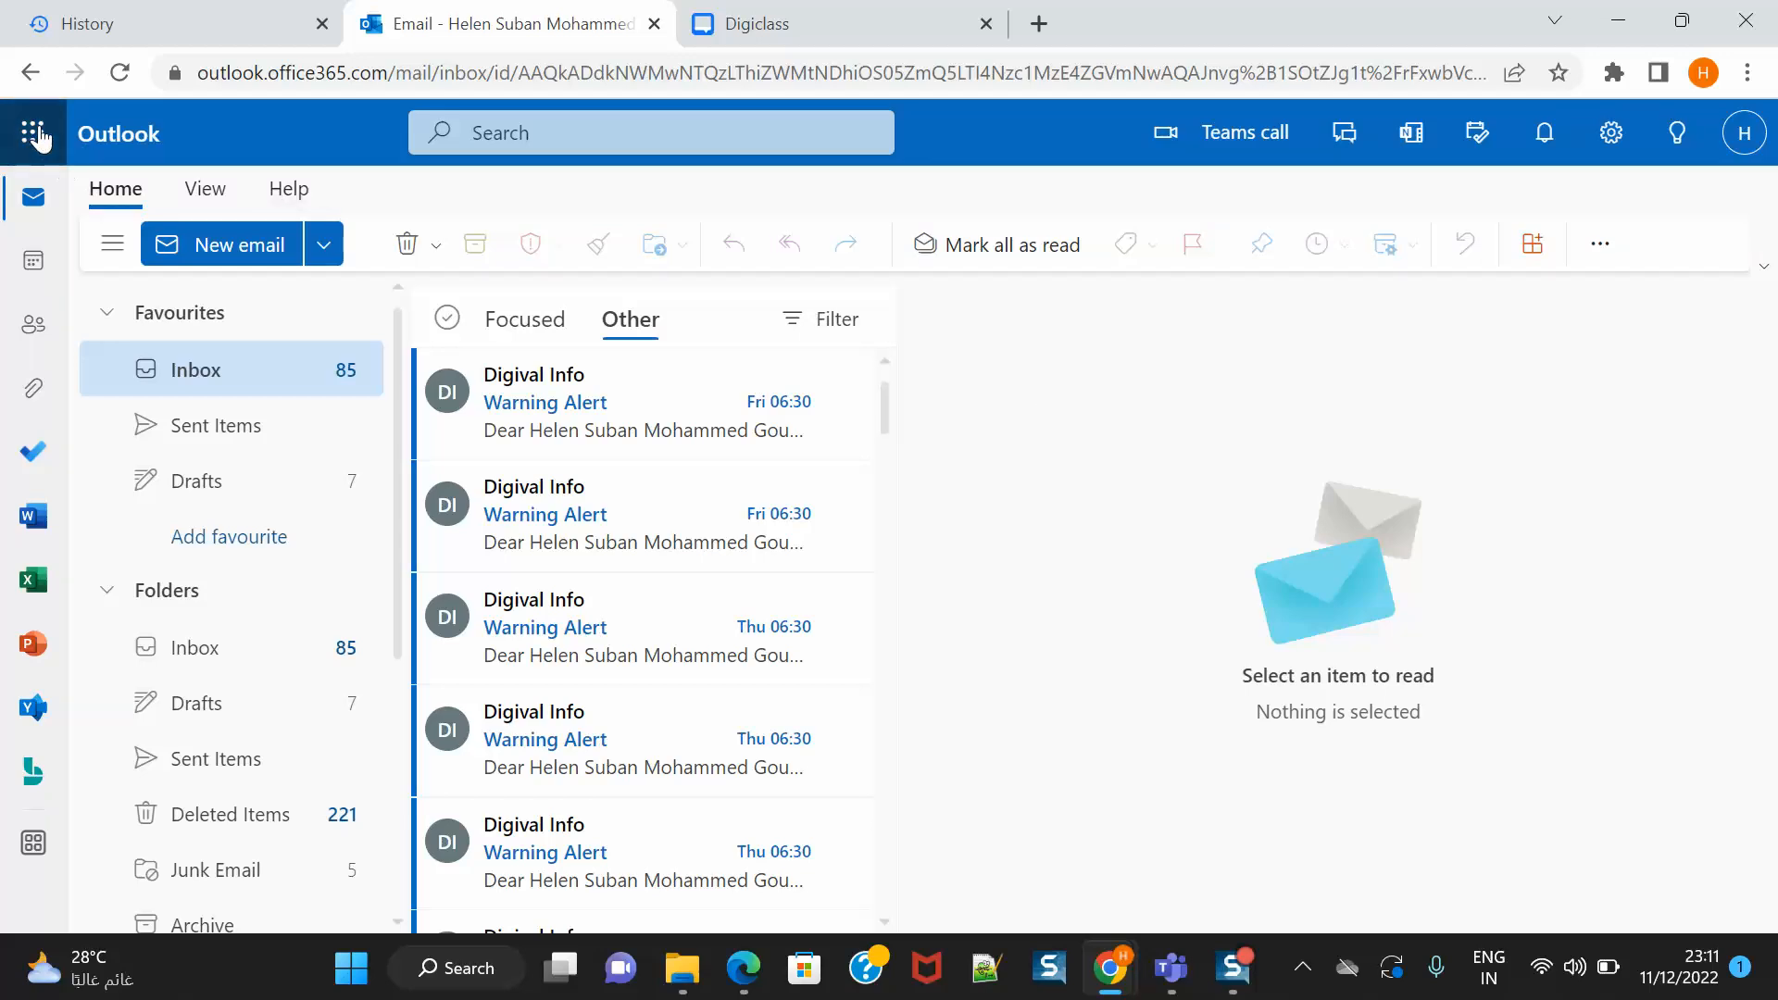
# - Bring up the Microsoft 365 app launcher listing Word, Excel, OneNote, Teams and Forms
pyautogui.click(33, 134)
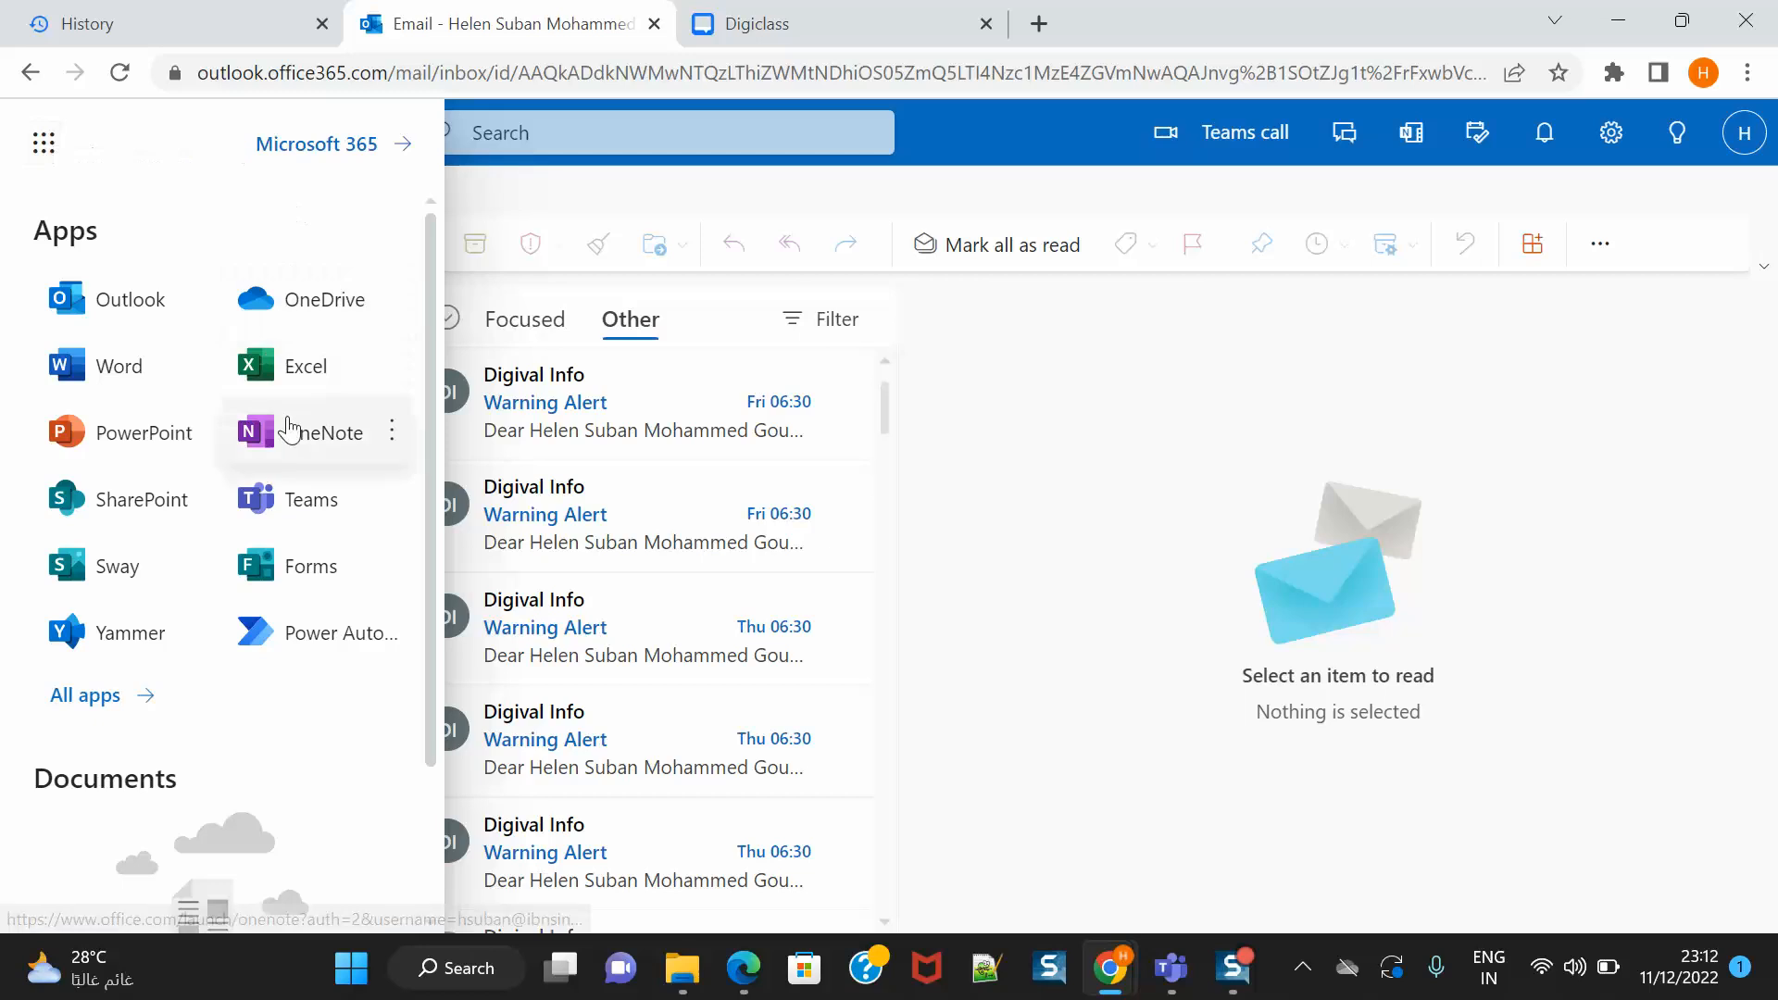
pyautogui.moveTo(310, 498)
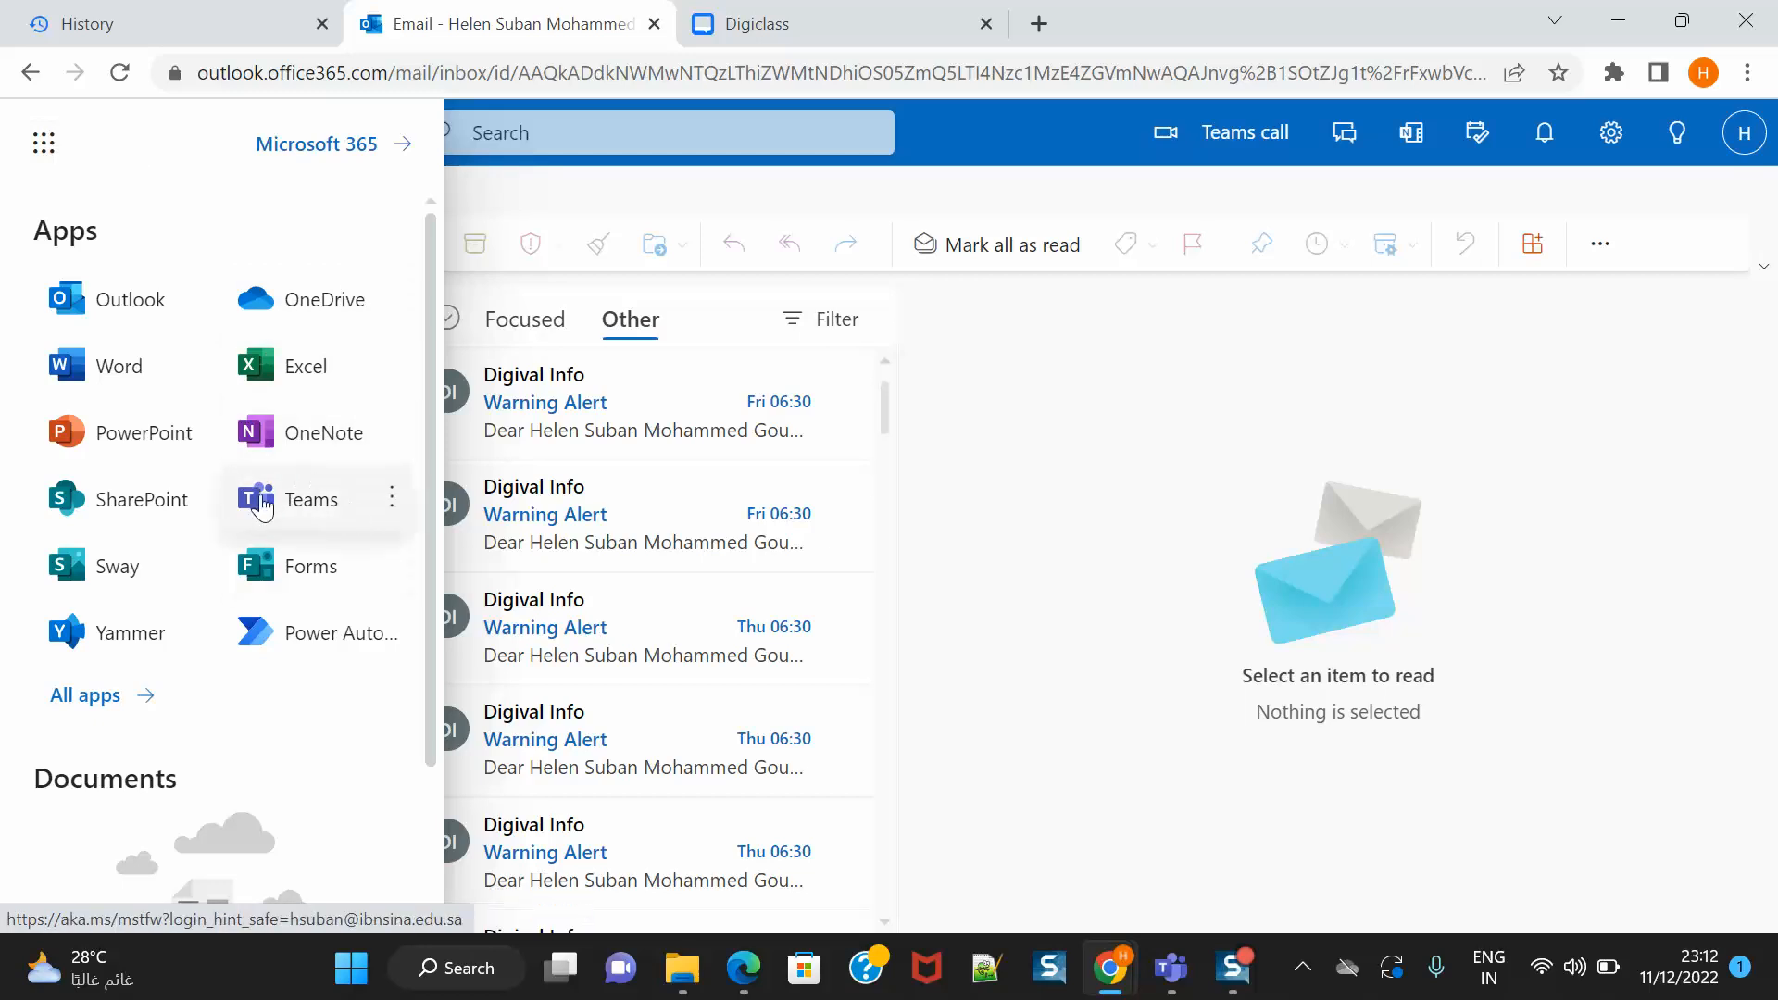
pyautogui.moveTo(328, 513)
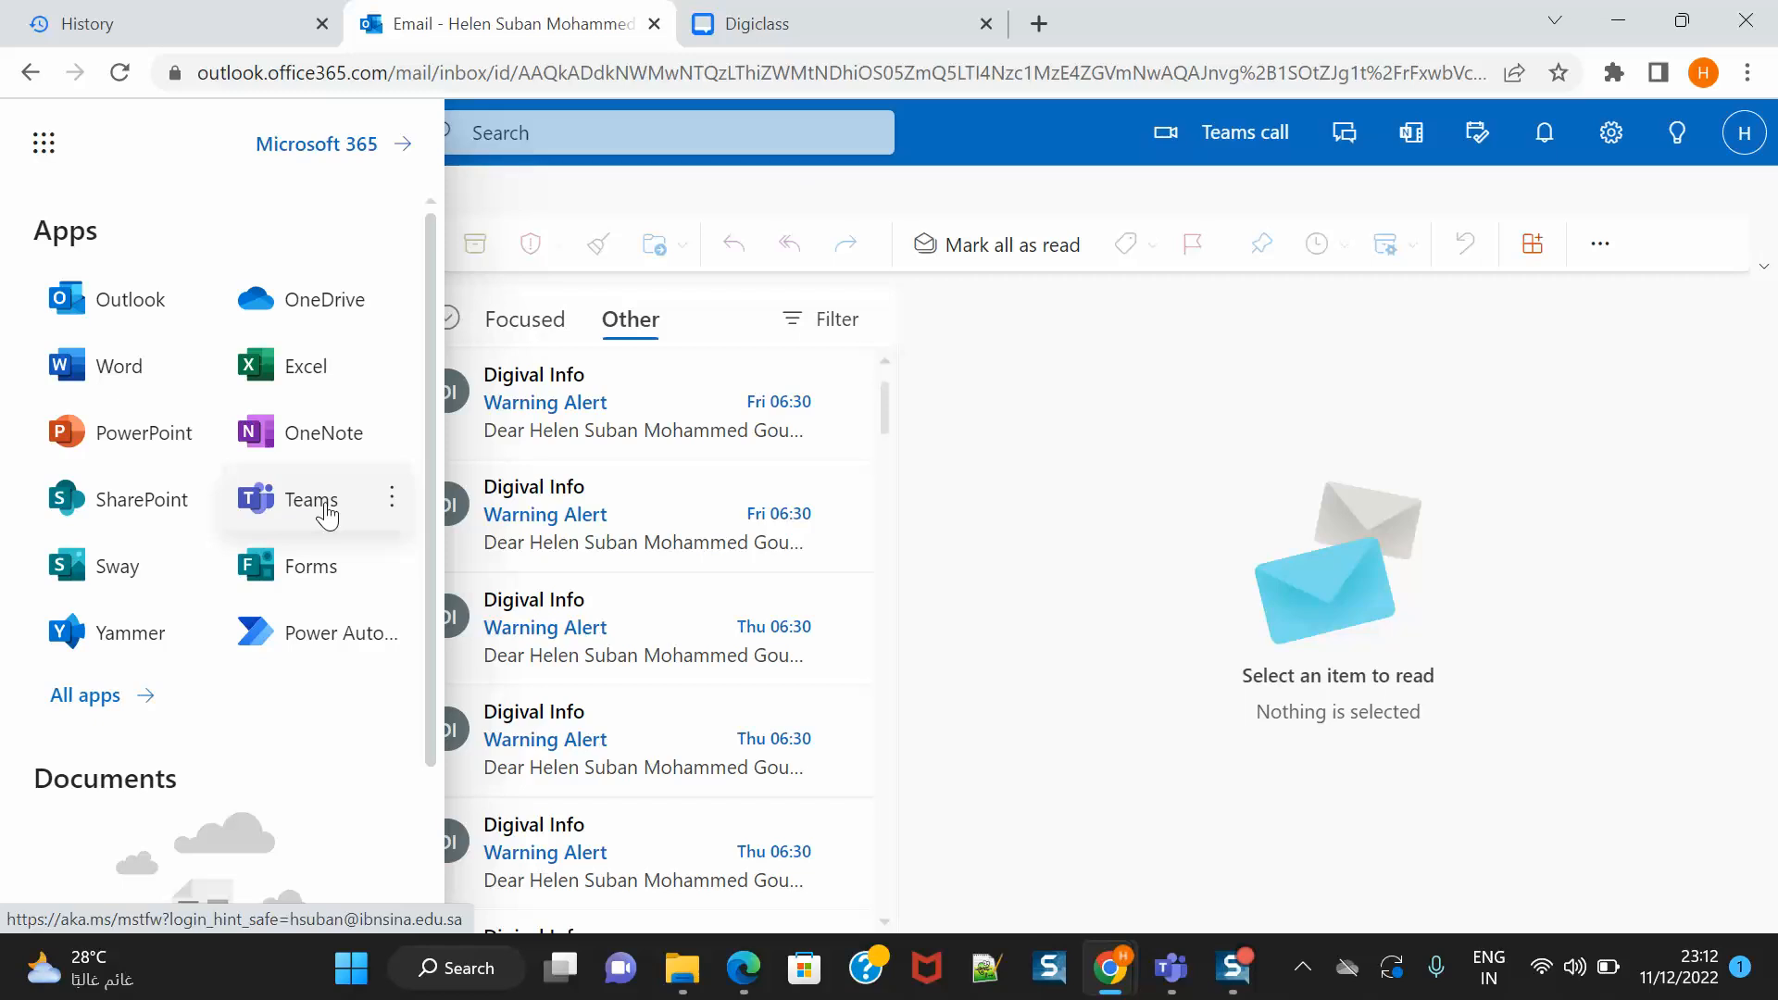
pyautogui.moveTo(289, 511)
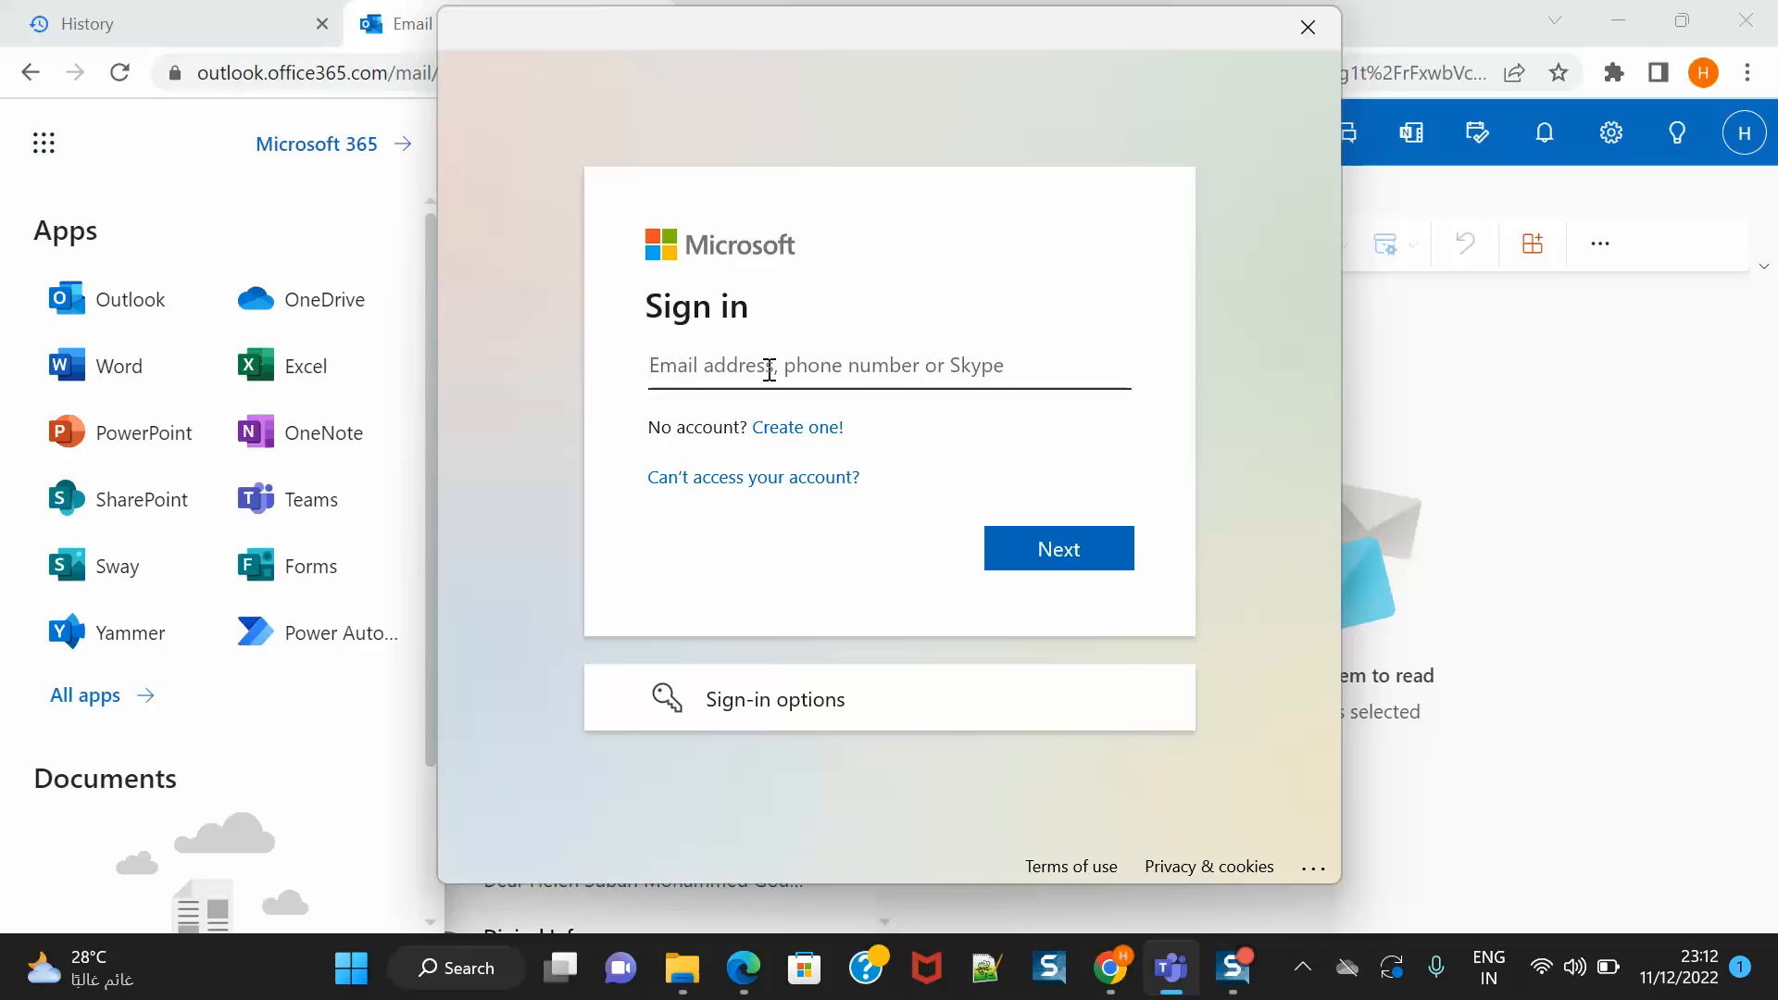
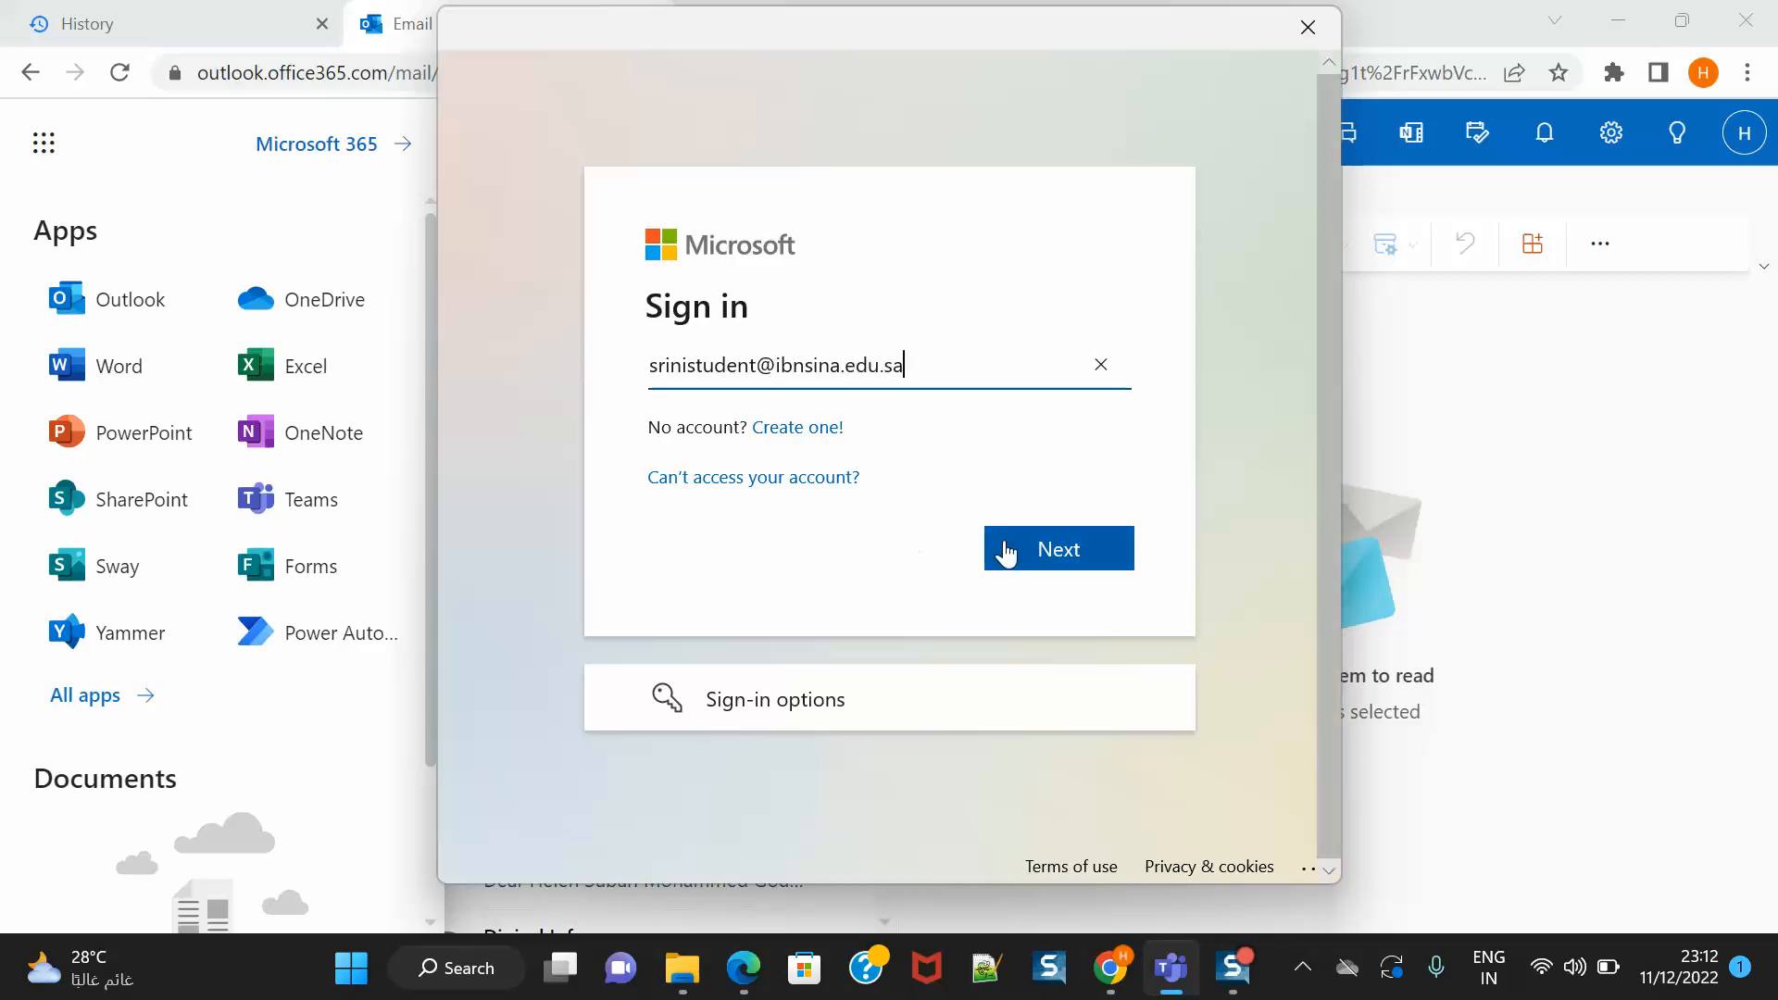
# - Enter the student email ending in ibnsina.edu.sa and continue to the password step
pyautogui.click(1058, 548)
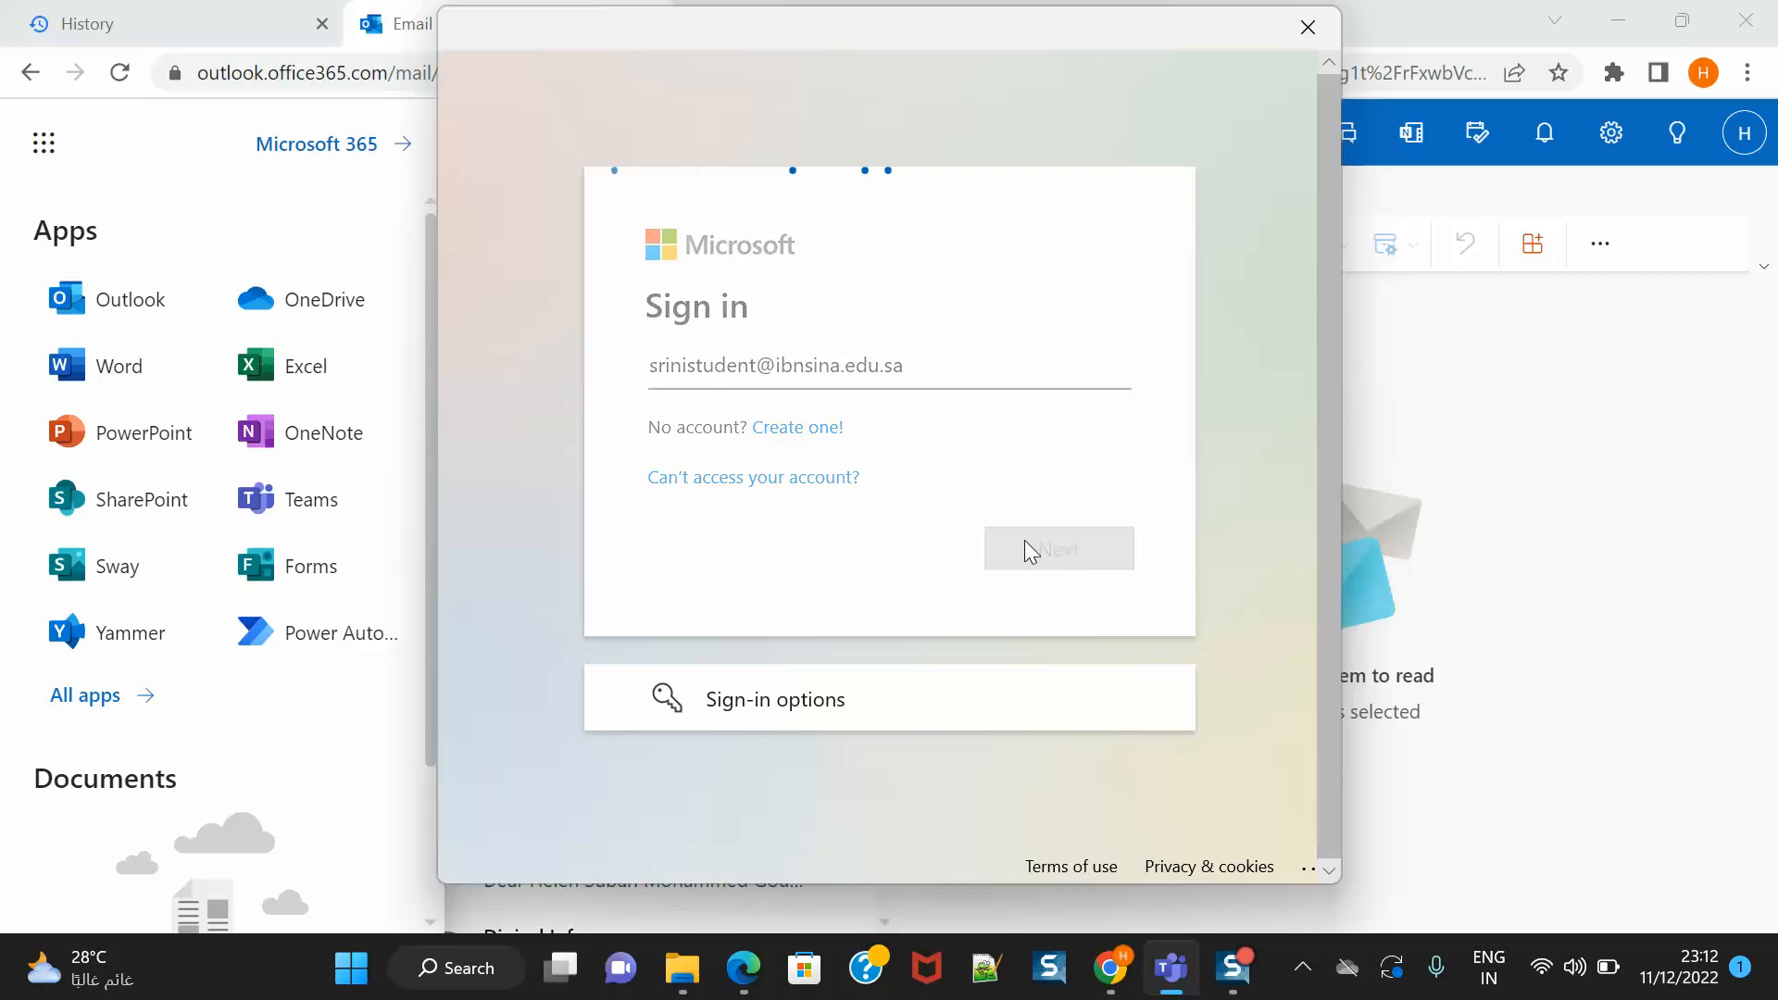
# - Enter the account password and sign in, reaching the identity verification step
pyautogui.click(1058, 549)
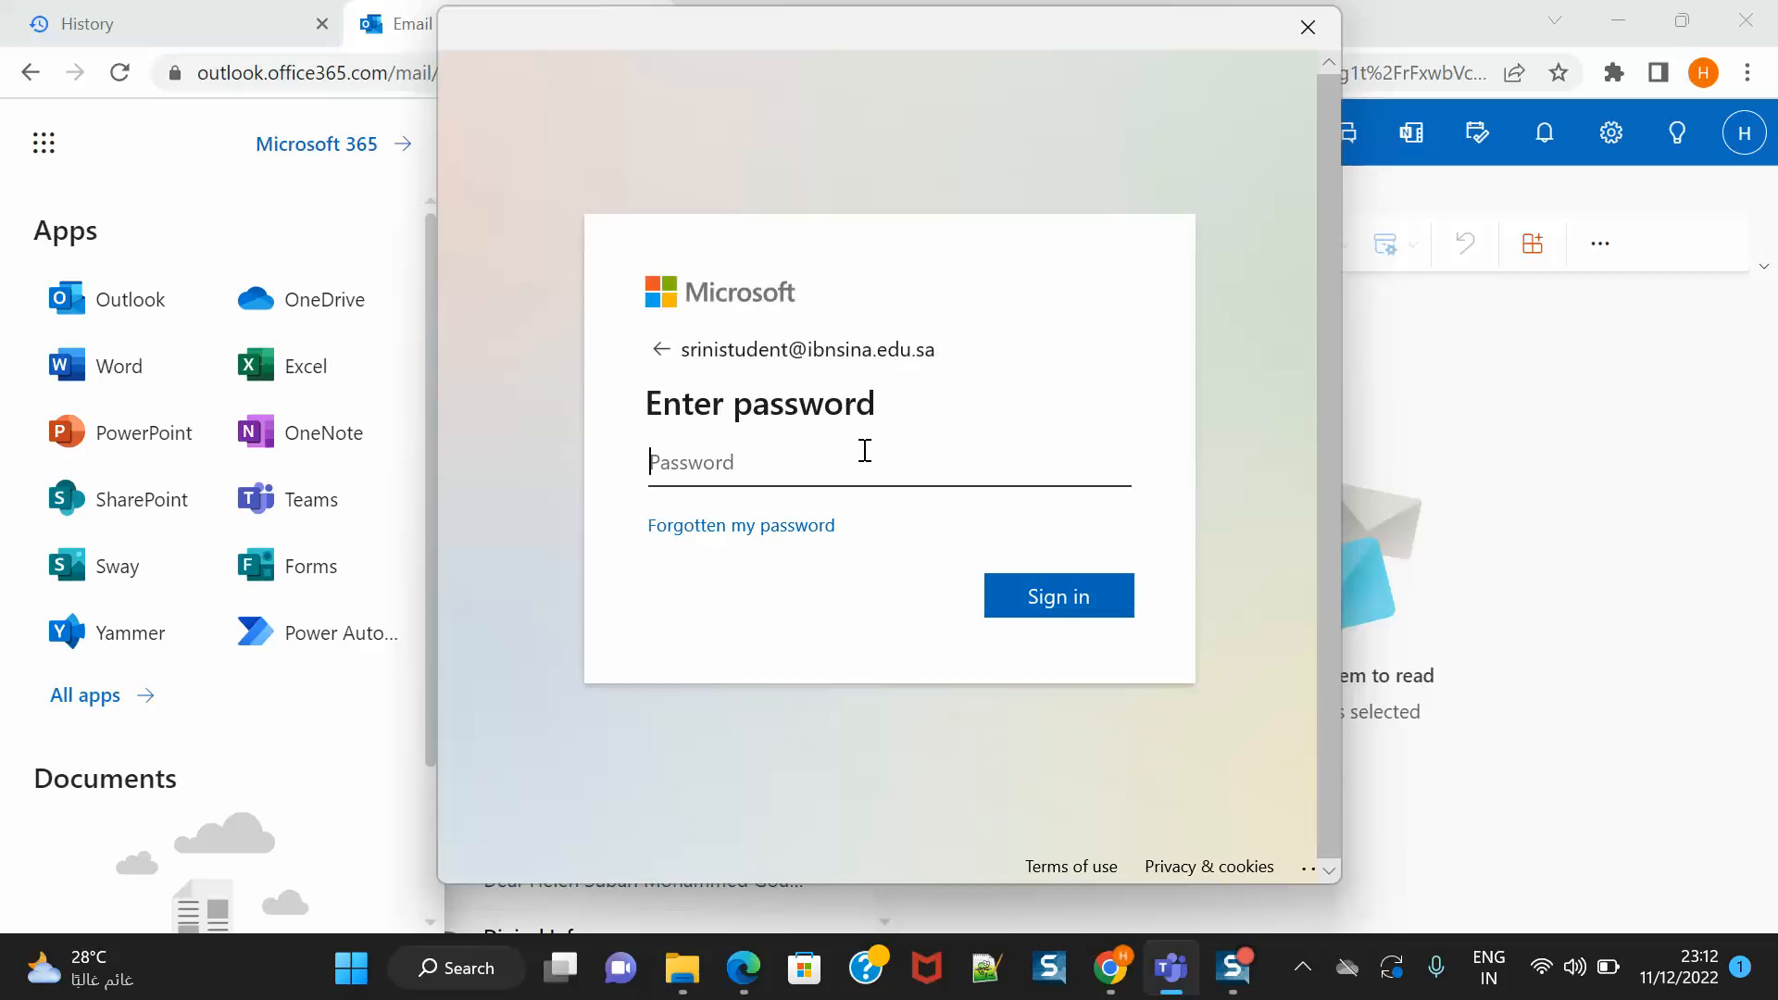
pyautogui.write('•')
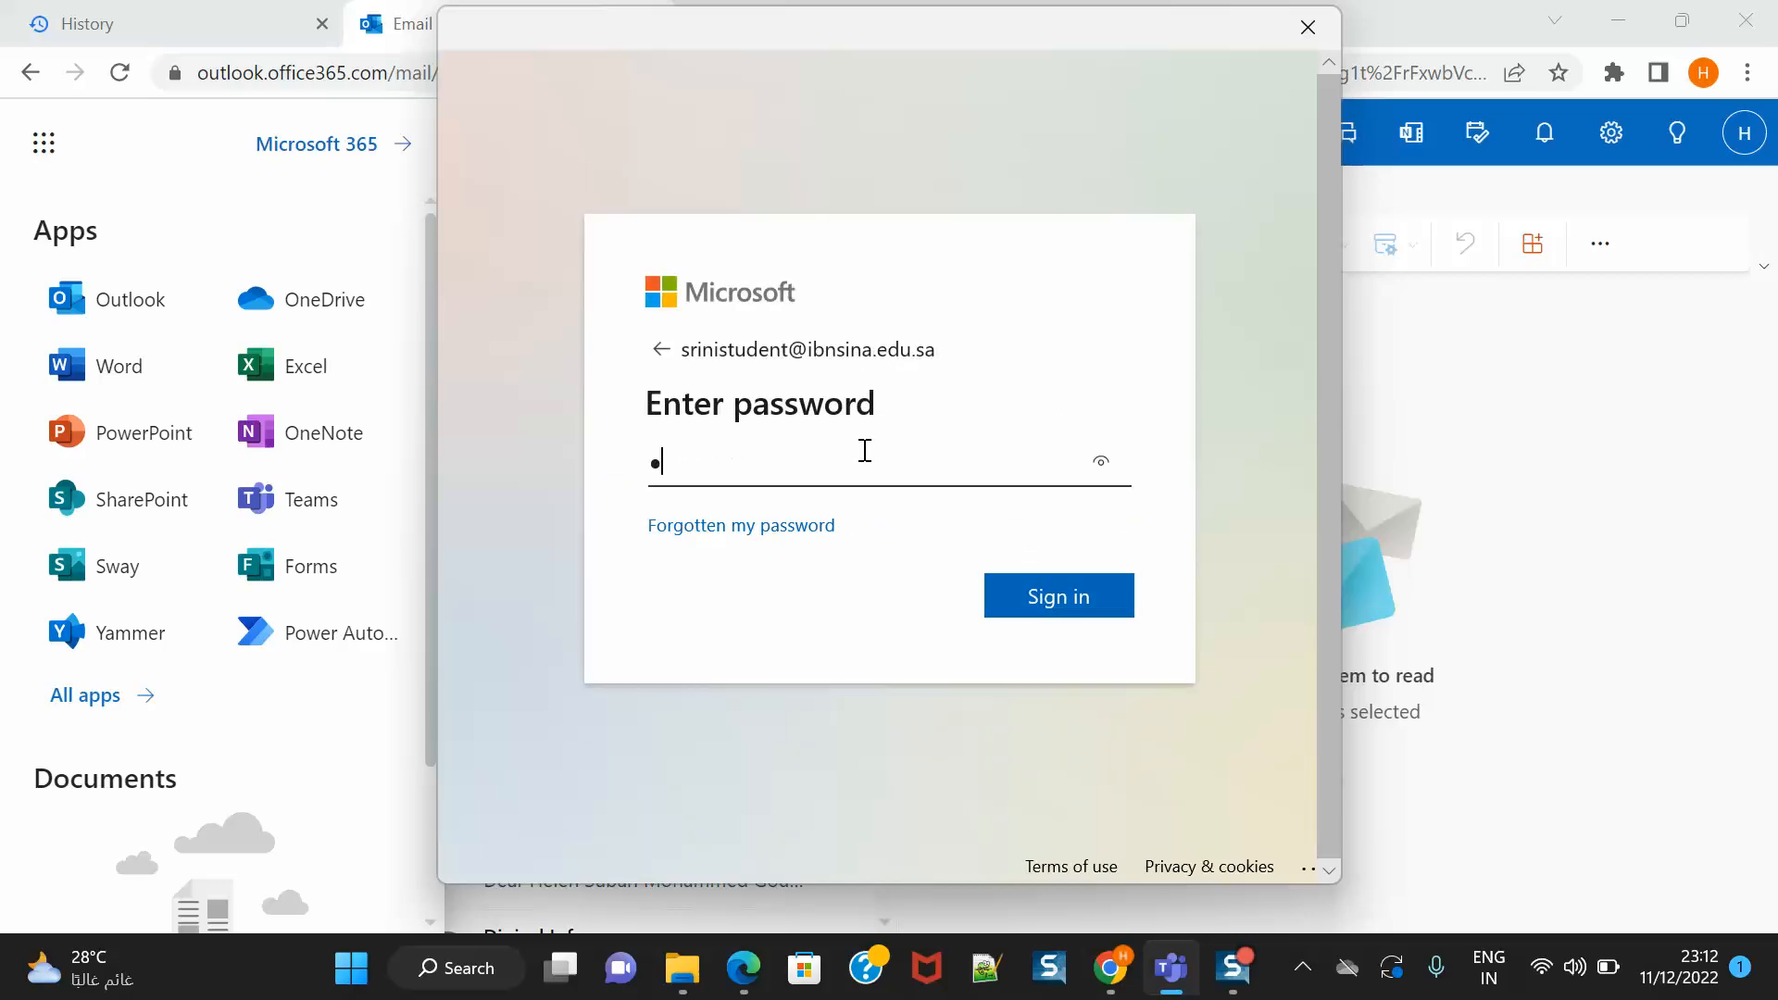
pyautogui.write('password')
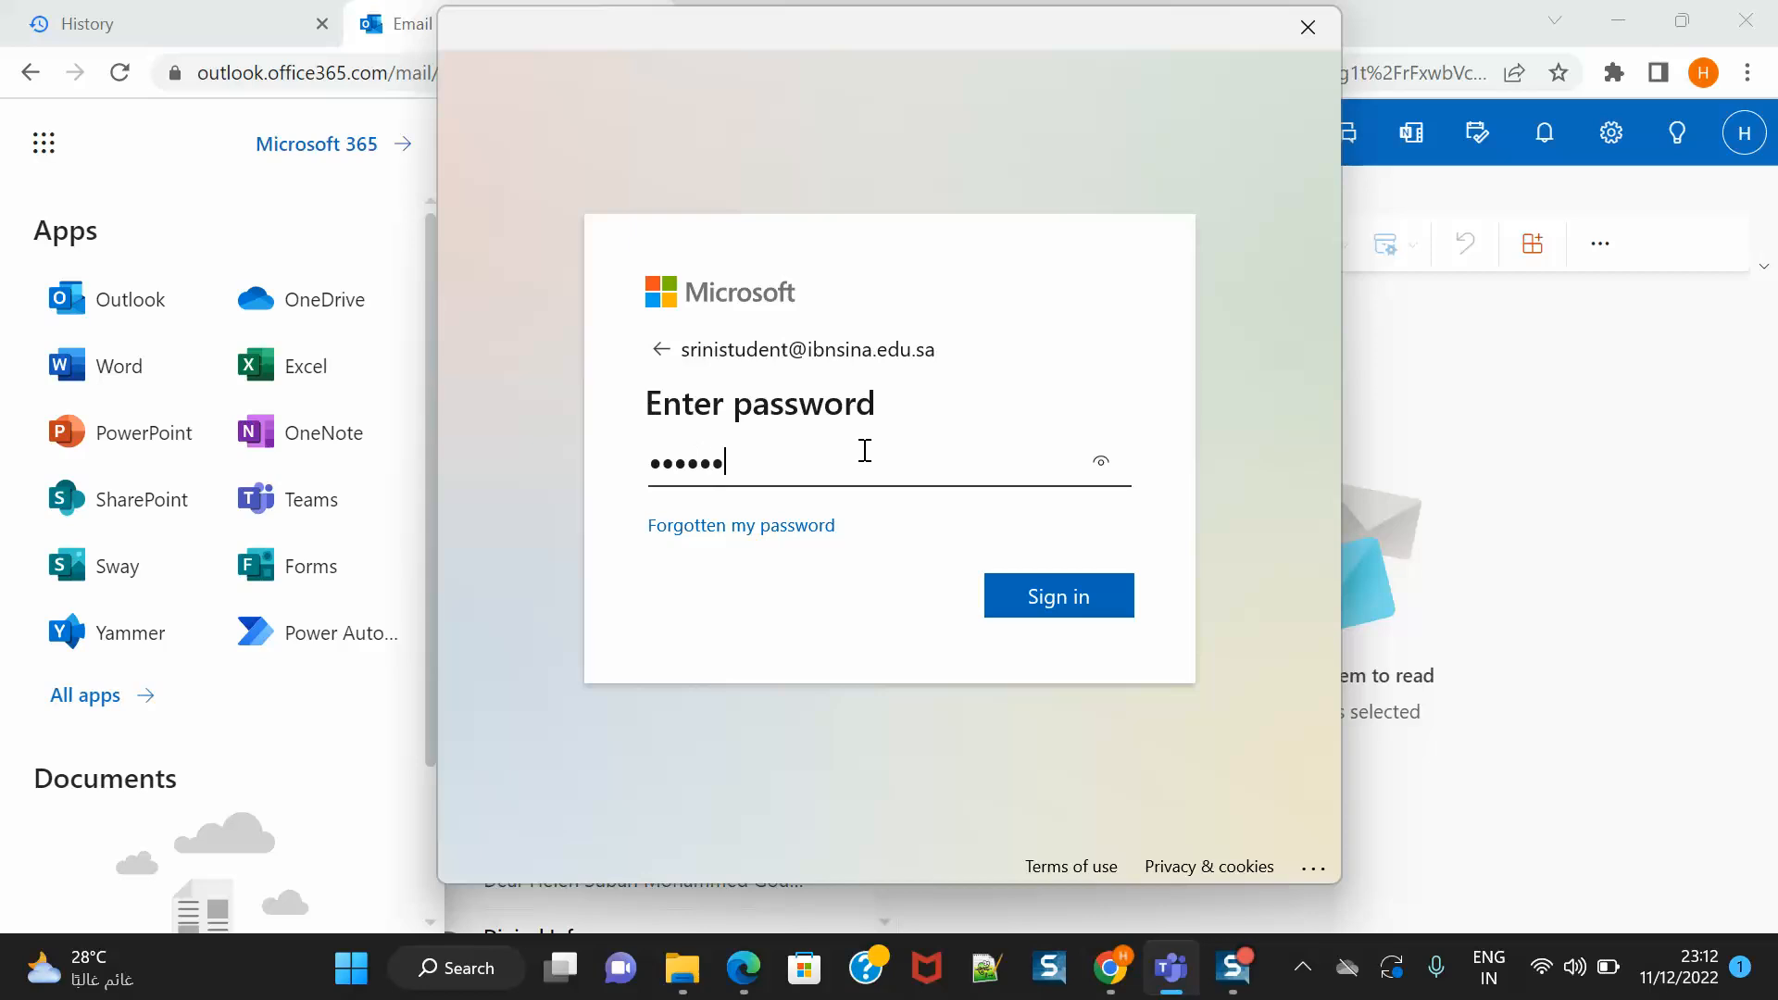
pyautogui.write('password')
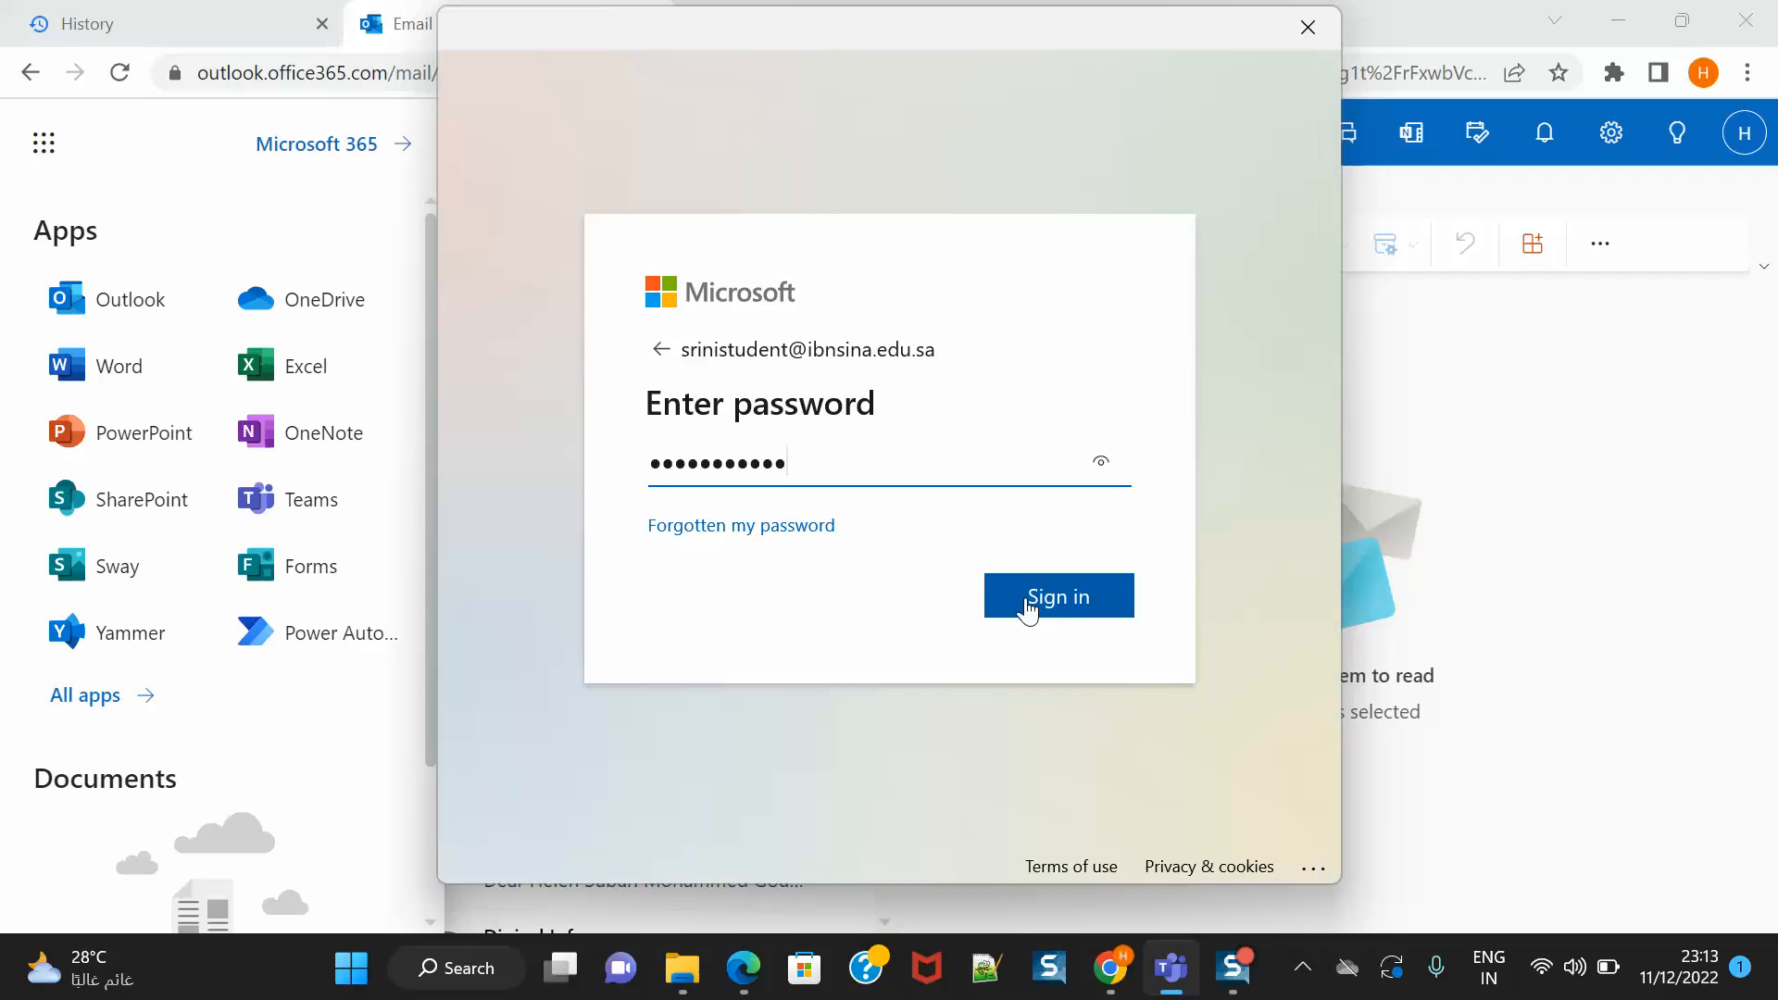
pyautogui.click(1056, 597)
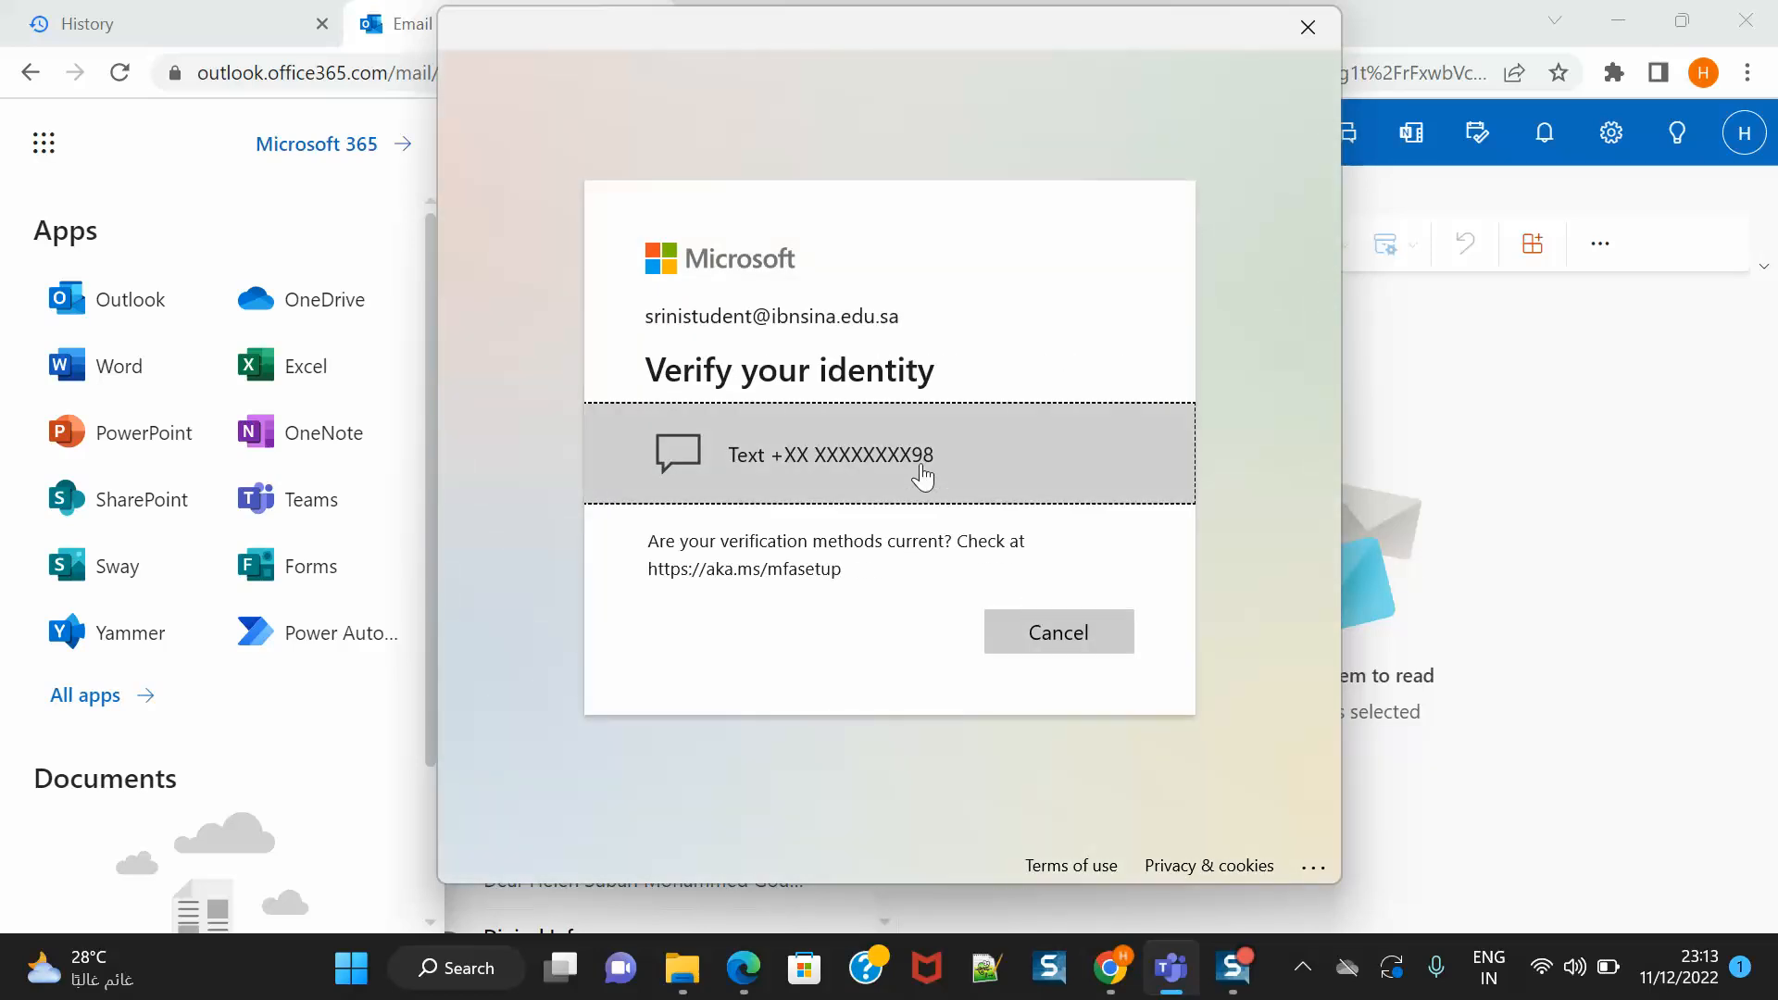
pyautogui.click(890, 456)
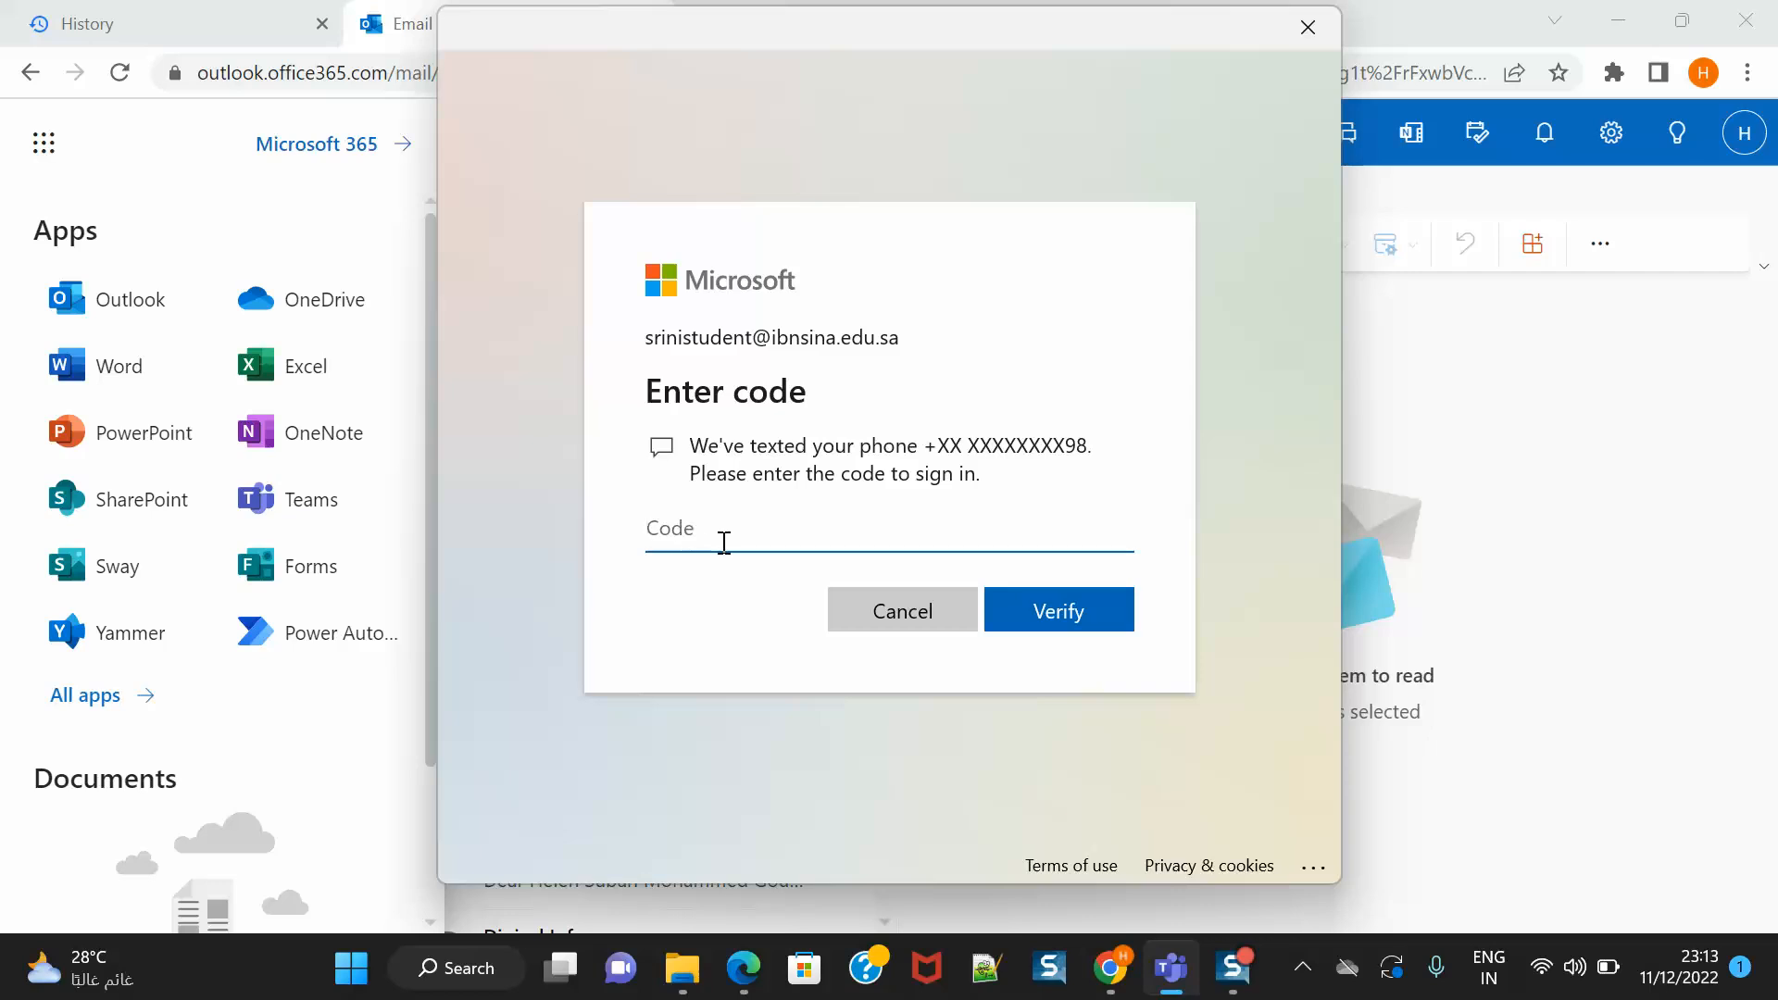
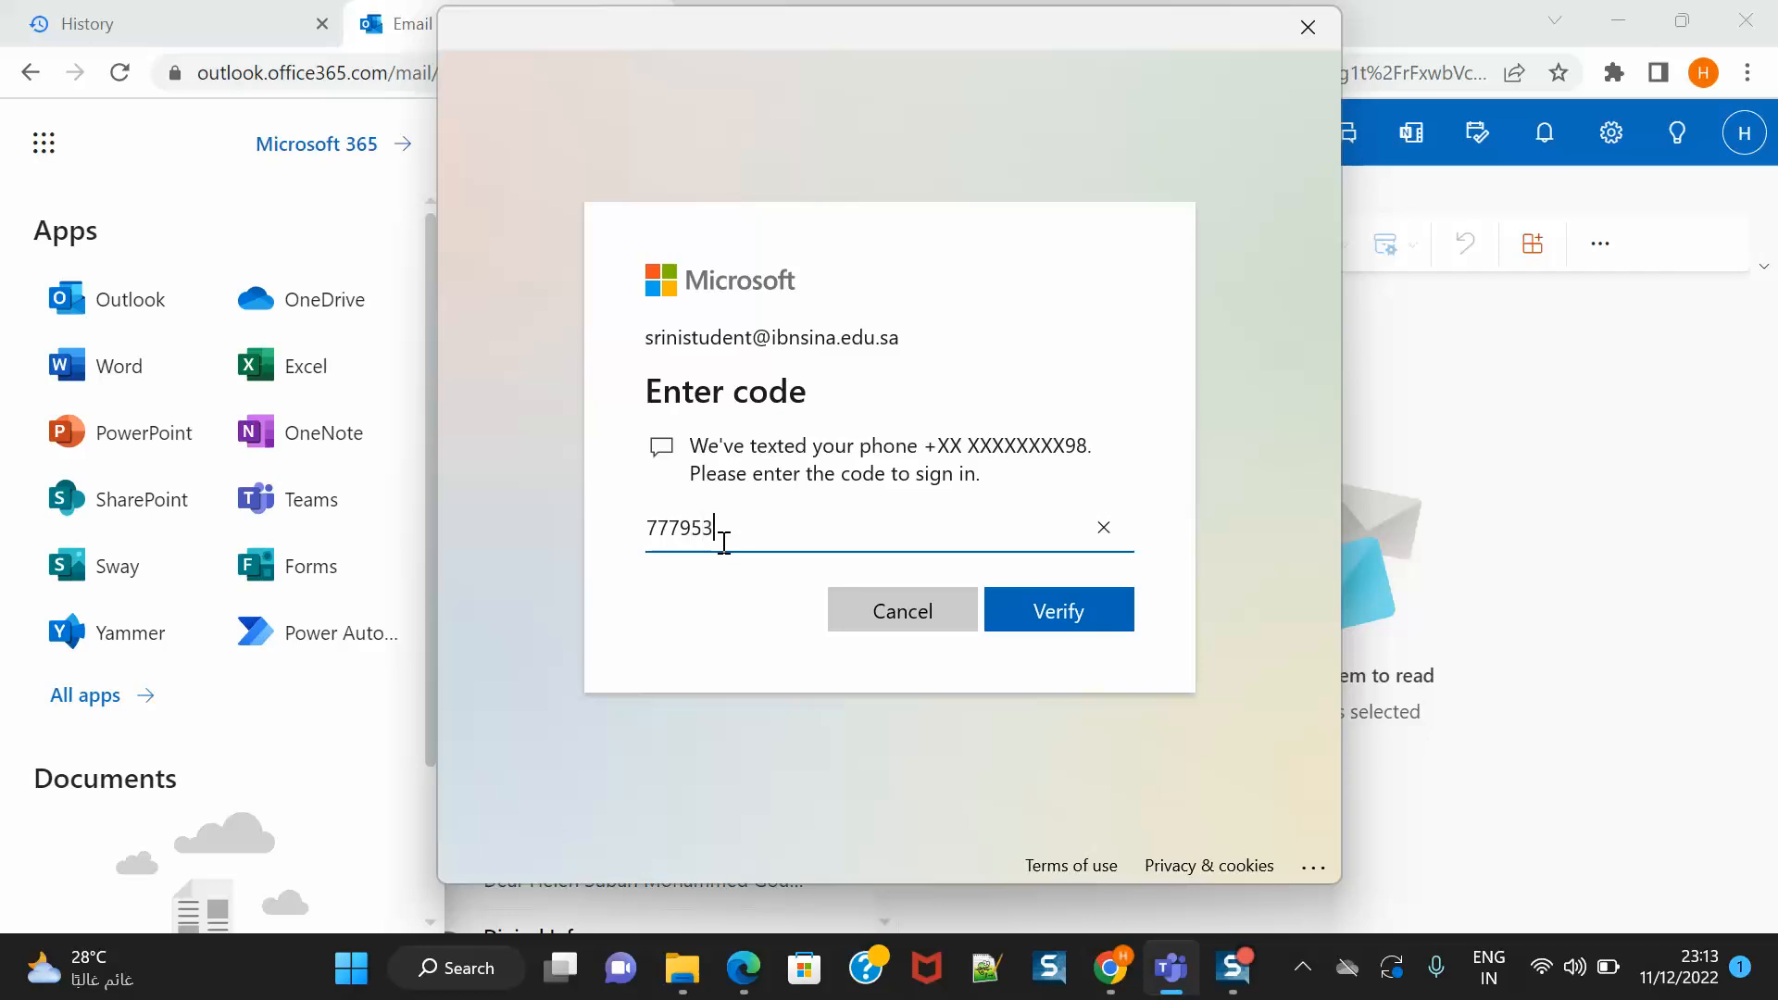
pyautogui.click(1057, 610)
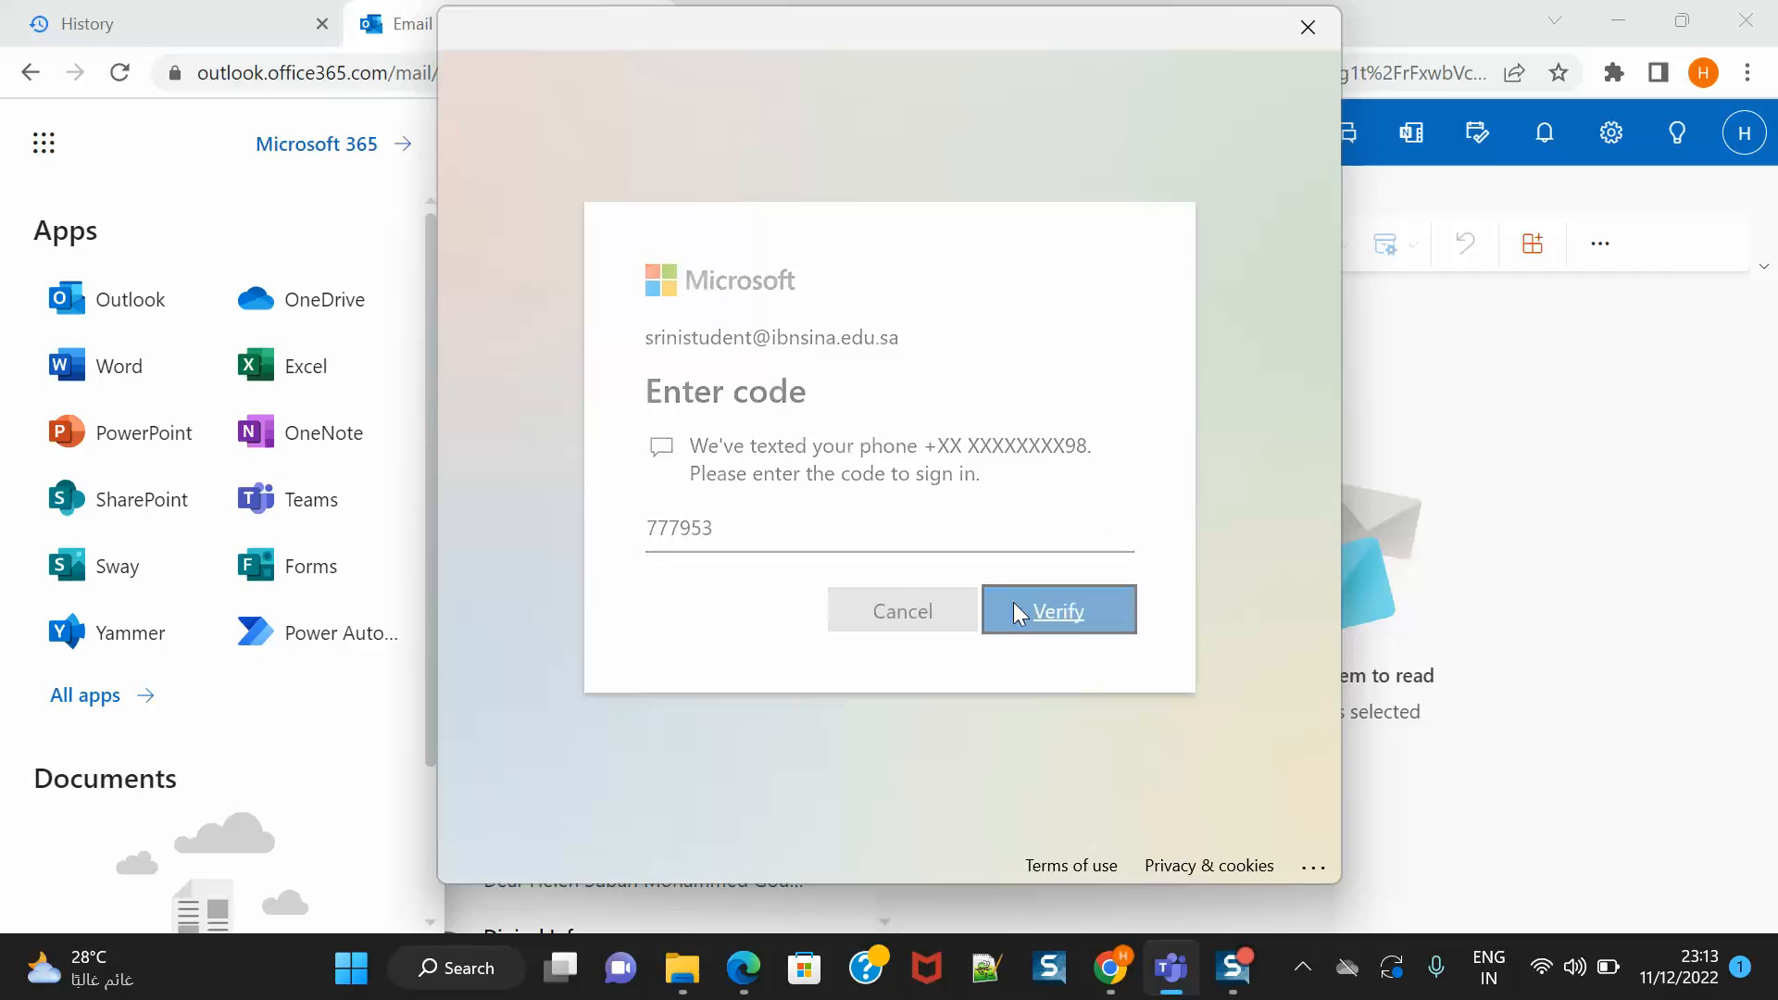
pyautogui.click(1057, 609)
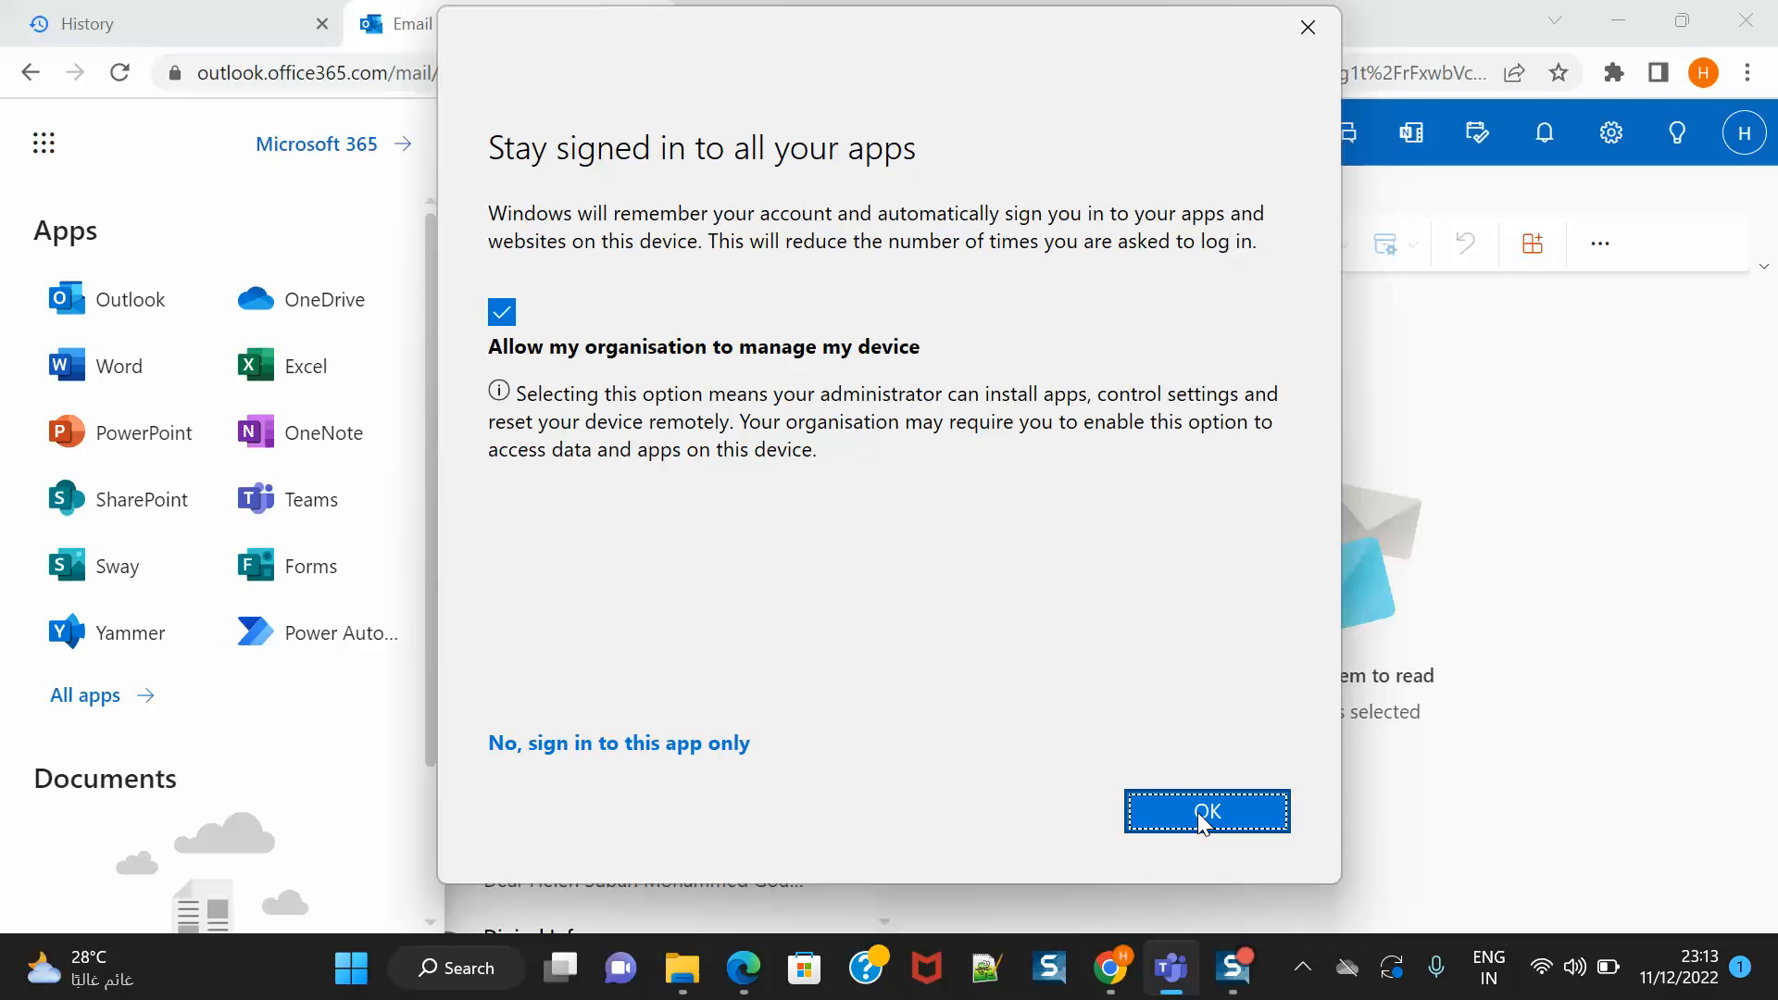
# - Accept staying signed in to all apps and finish adding the organisation account
pyautogui.click(1206, 811)
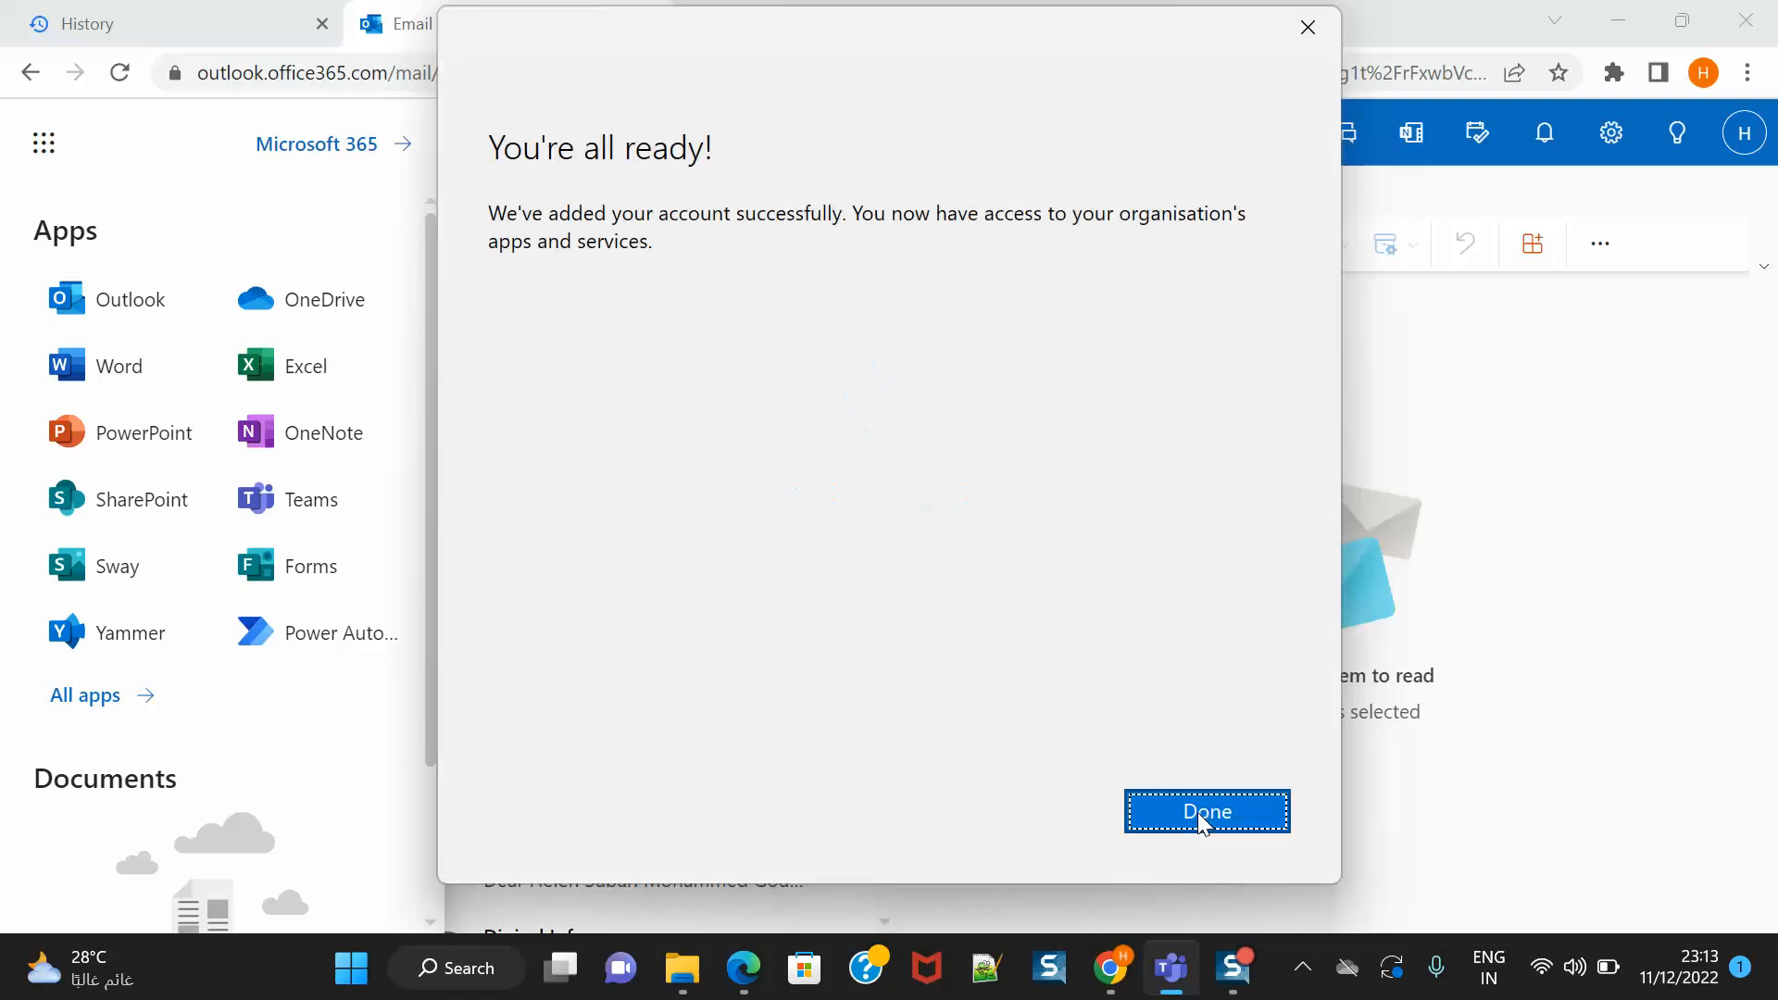
pyautogui.click(1206, 811)
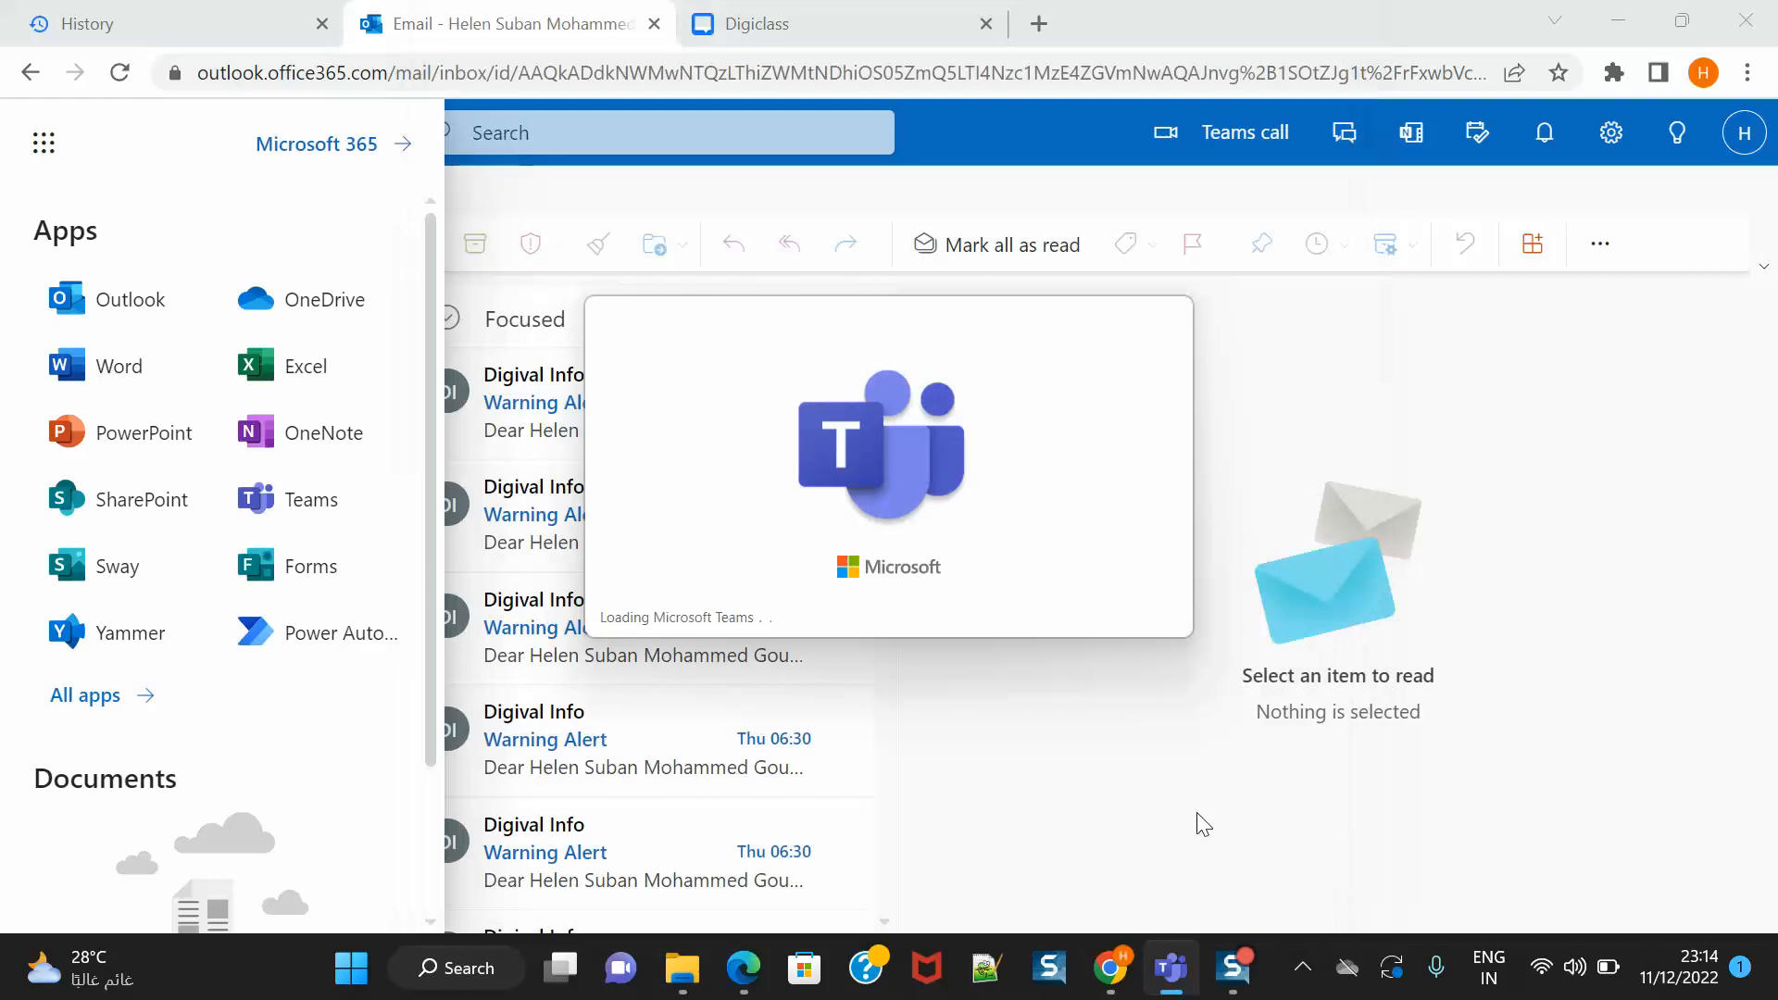
pyautogui.moveTo(1078, 773)
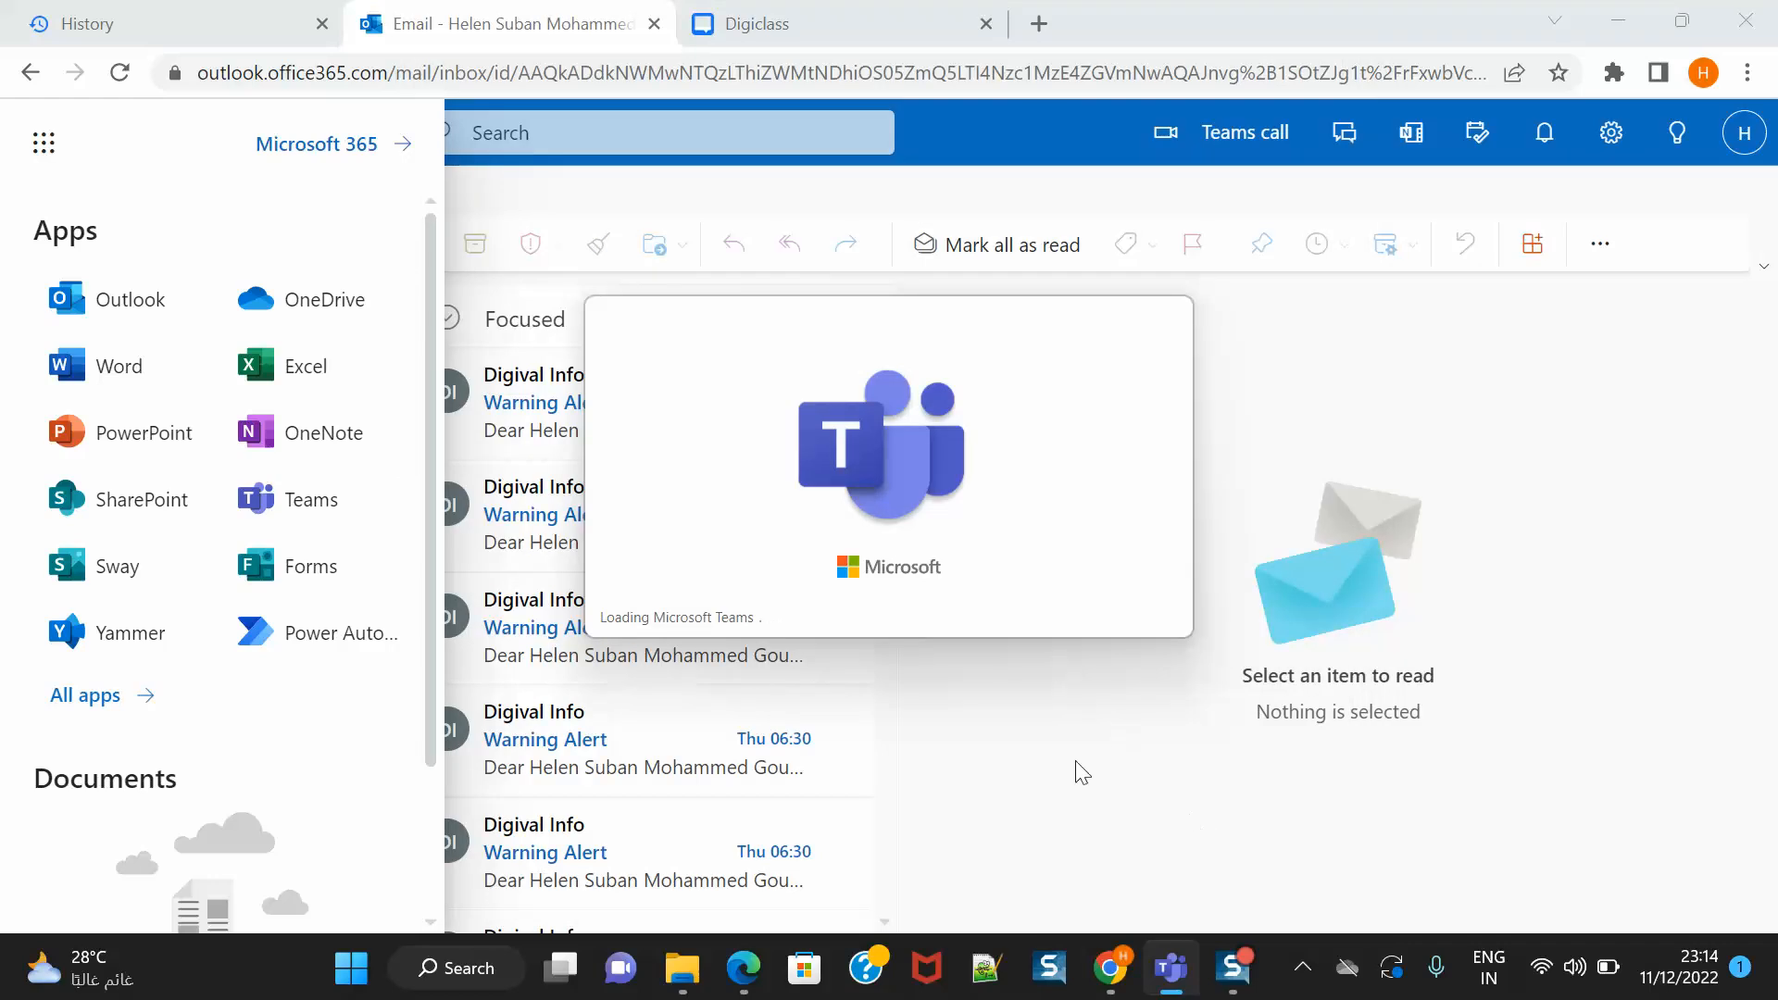
pyautogui.moveTo(1109, 968)
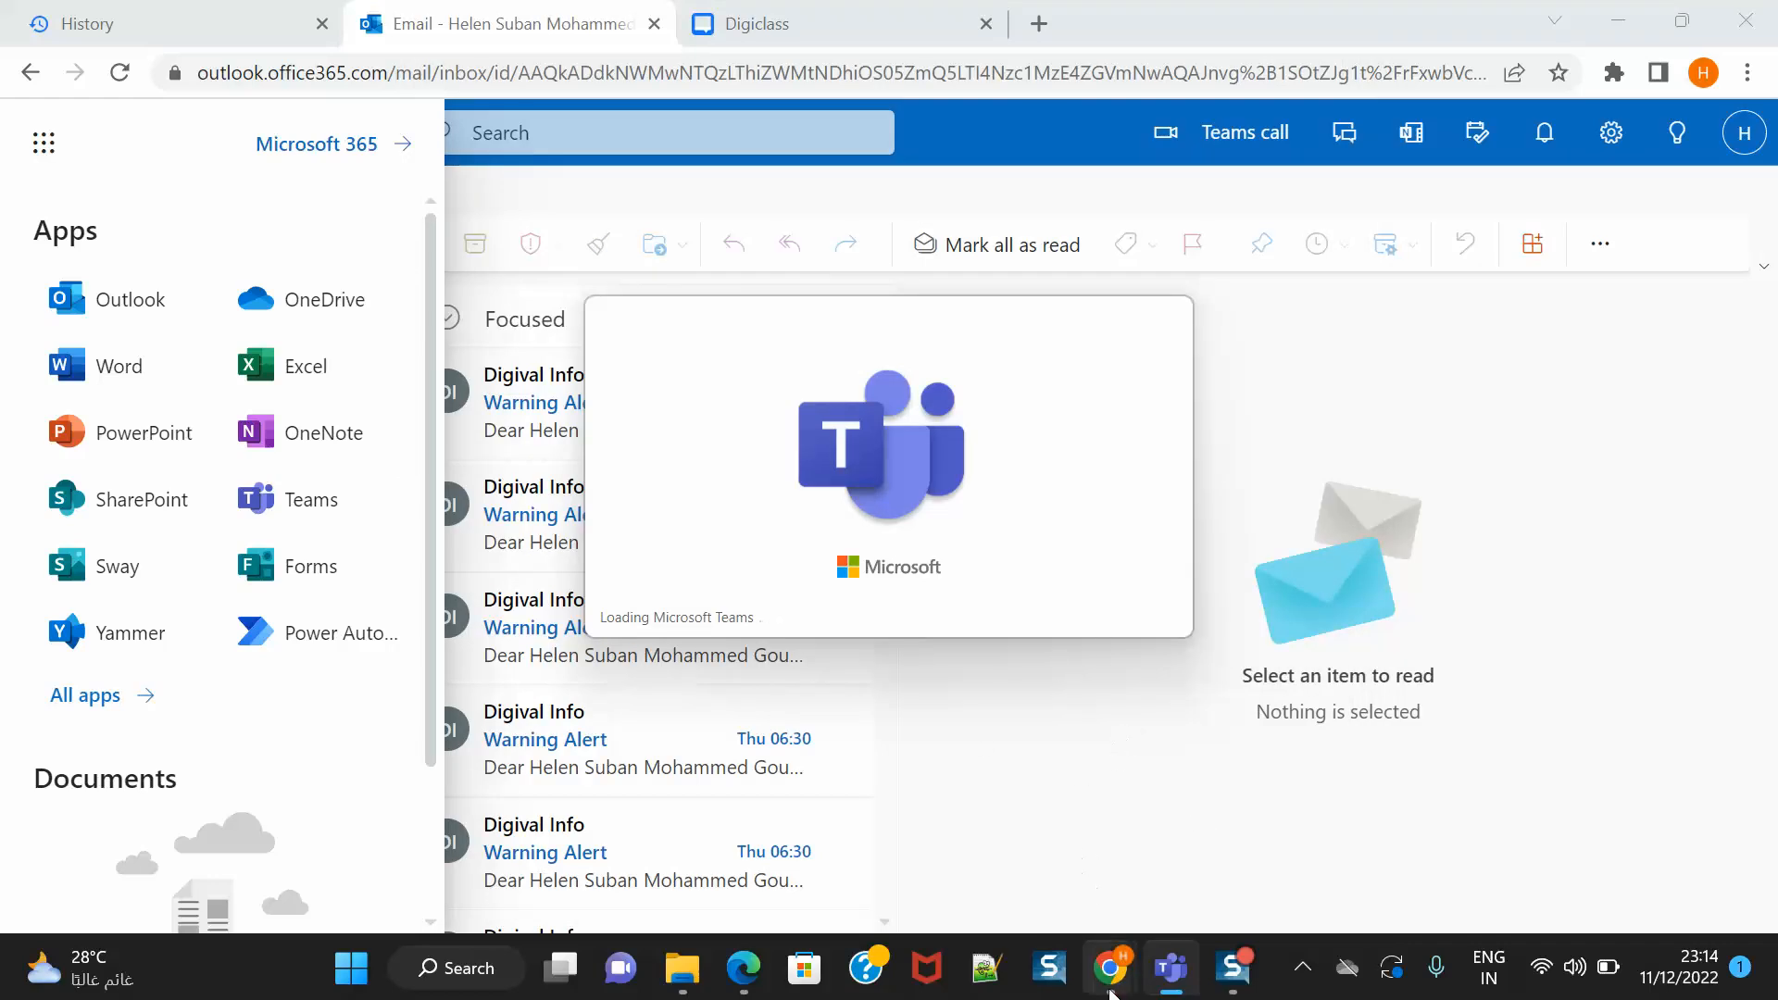
pyautogui.moveTo(1109, 967)
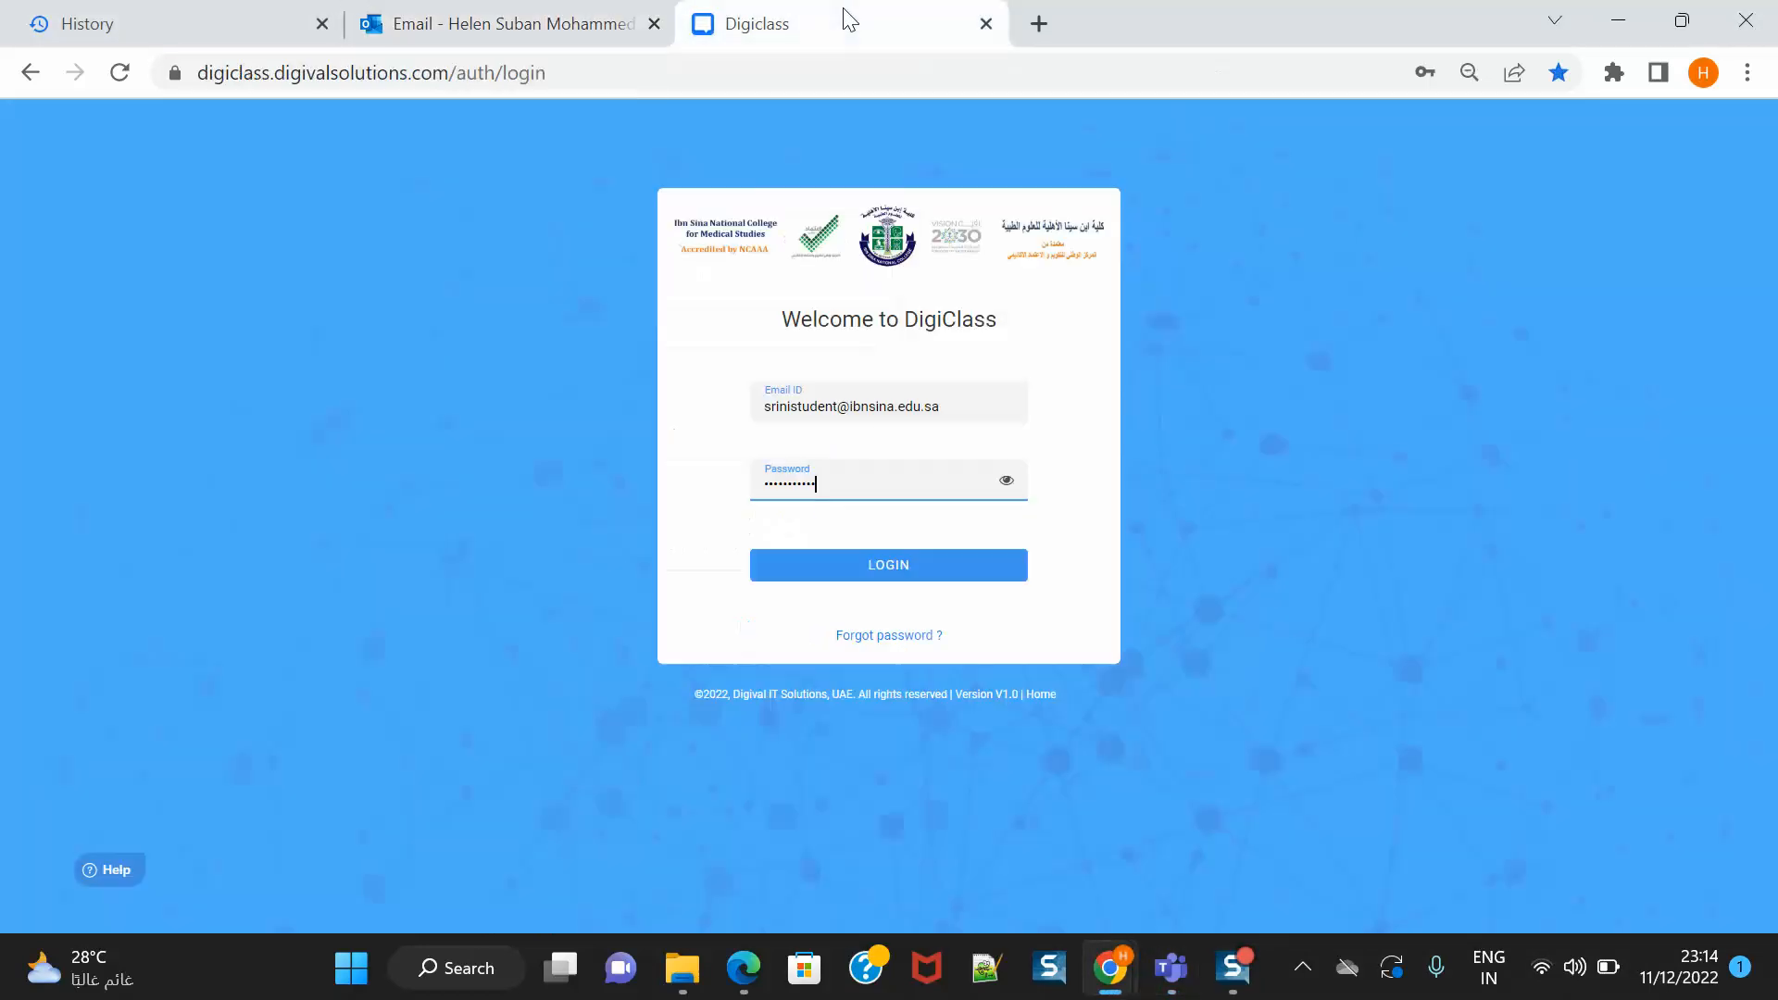
# - Check the saved email and password on the DigiClass login page and submit the login
pyautogui.click(371, 72)
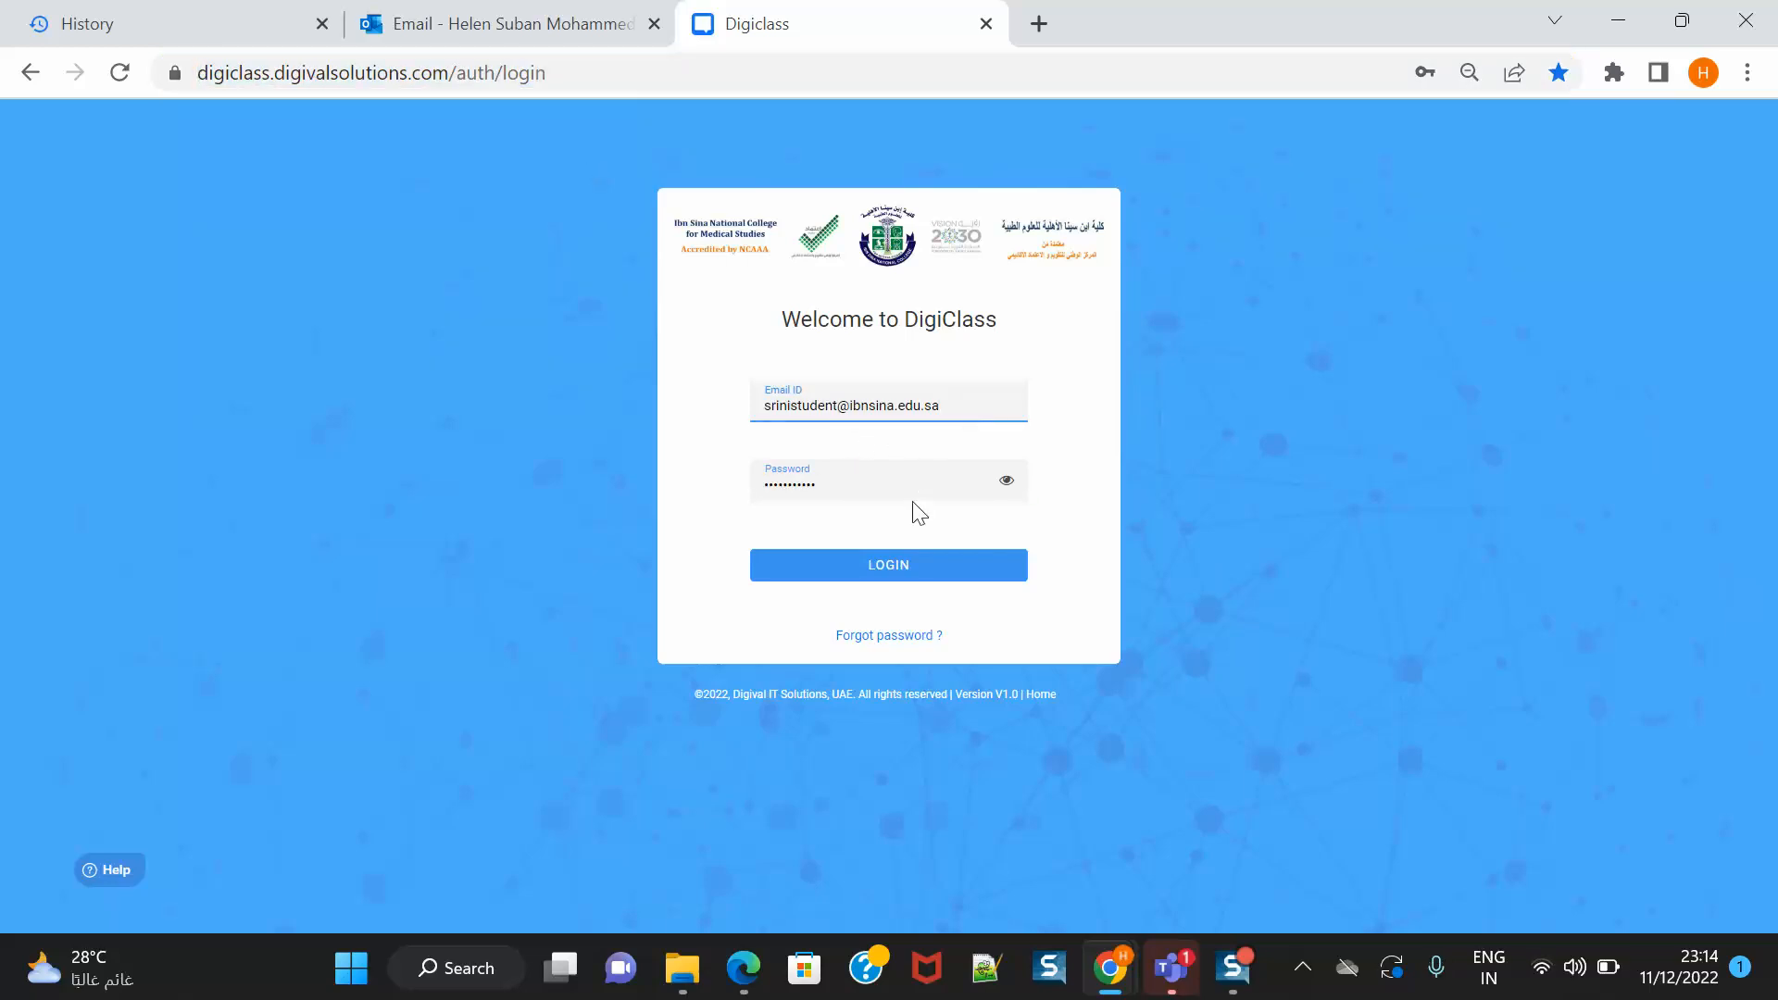
pyautogui.click(887, 481)
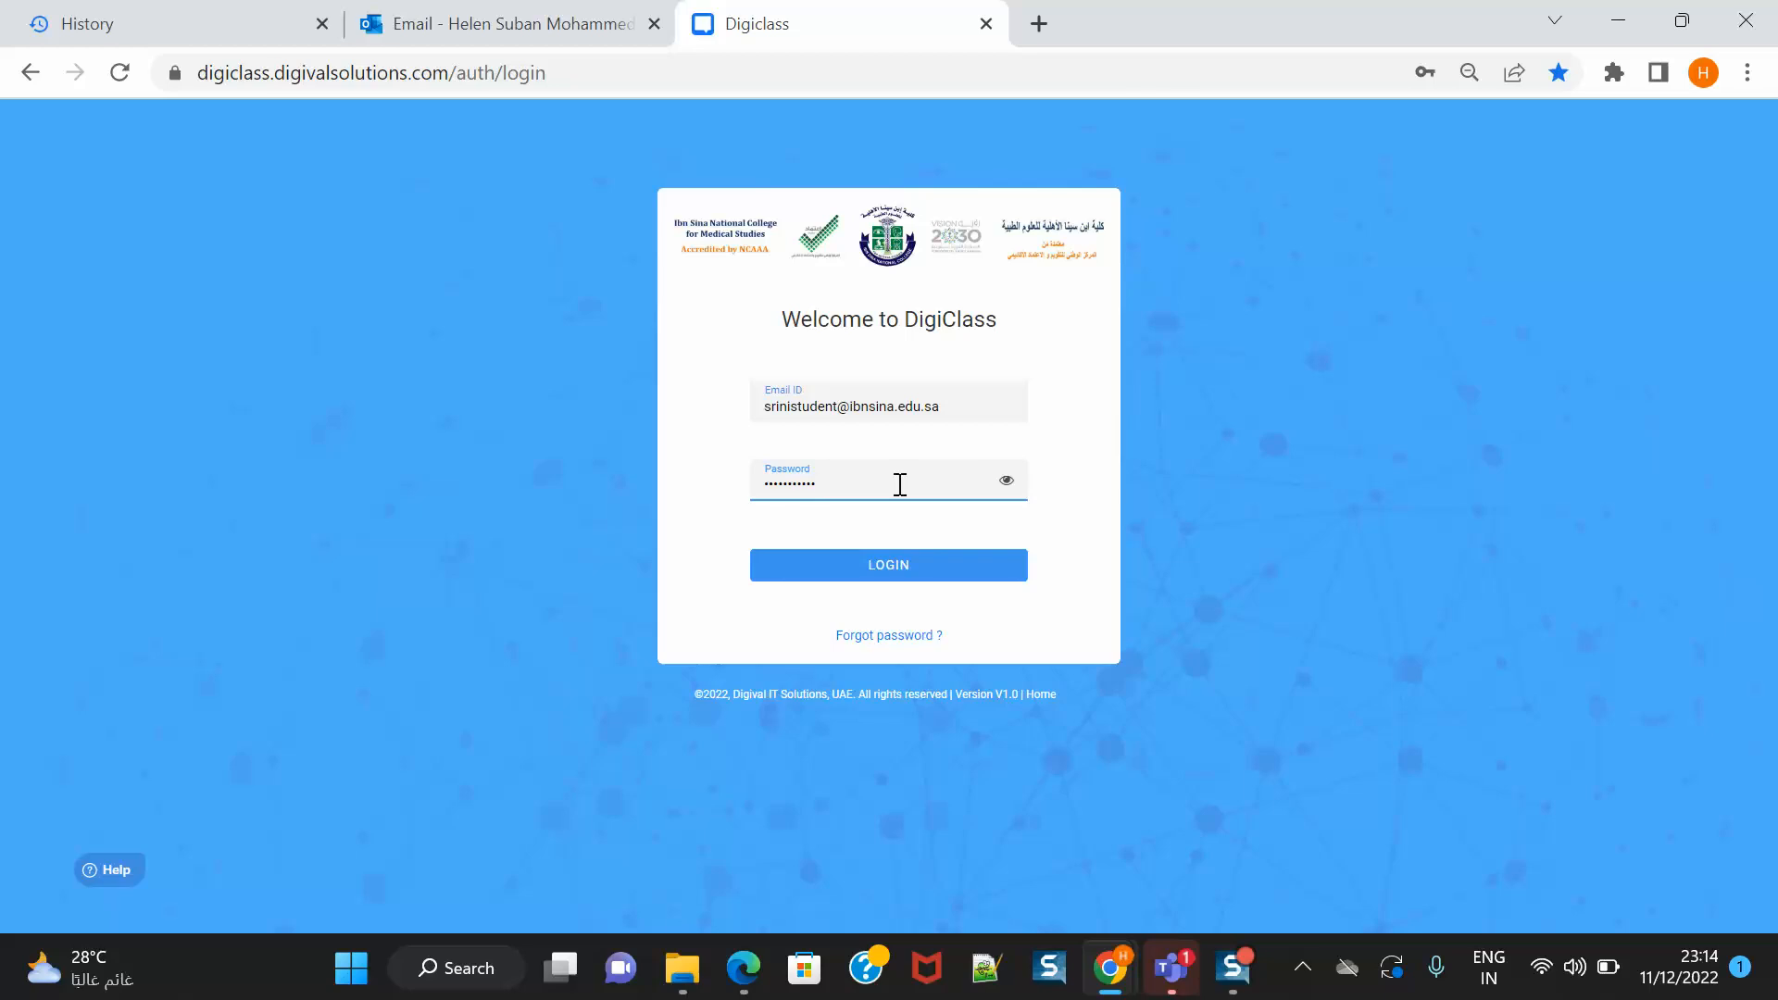
pyautogui.click(887, 565)
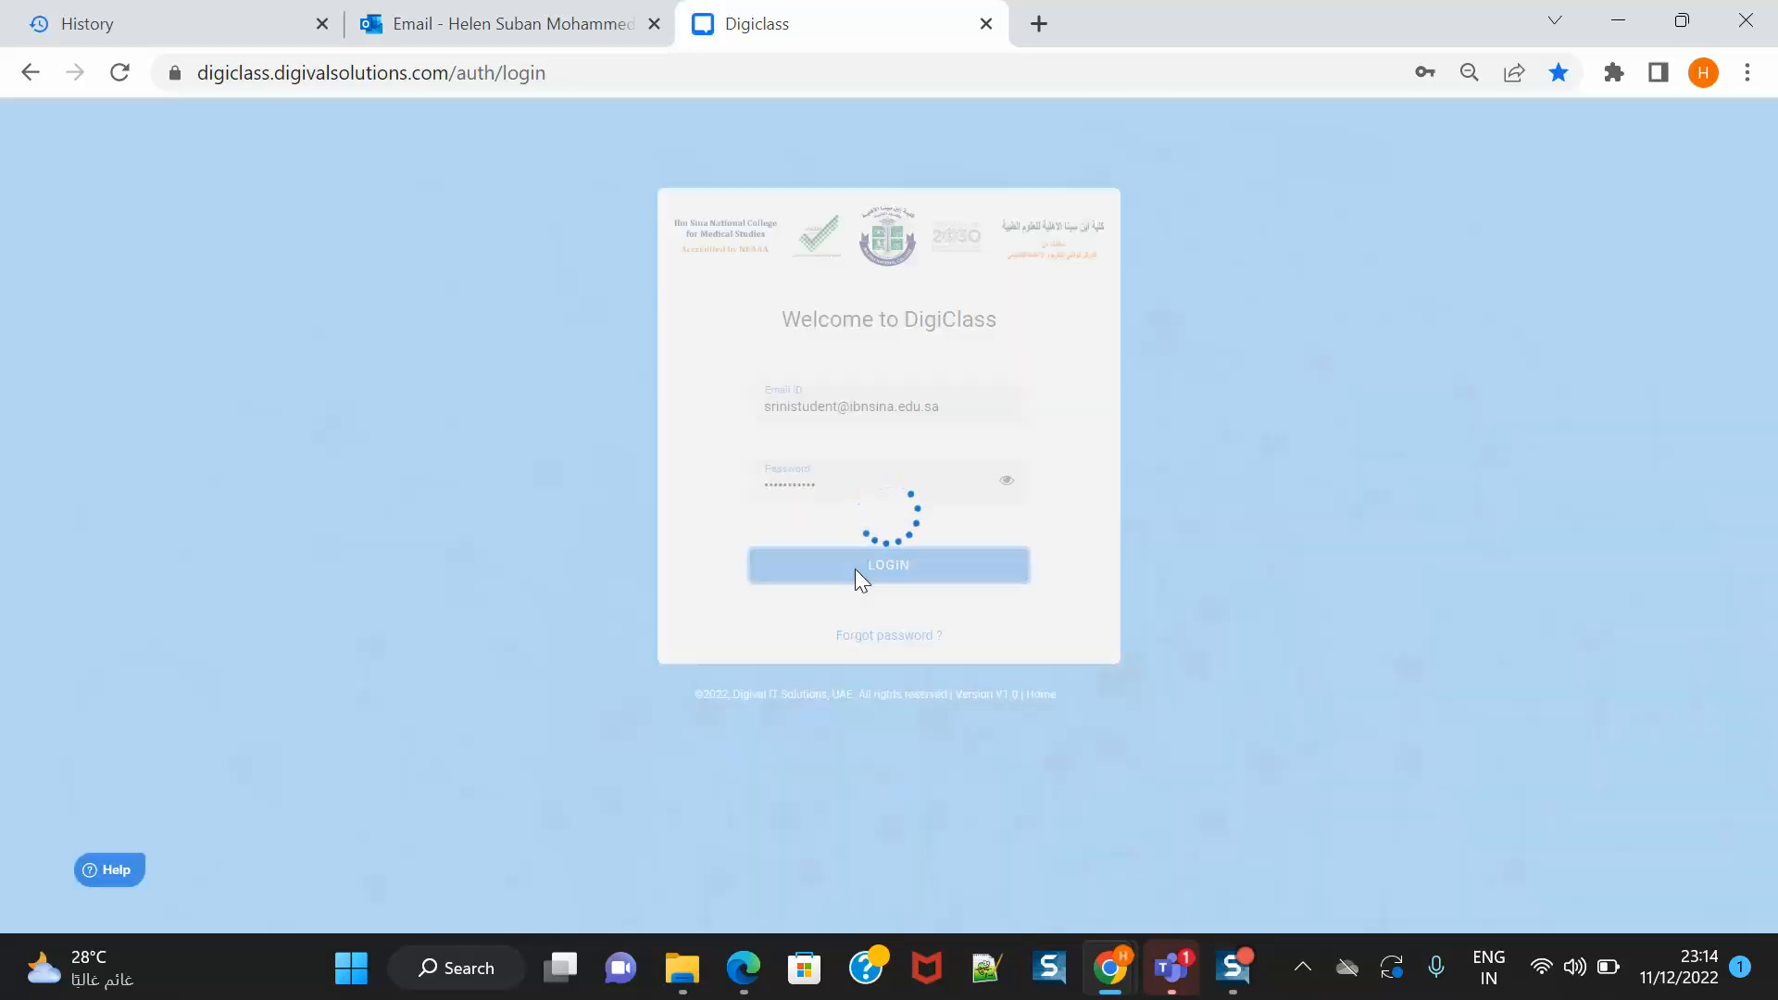
# - Wait for the DigiClass dashboard with the in-progress Demo - Interactive Lecture event to load
pyautogui.click(887, 565)
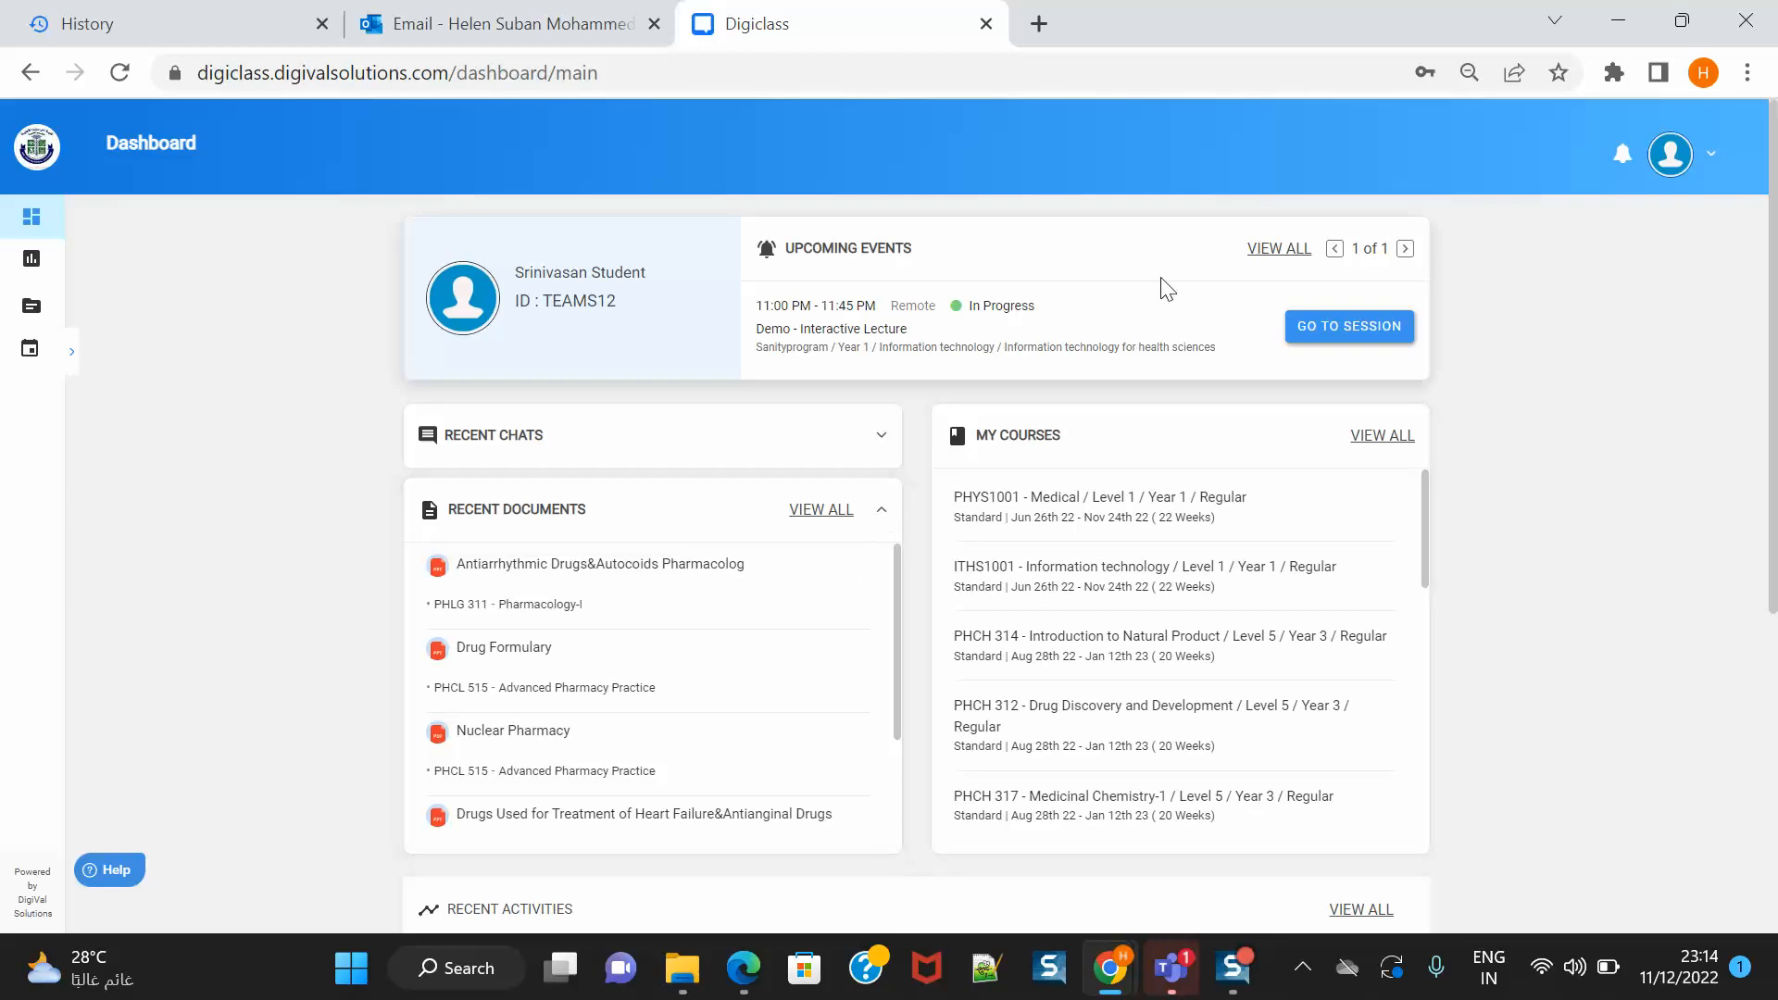
pyautogui.moveTo(1185, 319)
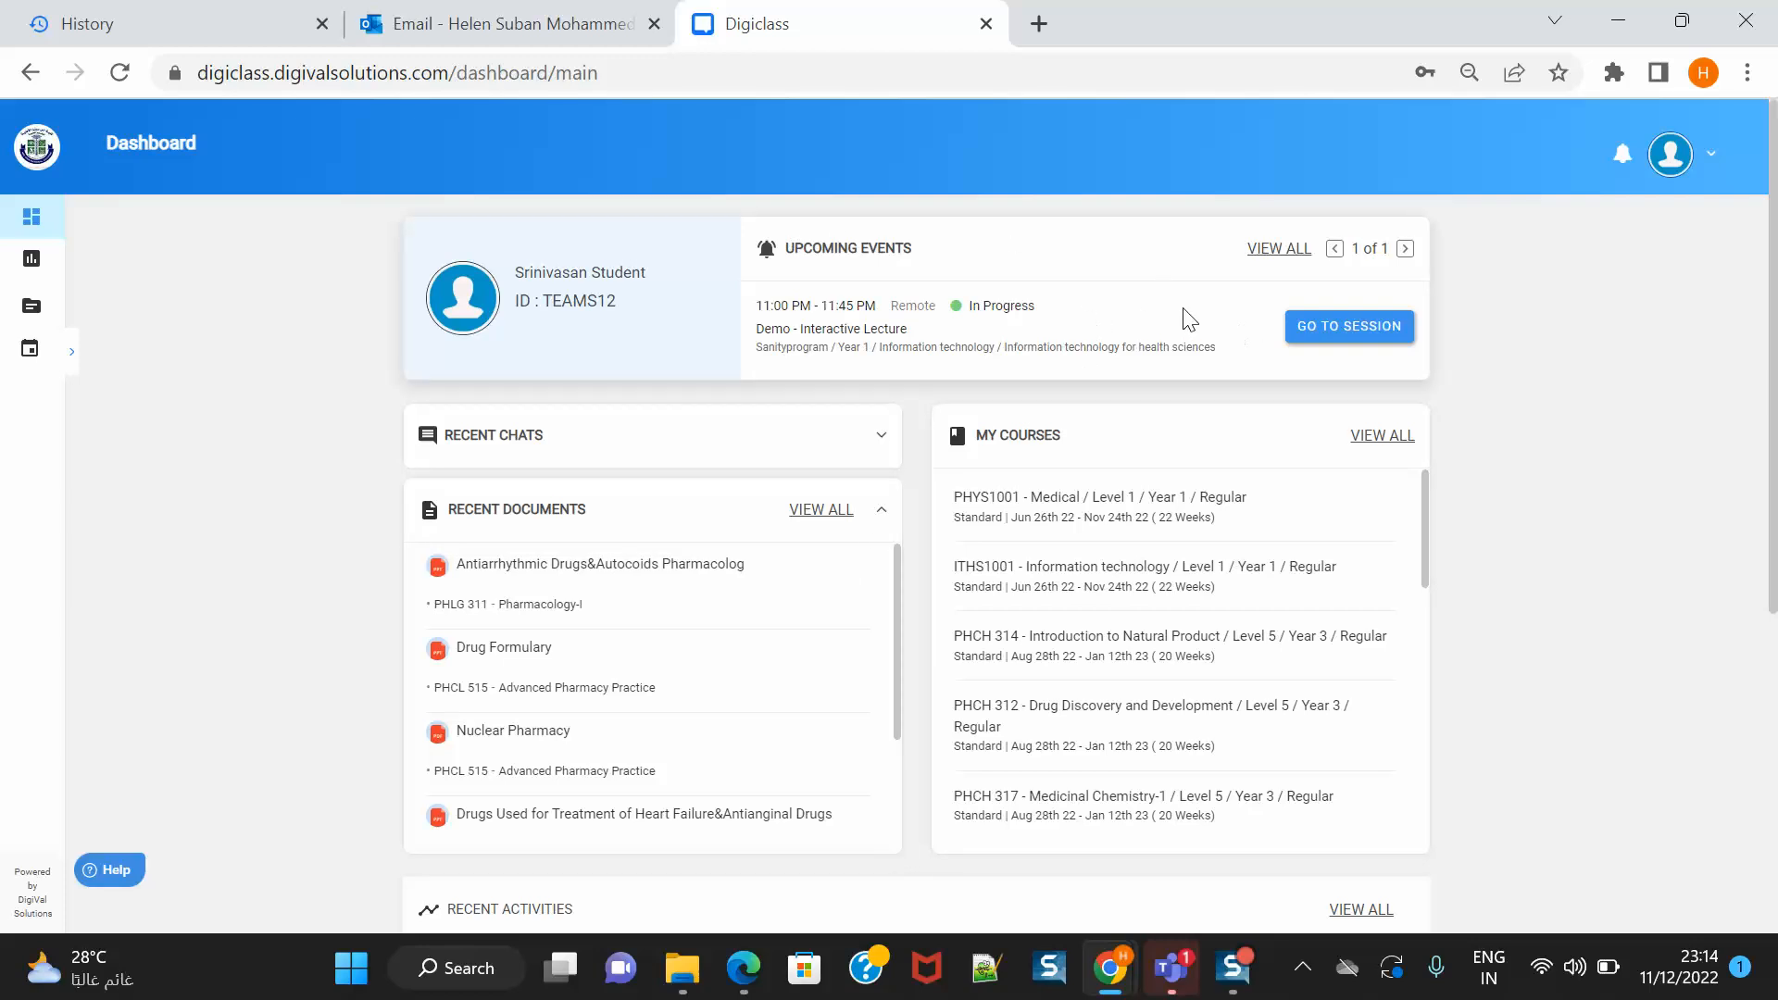
pyautogui.moveTo(1432, 368)
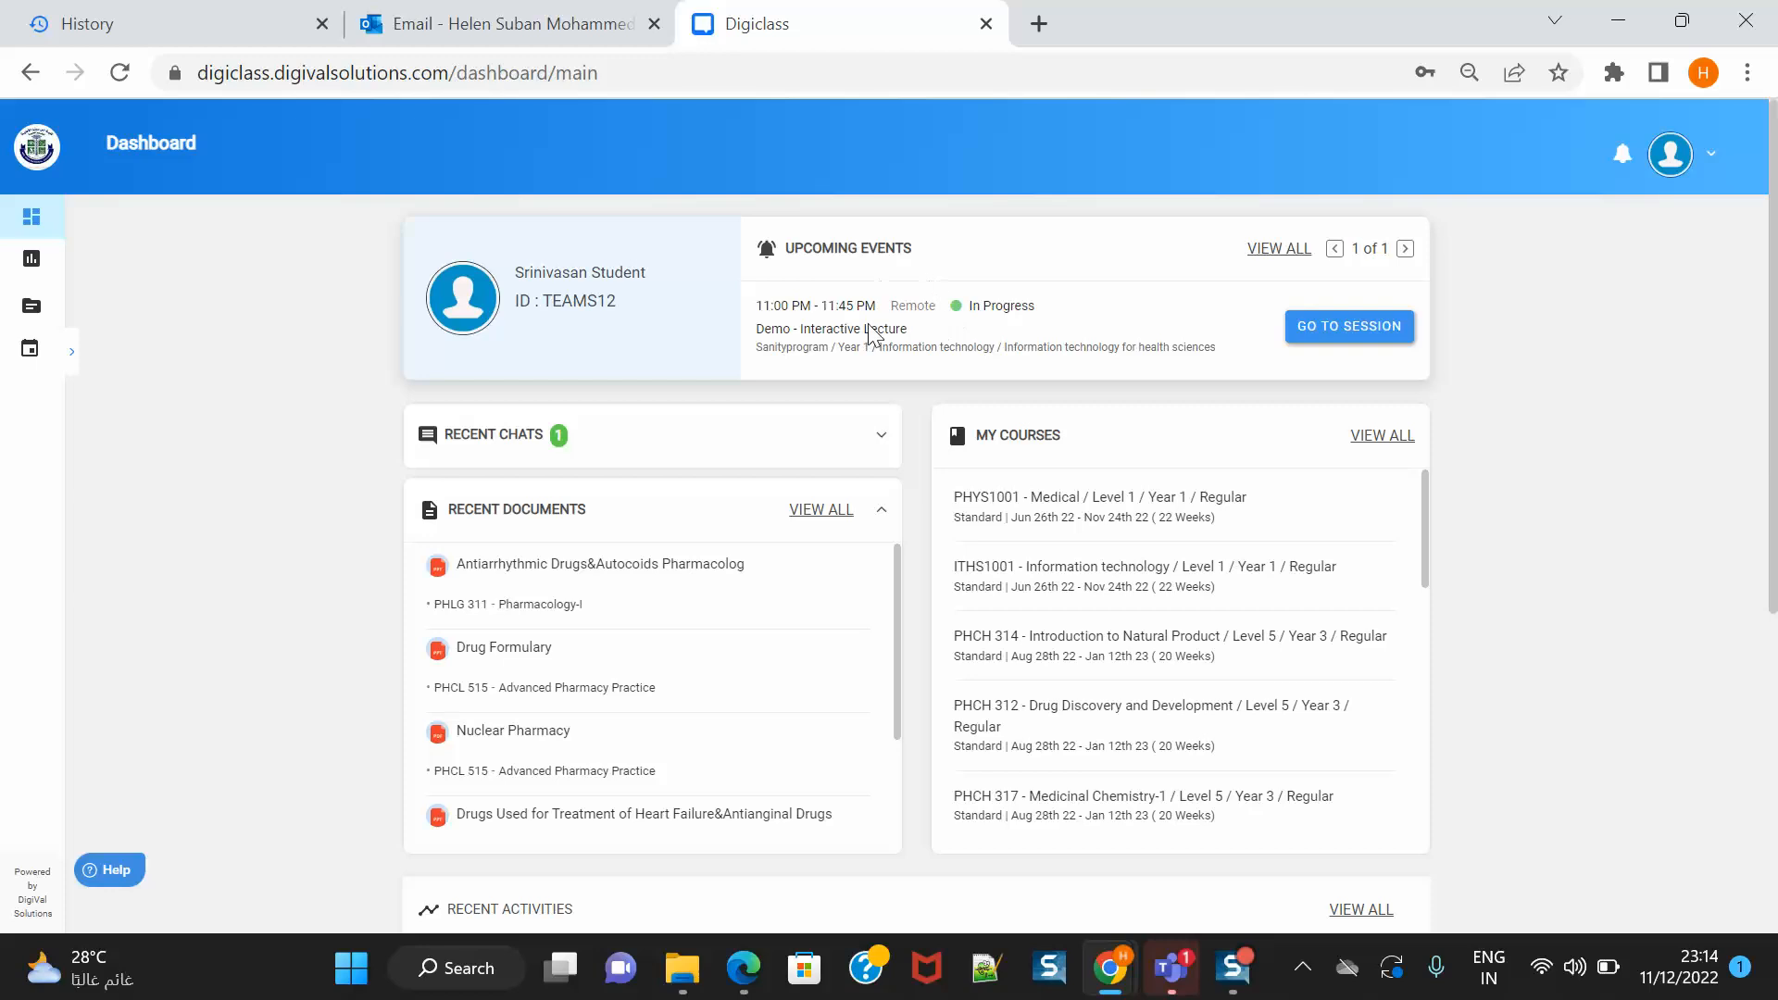
pyautogui.moveTo(917, 292)
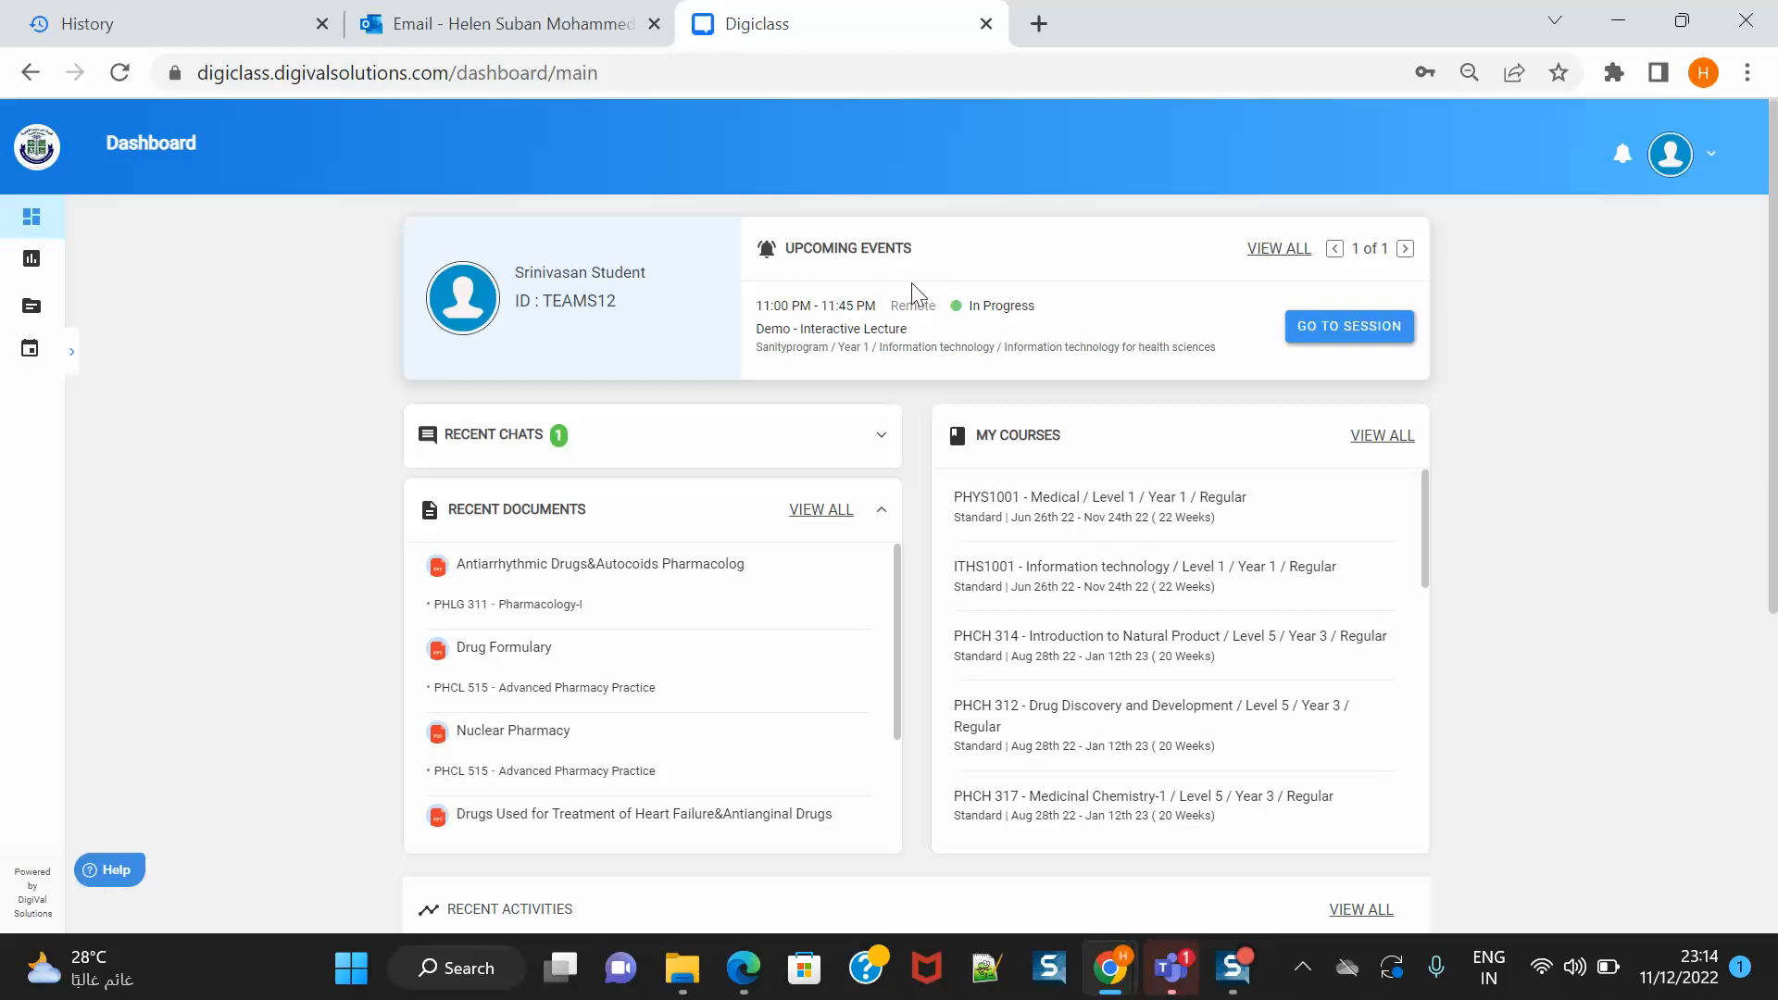
pyautogui.moveTo(966, 346)
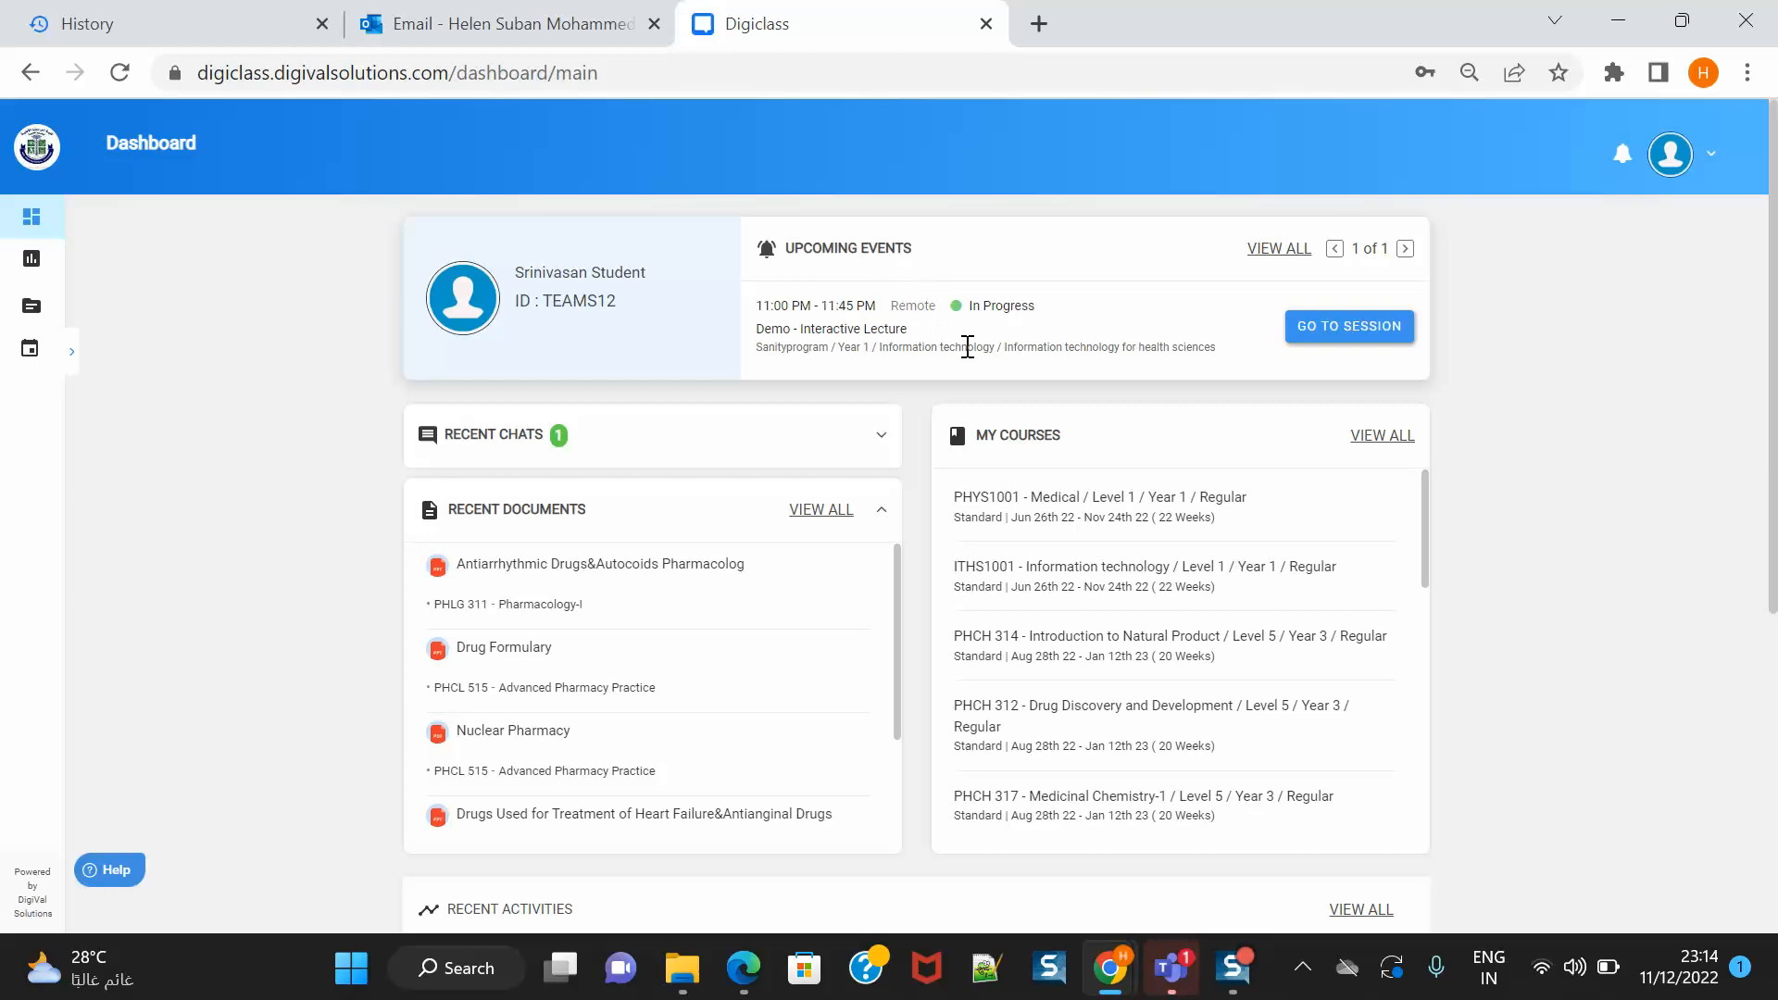
pyautogui.moveTo(1040, 326)
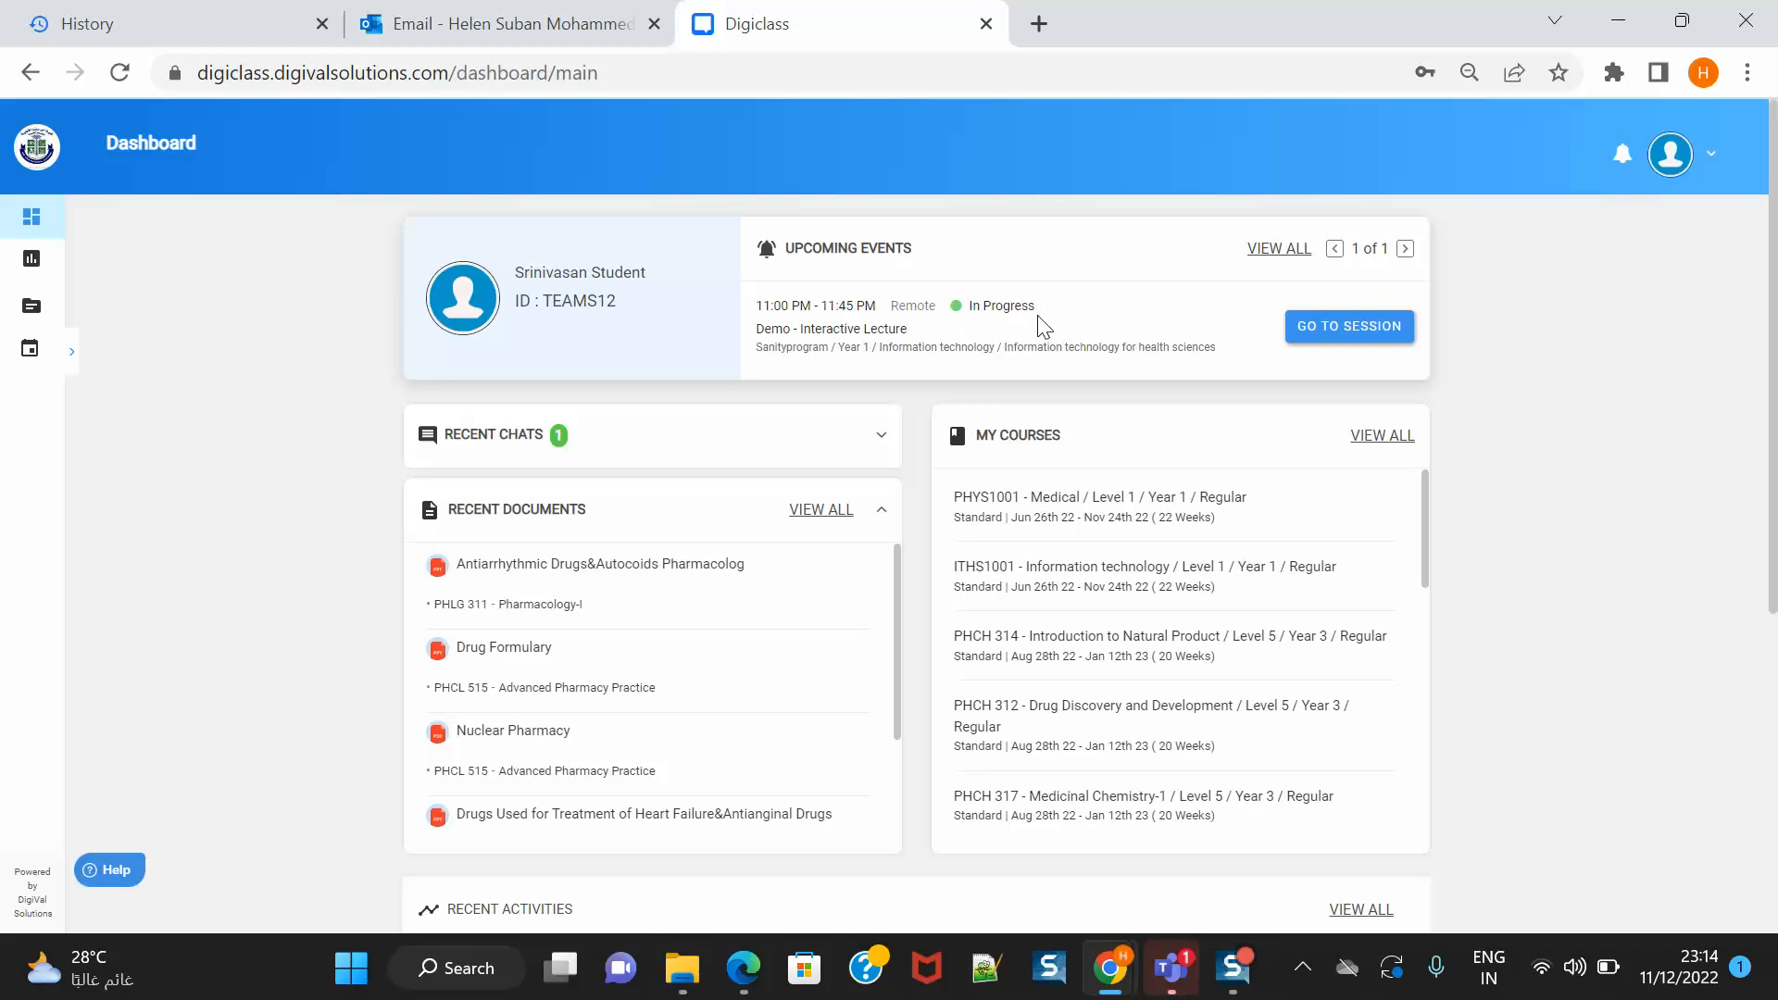
pyautogui.moveTo(961, 328)
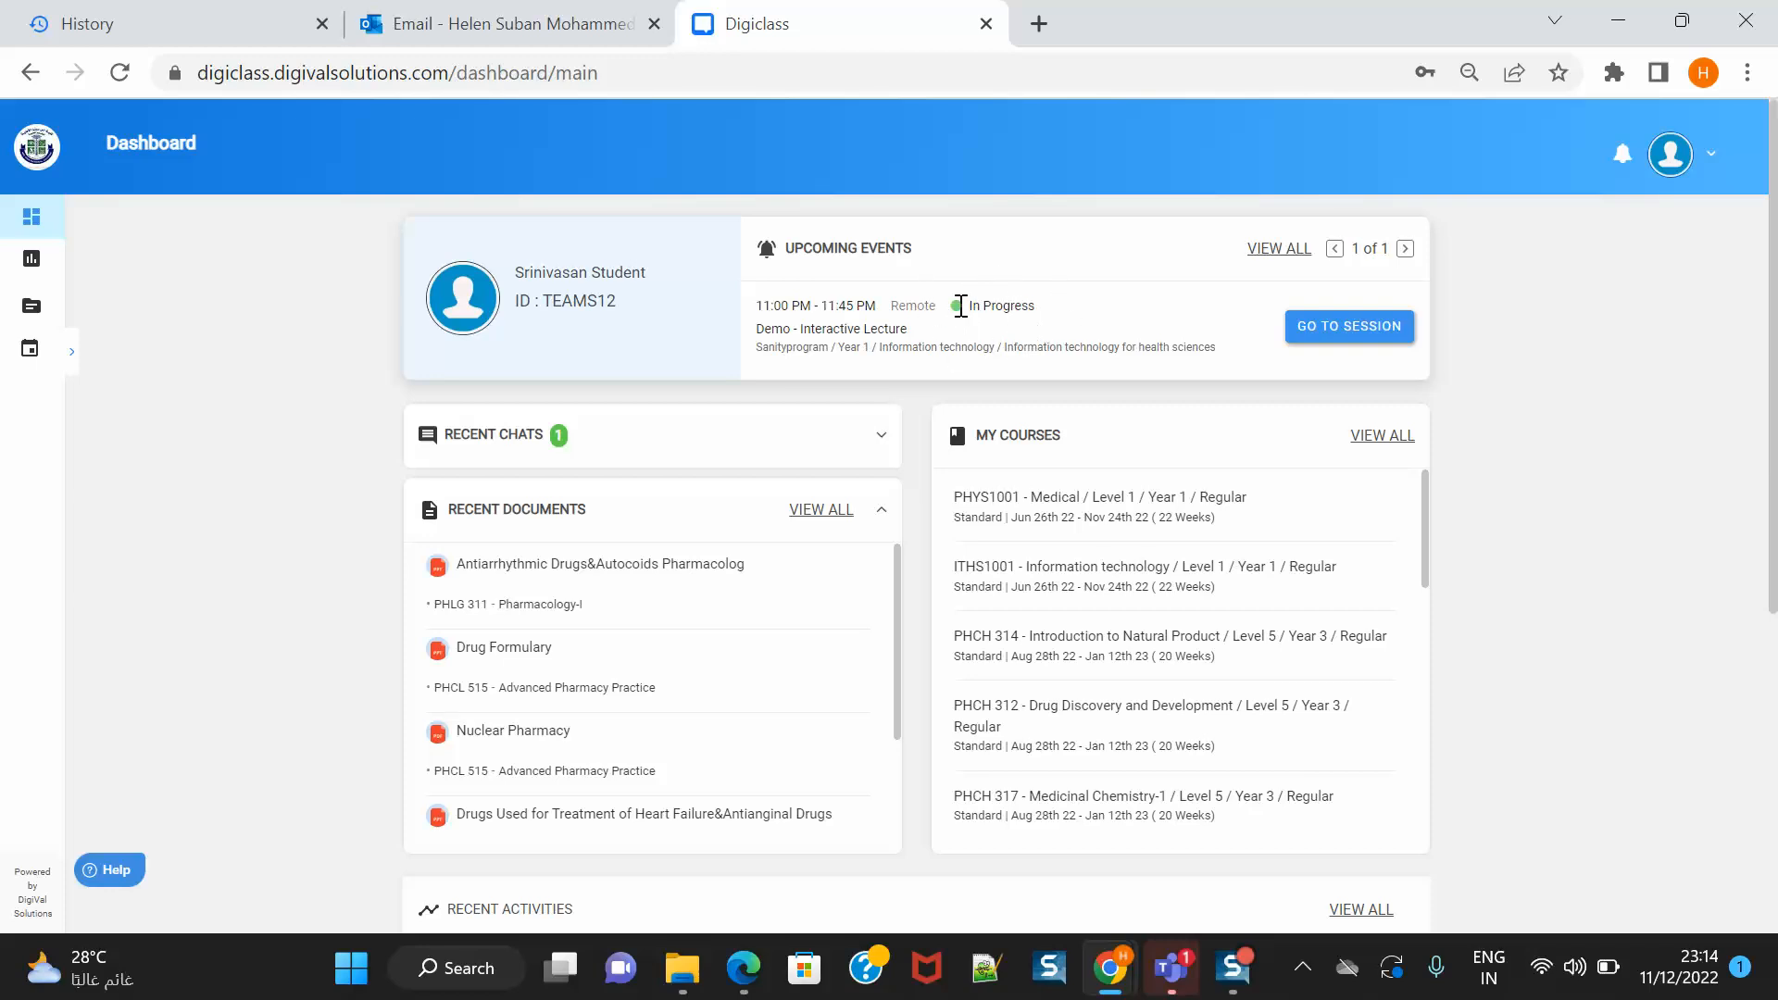
pyautogui.moveTo(1348, 341)
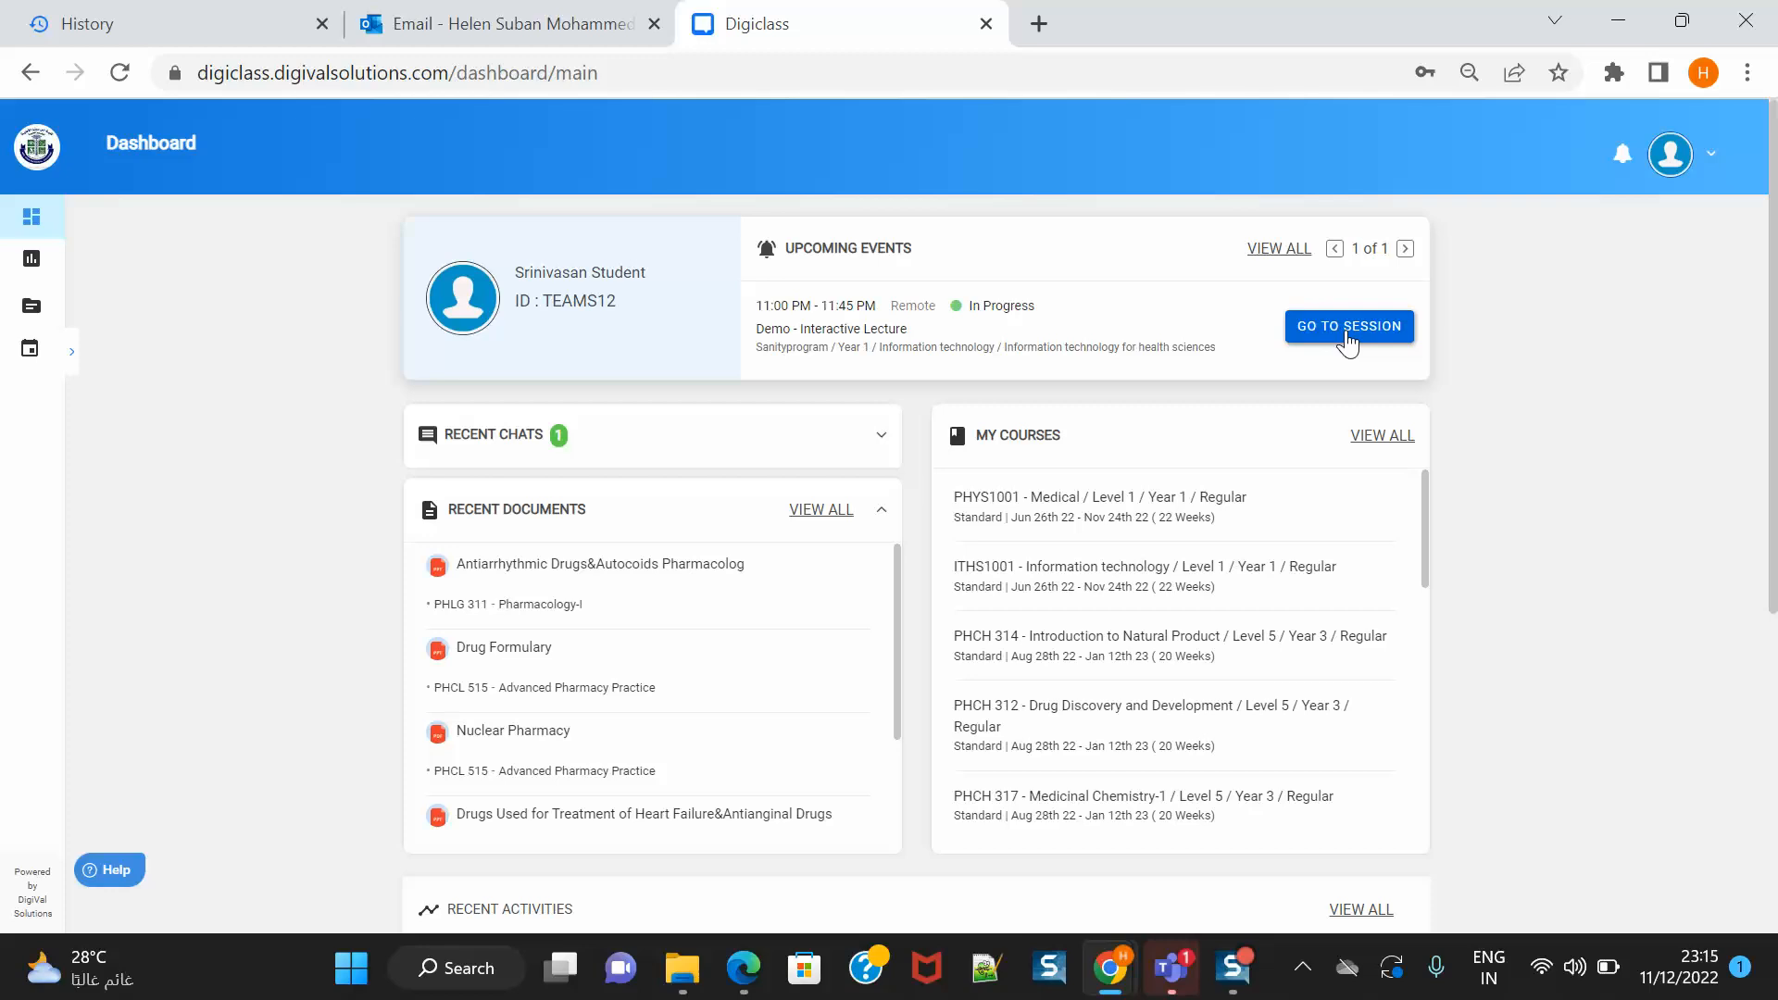
# - Join the in-progress Demo - Interactive Lecture session and read the attendance notes below the camera view
pyautogui.click(1348, 326)
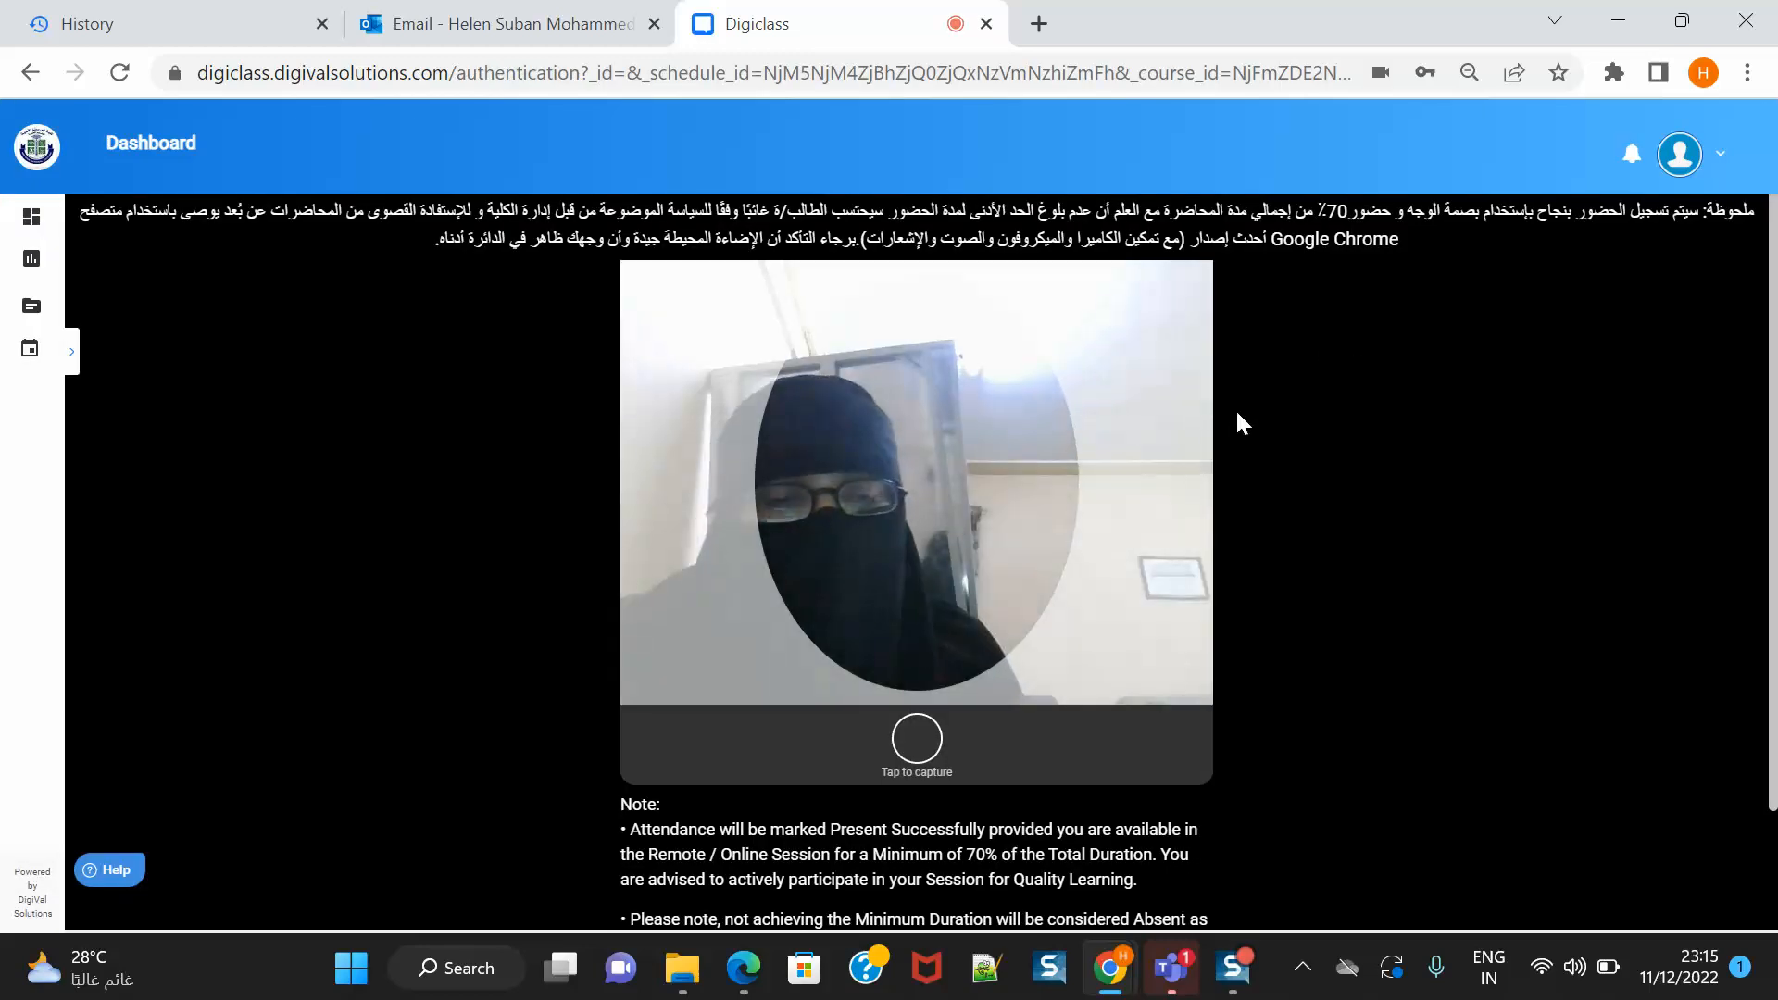
pyautogui.moveTo(1548, 250)
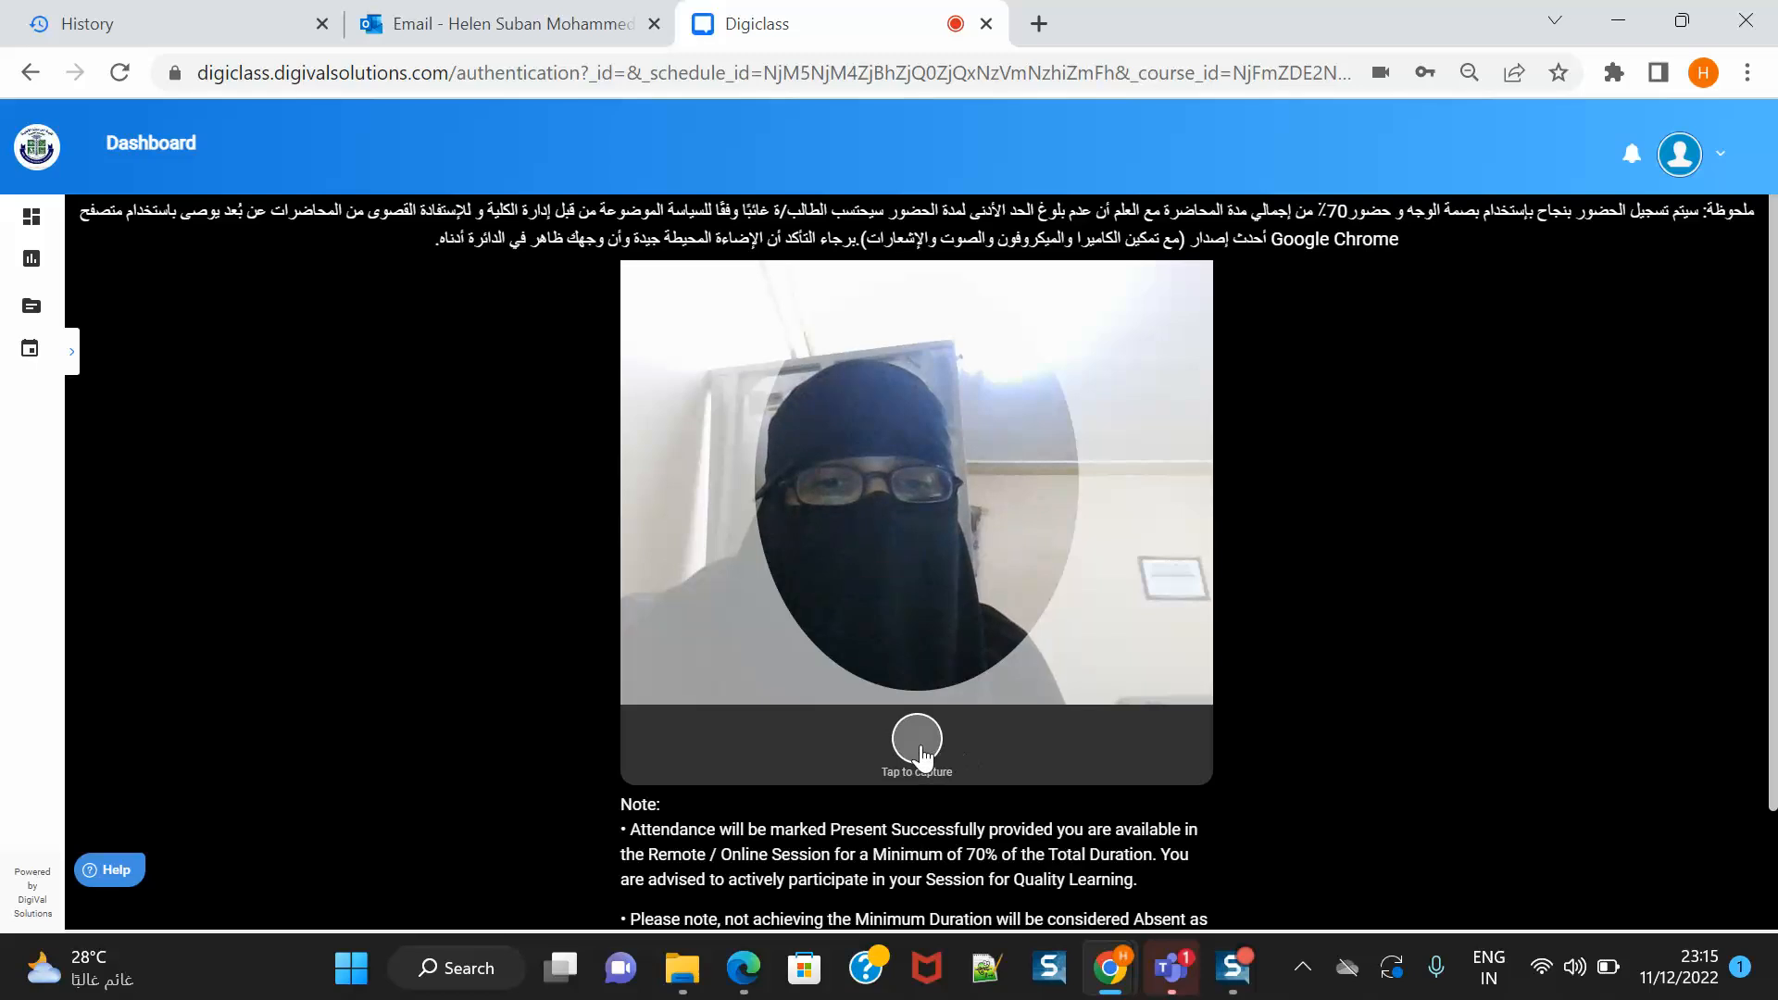
pyautogui.moveTo(931, 855)
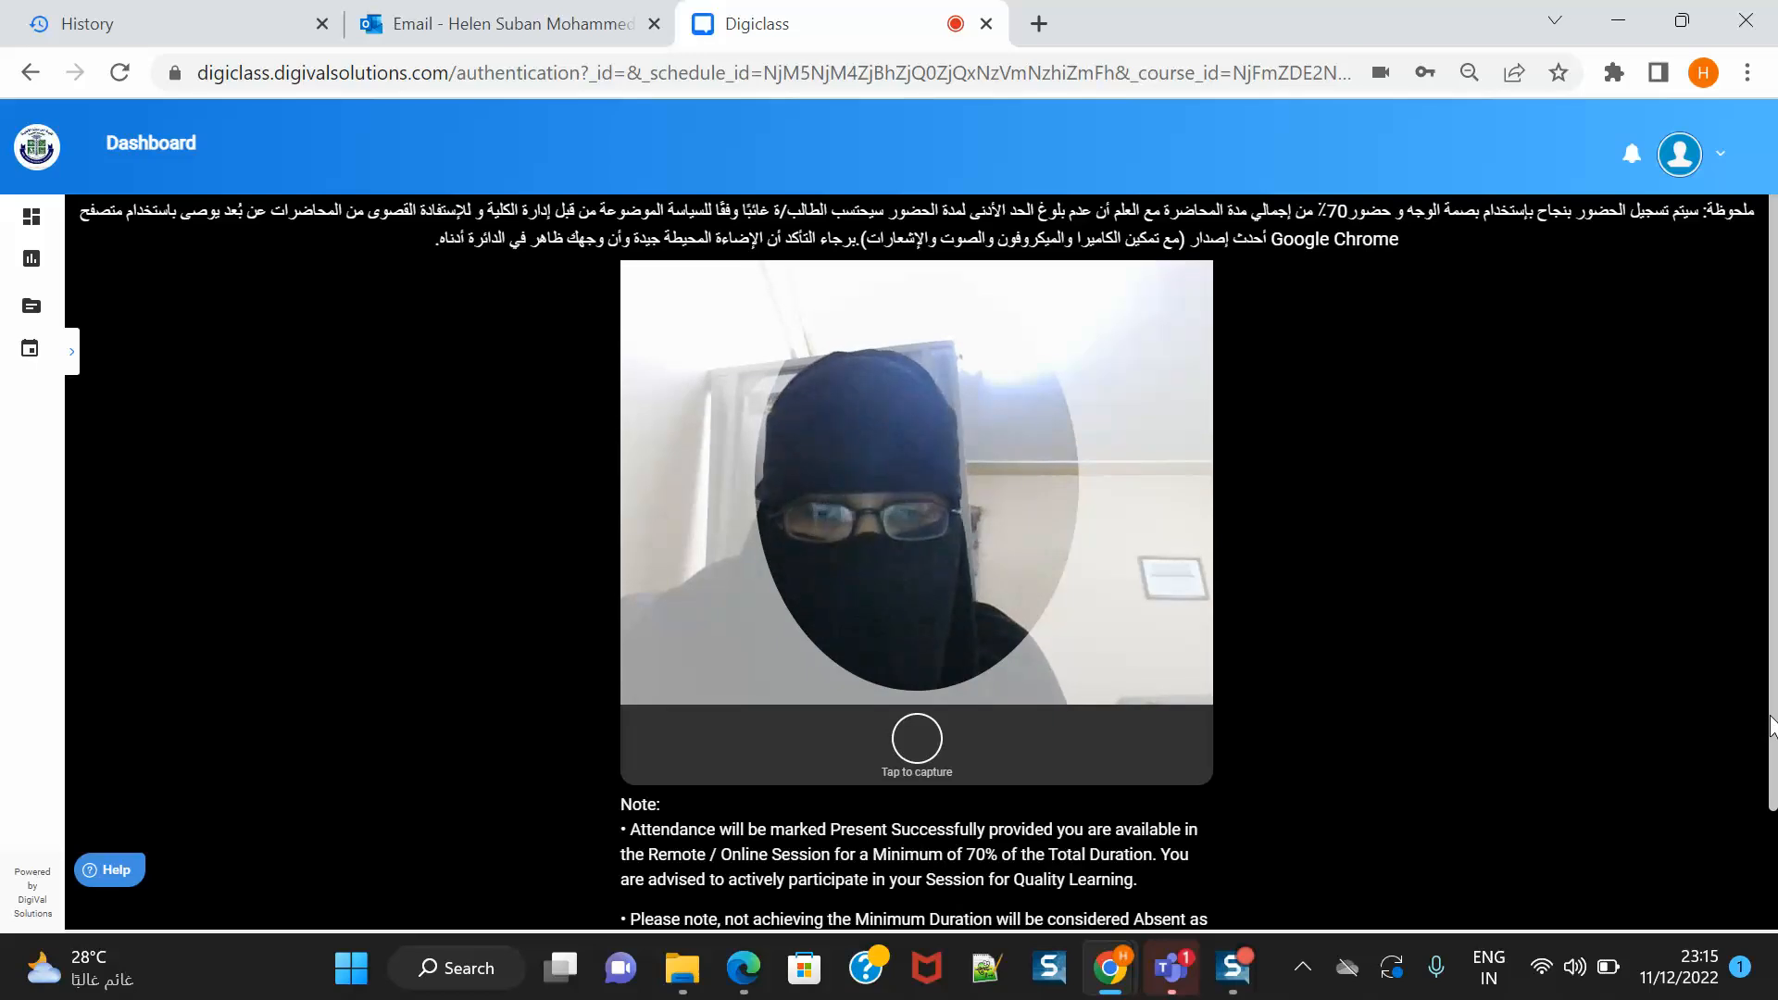
pyautogui.scroll(-3)
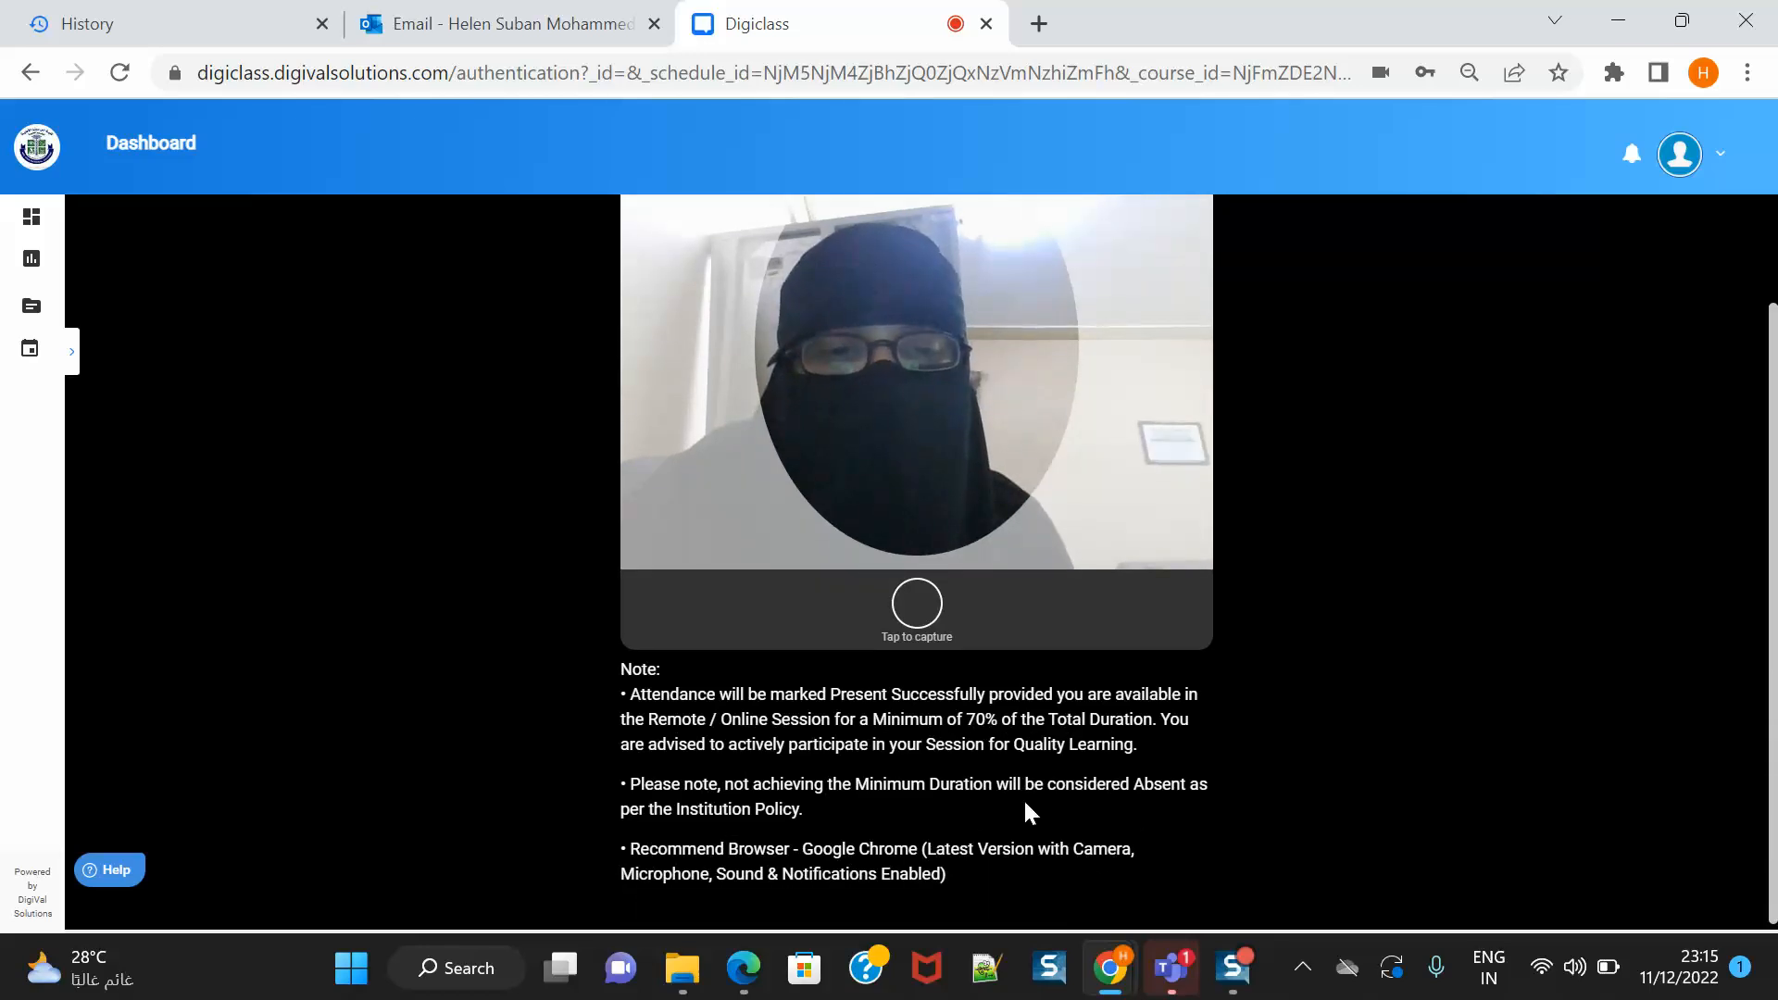
pyautogui.moveTo(770, 806)
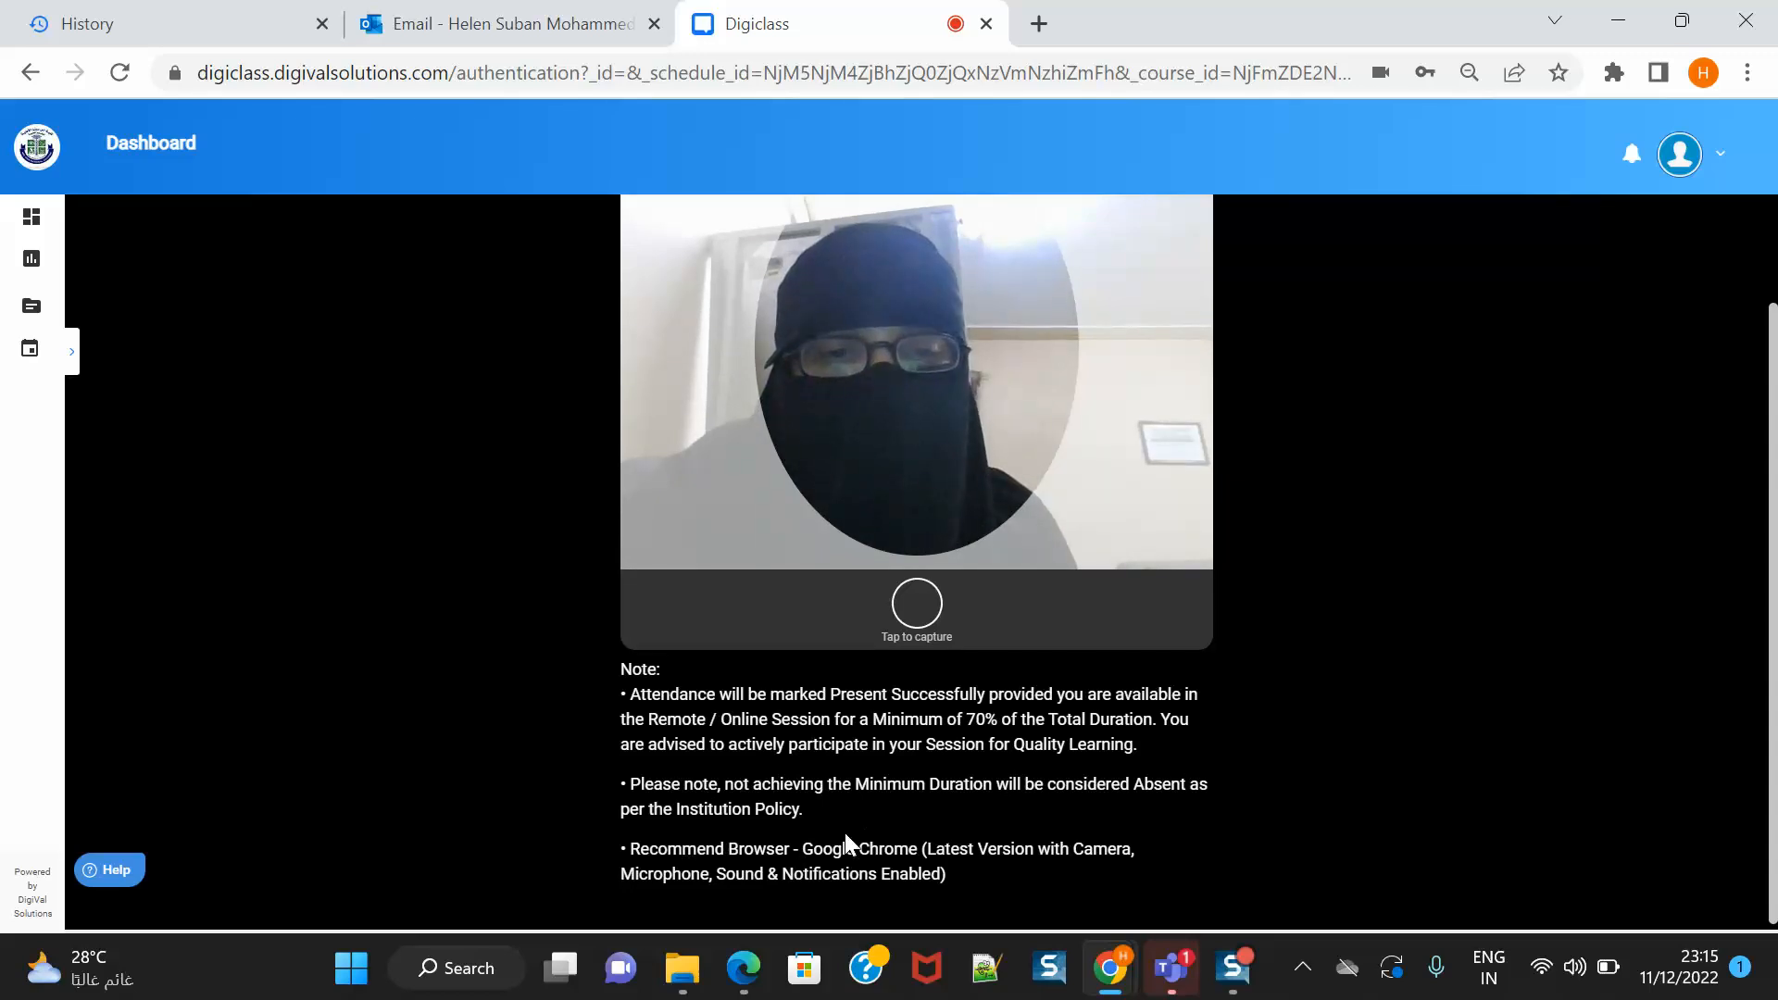
pyautogui.moveTo(1145, 857)
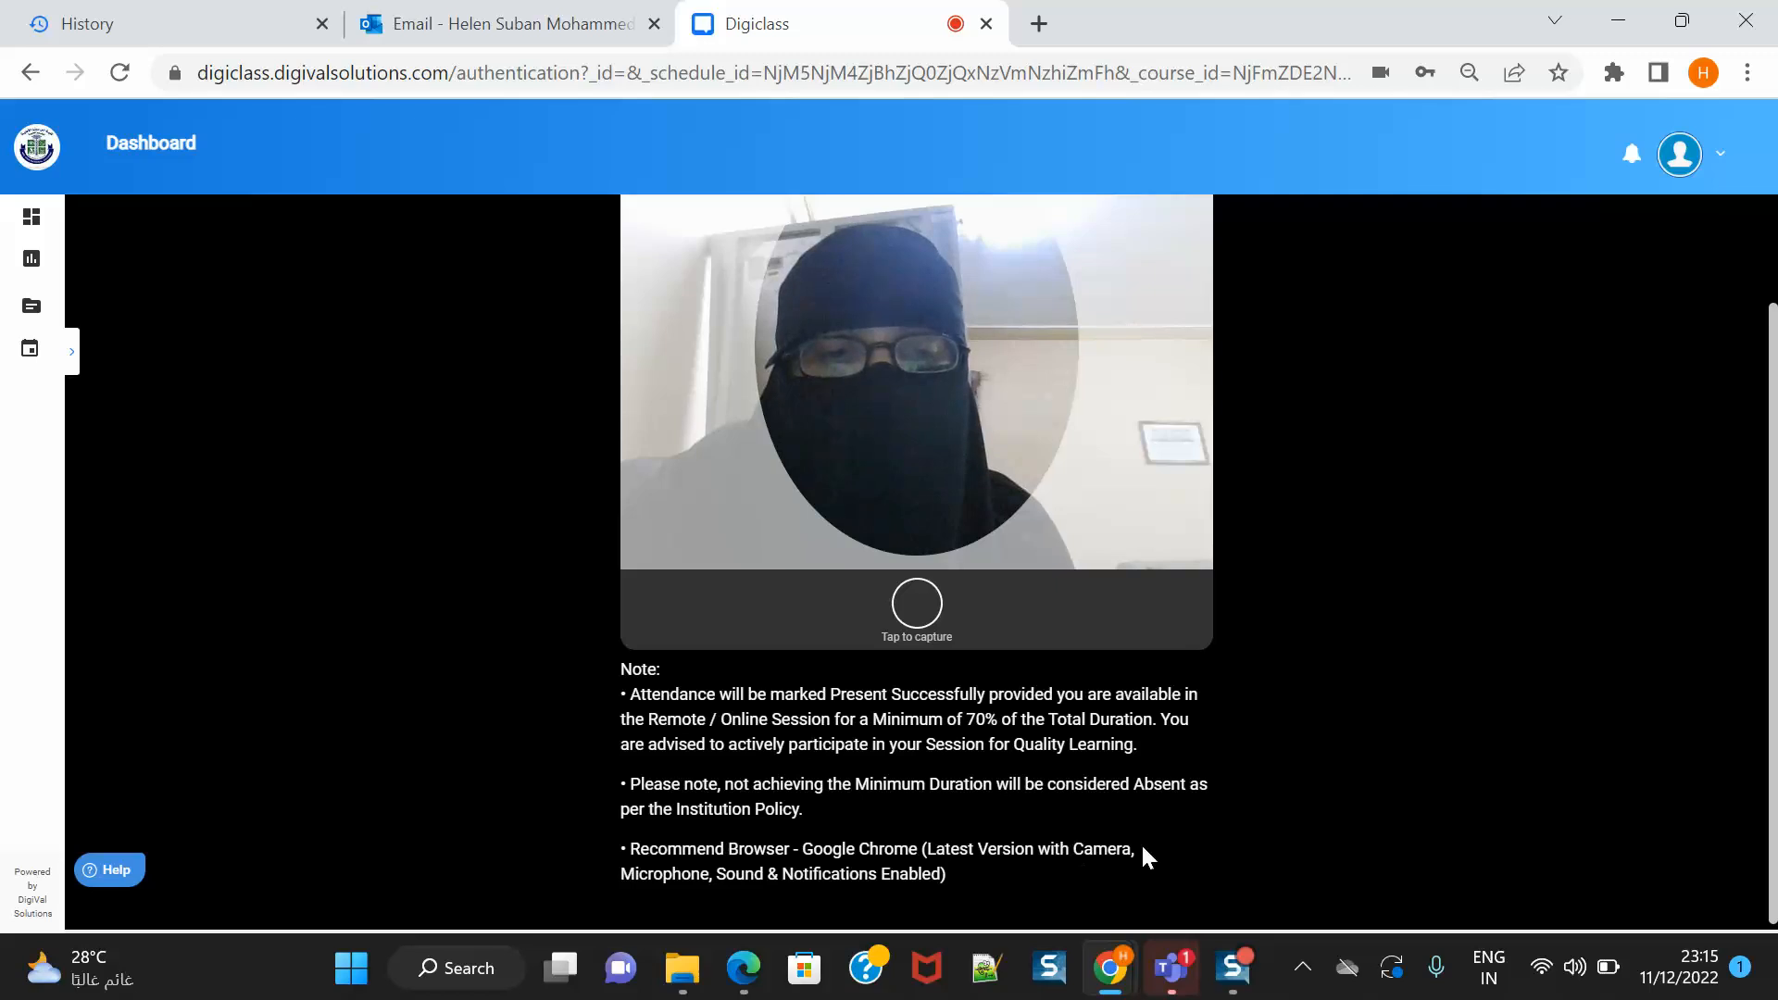
pyautogui.moveTo(815, 885)
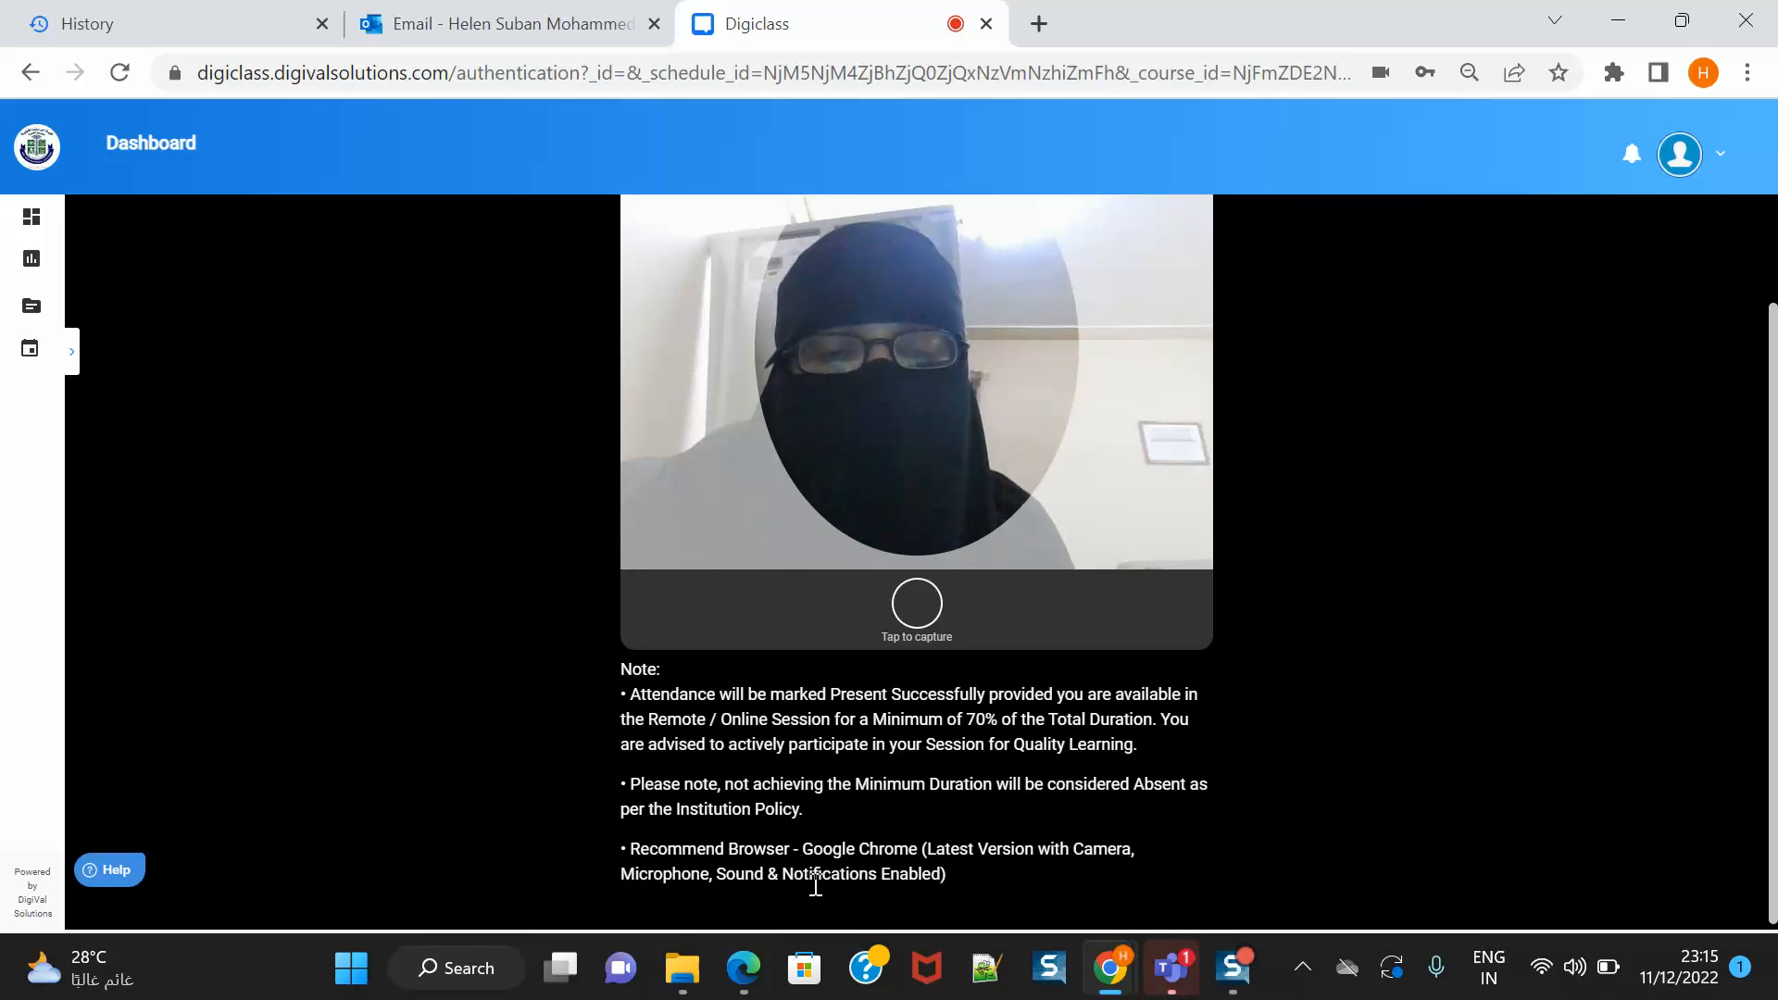
pyautogui.moveTo(963, 870)
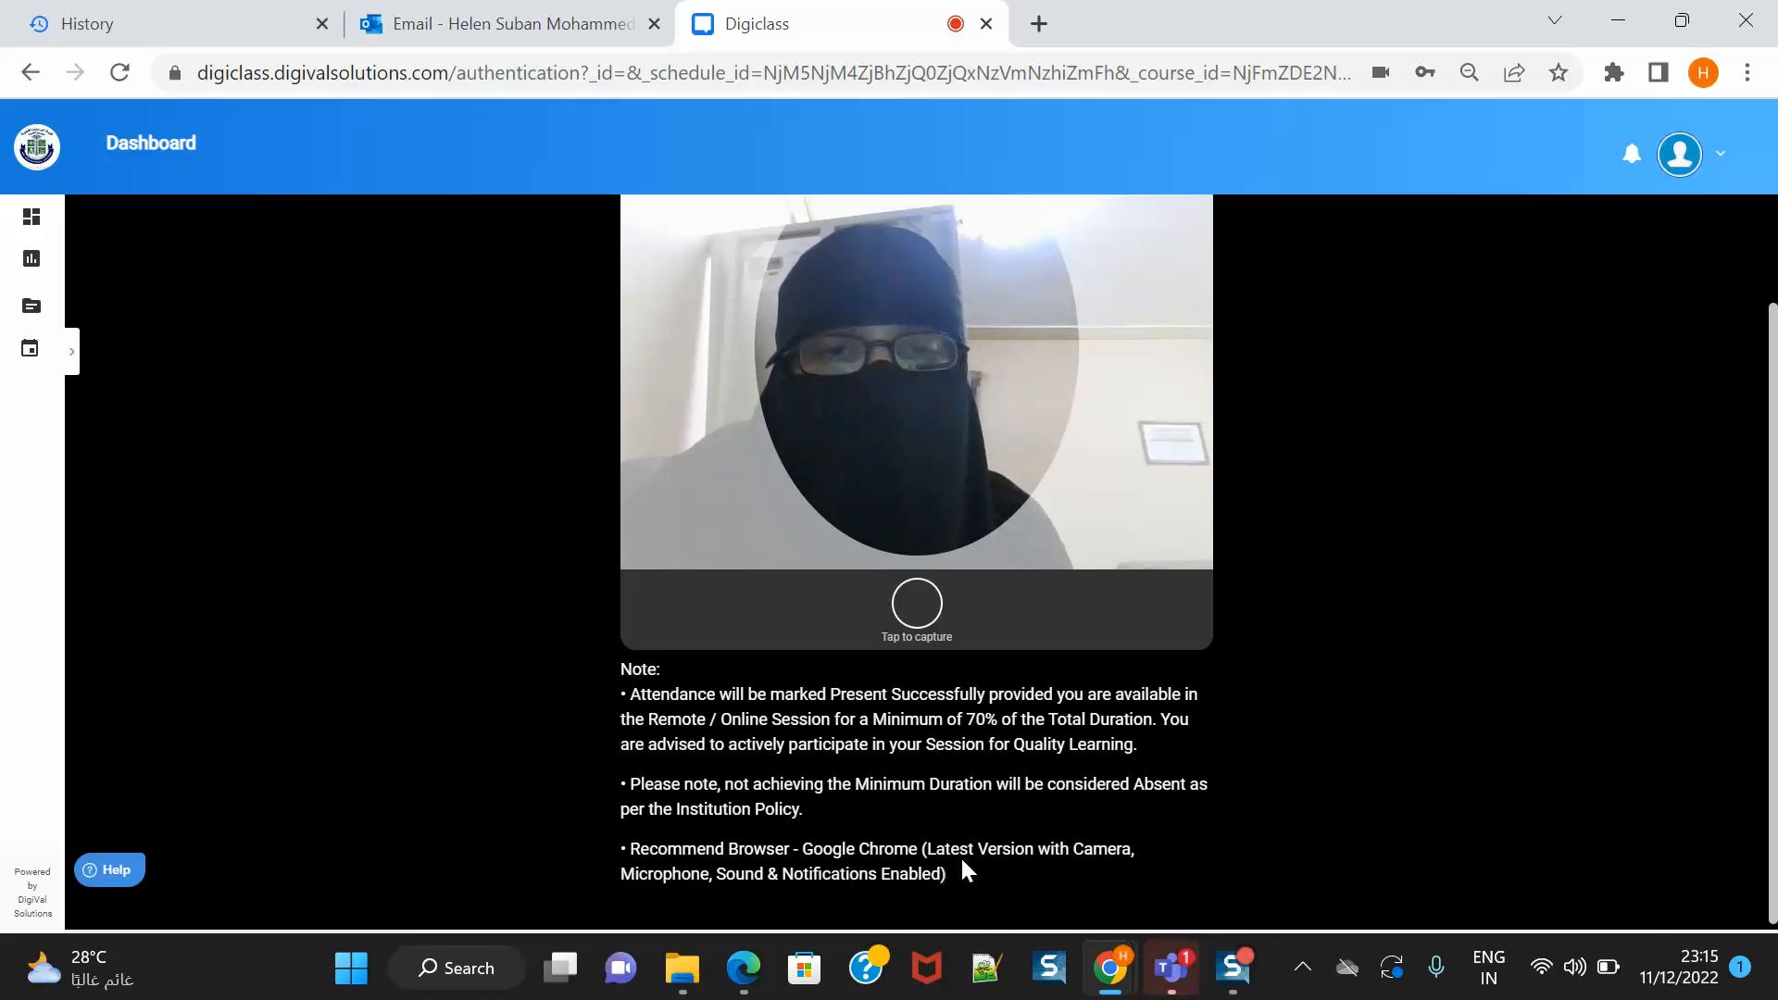
pyautogui.moveTo(198, 97)
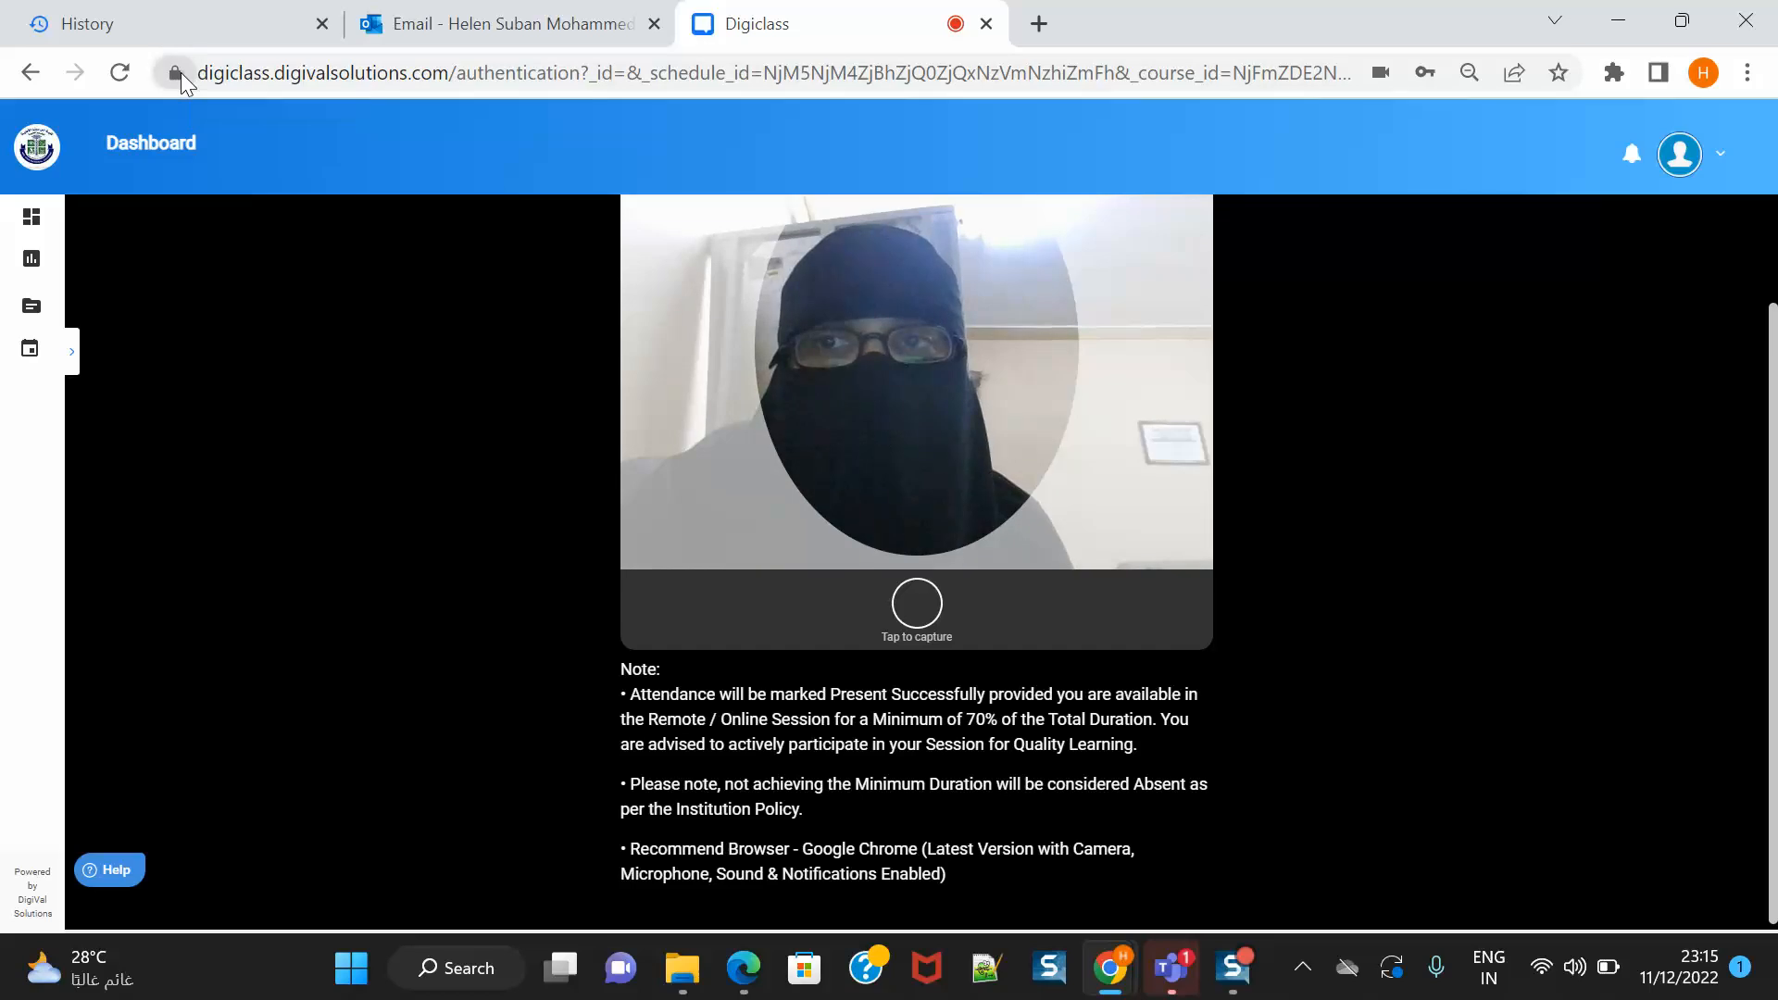
# - Check the site's camera permissions and capture the face photo for attendance
pyautogui.click(178, 72)
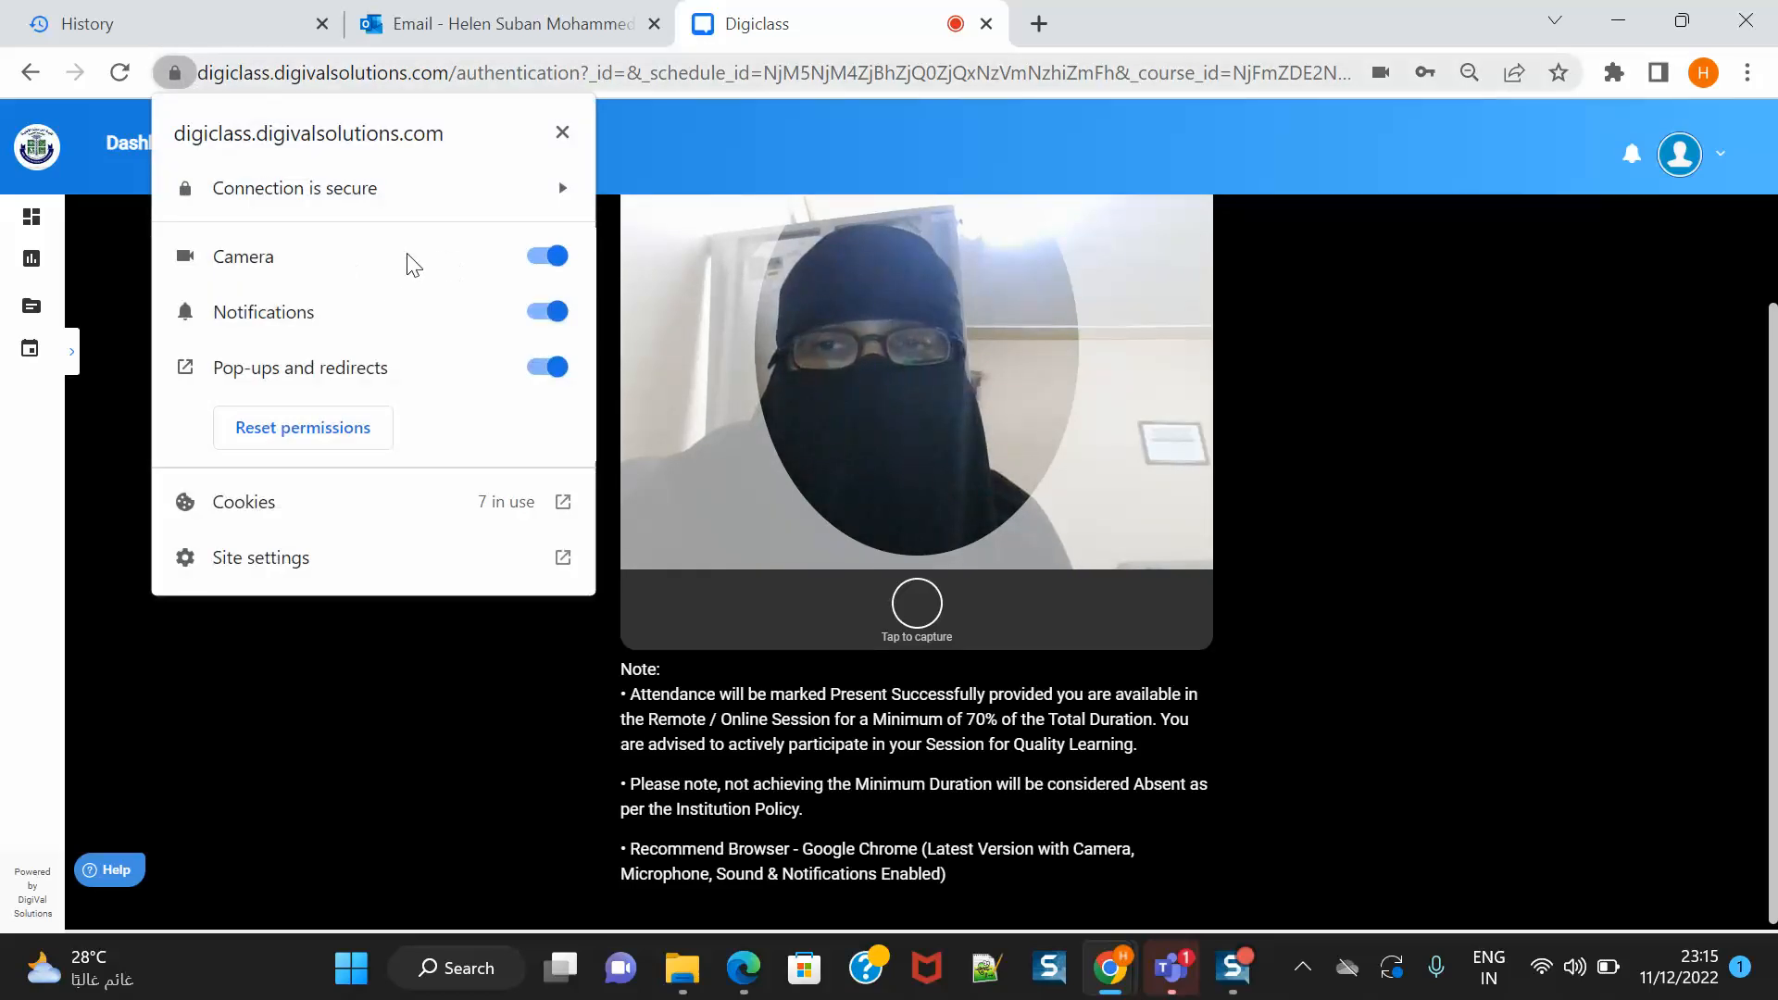
pyautogui.moveTo(400, 241)
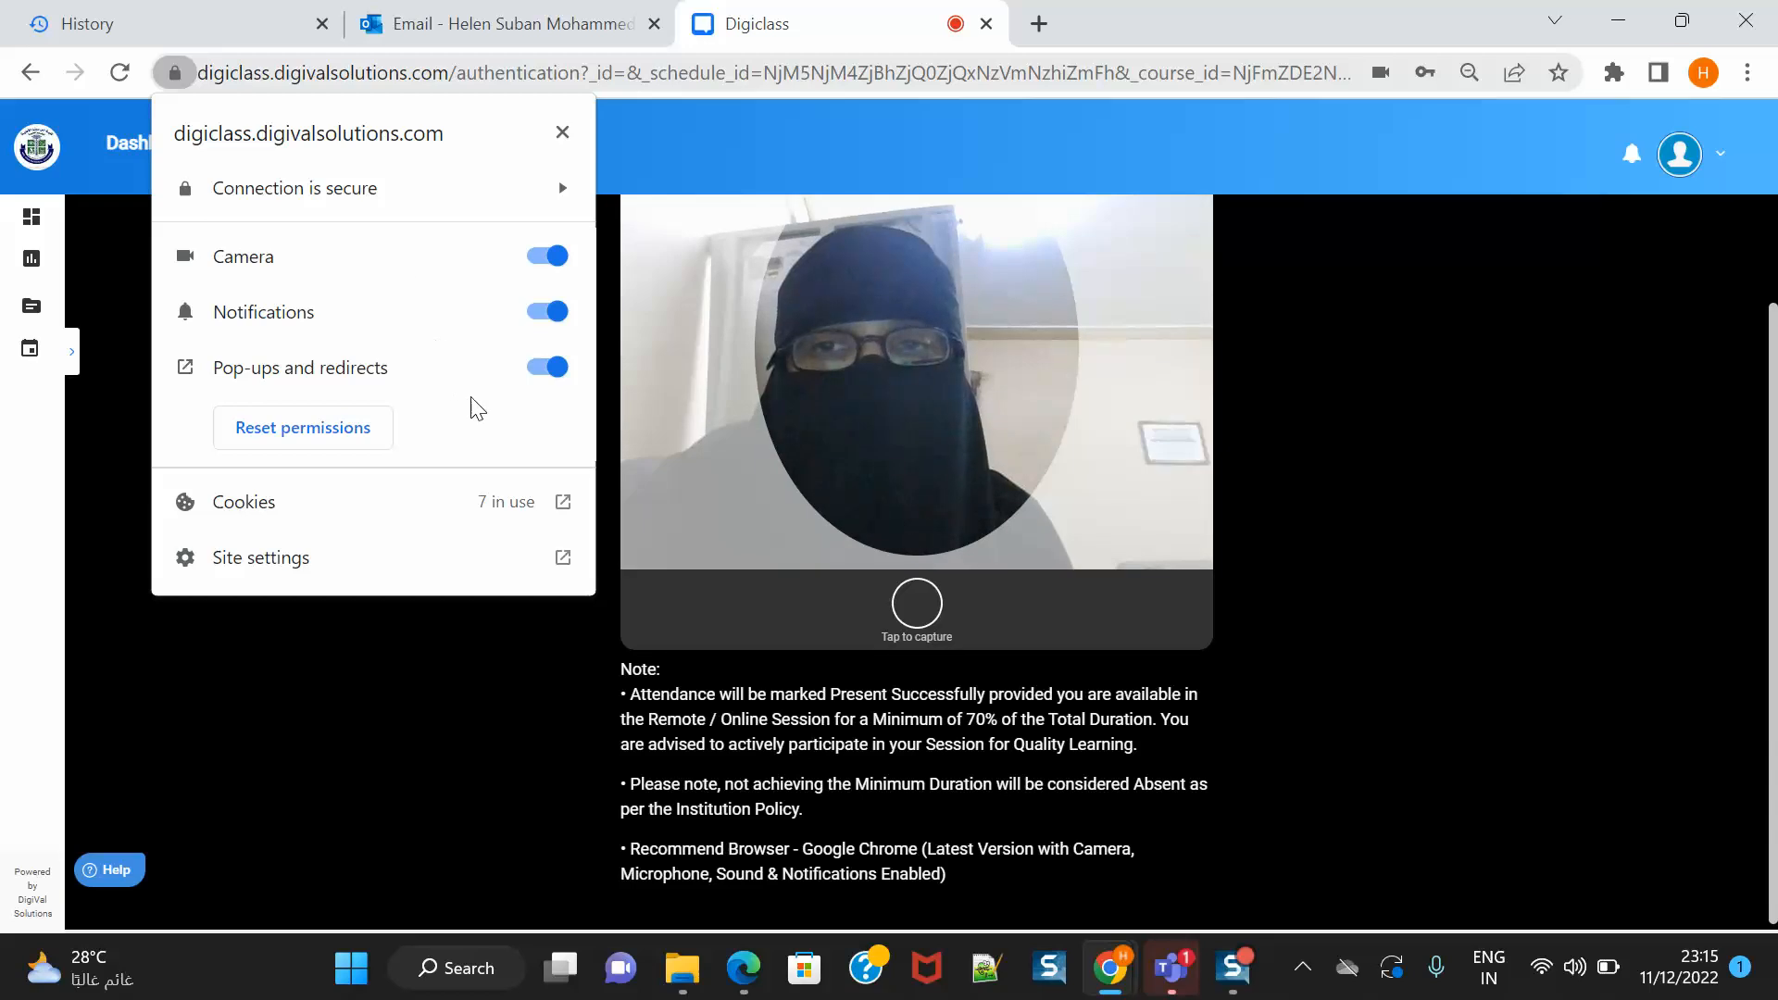
pyautogui.moveTo(539, 794)
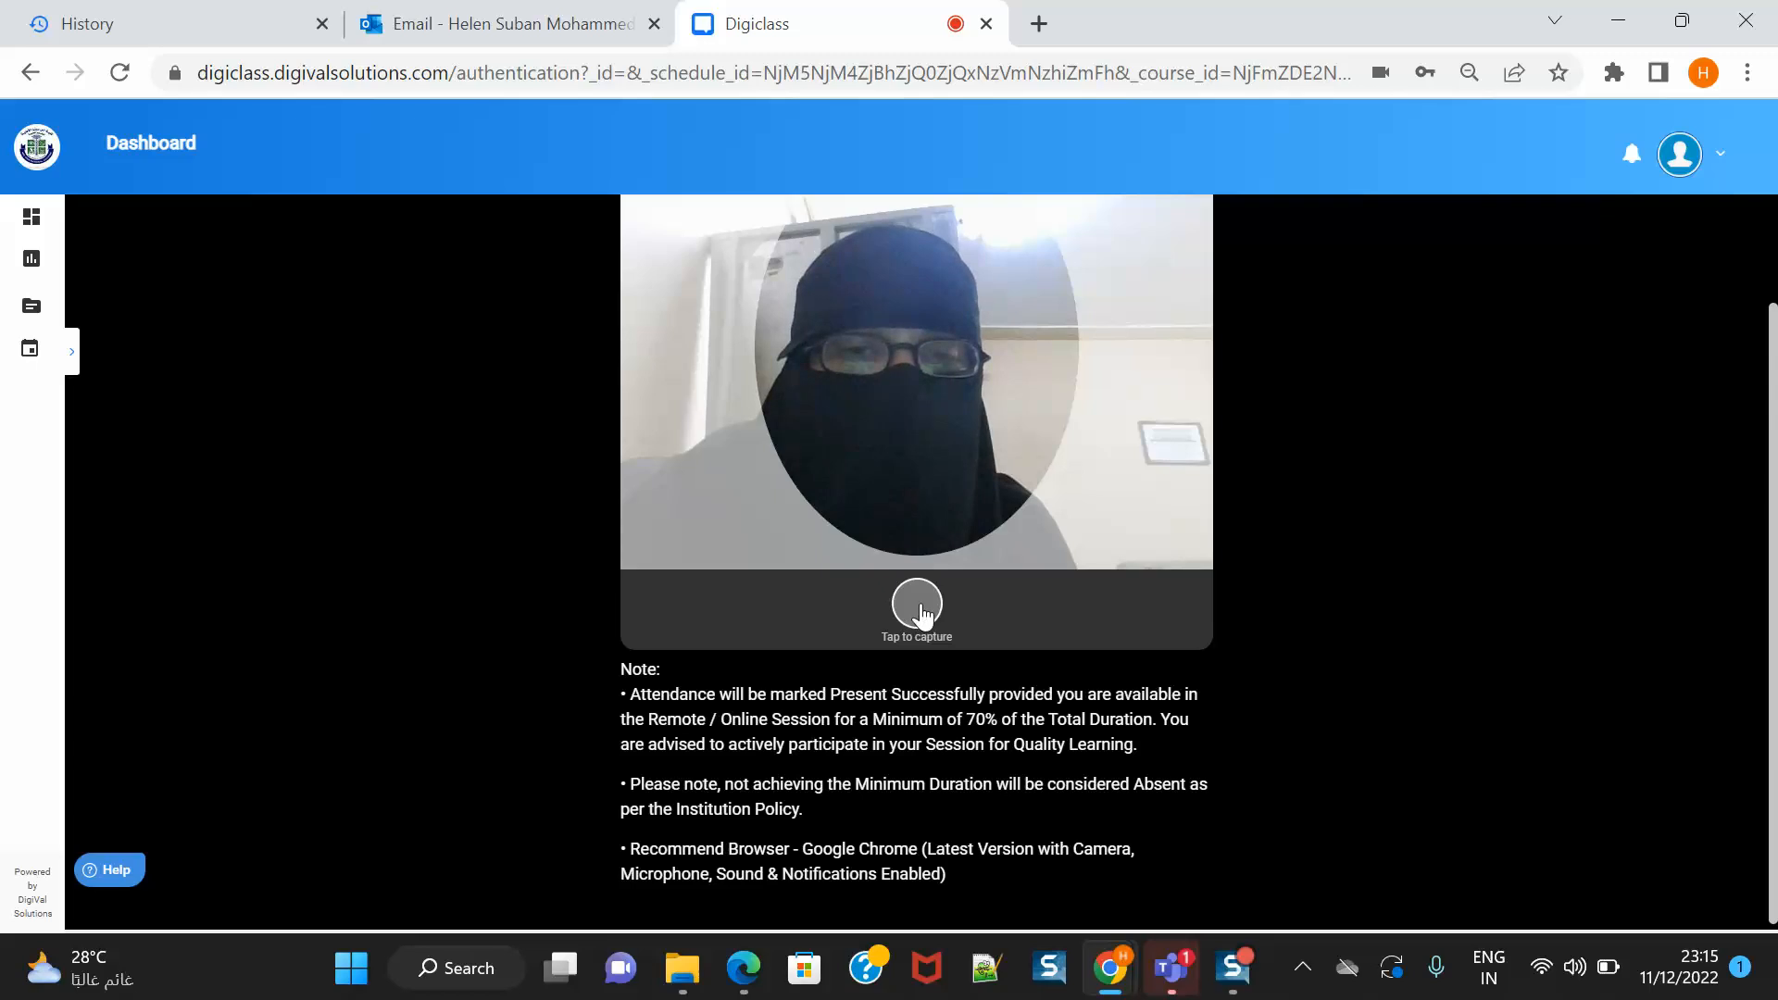
pyautogui.click(916, 609)
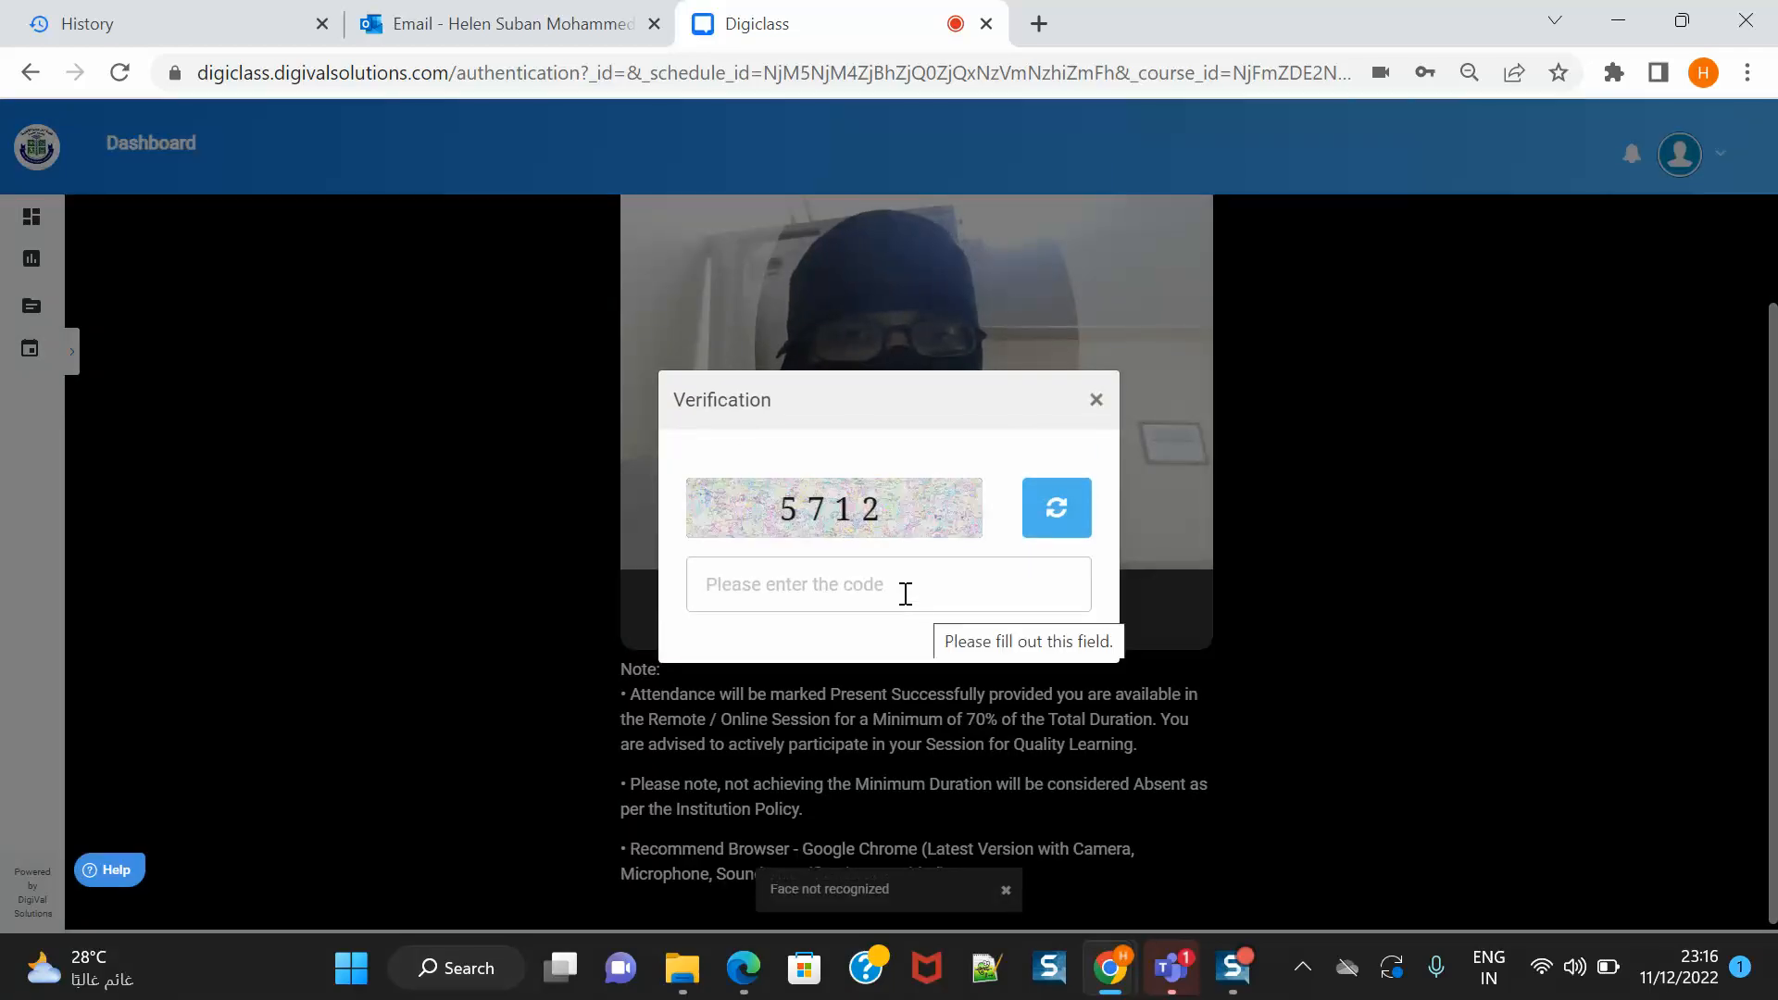
pyautogui.click(887, 583)
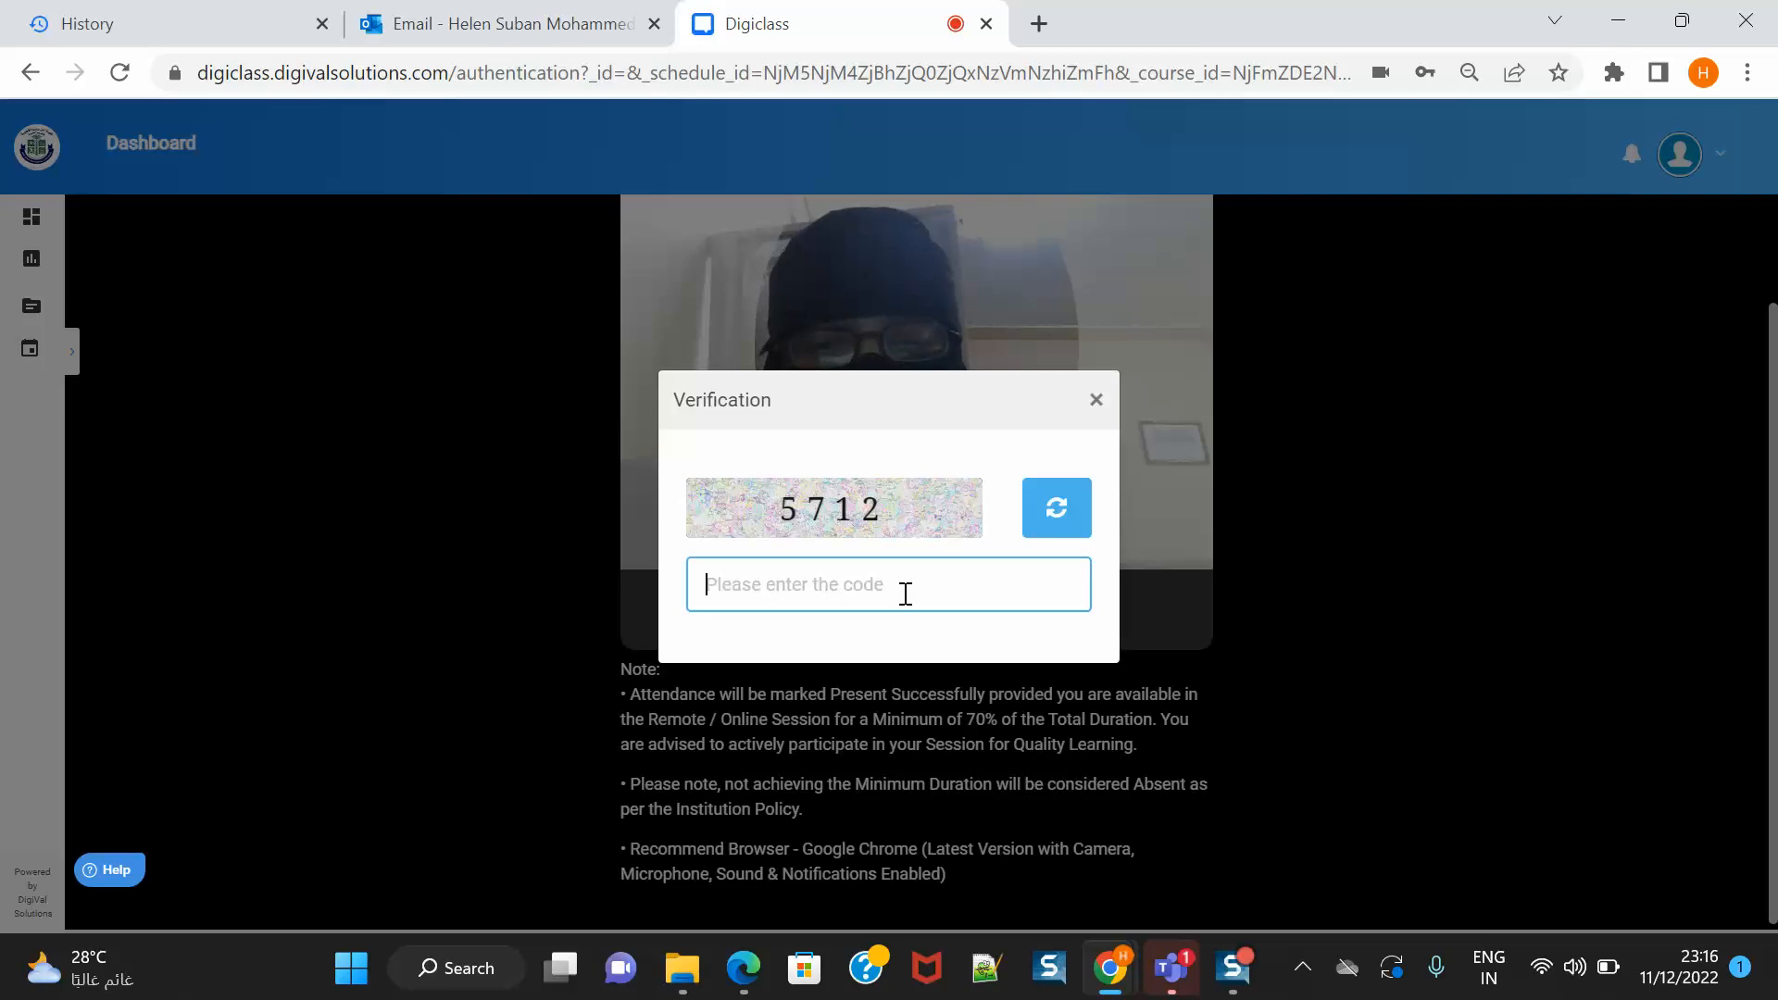
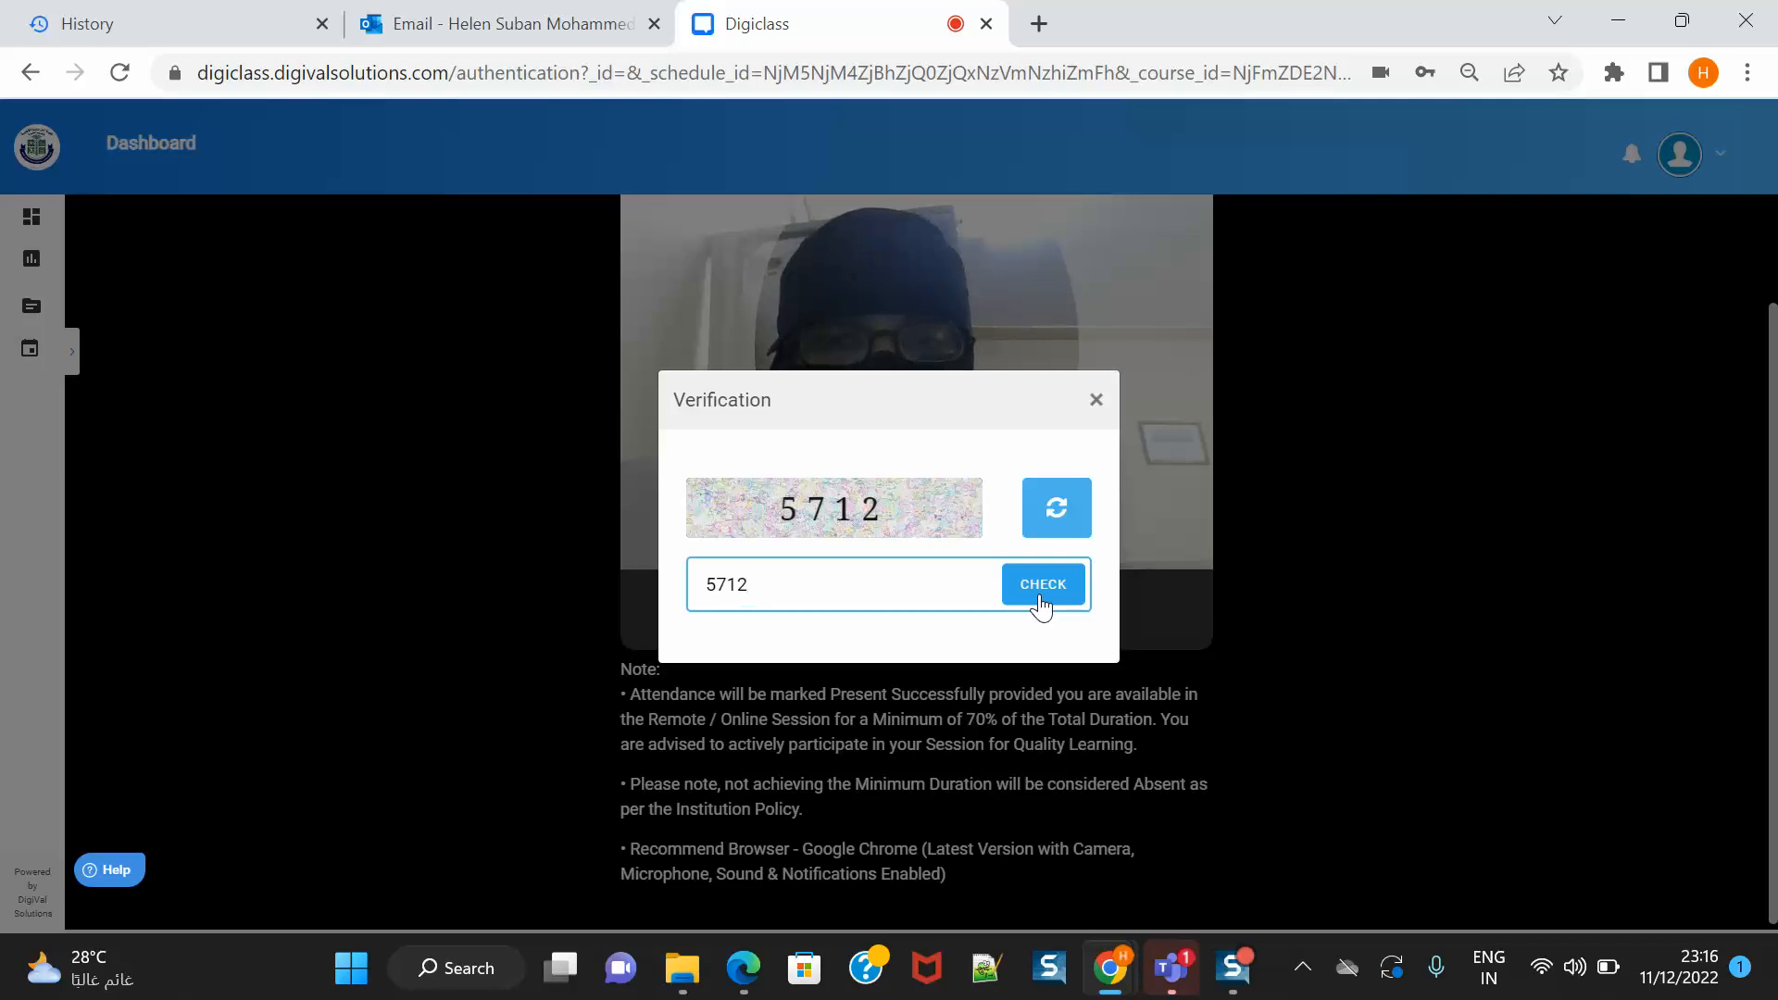
pyautogui.click(1041, 583)
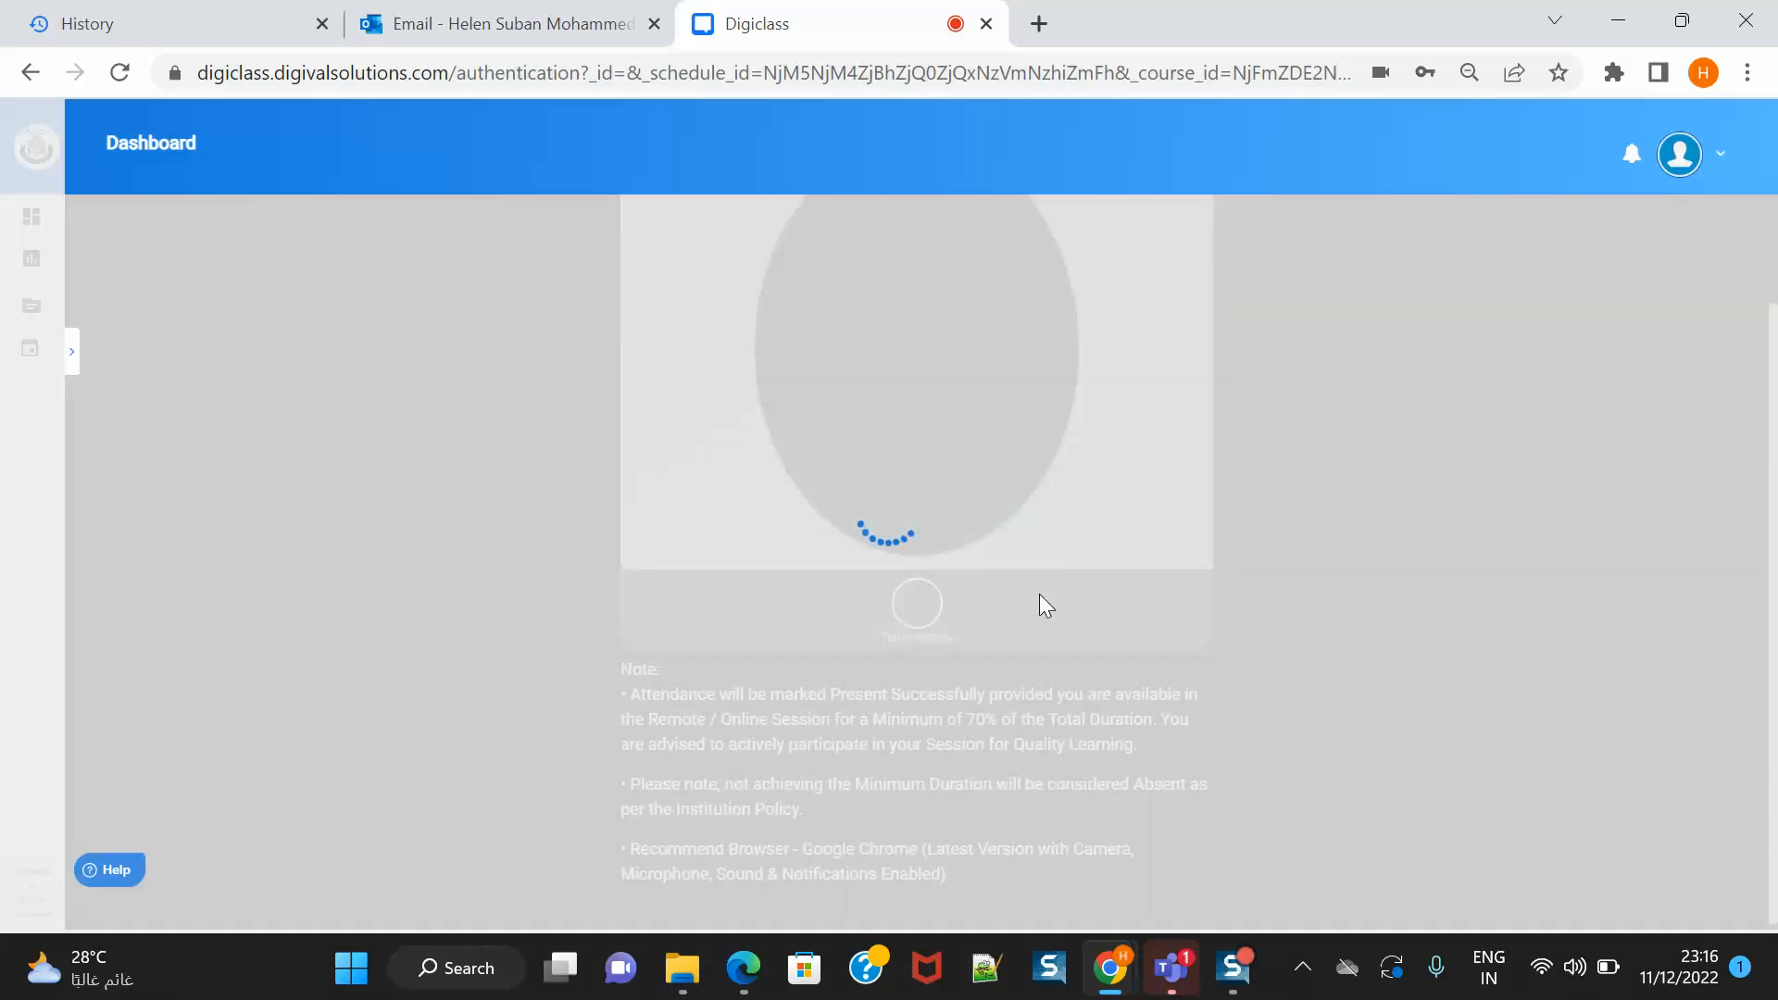
# - Launch the session's Teams meeting and join it with microphone muted and camera off
pyautogui.click(1170, 968)
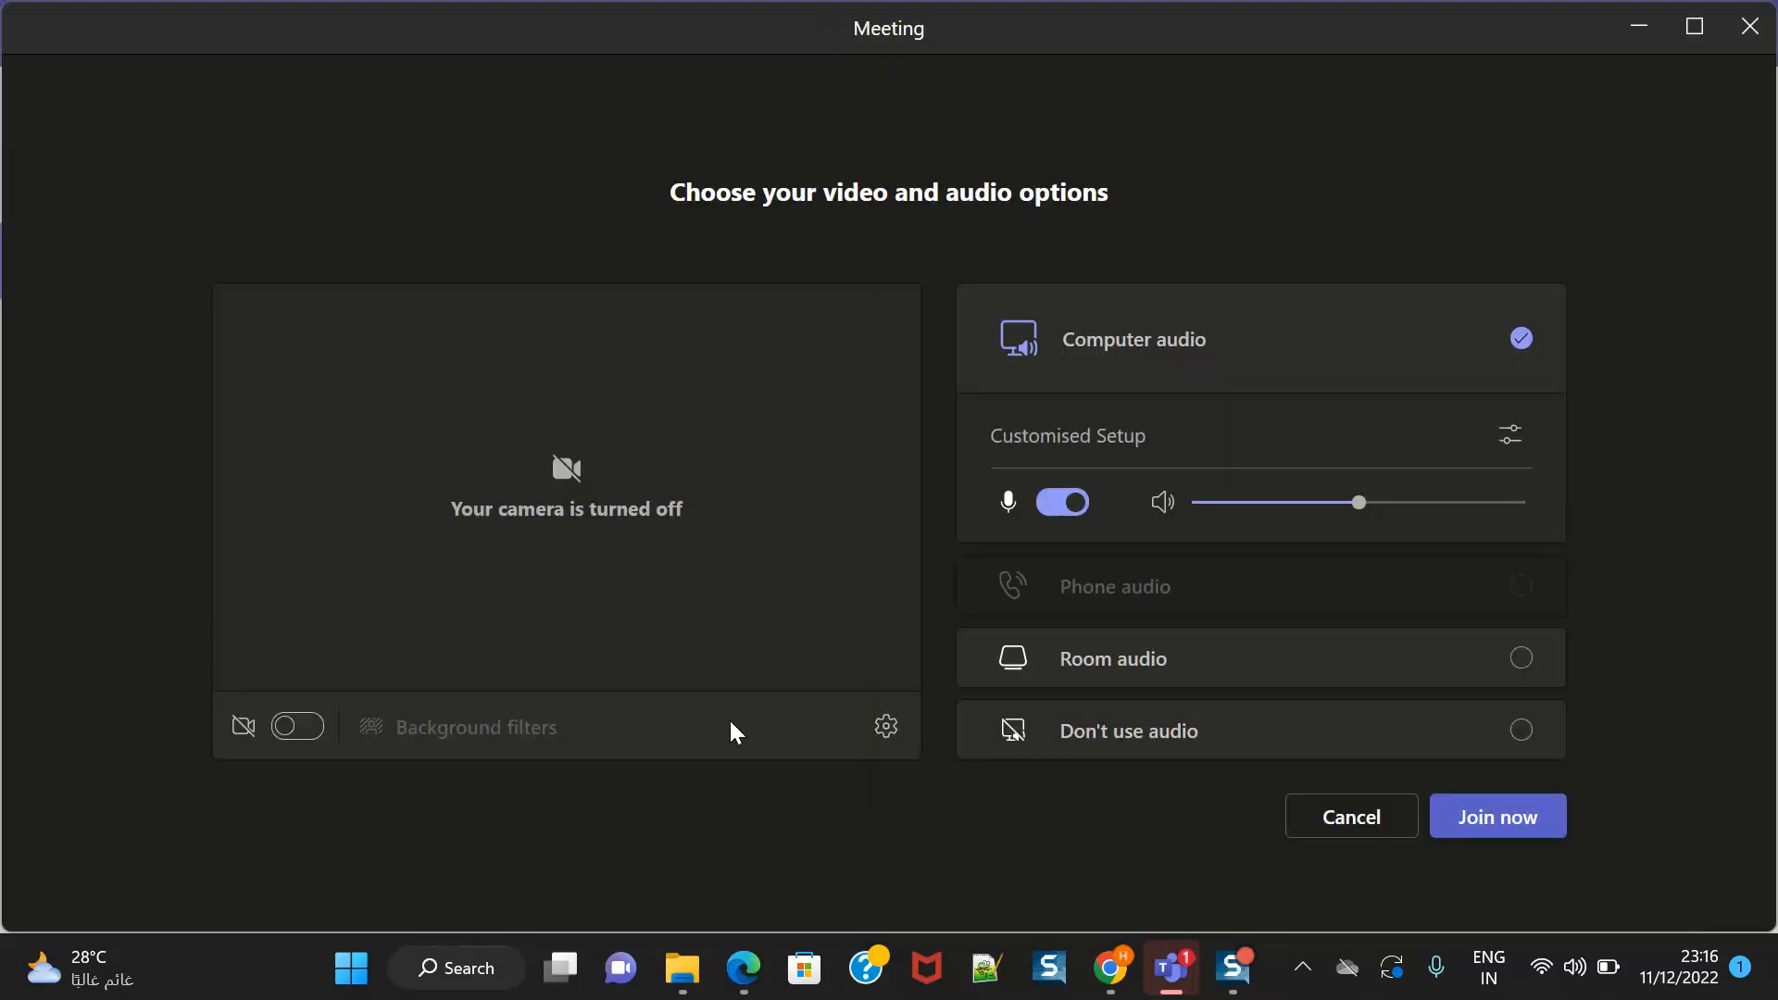
pyautogui.moveTo(928, 865)
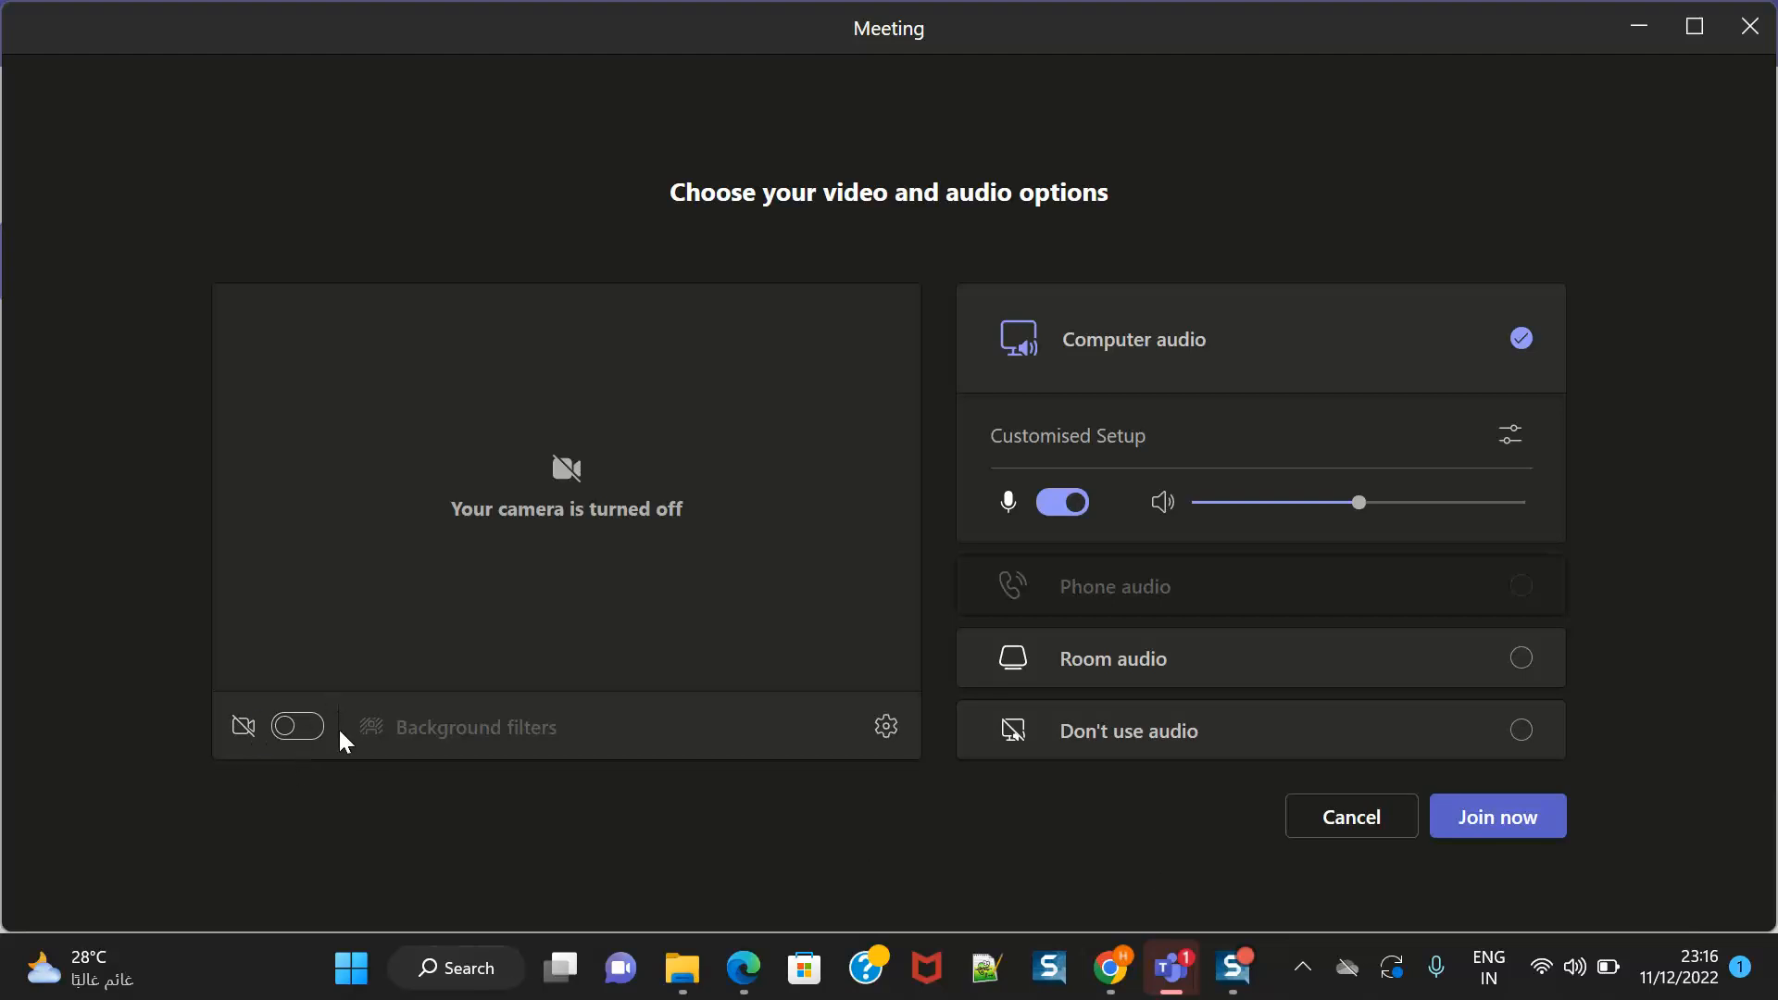
pyautogui.moveTo(1061, 501)
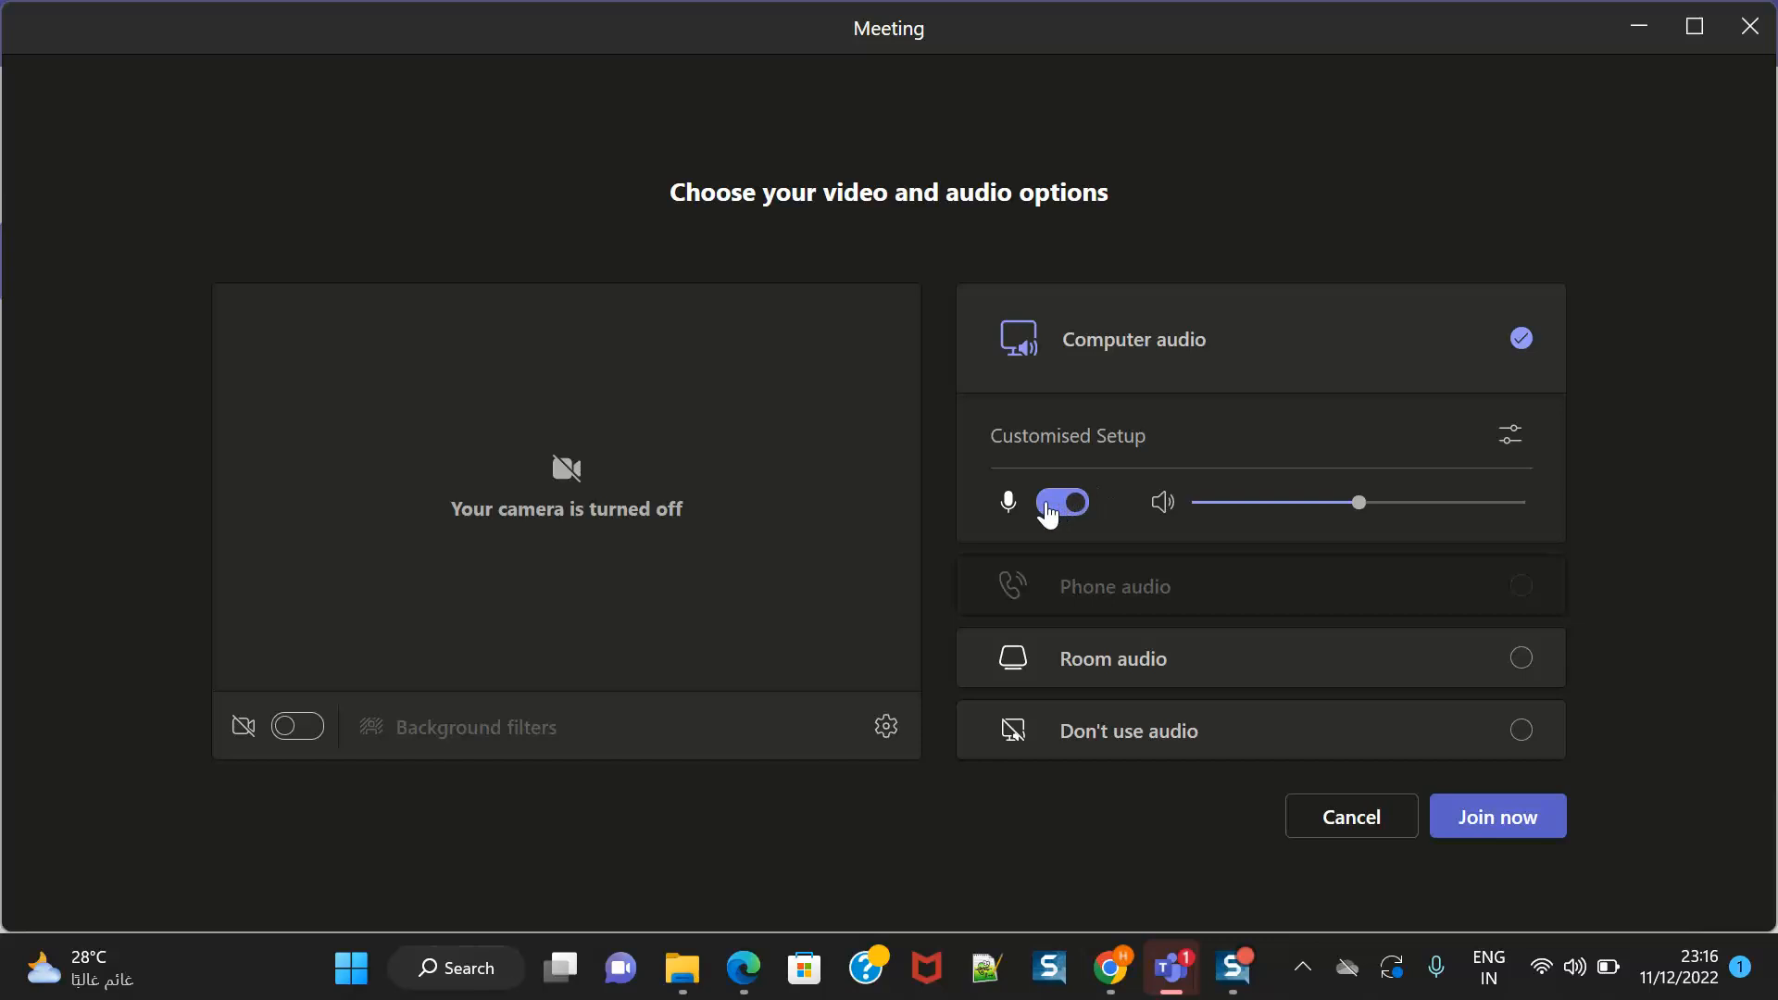
pyautogui.click(1062, 502)
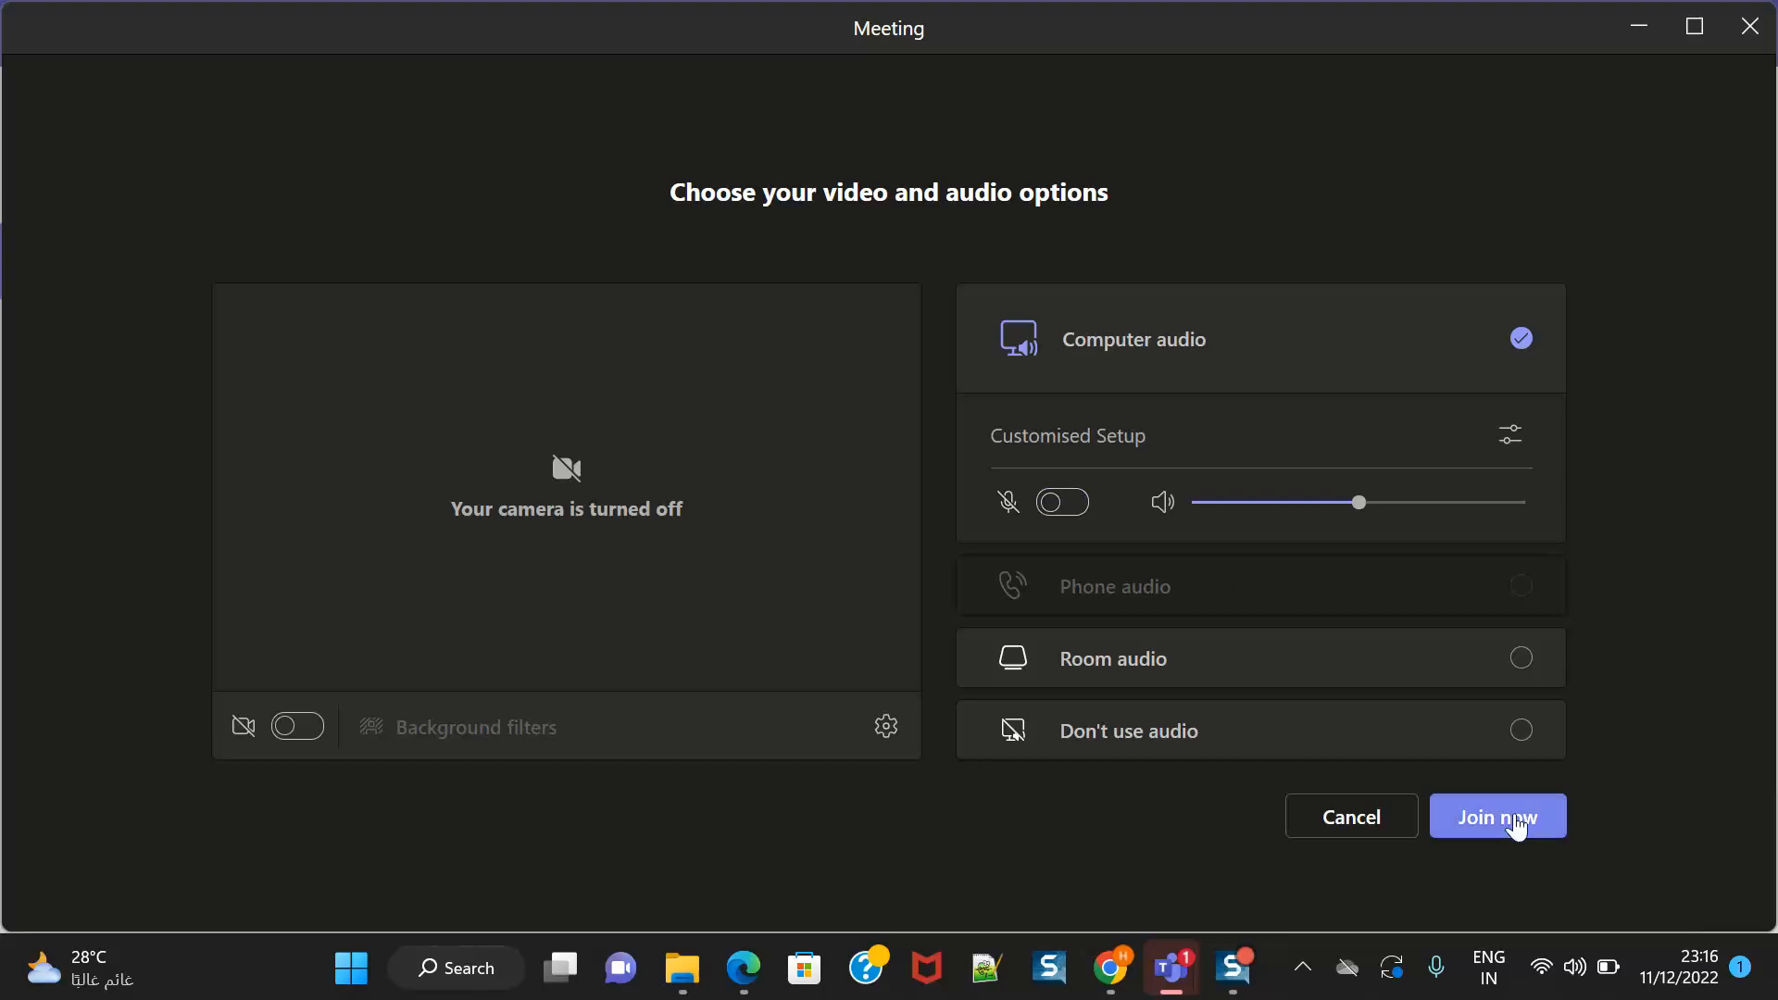
pyautogui.click(1496, 814)
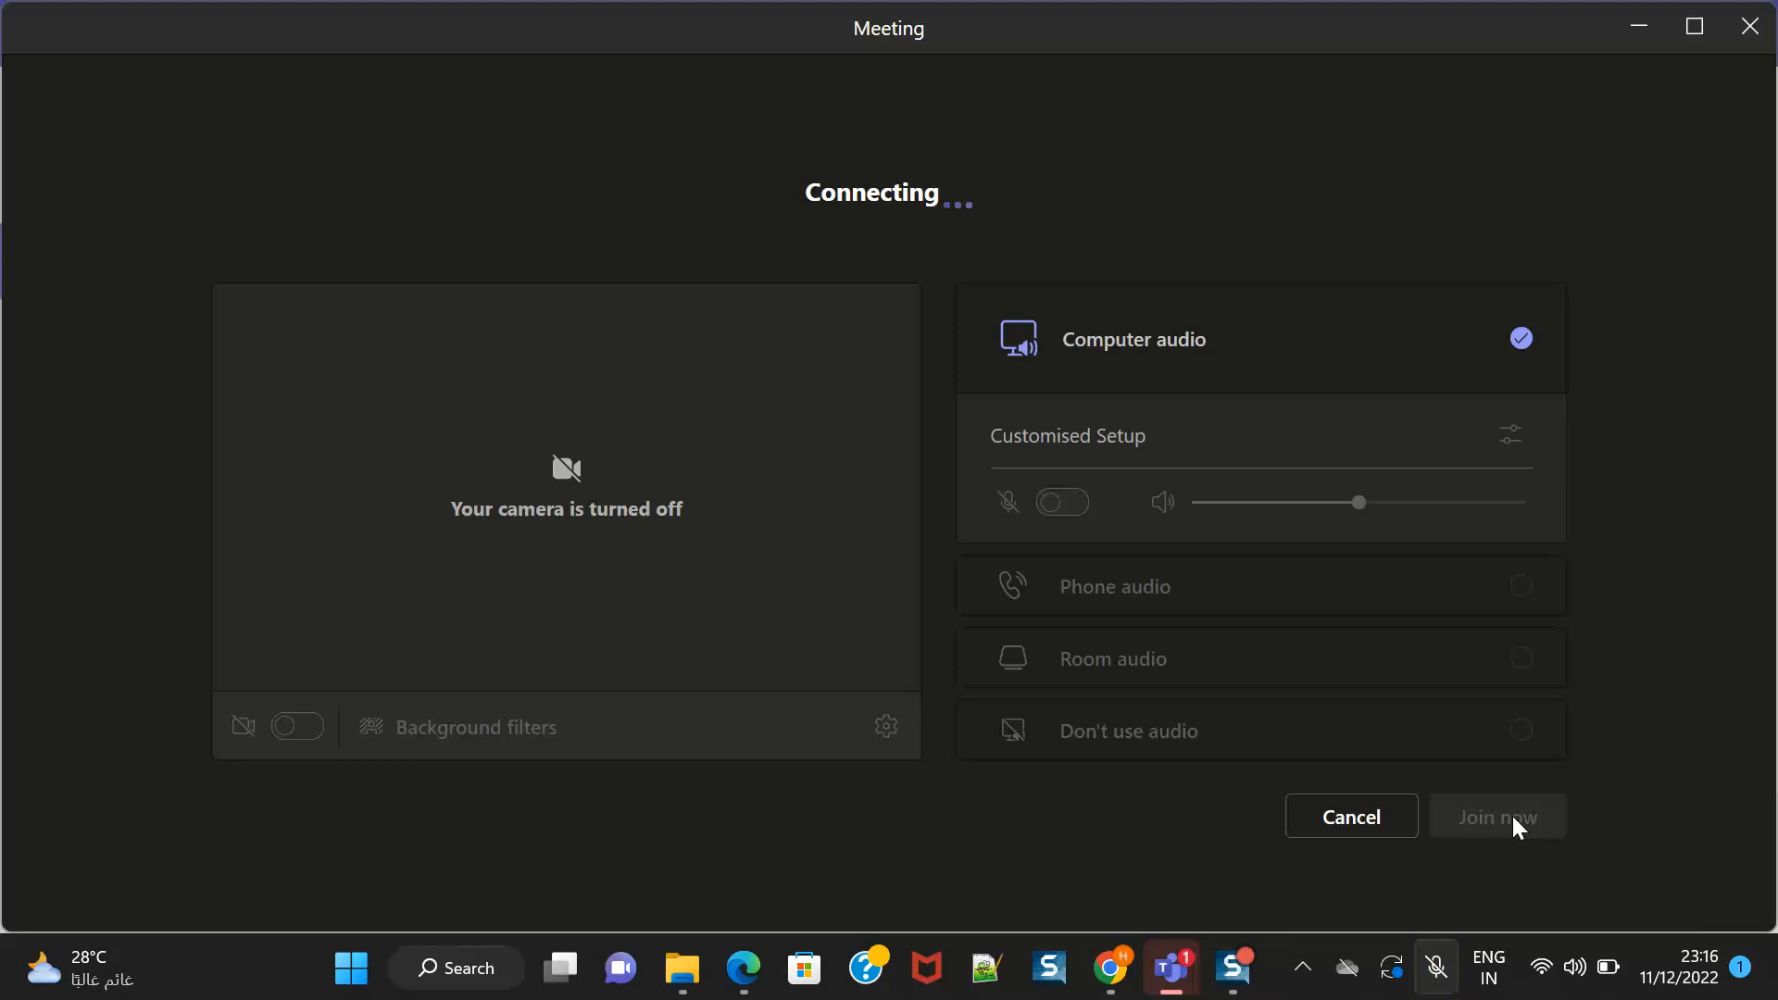
pyautogui.click(1497, 817)
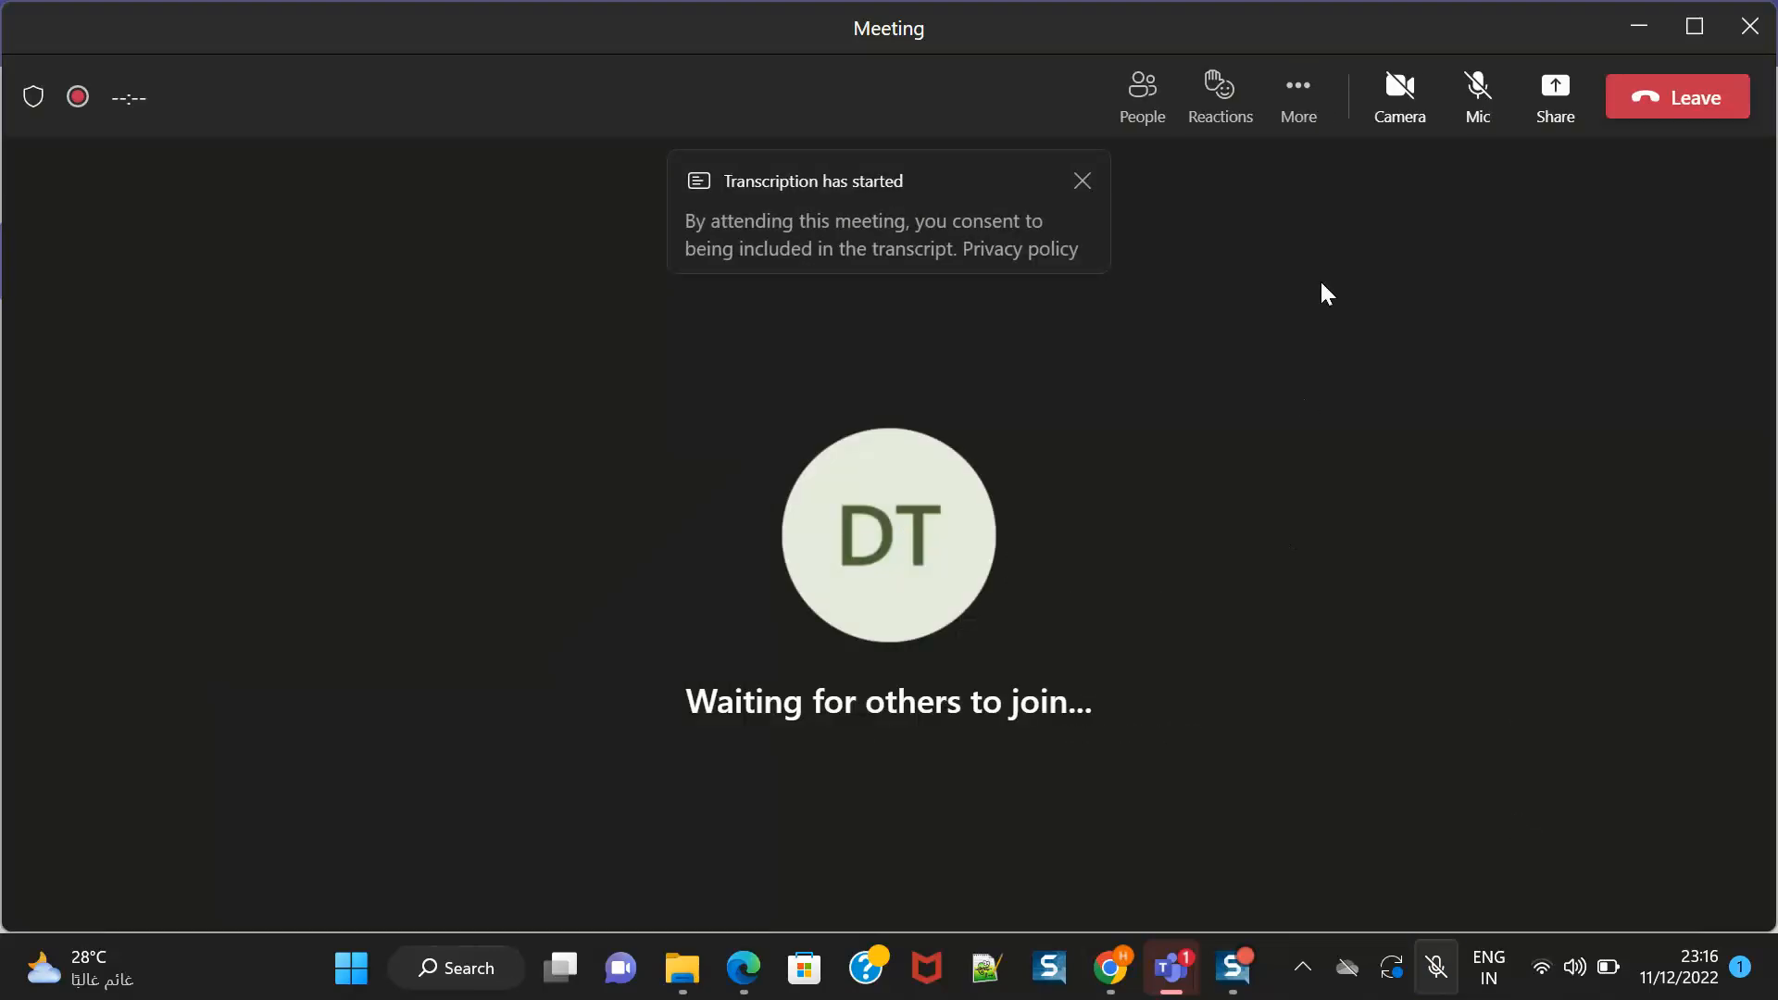
# - View the meeting participants list, then show the meeting chat beside the call
pyautogui.click(1476, 96)
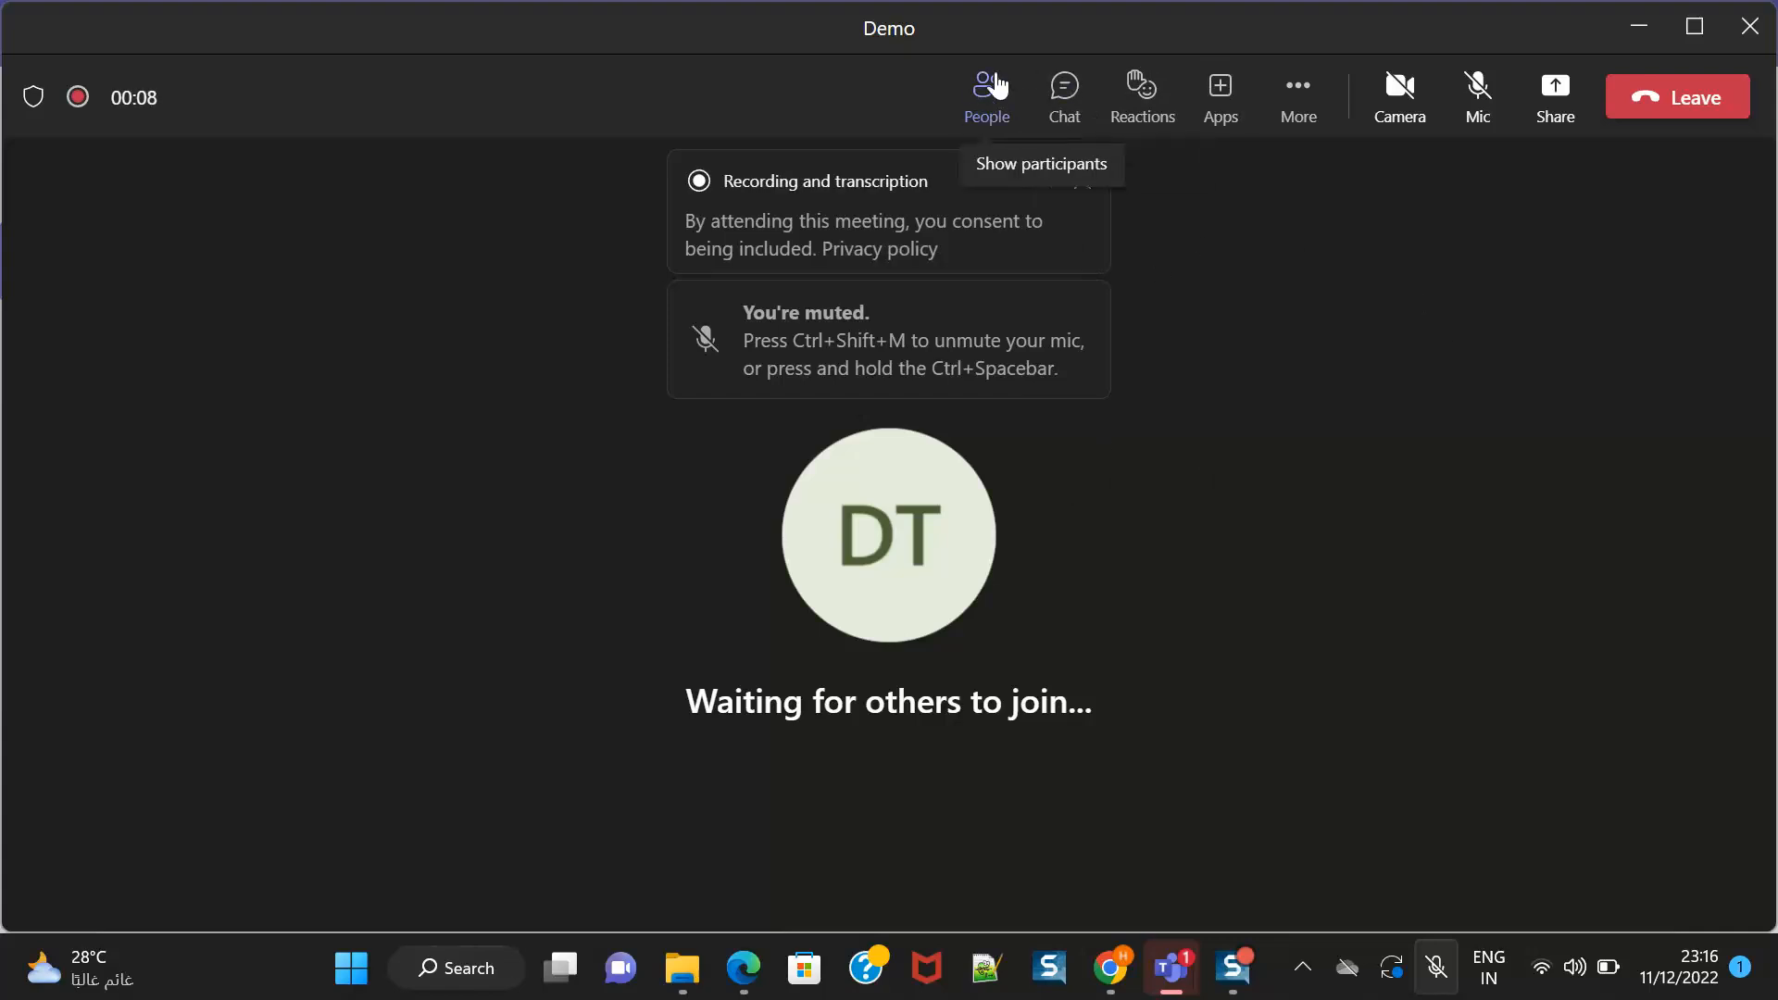
pyautogui.click(985, 96)
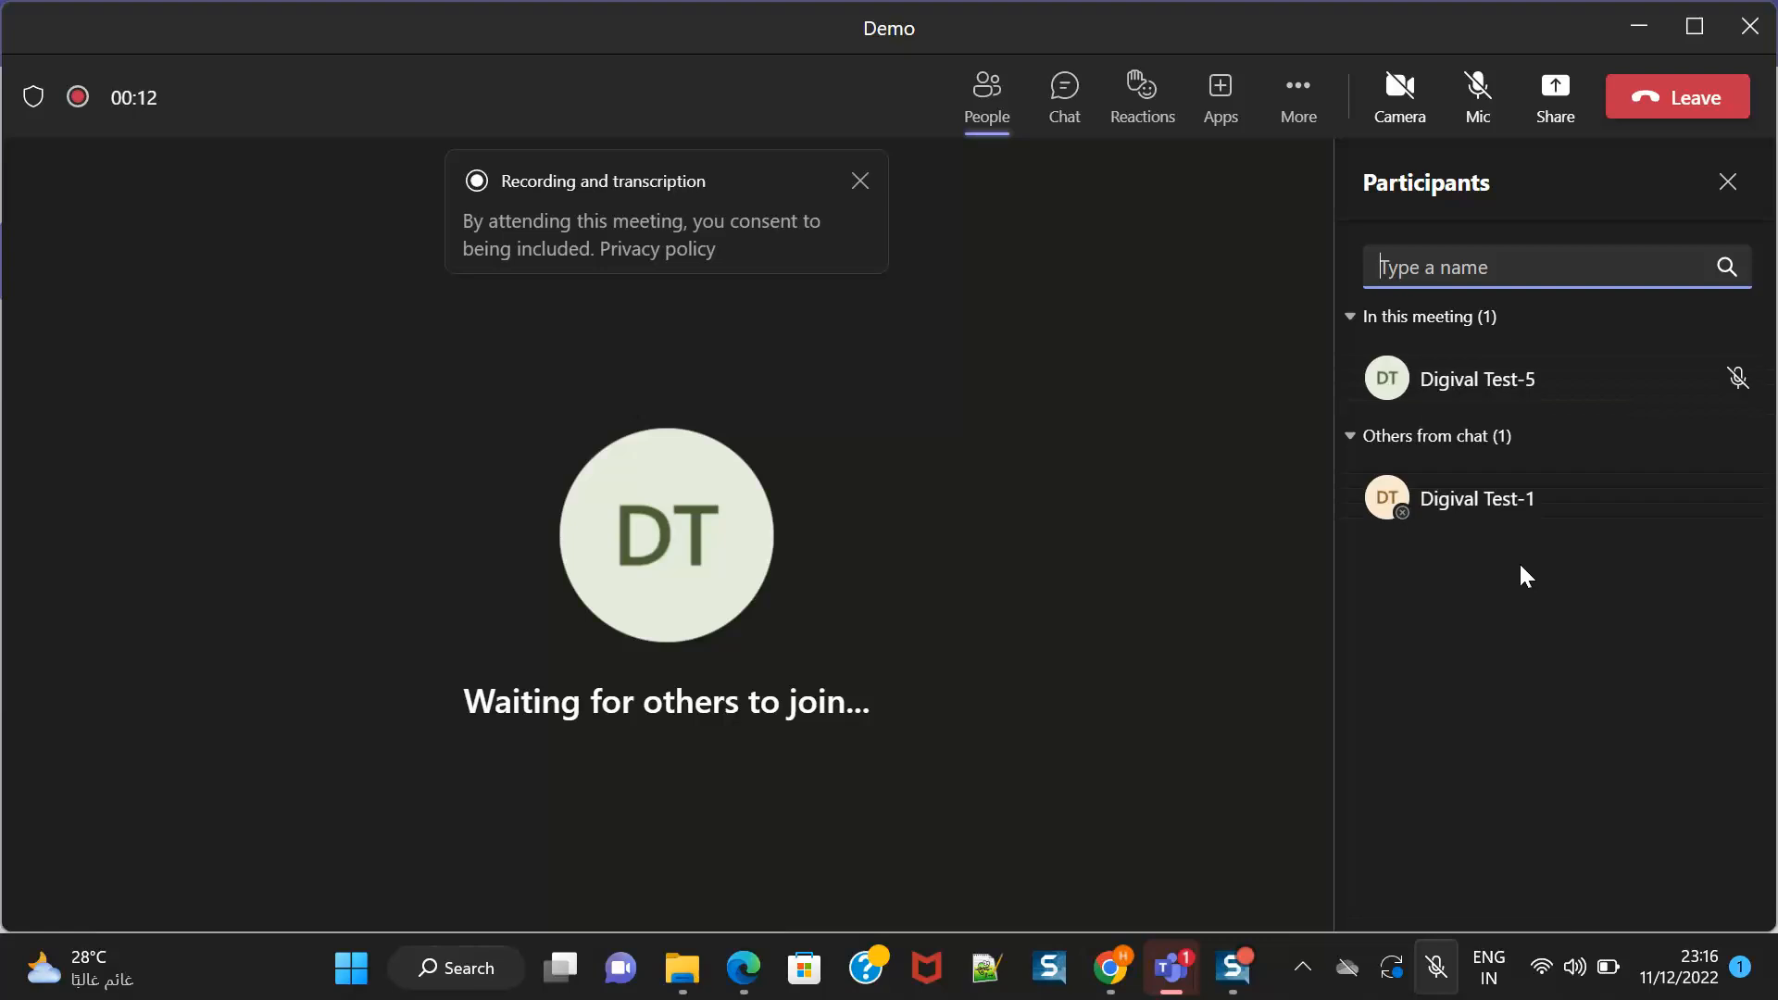
pyautogui.click(1476, 94)
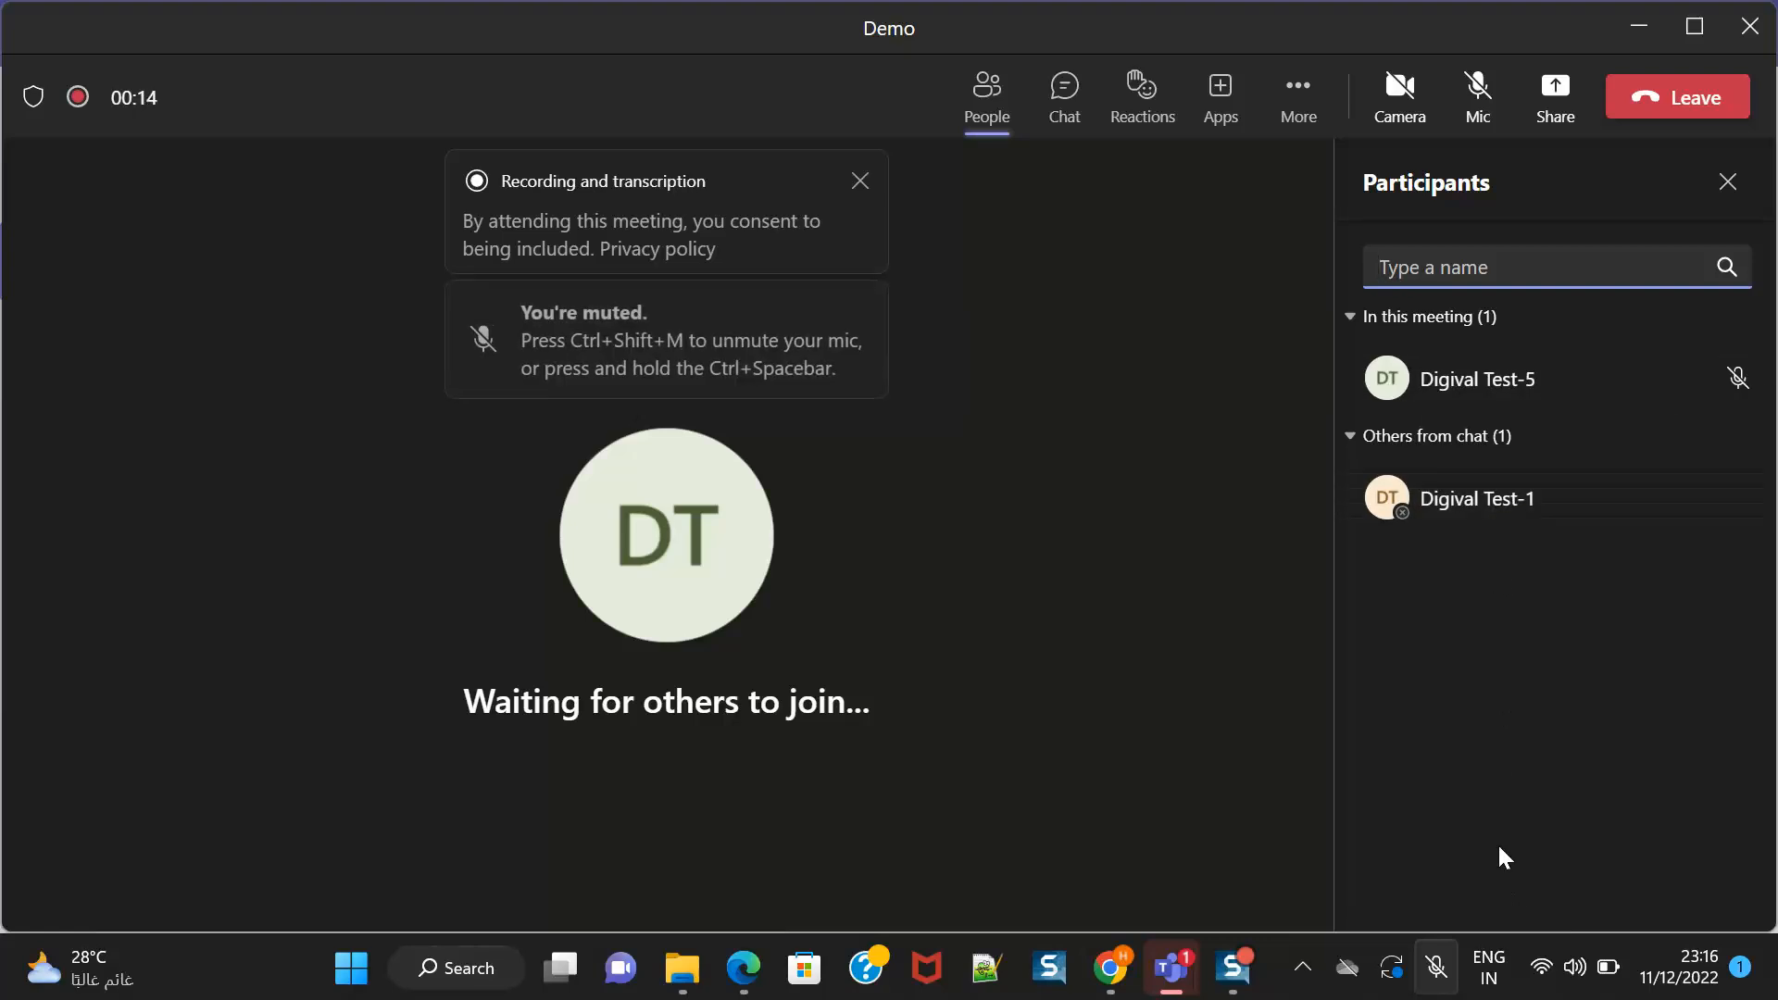
pyautogui.moveTo(1368, 577)
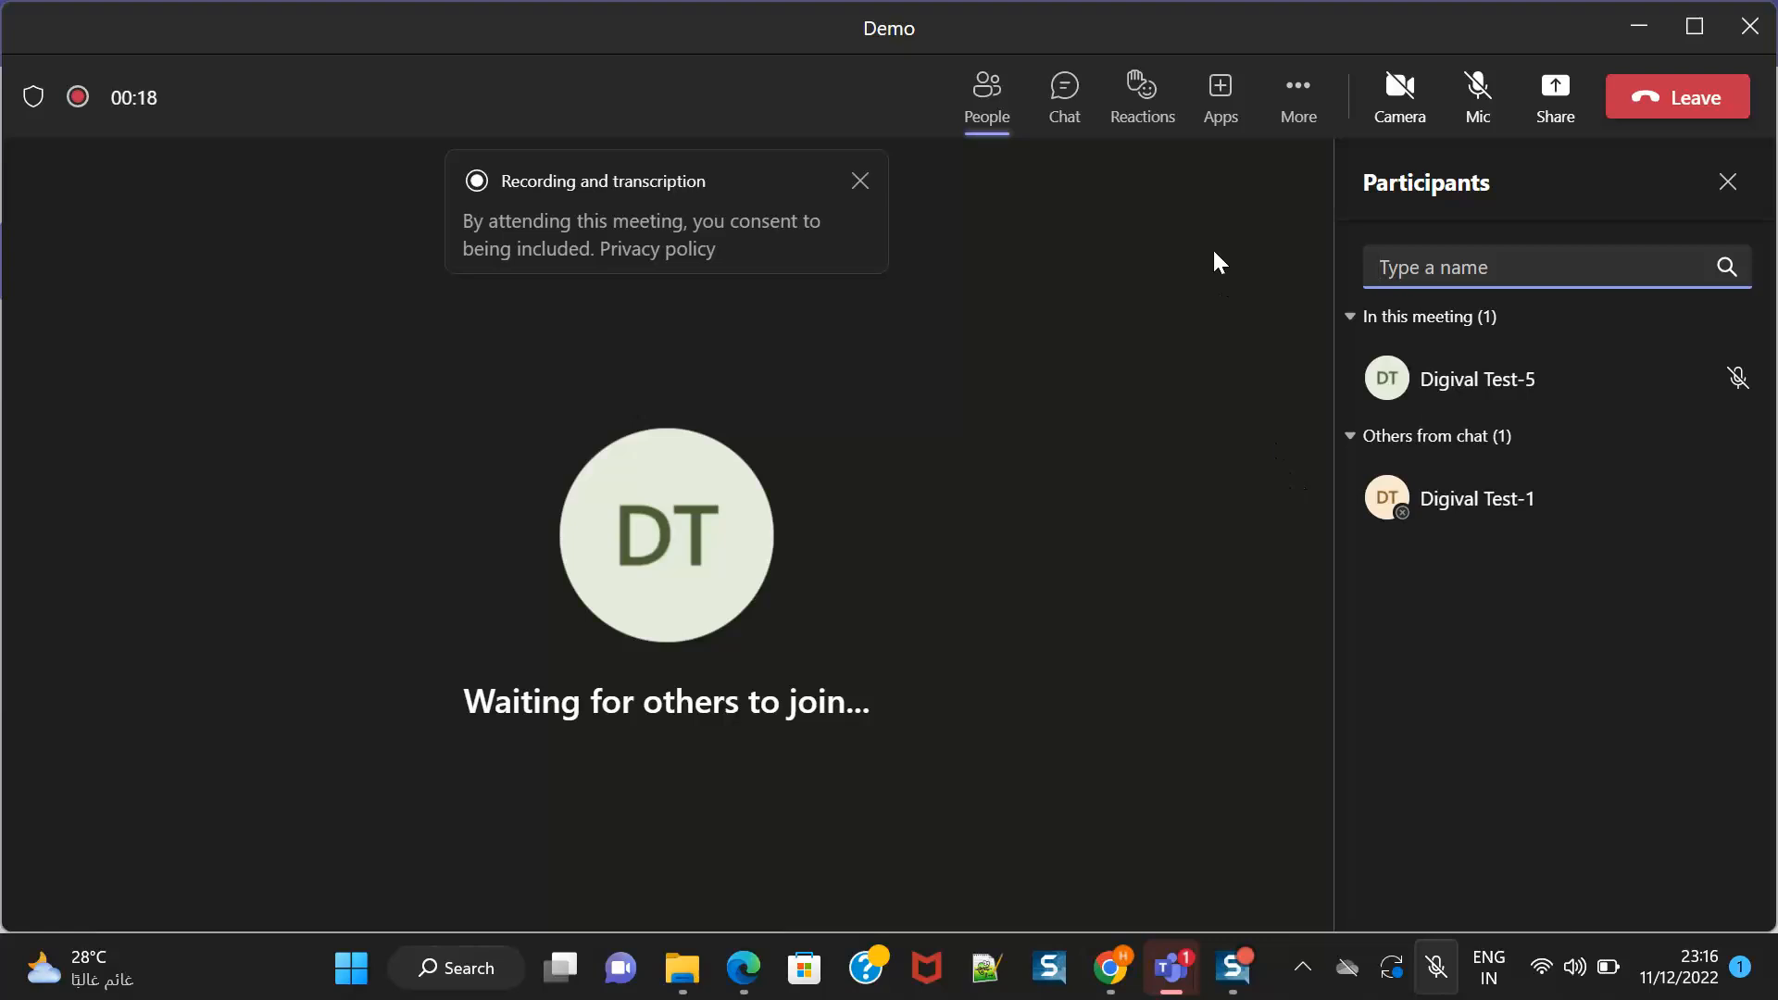
pyautogui.click(1063, 96)
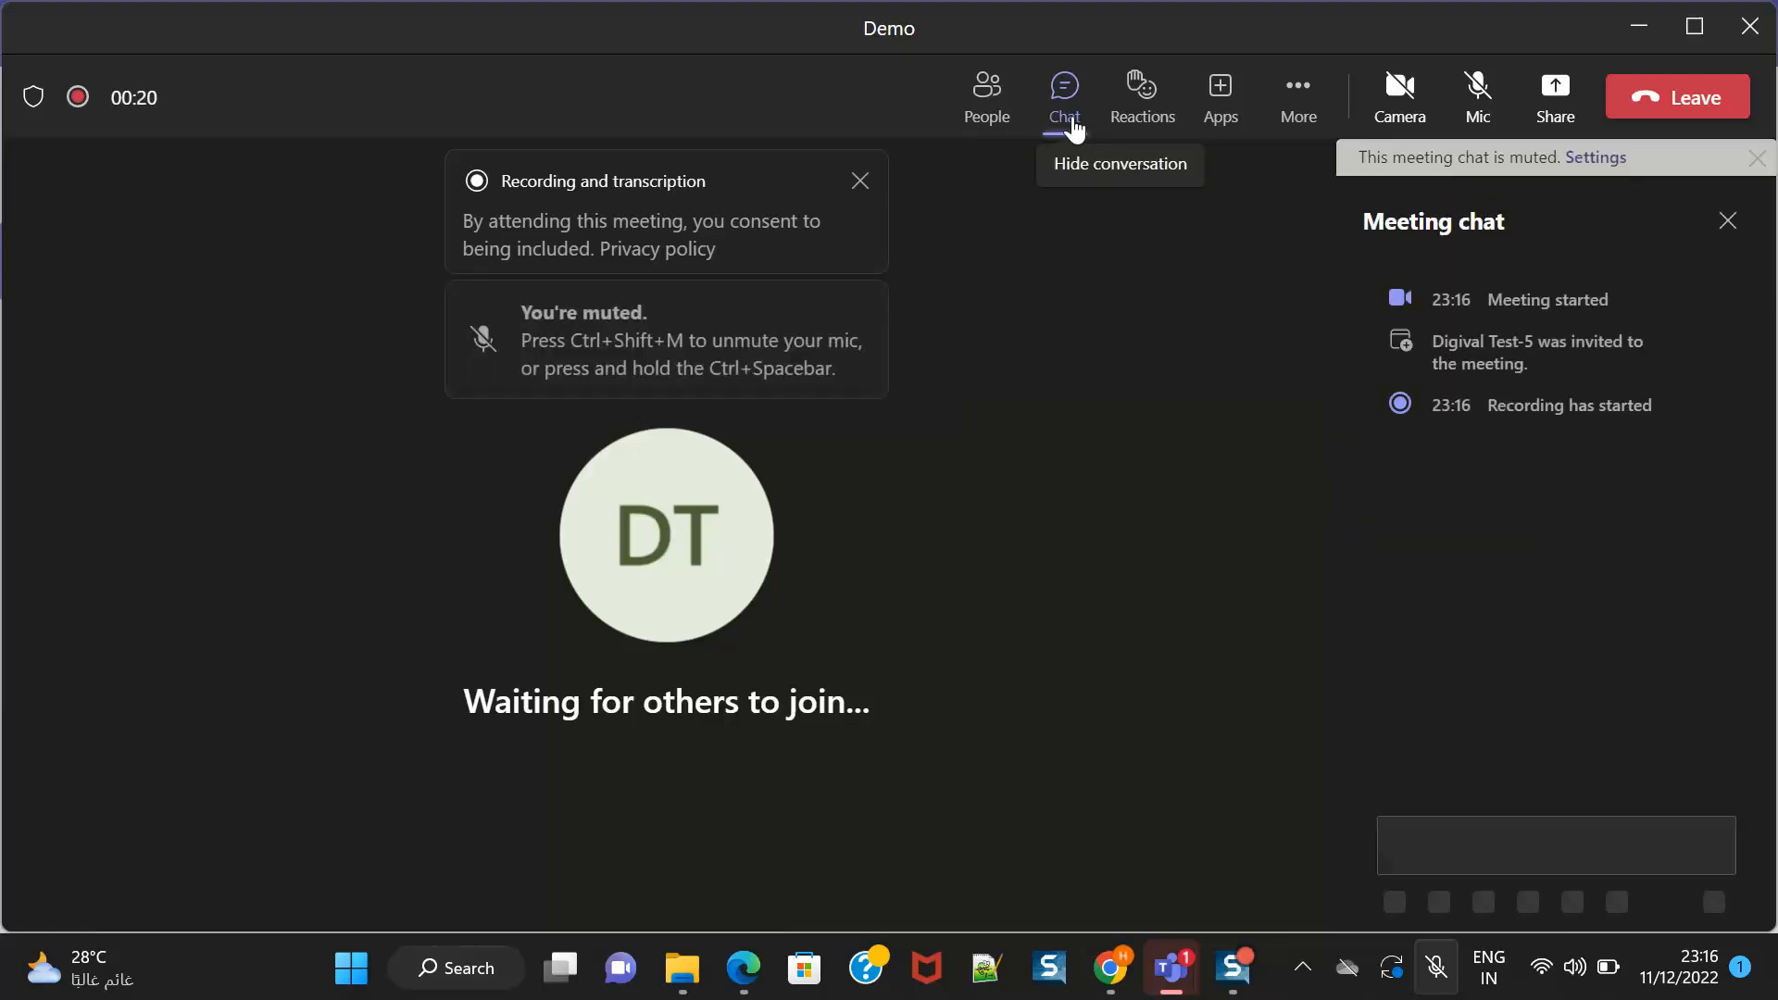
pyautogui.moveTo(1141, 94)
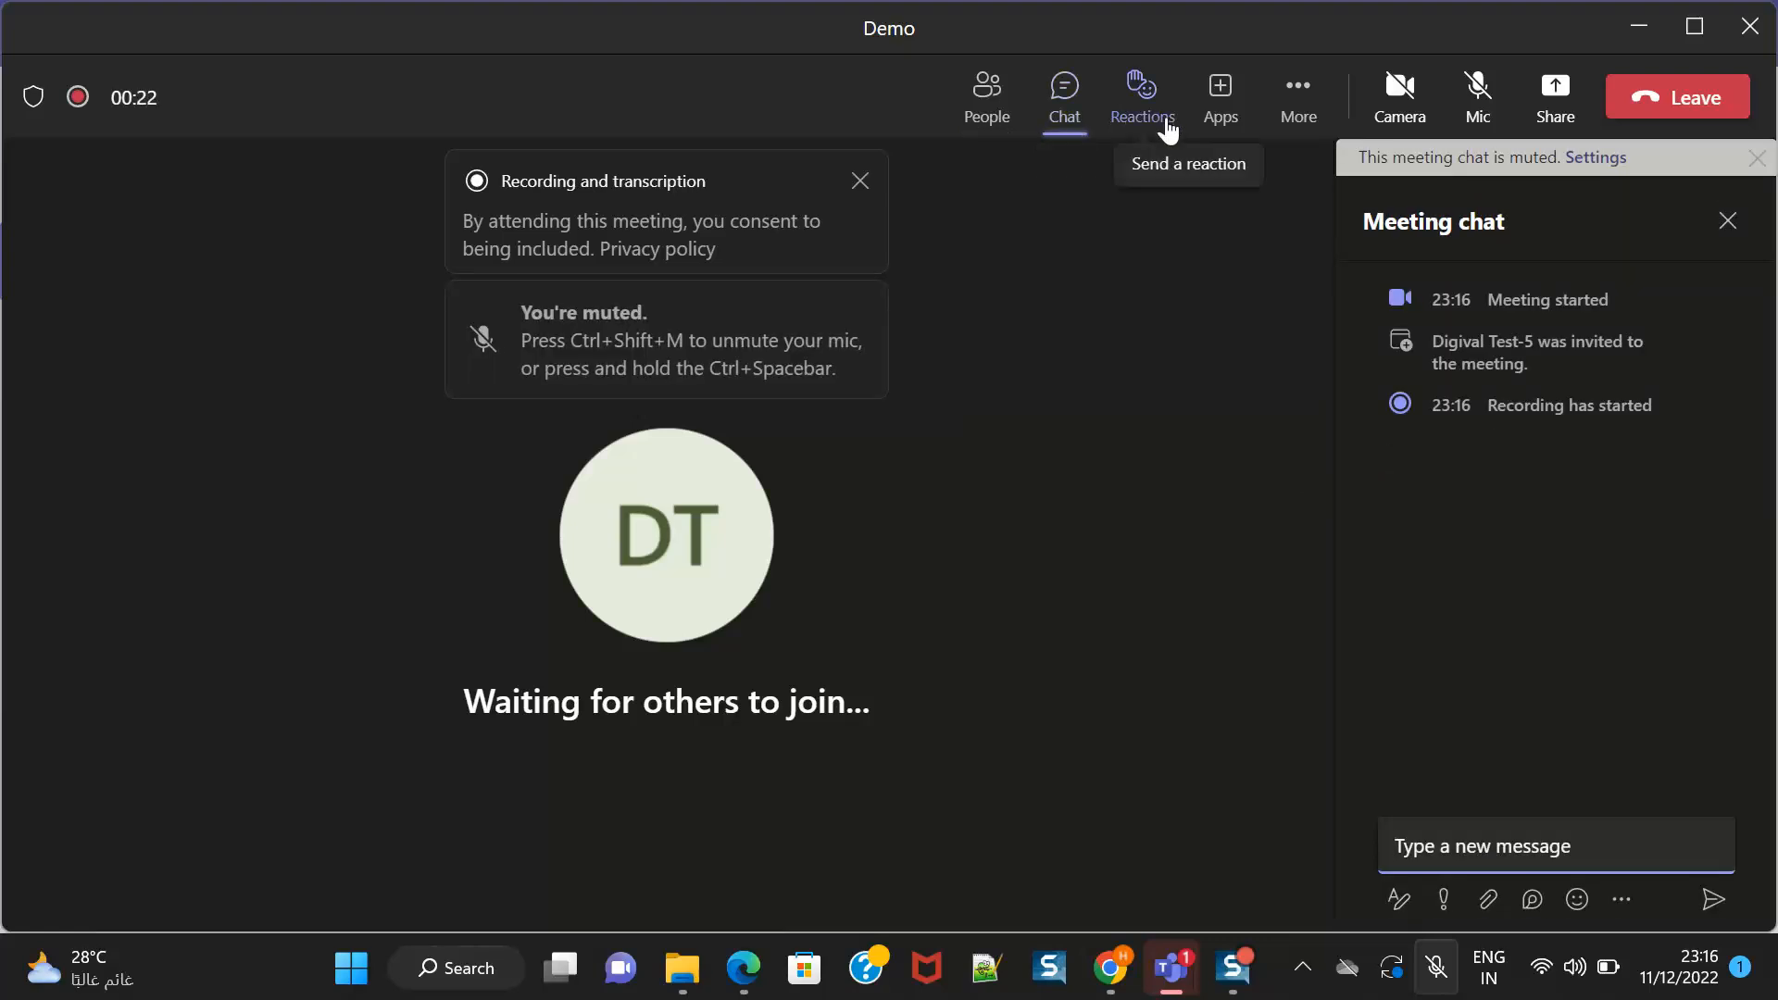
# - Check the reactions menu and briefly turn the camera on, ending with it off
pyautogui.click(1141, 97)
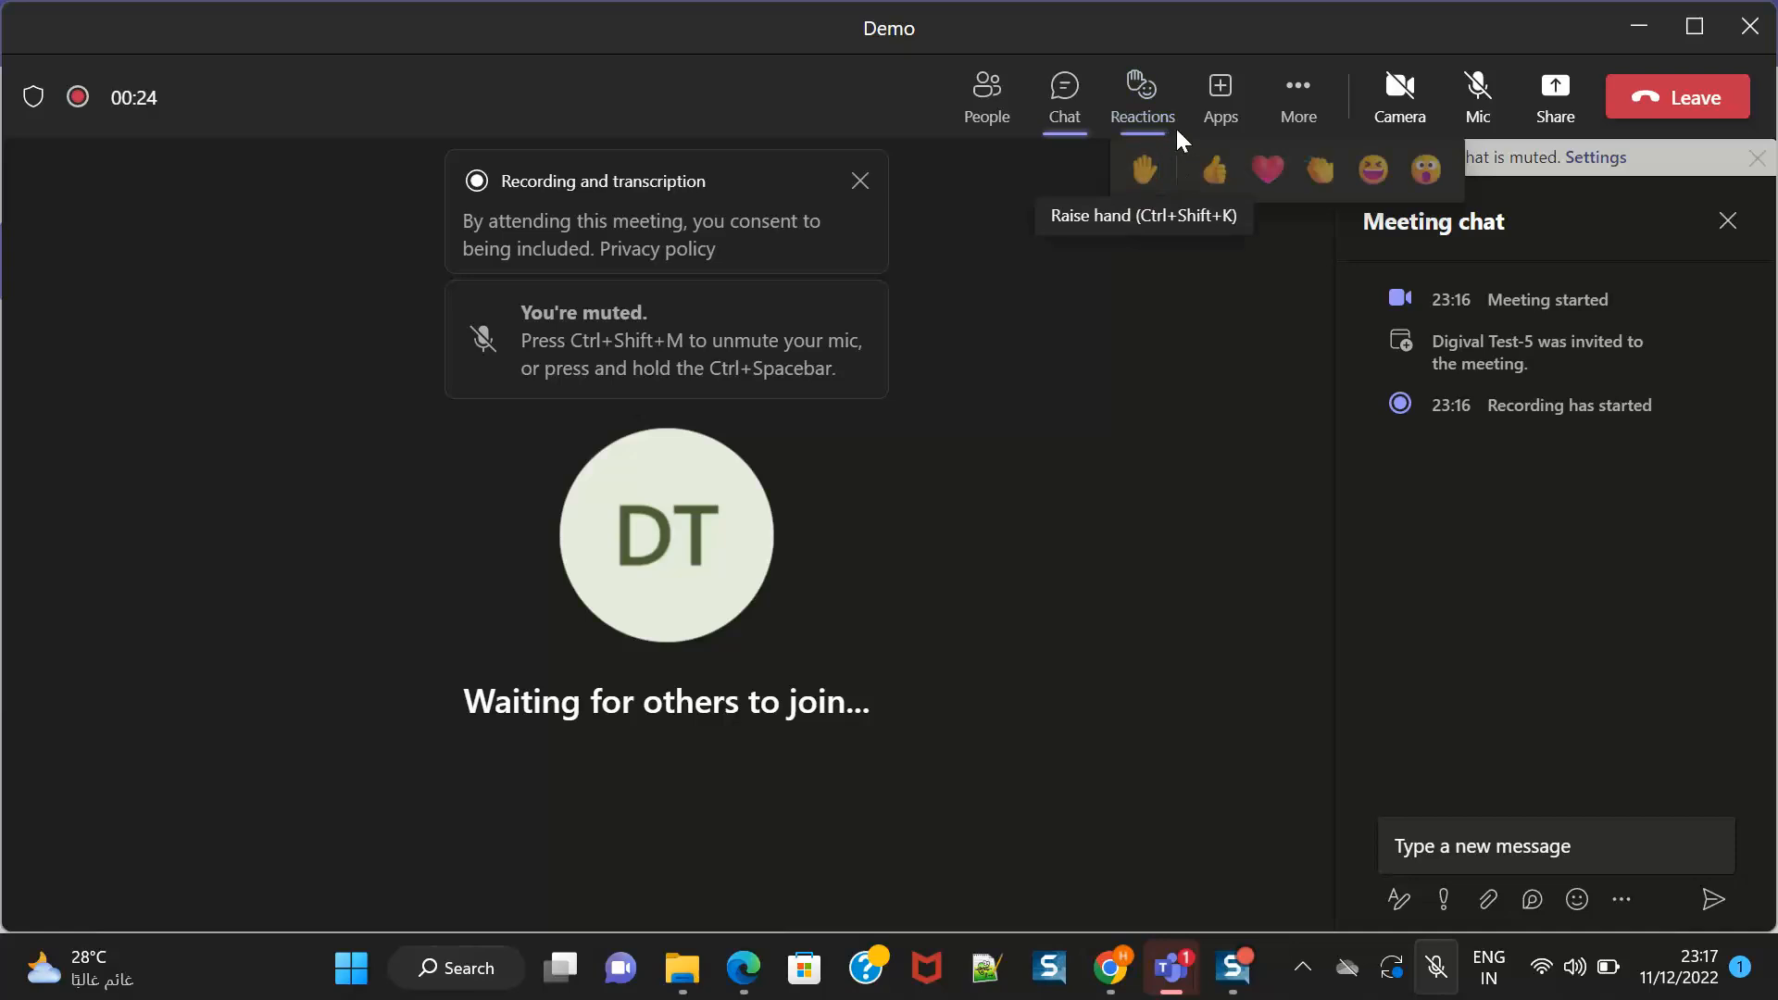
pyautogui.moveTo(1213, 170)
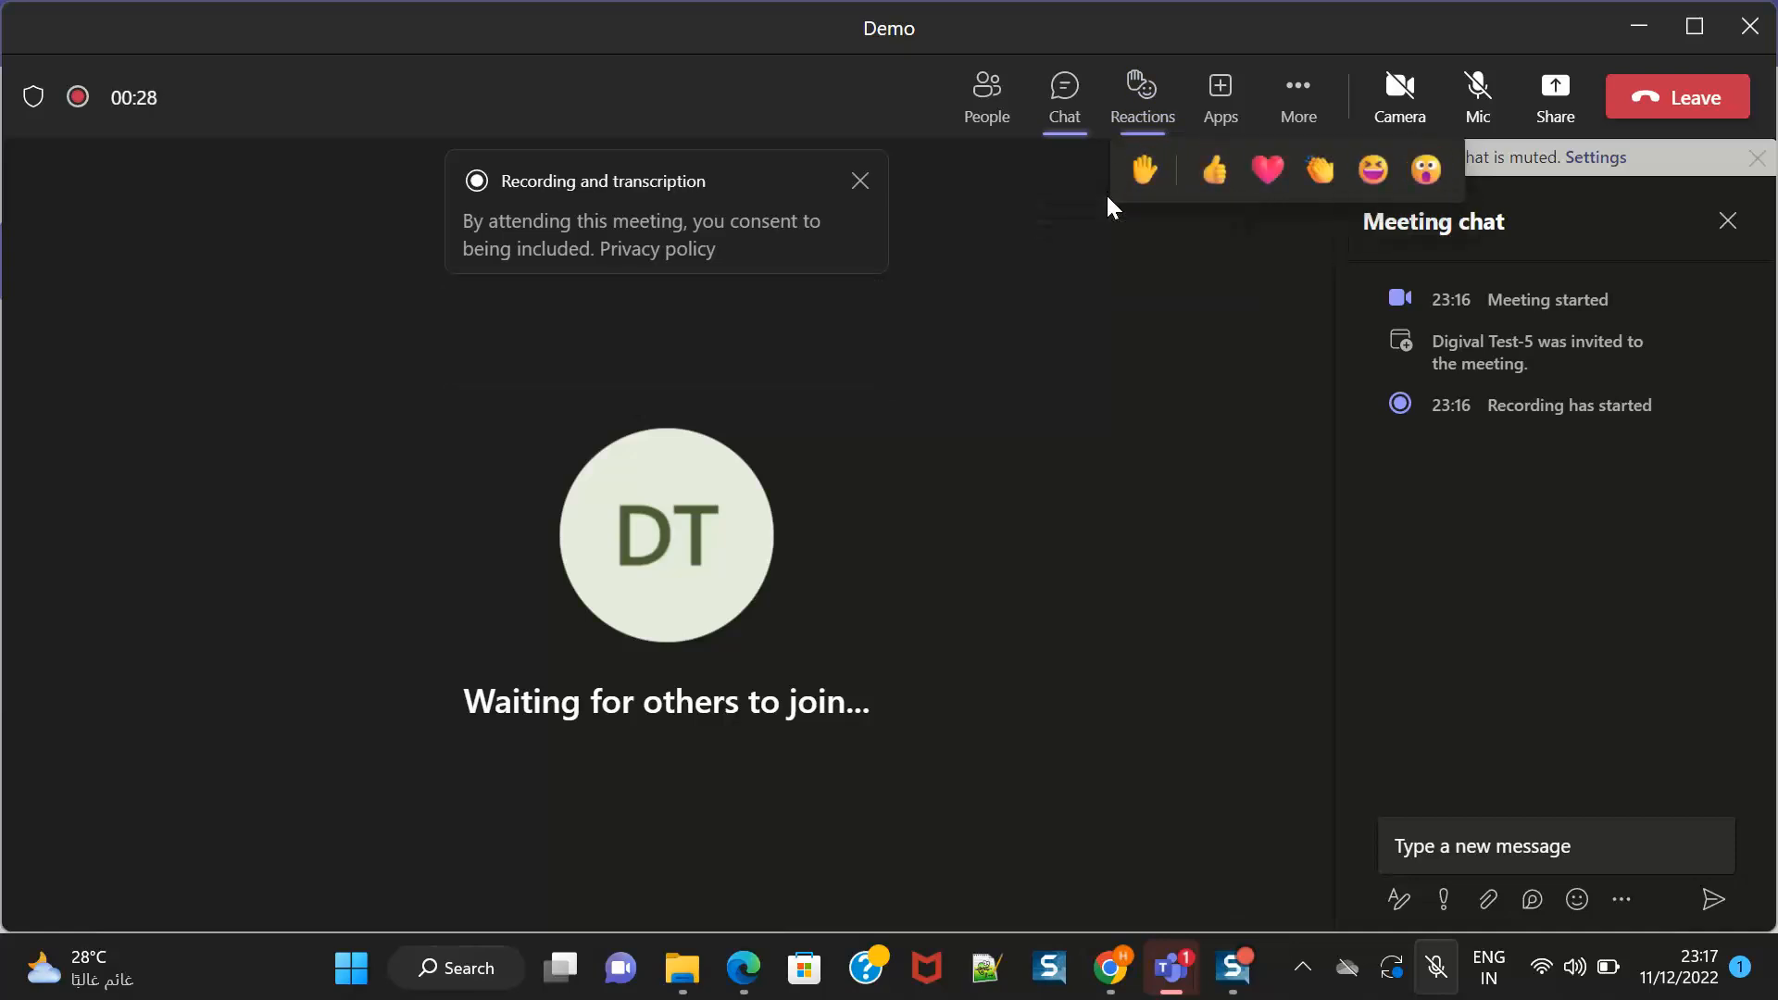
pyautogui.moveTo(1261, 467)
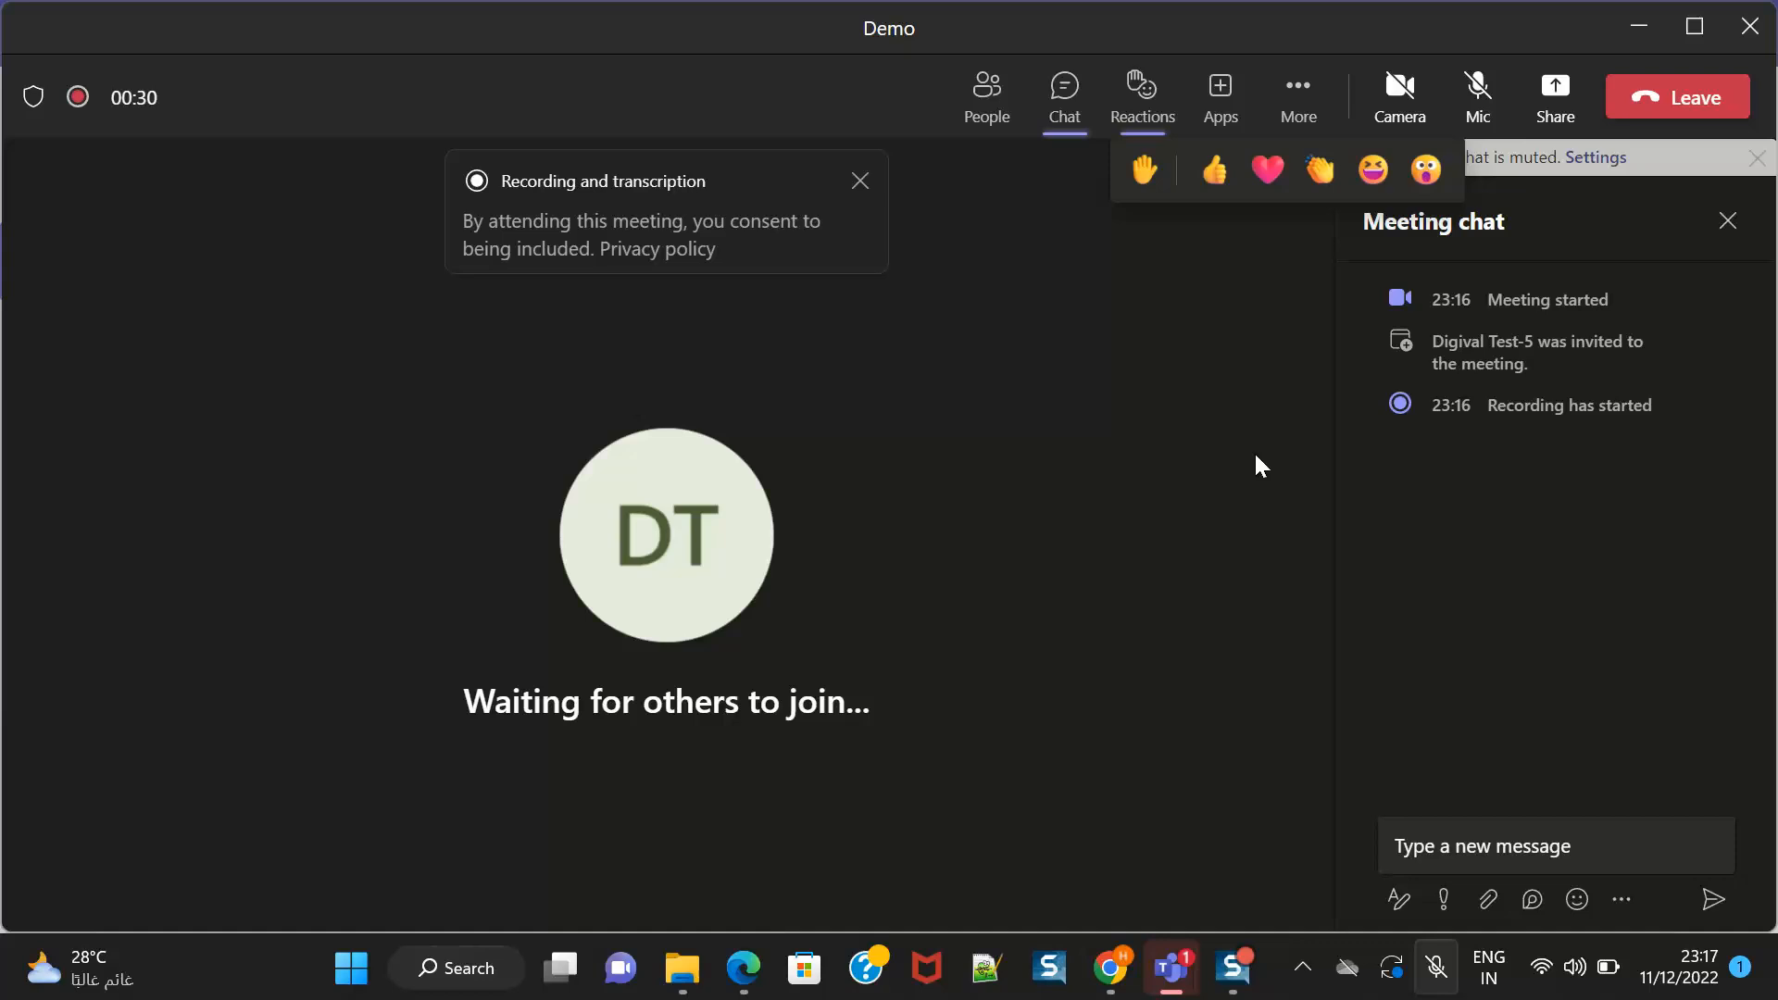
pyautogui.moveTo(1400, 97)
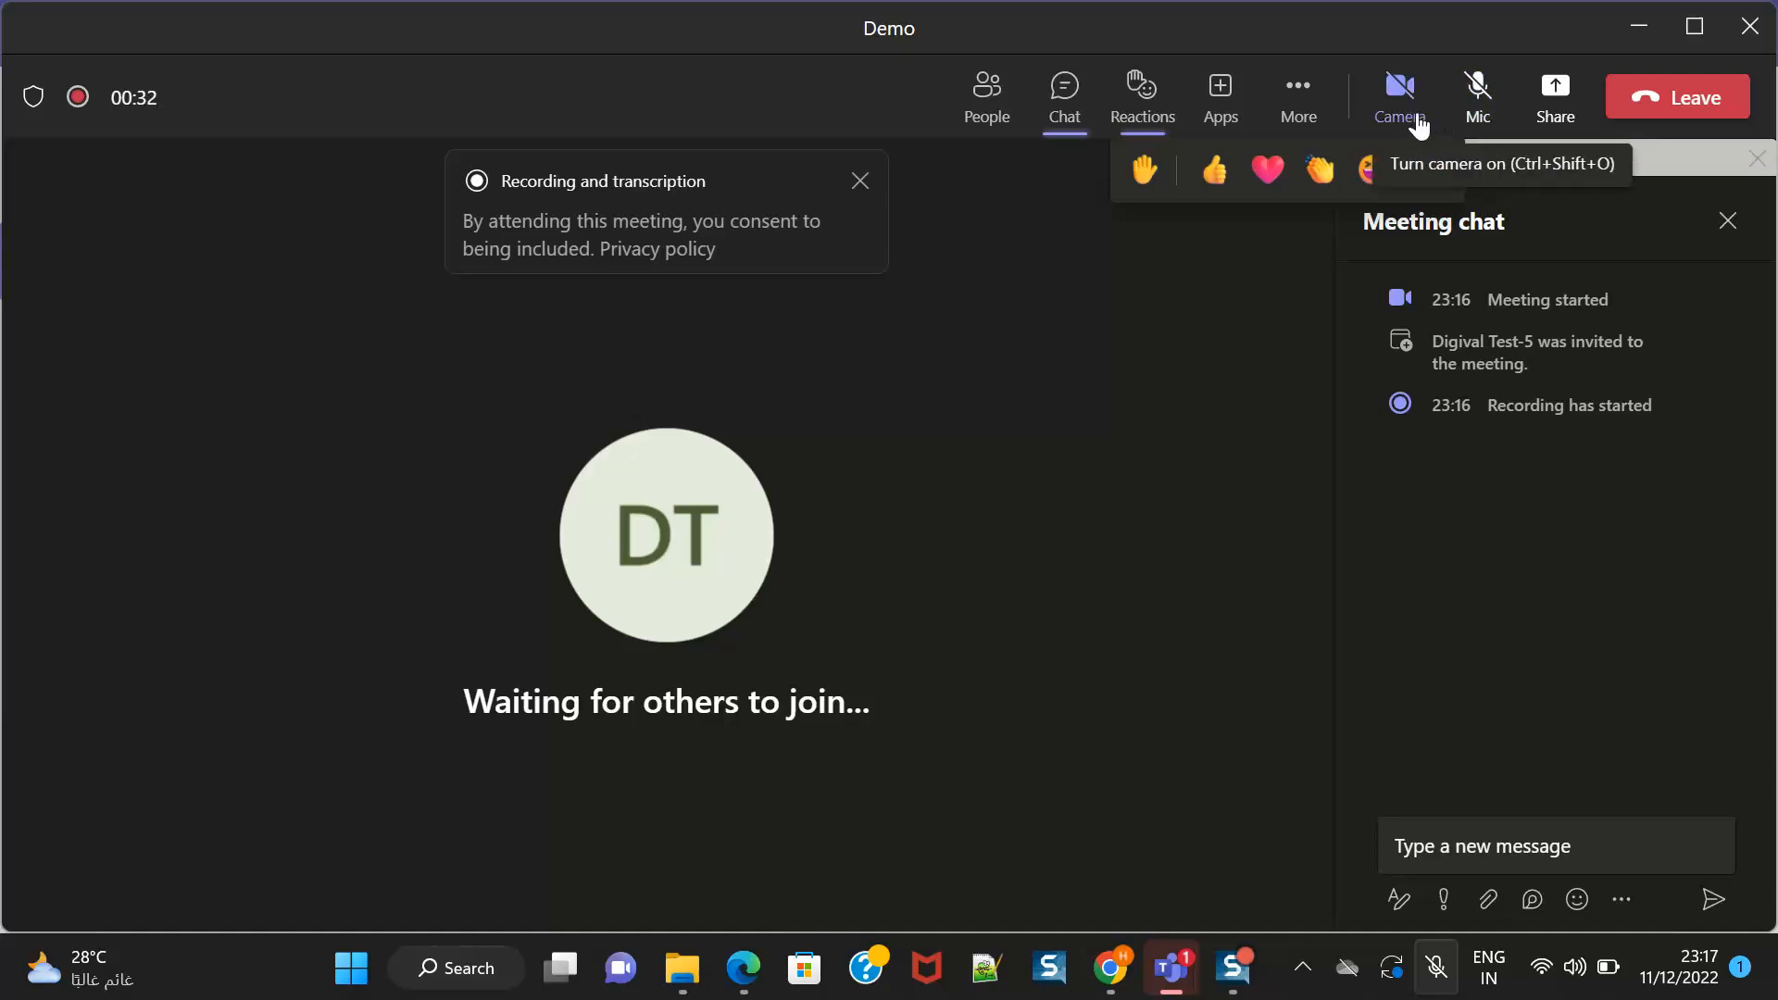
pyautogui.moveTo(1478, 96)
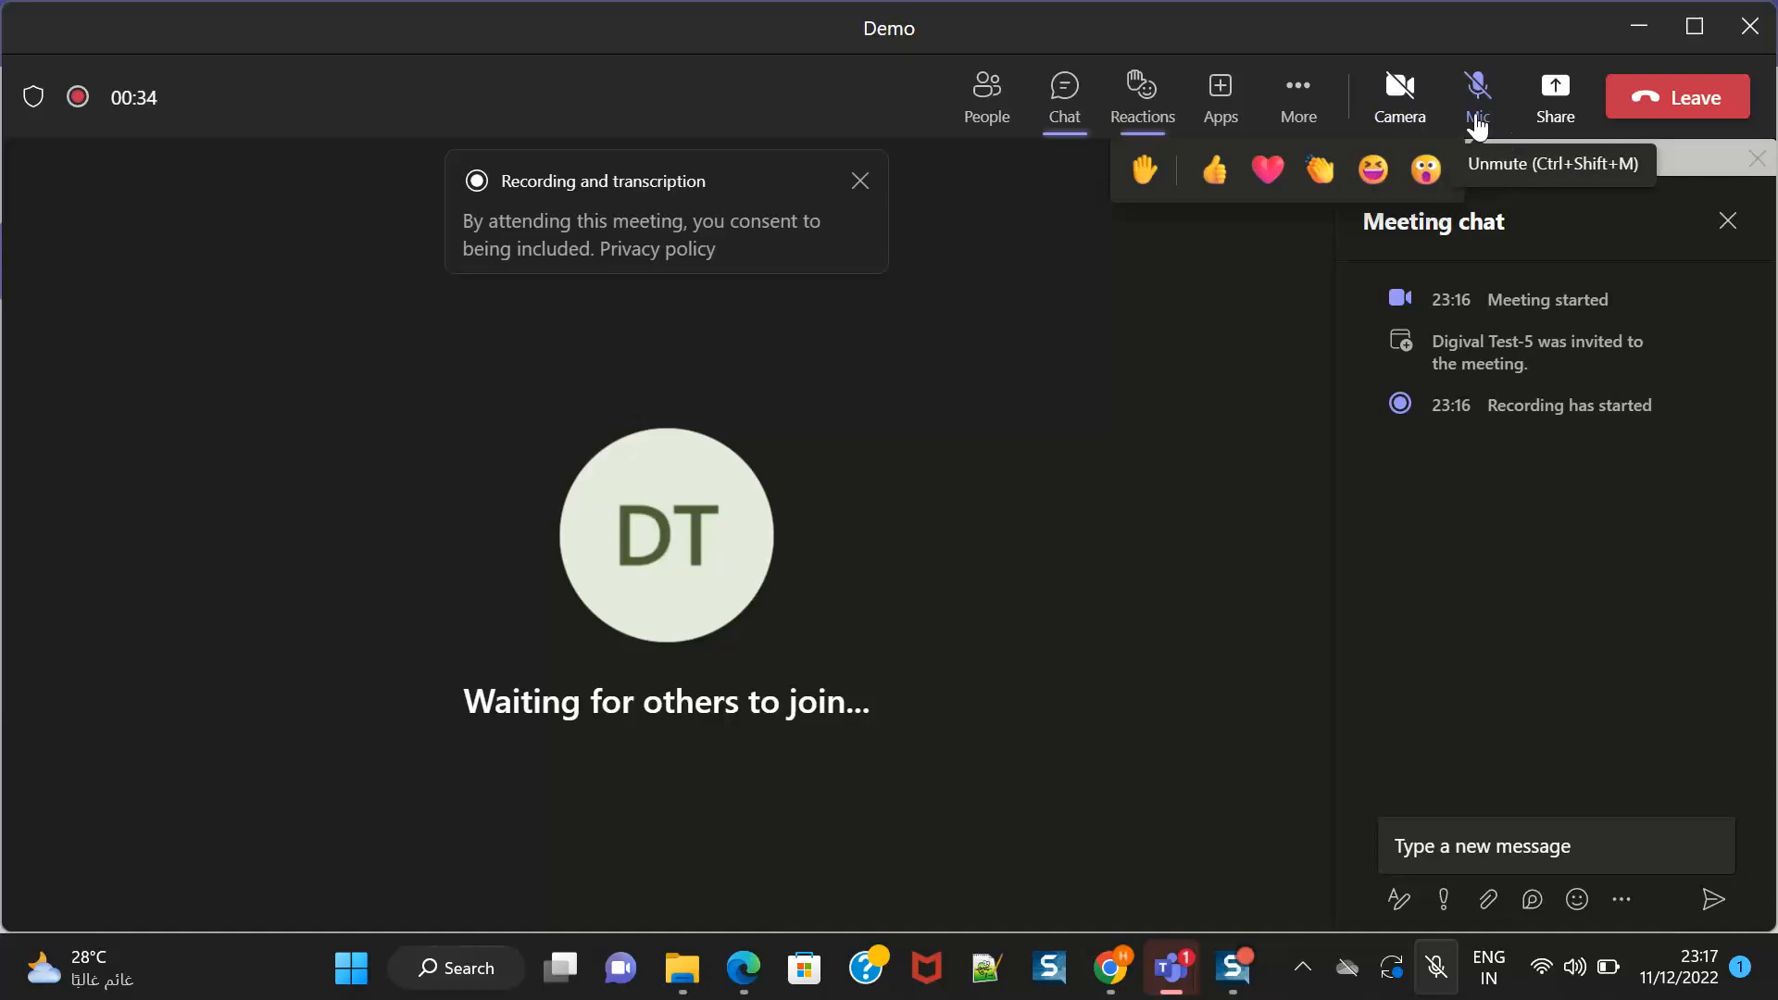
pyautogui.click(1476, 96)
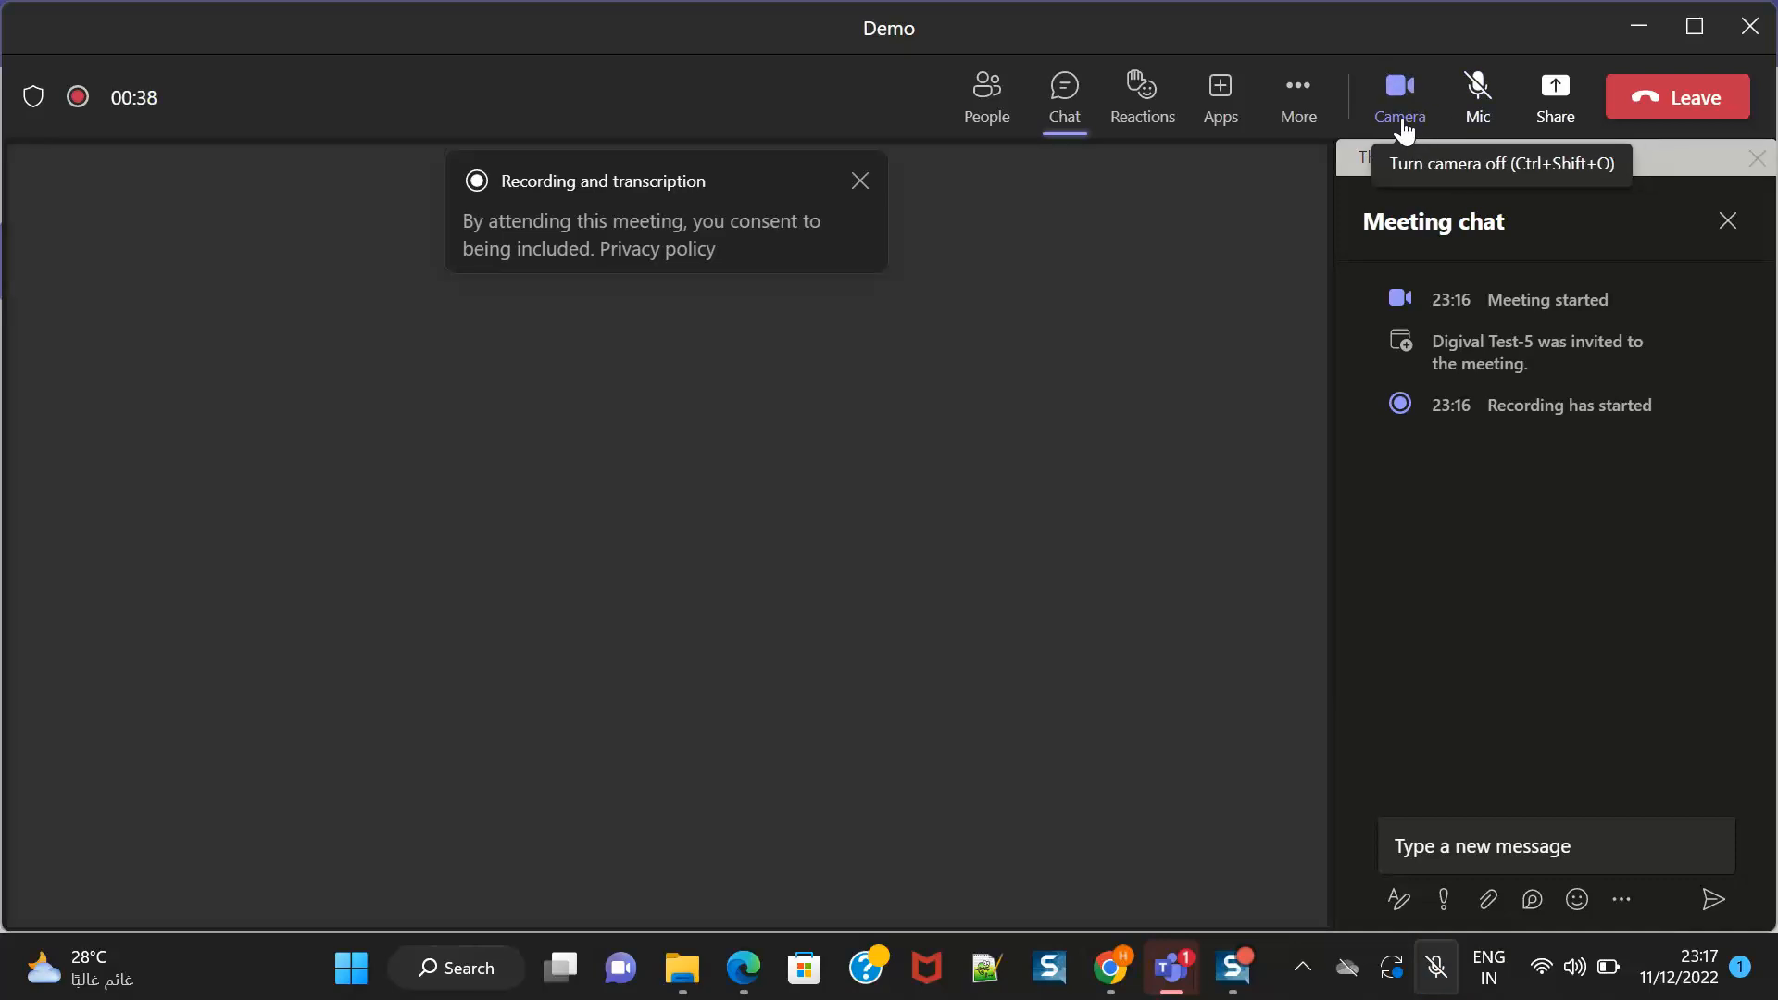
pyautogui.click(1398, 96)
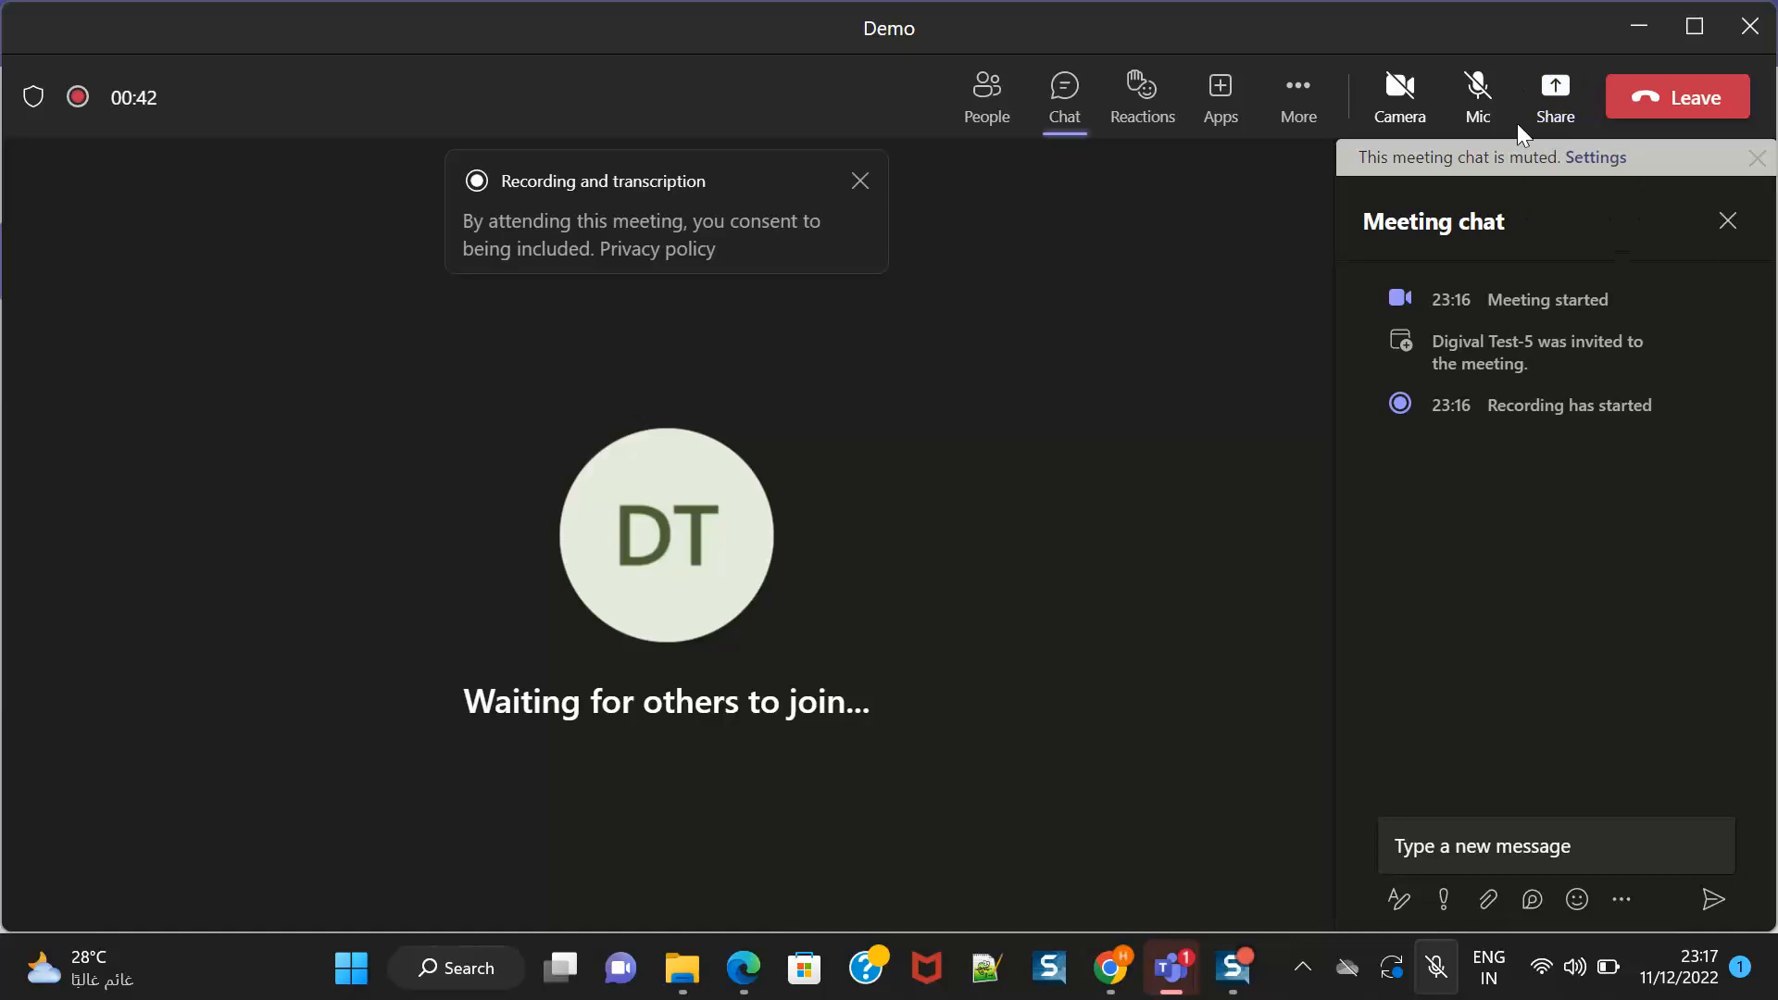
pyautogui.moveTo(1554, 96)
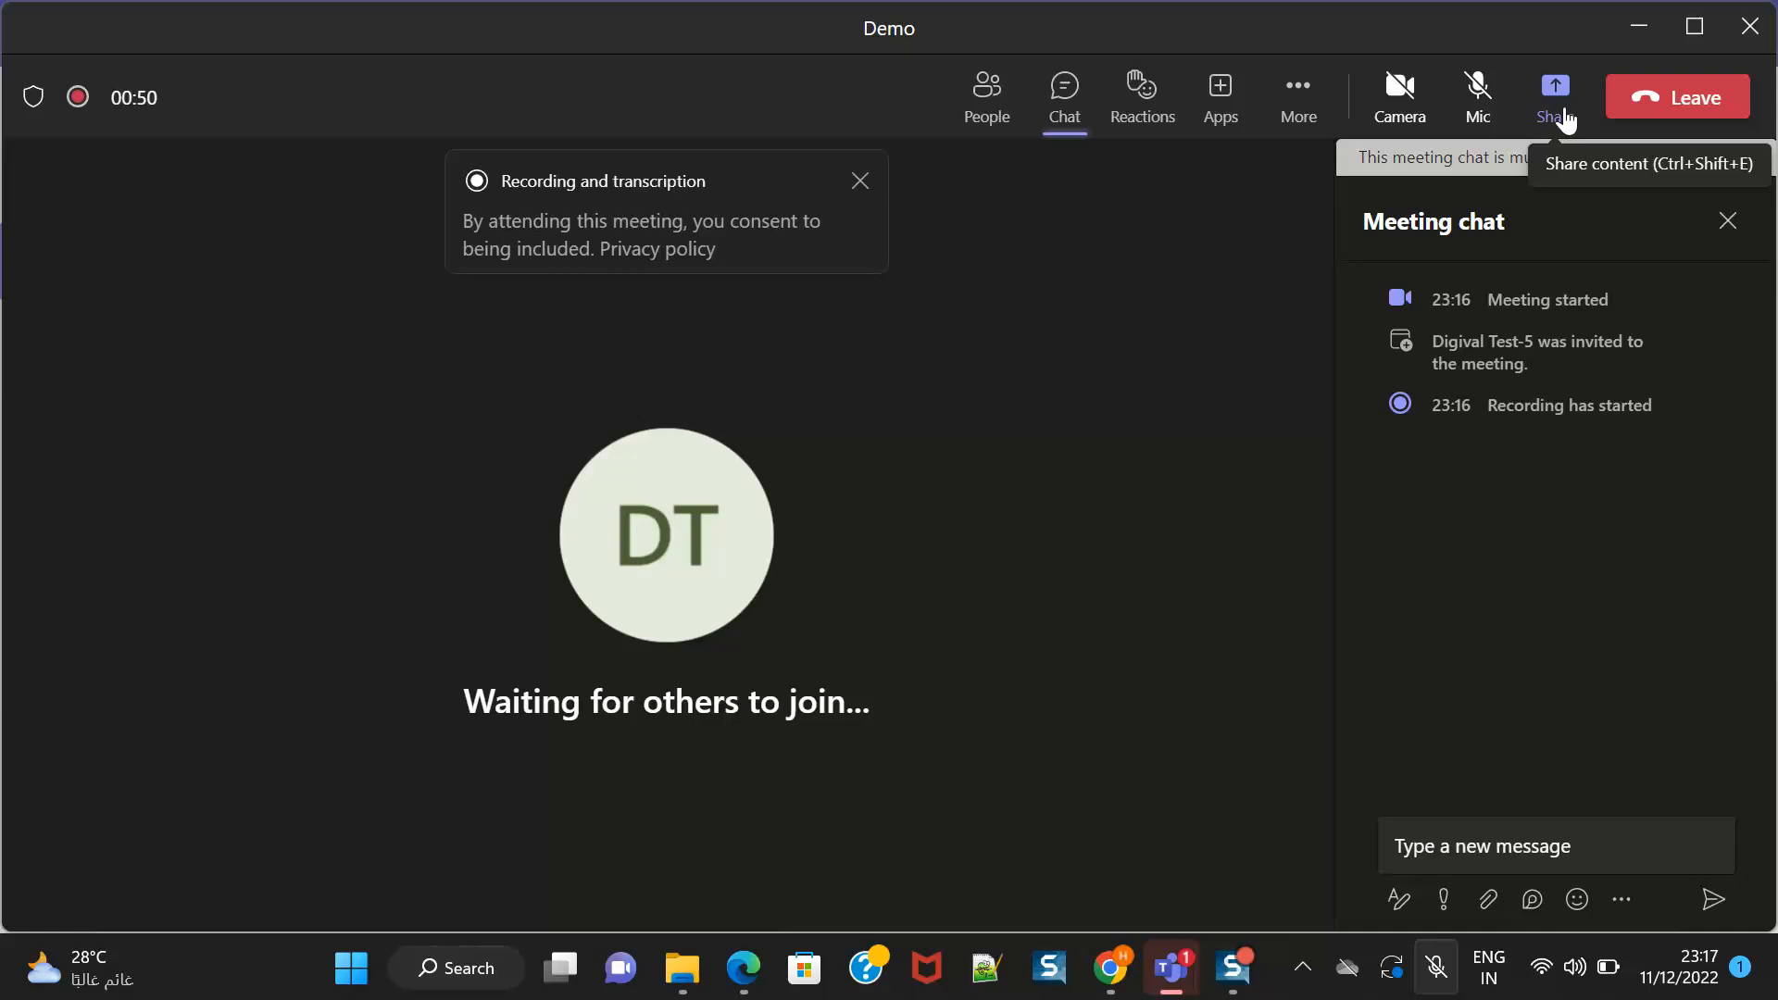
pyautogui.moveTo(1189, 524)
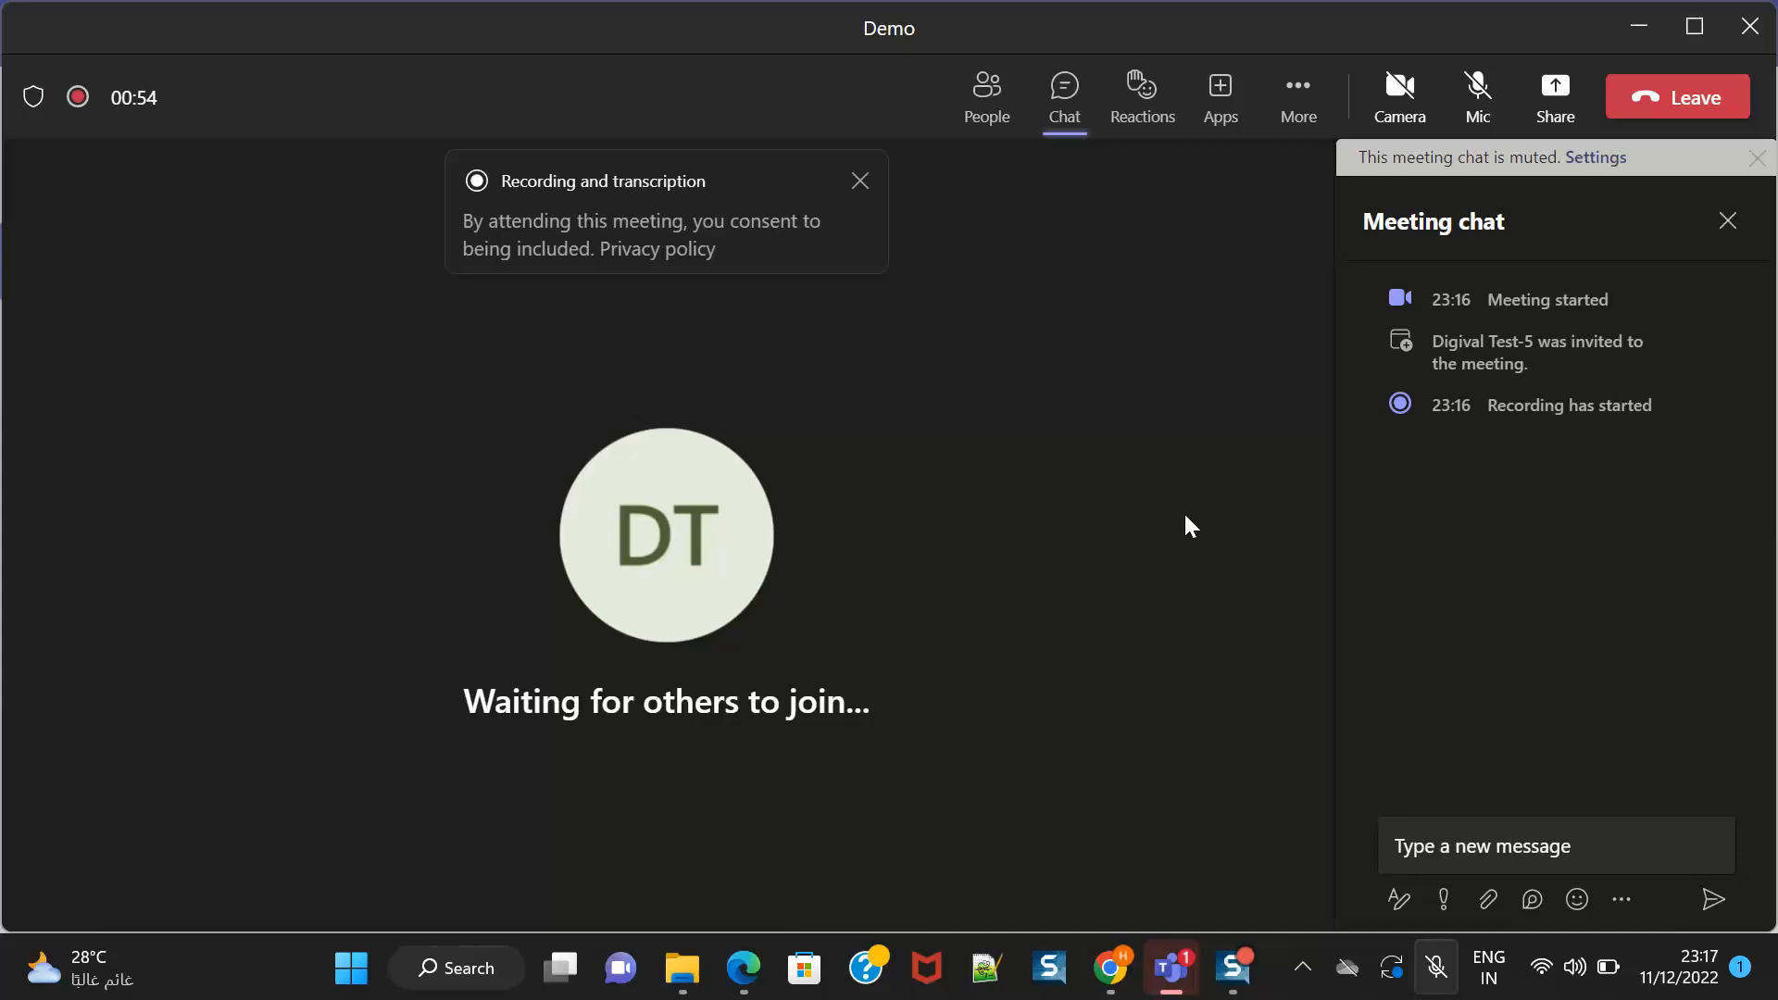
pyautogui.moveTo(1139, 745)
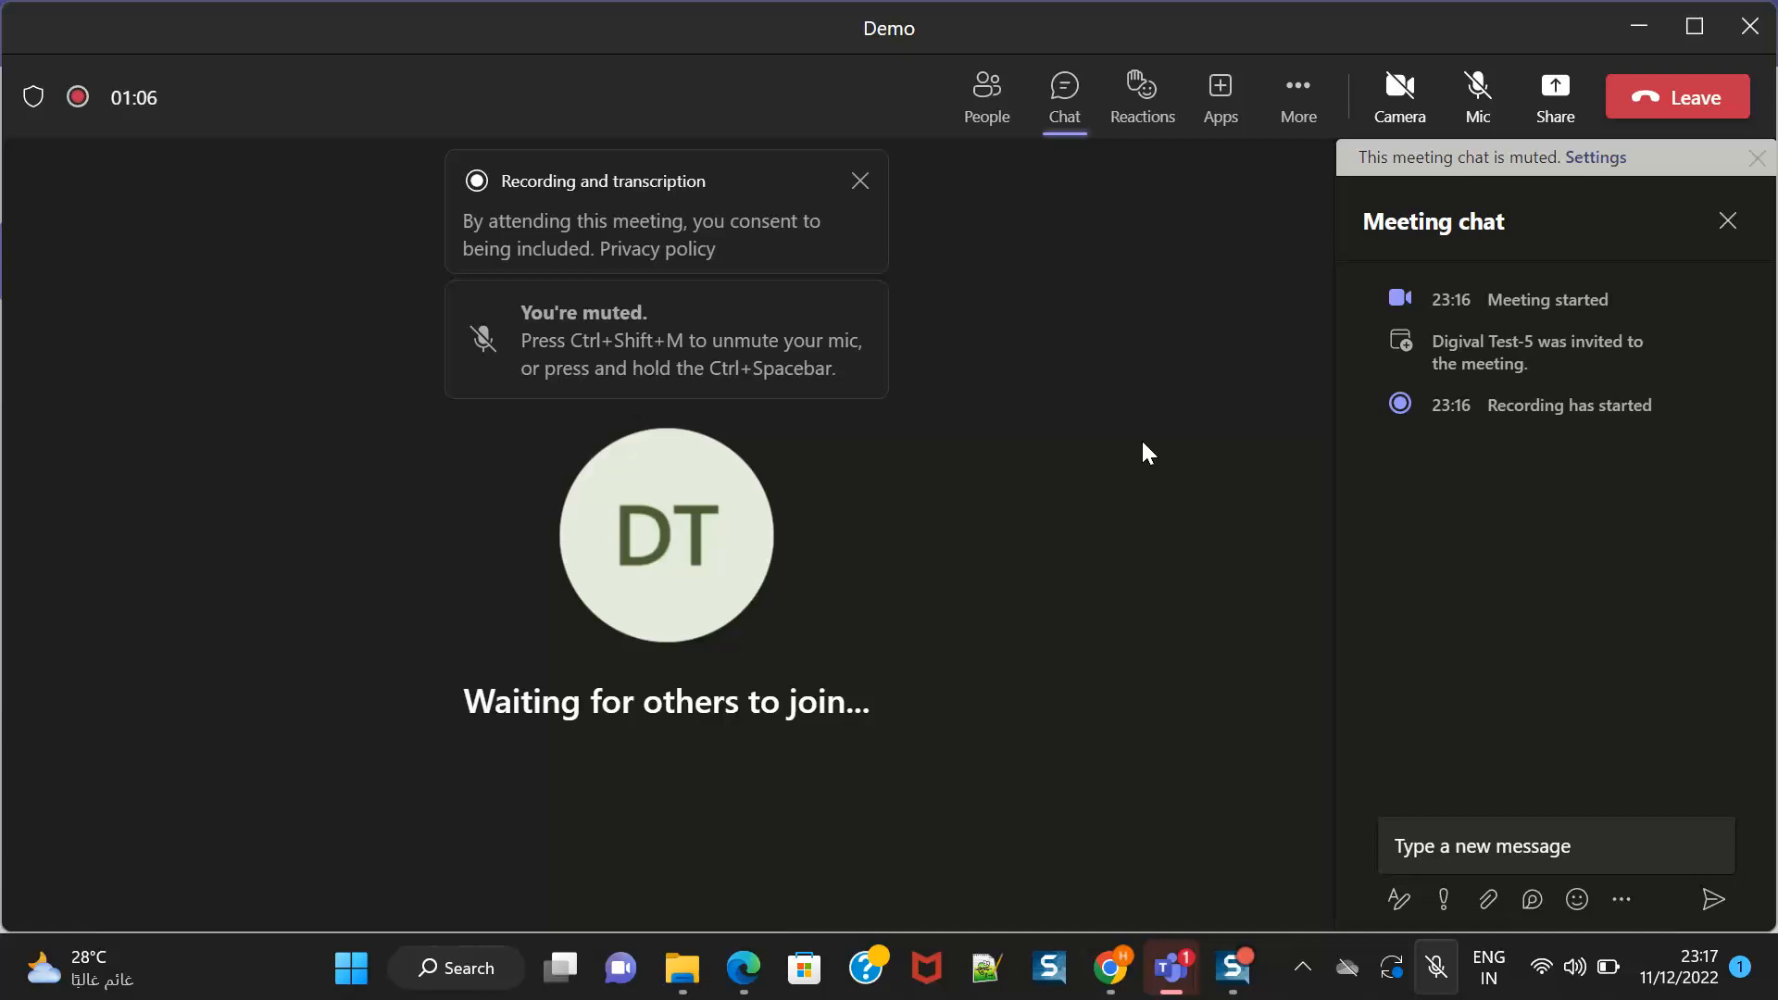
pyautogui.moveTo(1678, 96)
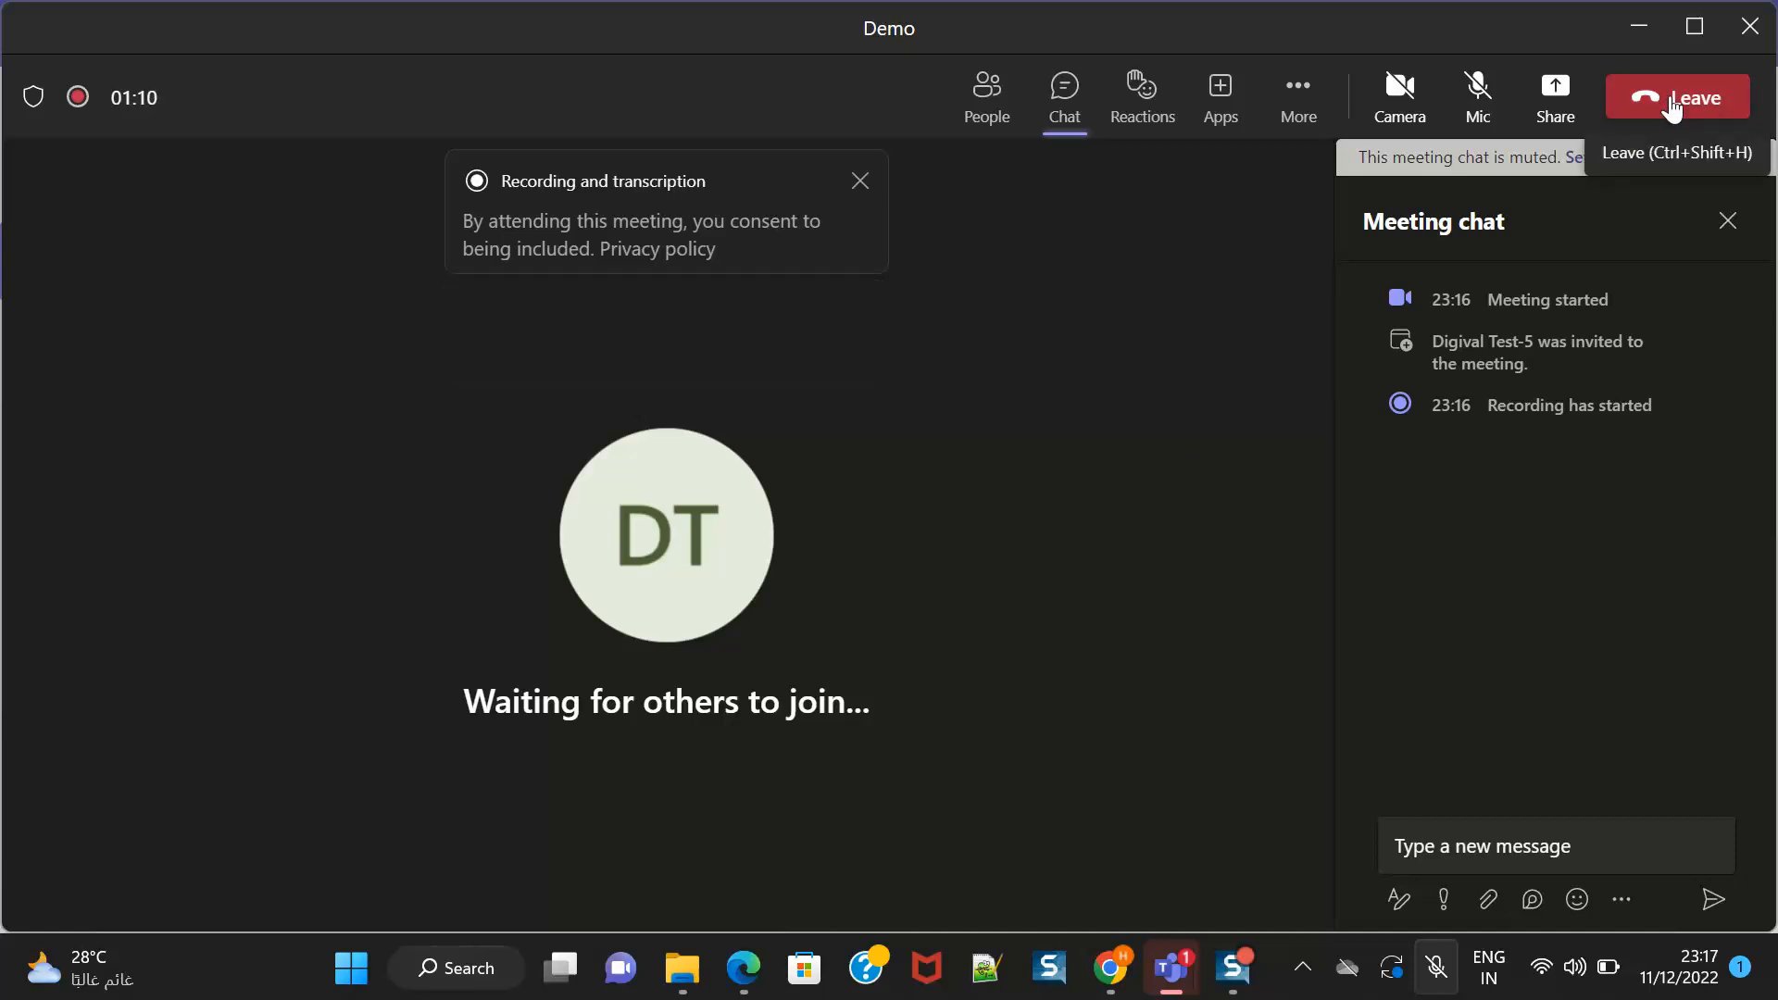
# - Leave the Teams meeting and return to the Teams page showing Digival
pyautogui.click(1676, 98)
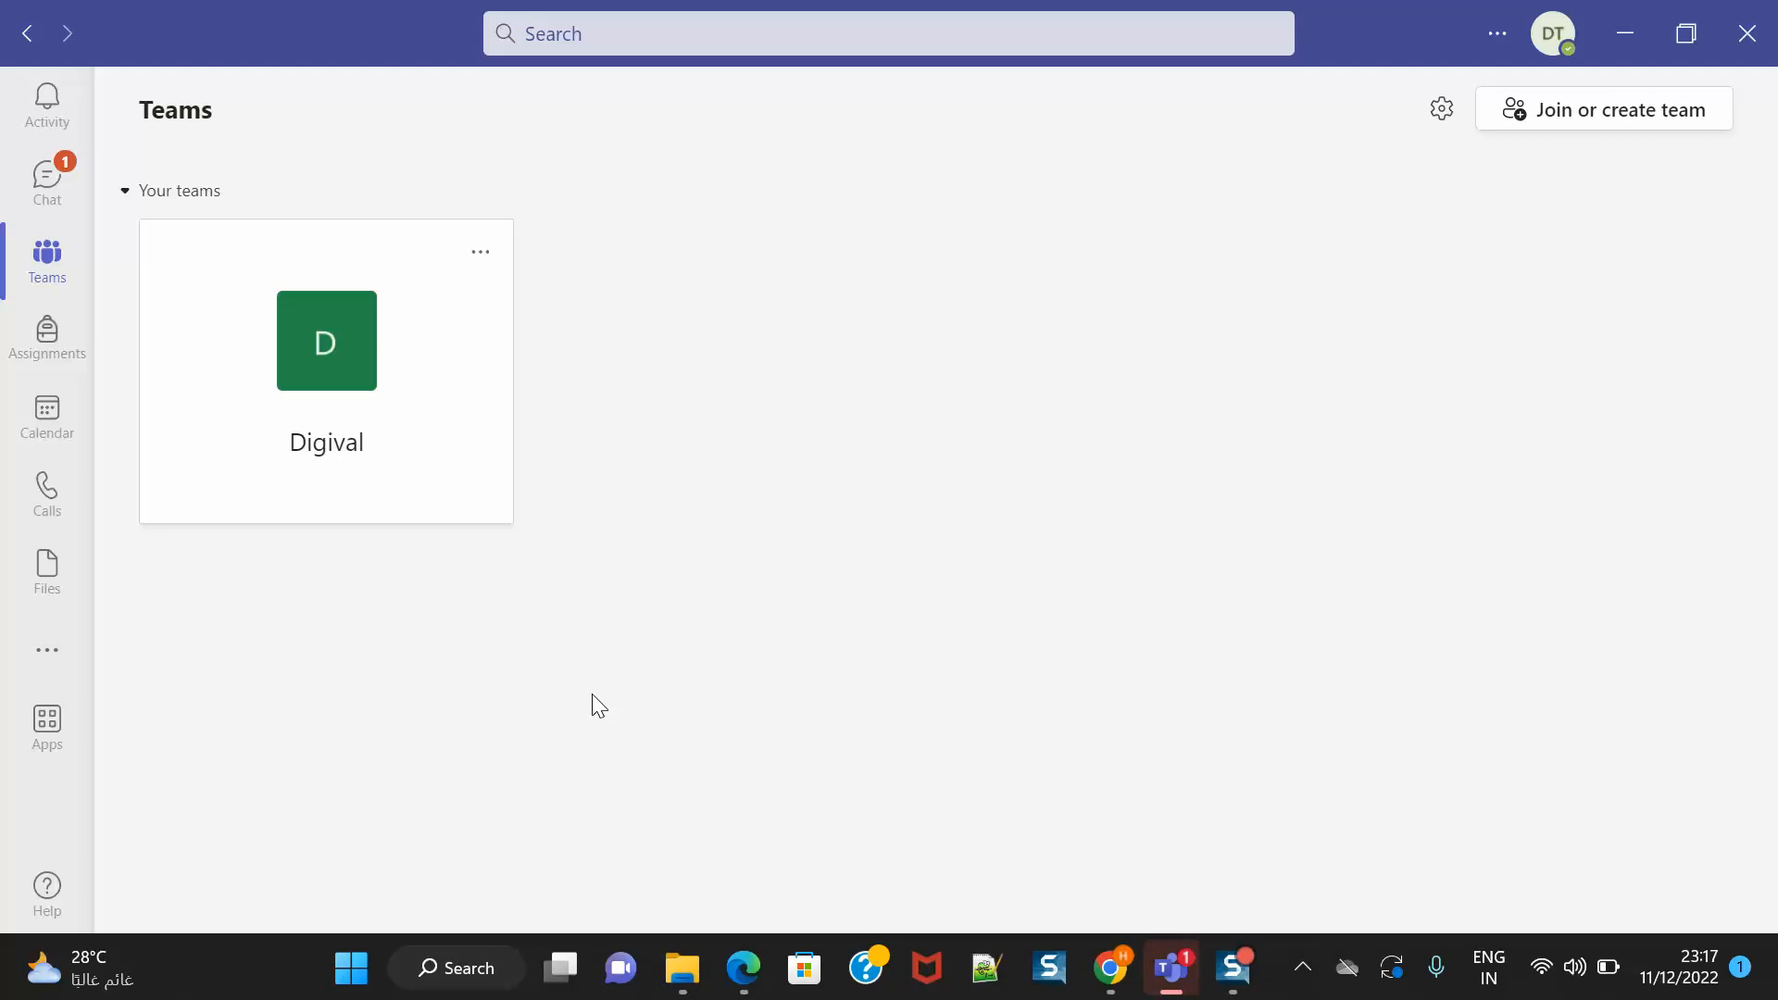
pyautogui.moveTo(956, 691)
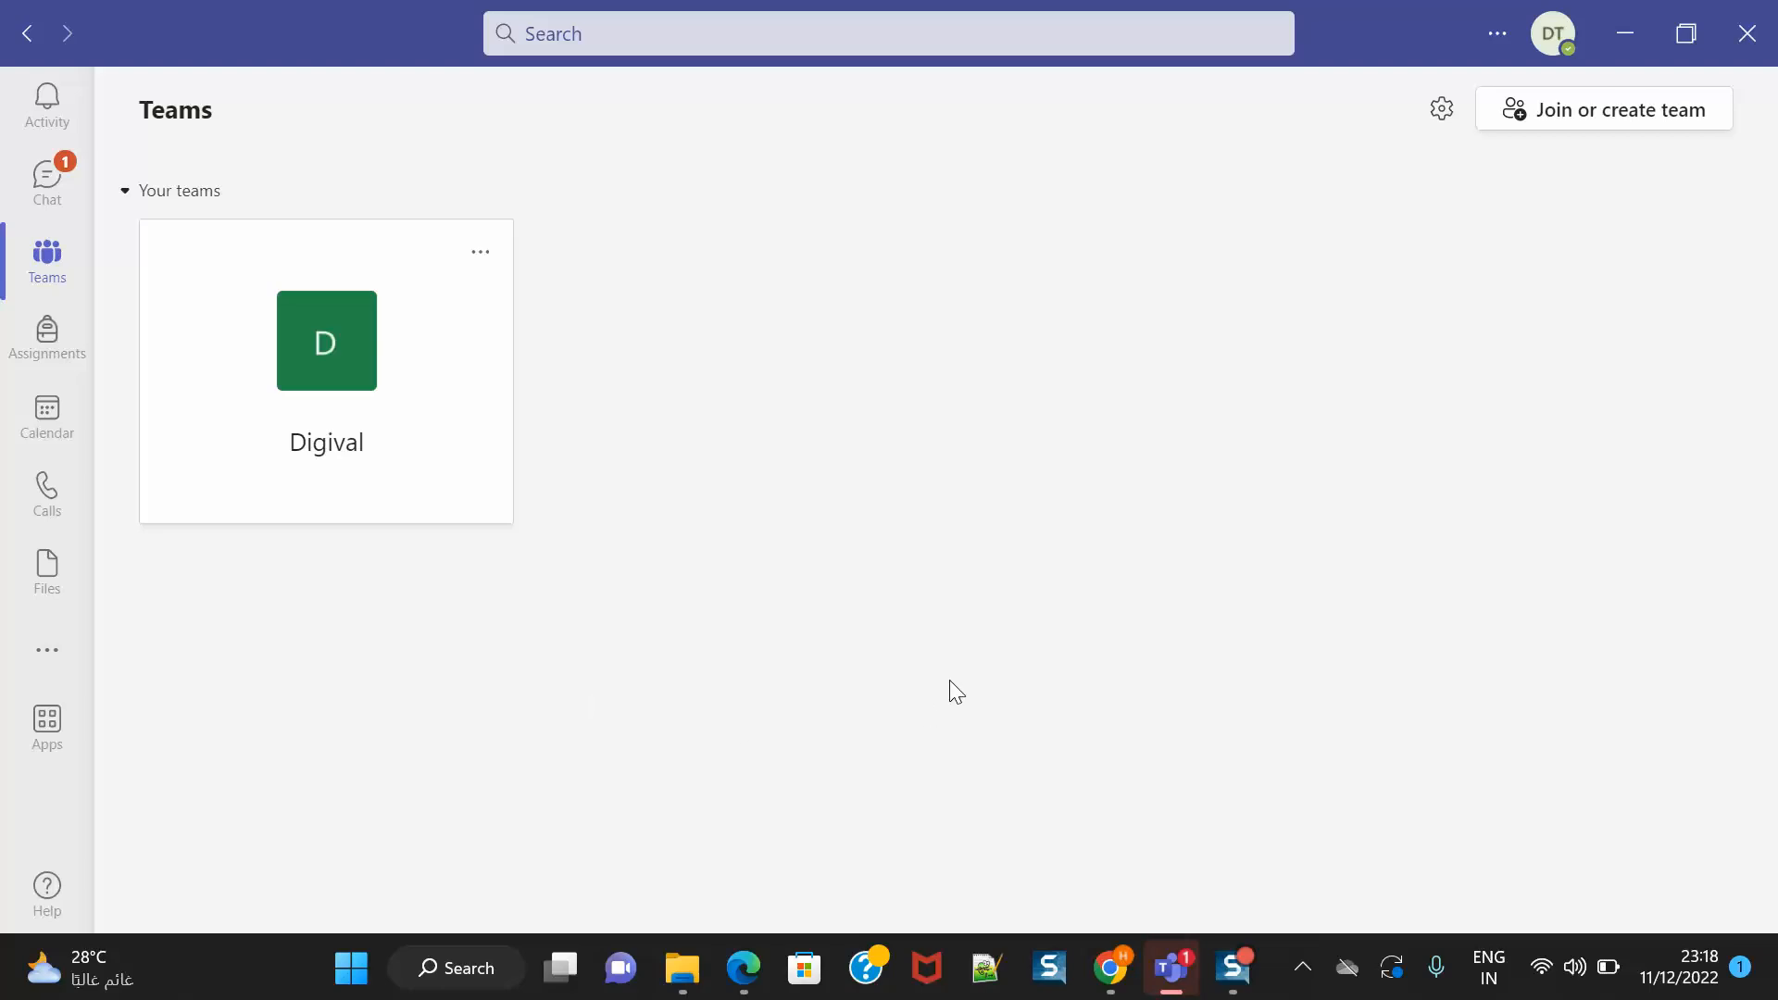